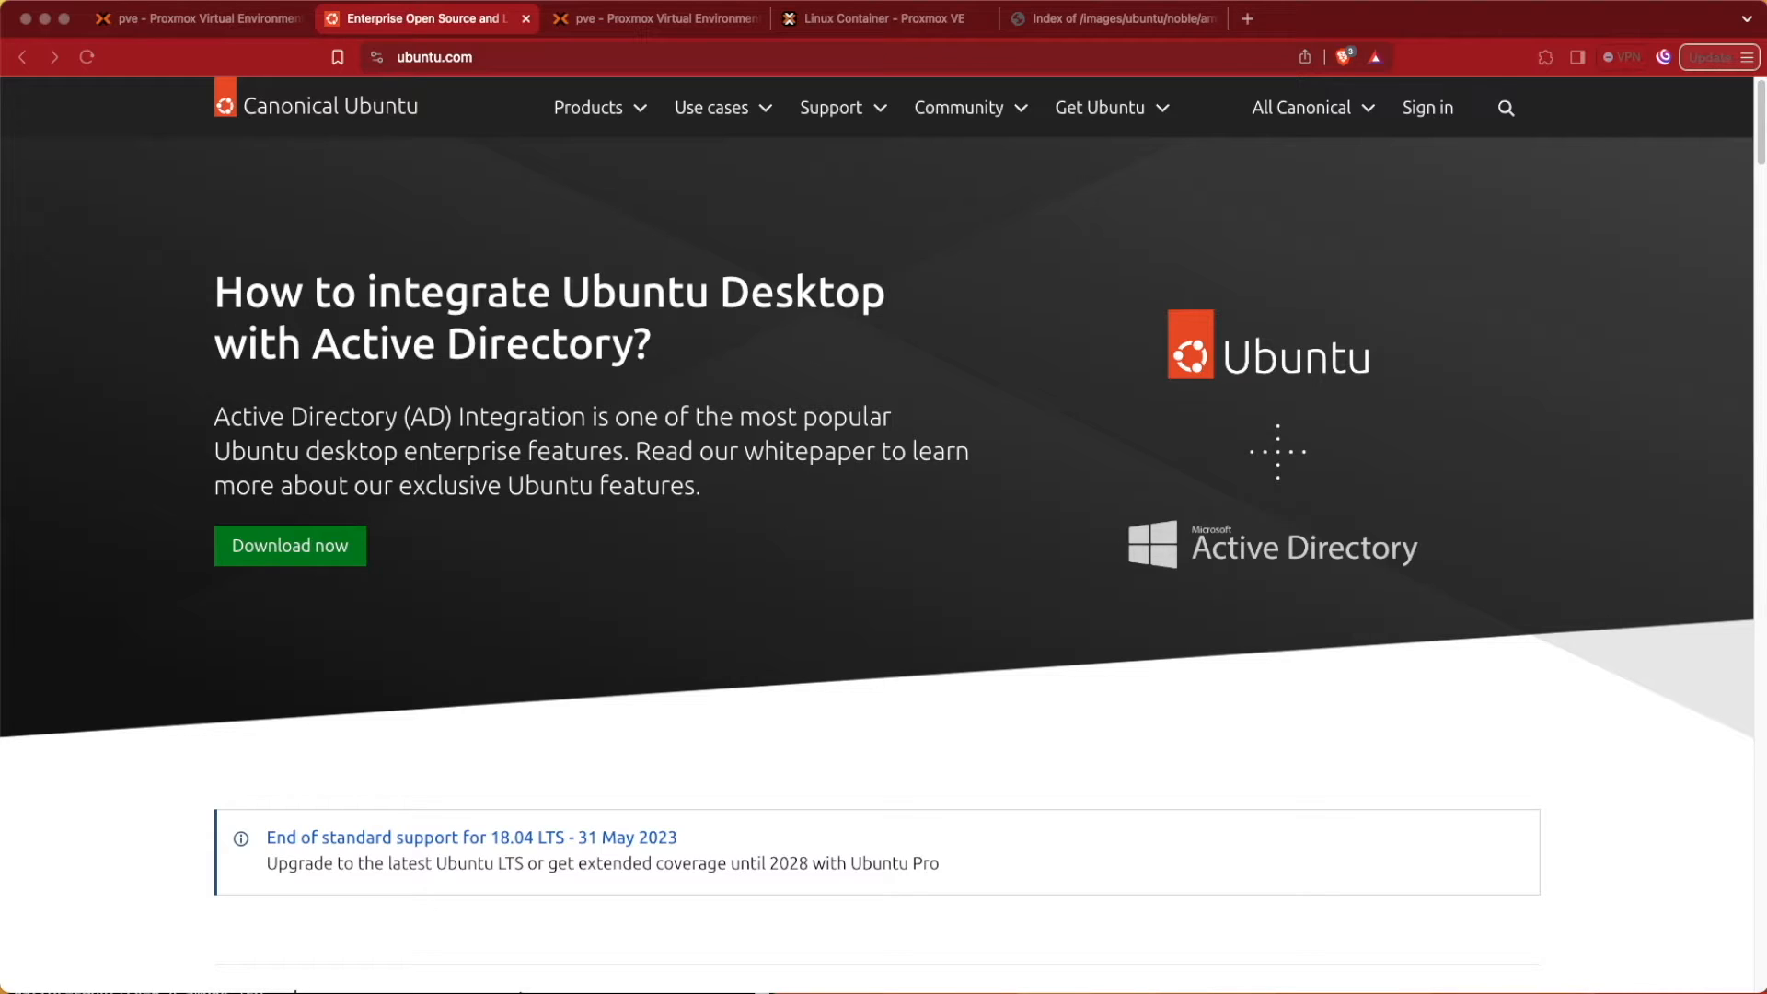
mouse_move(1358, 631)
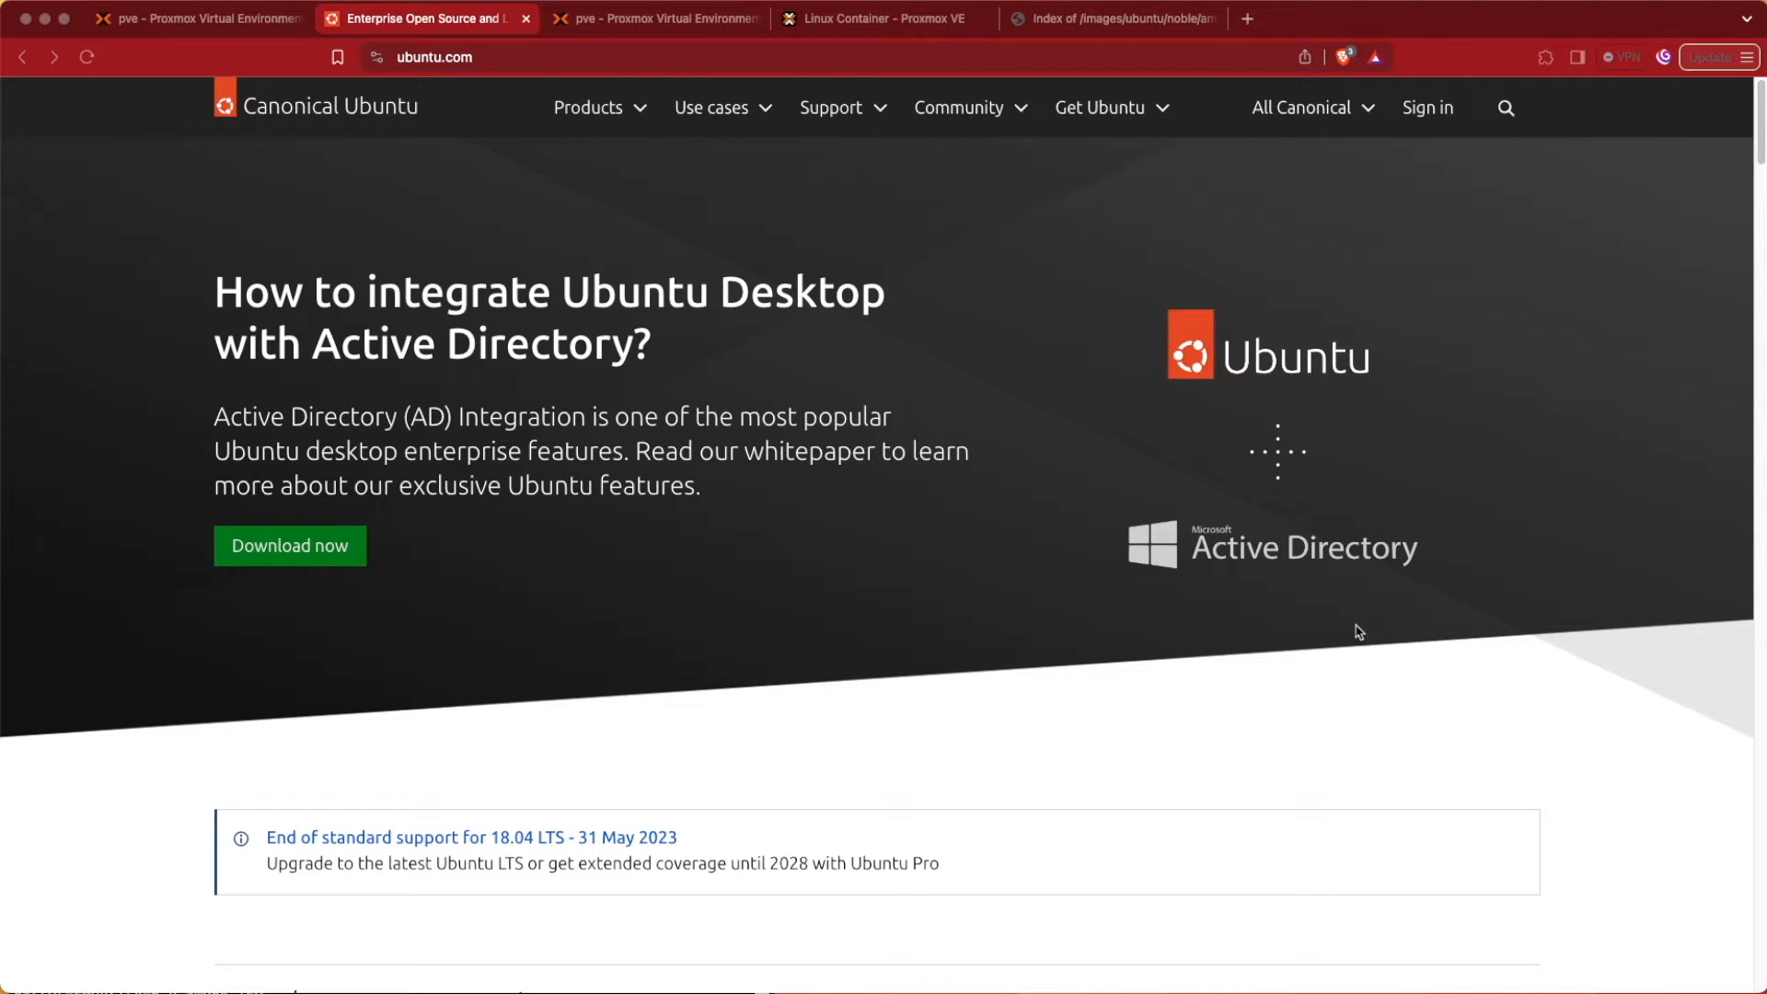
- Navigate the Ubuntu site to the Ubuntu Server 24.04 LTS download and start it
click(587, 107)
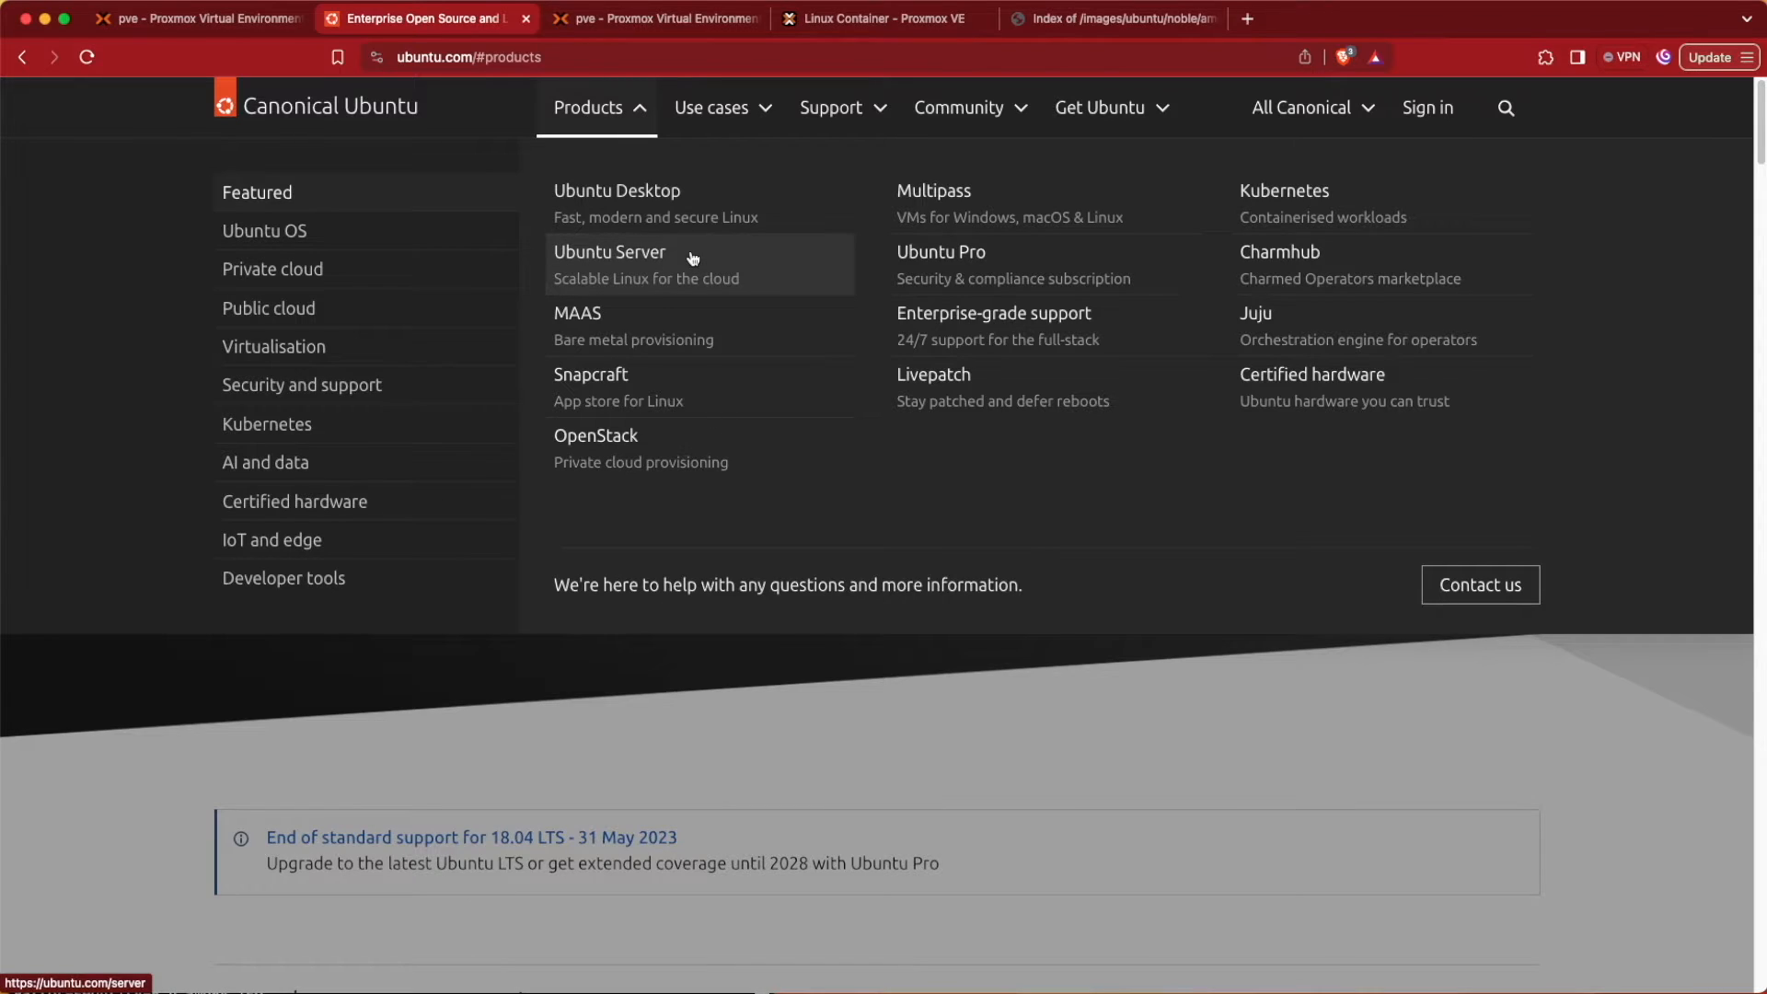
click(609, 253)
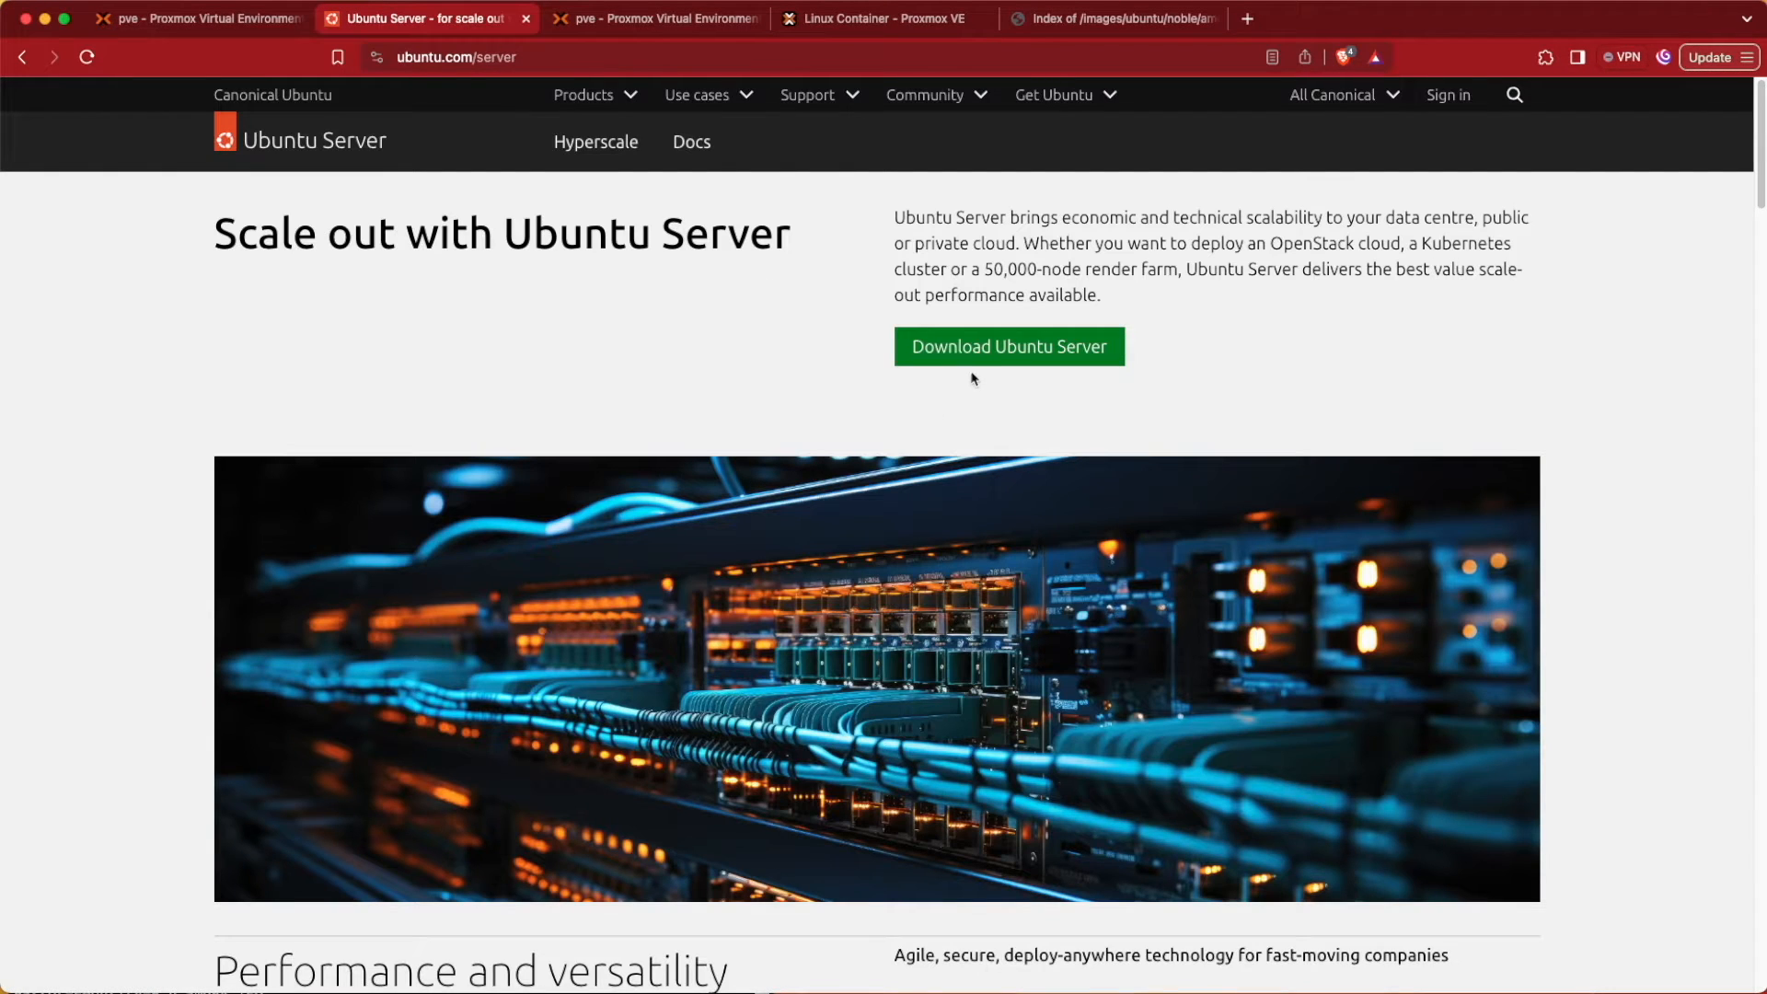
click(1006, 346)
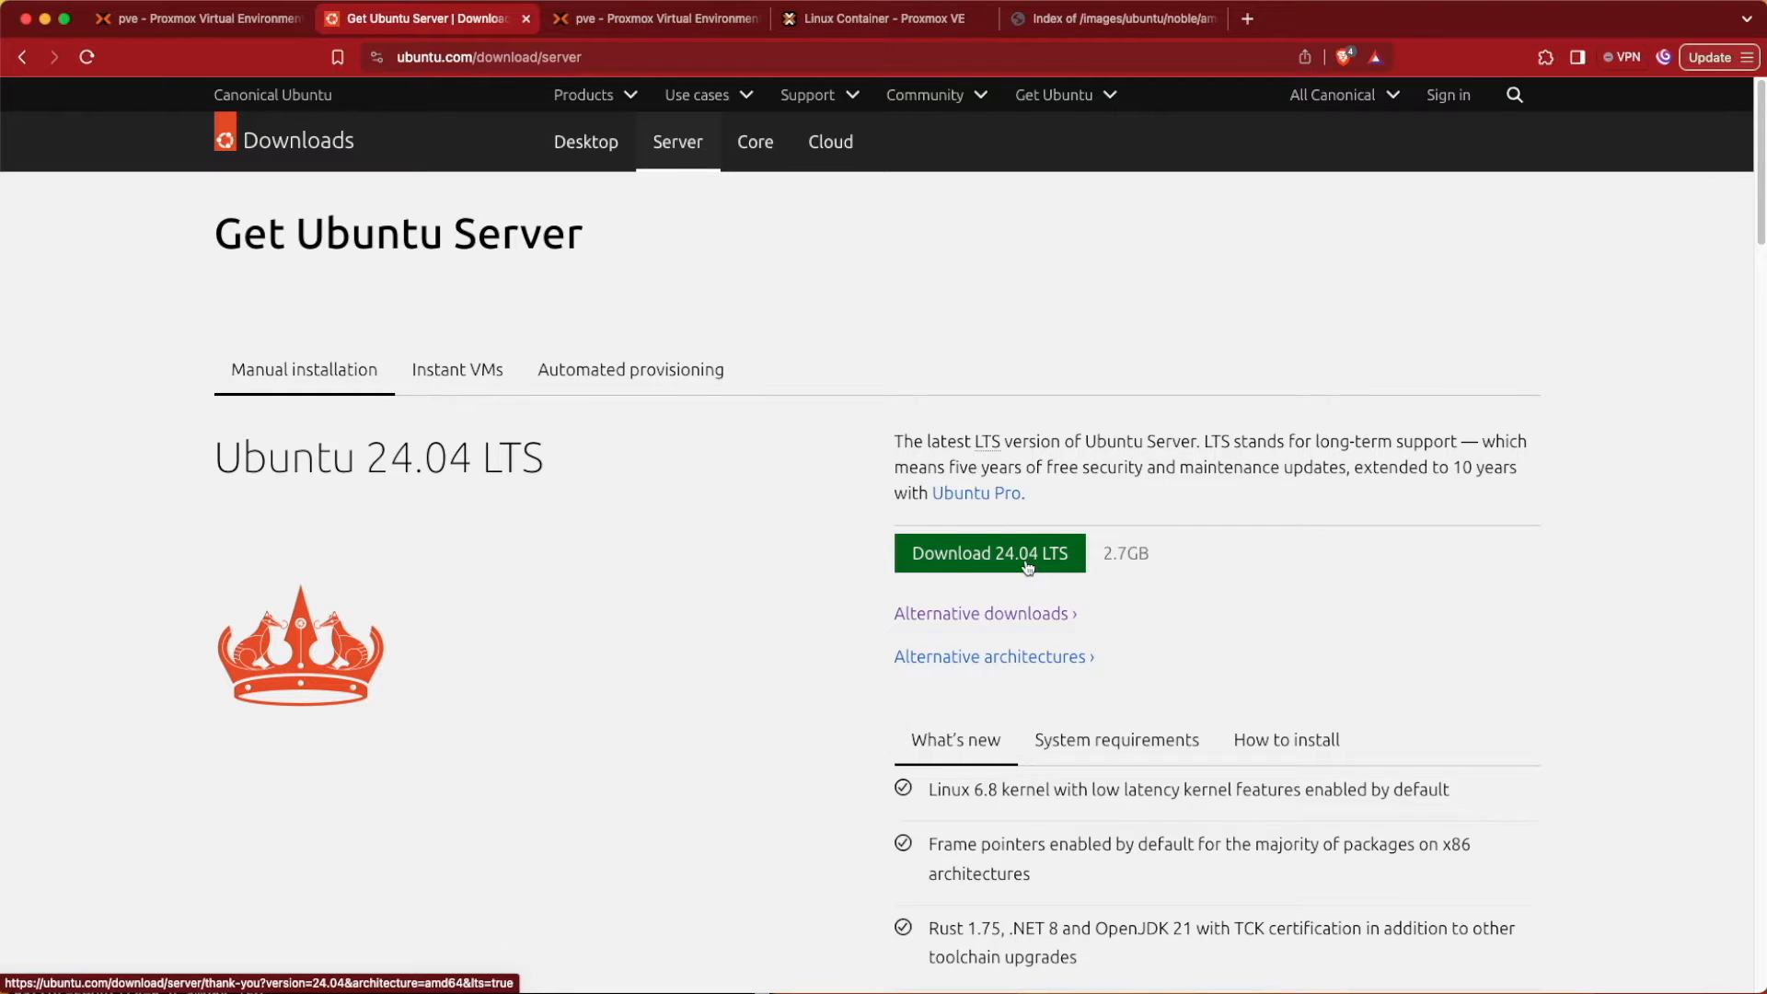
click(989, 554)
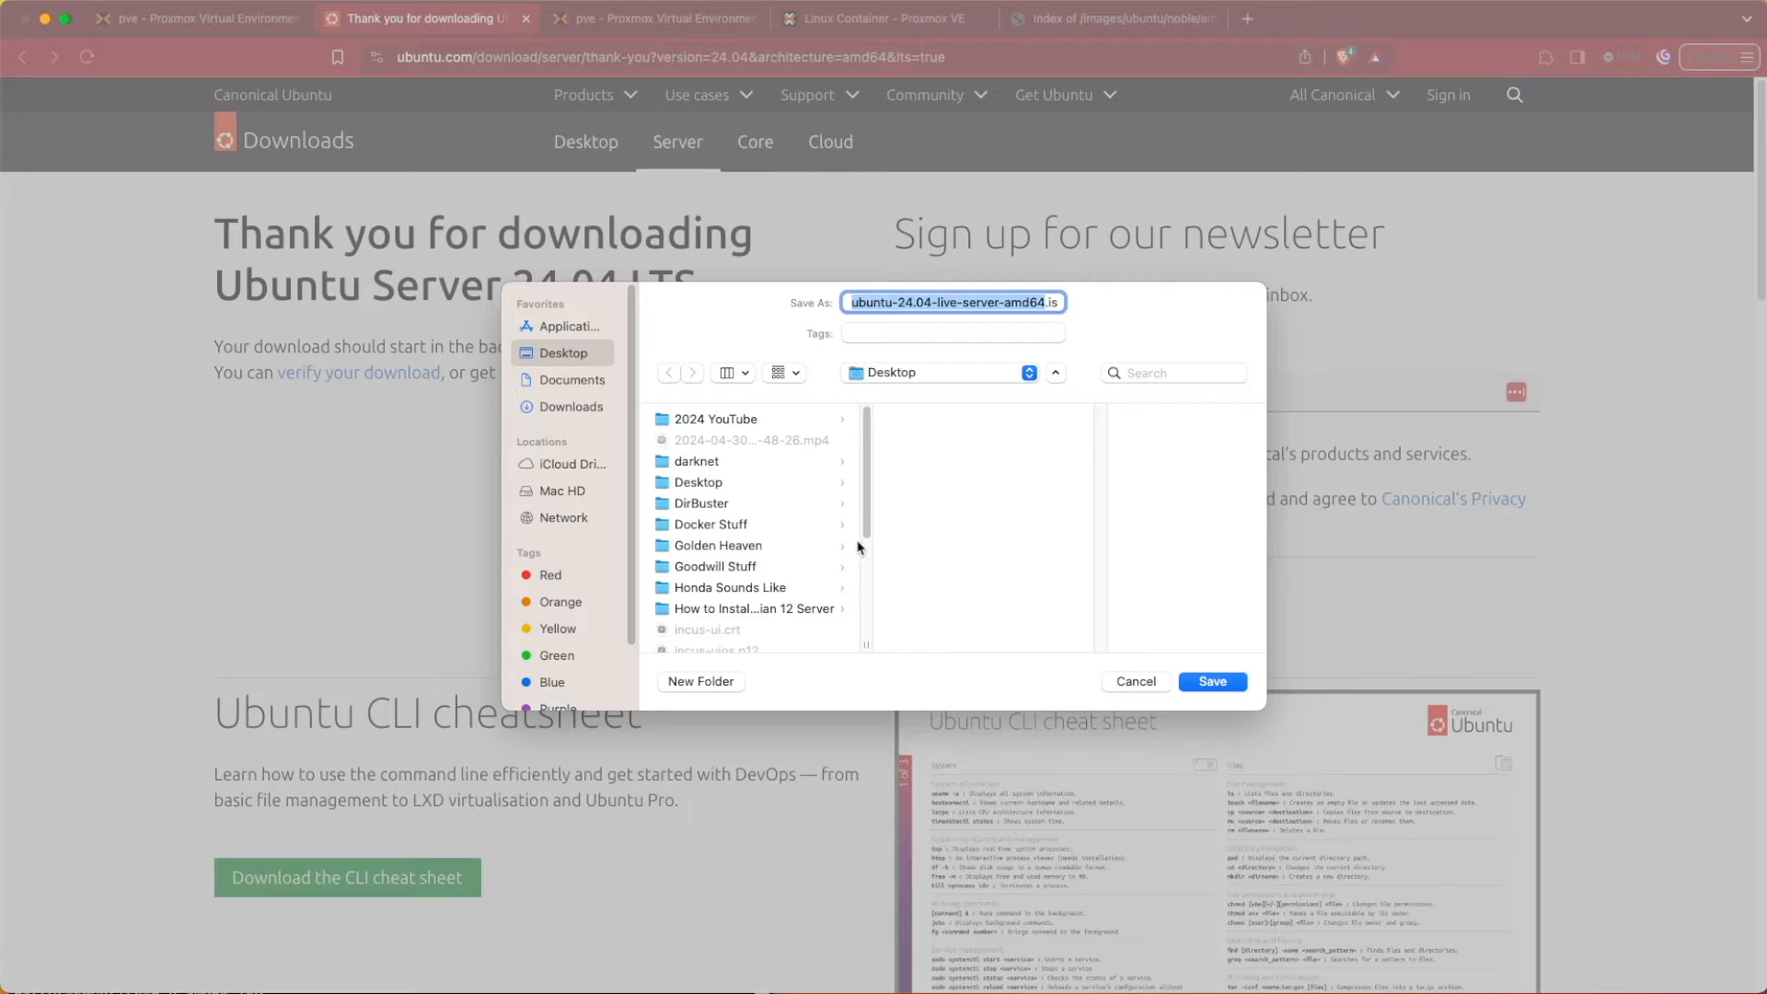
mouse_move(1156, 705)
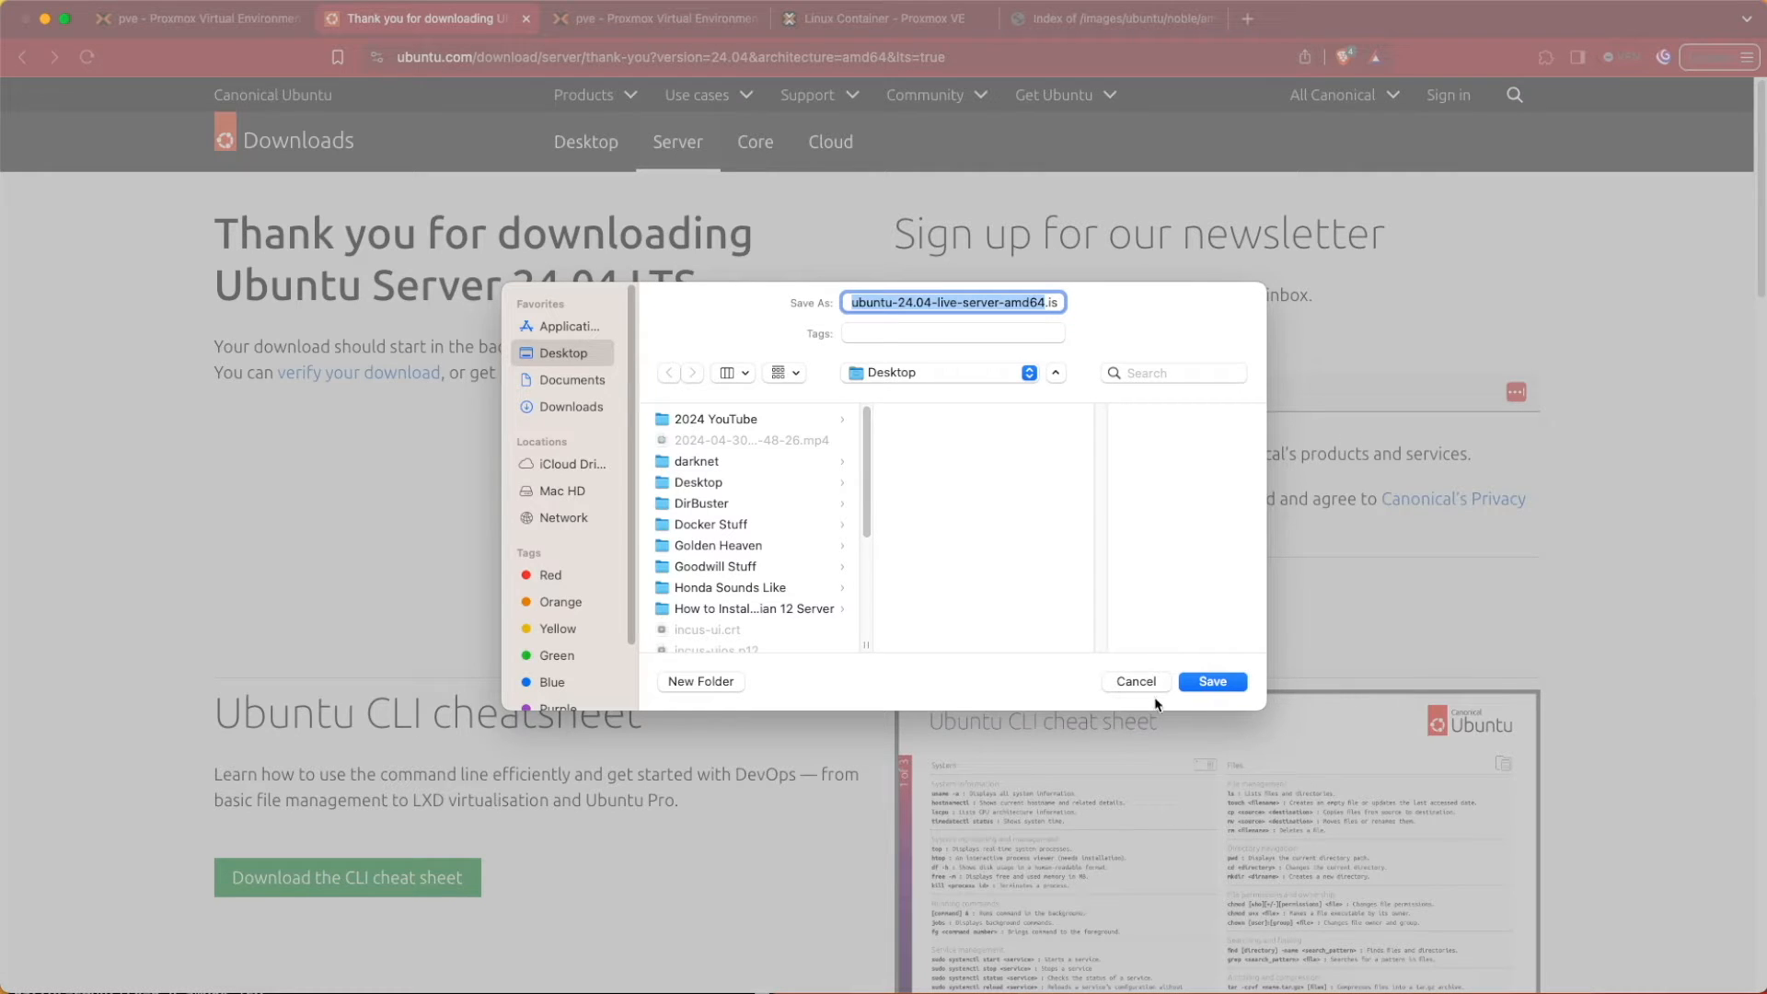
- Cancel saving the ISO, copy the 'download now' link, and return to the Proxmox tab
click(1210, 681)
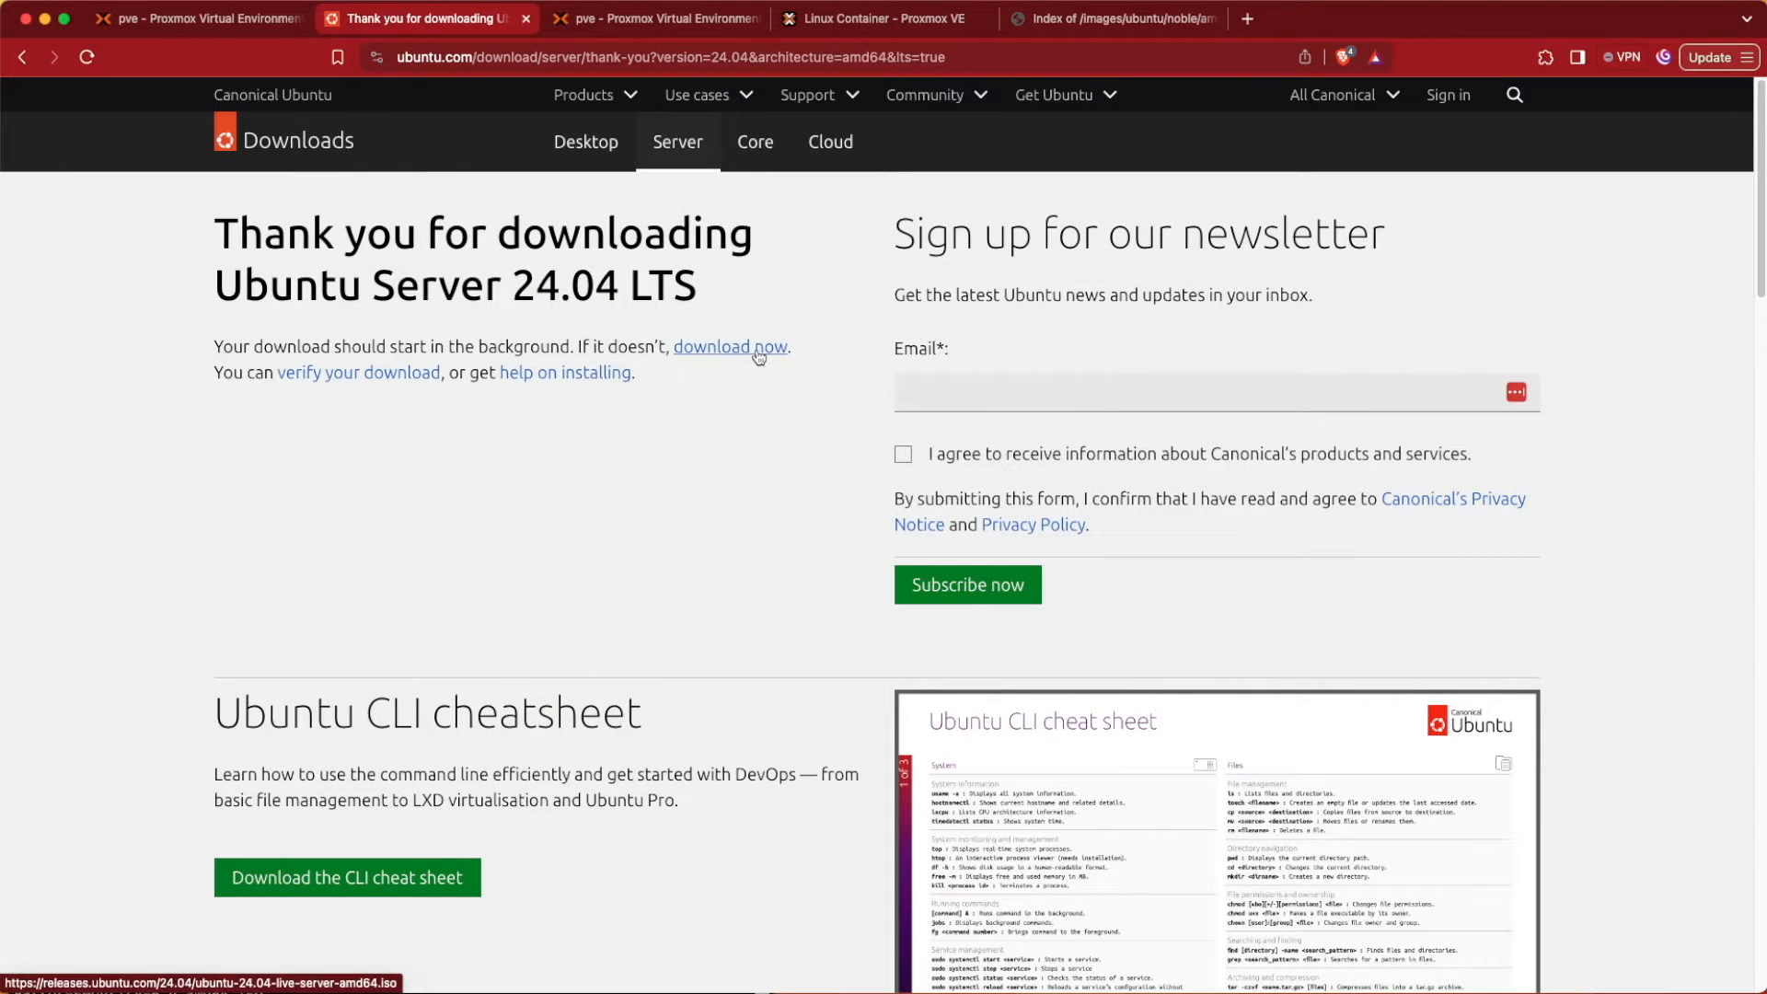
right_click(731, 346)
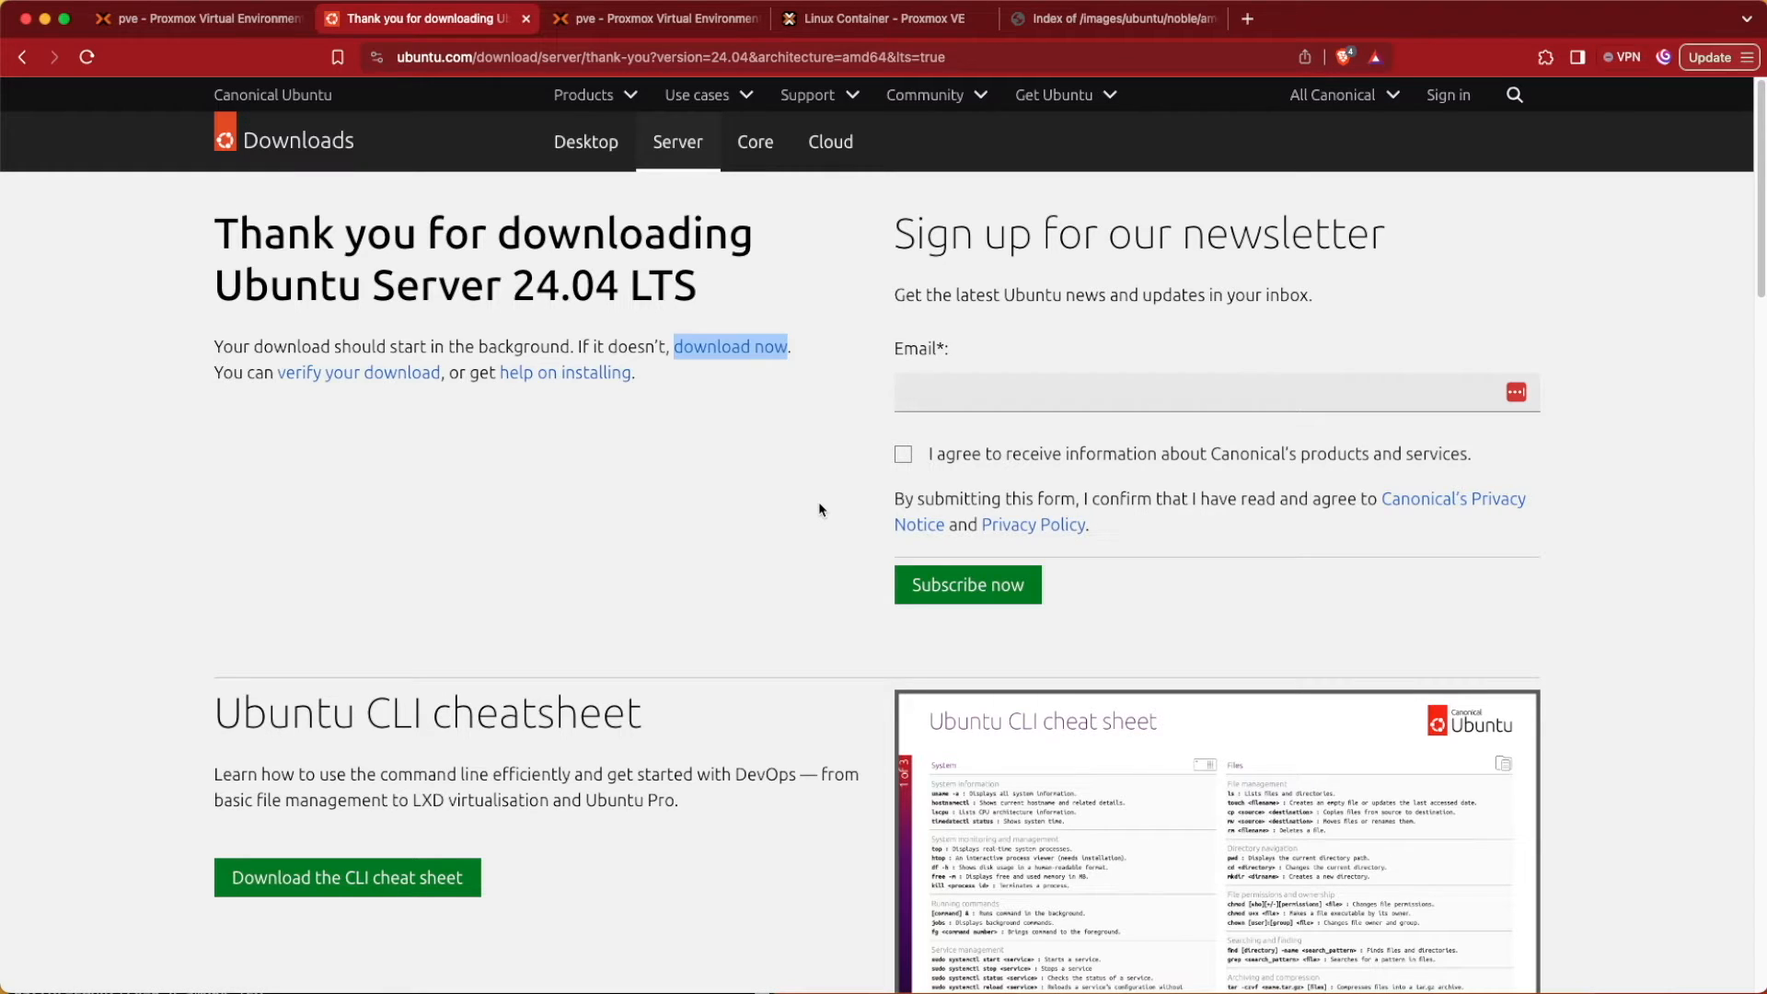
click(196, 19)
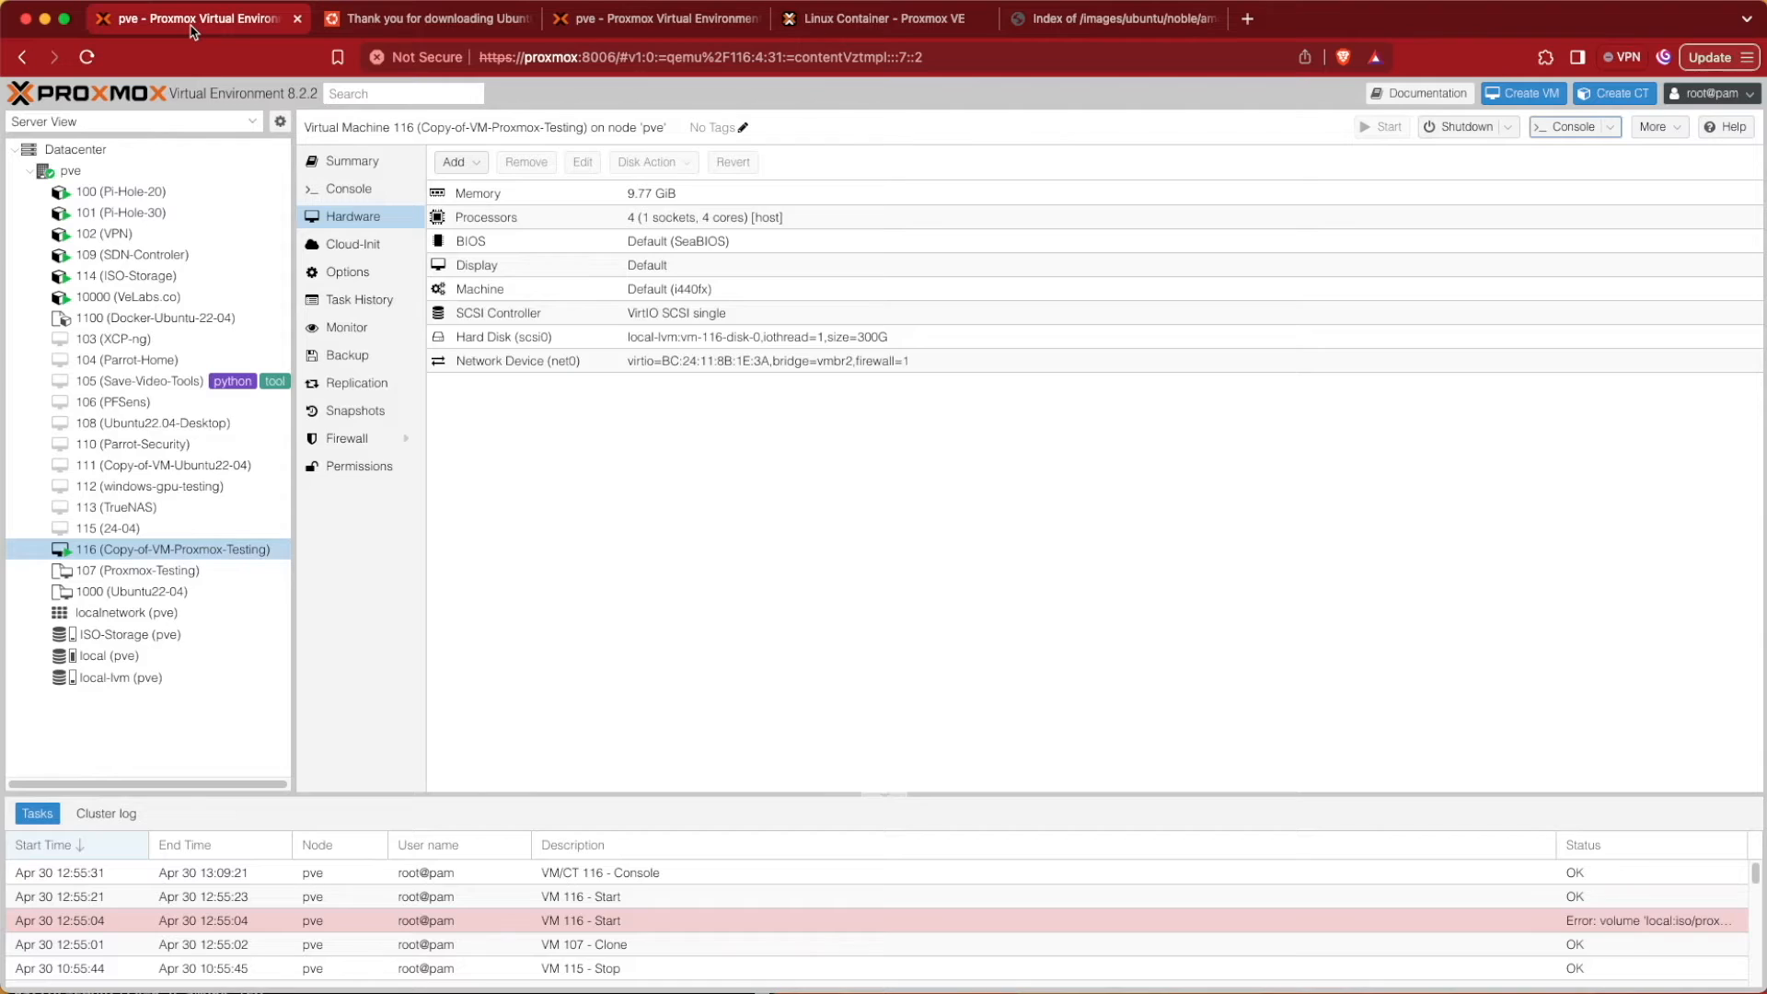
mouse_move(191, 640)
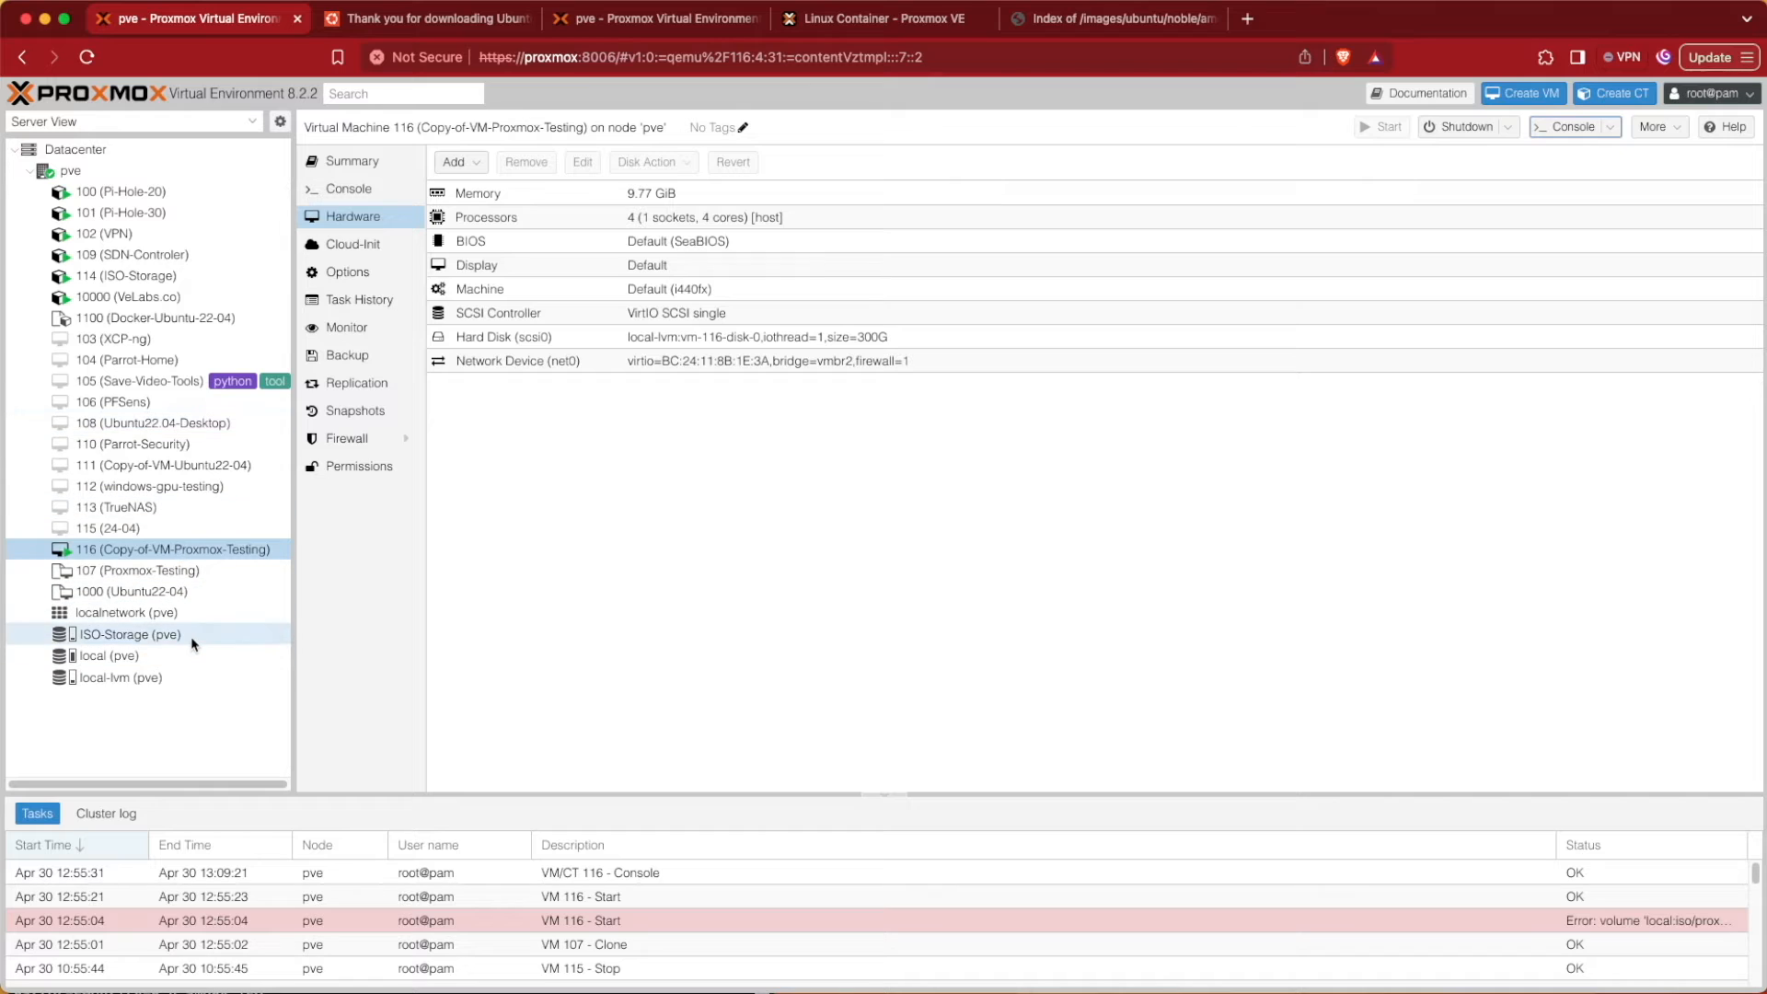
- Browse the local storage's ISO images, then show the ISO images held in ISO-Storage
click(129, 635)
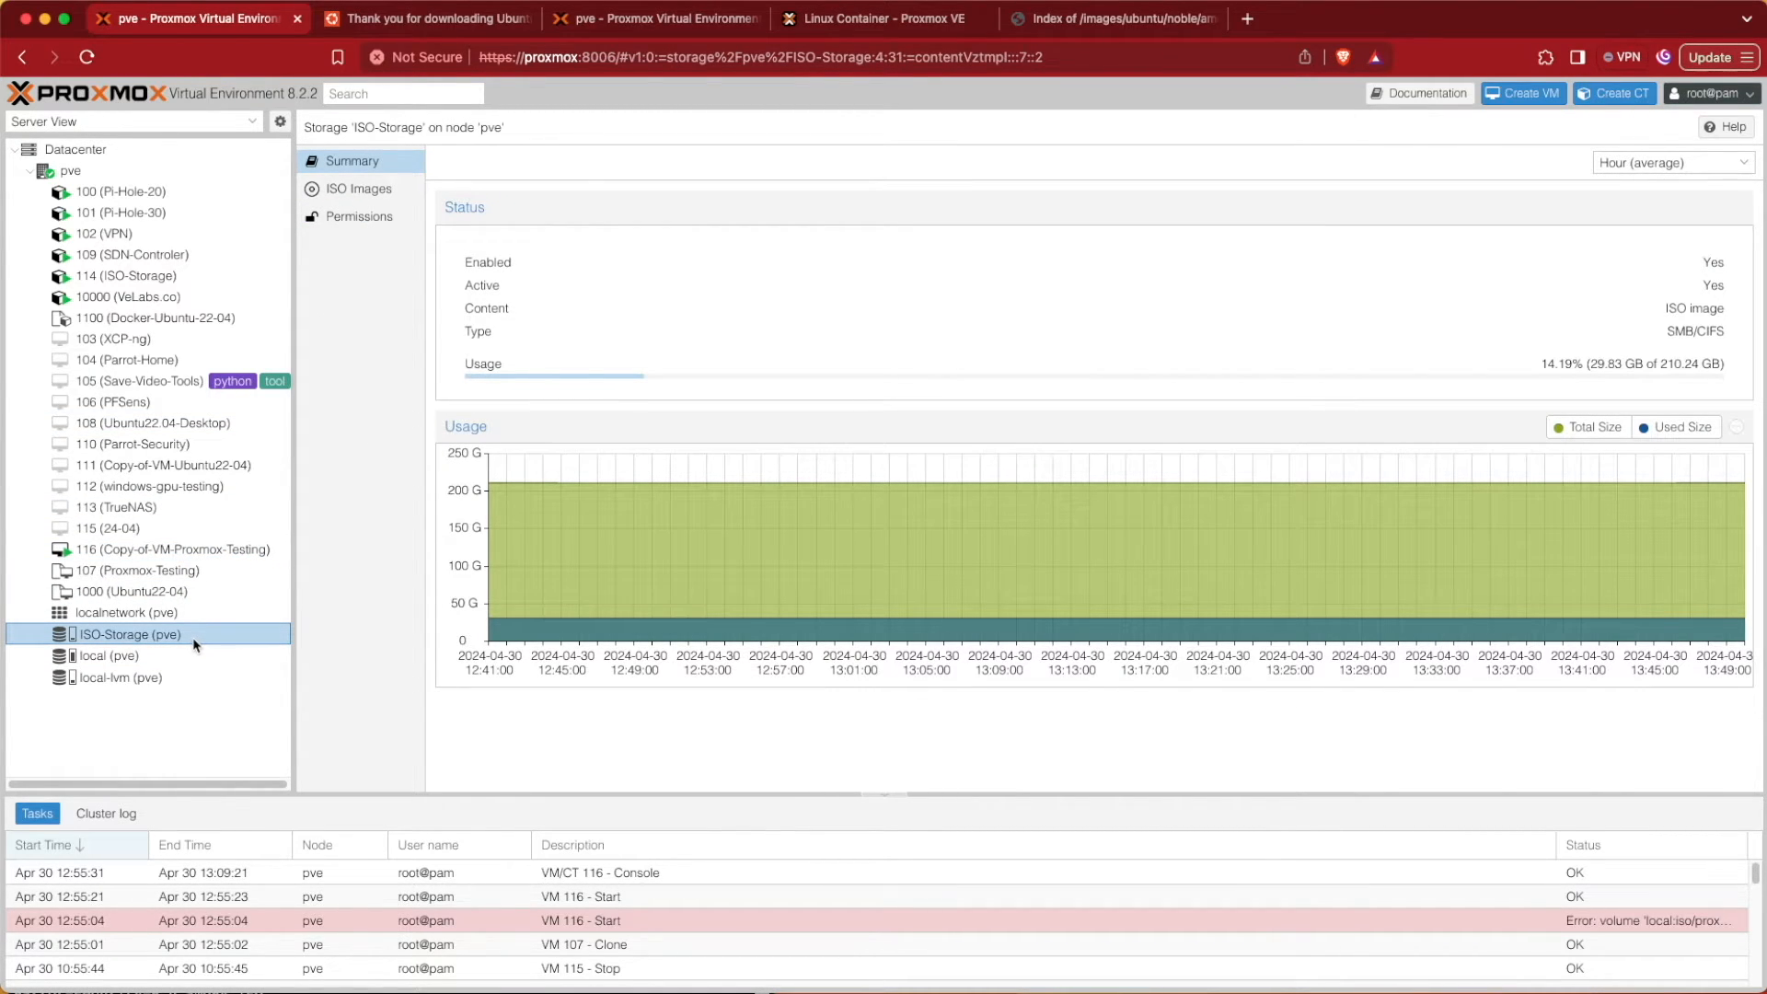
click(116, 655)
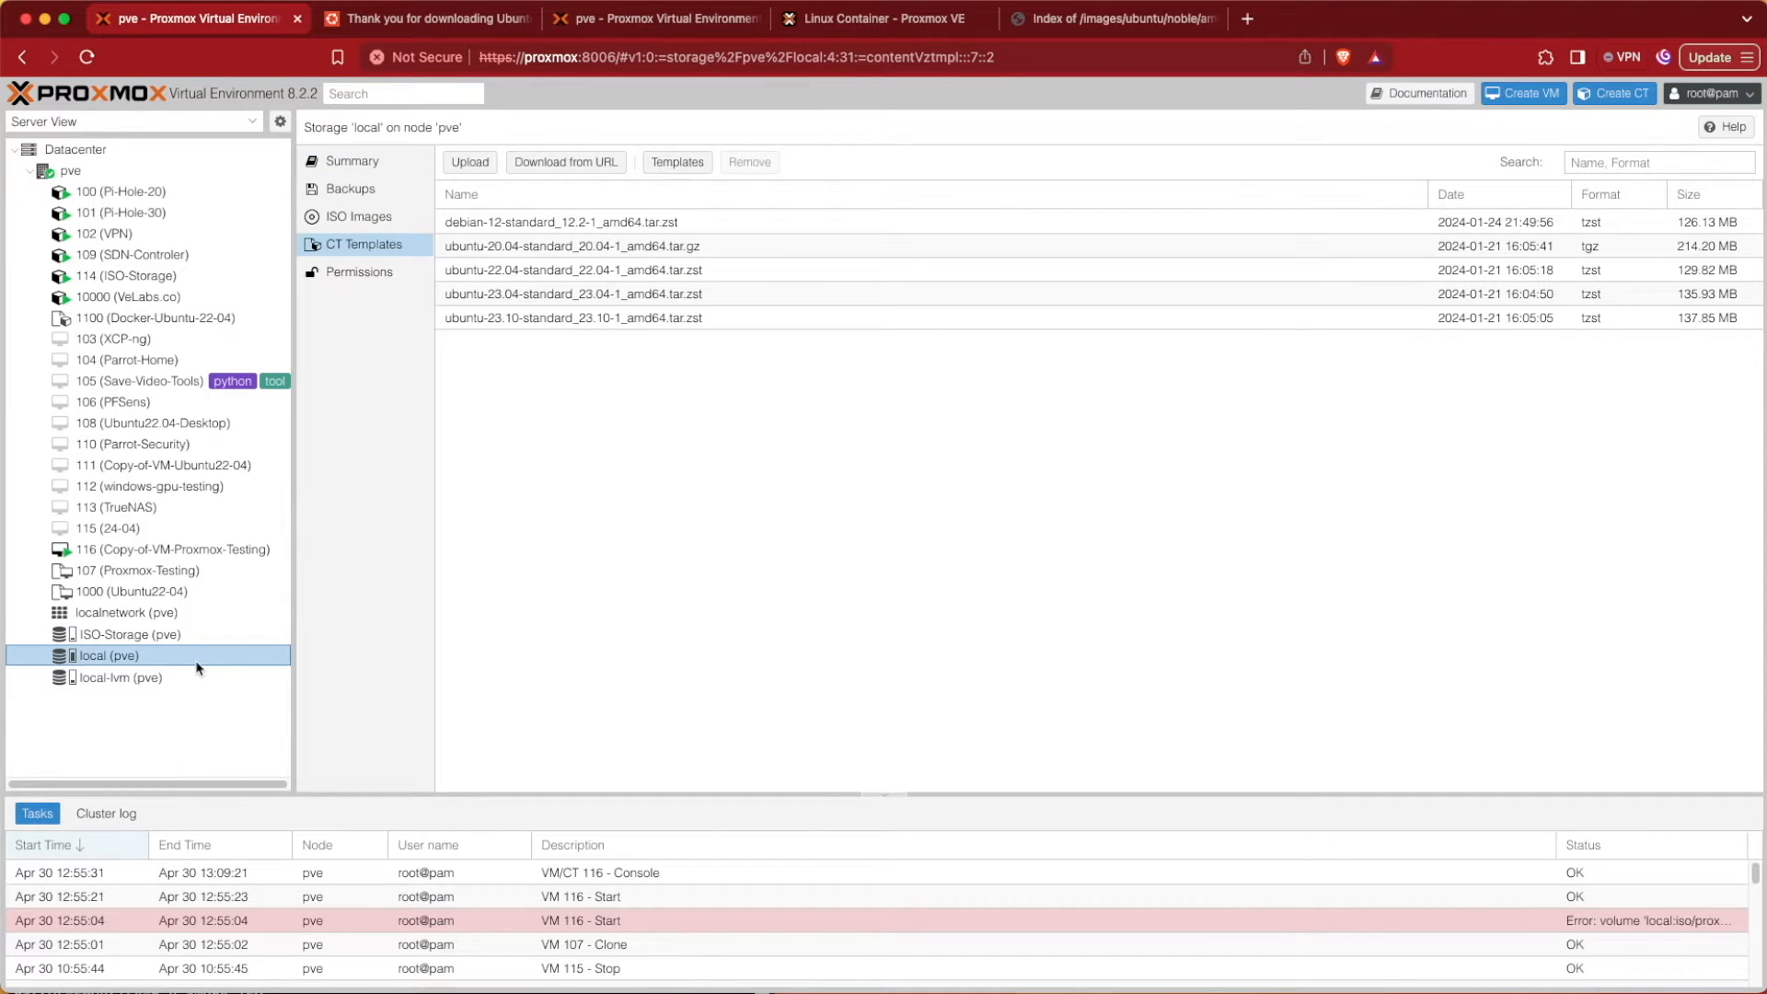
mouse_move(144, 666)
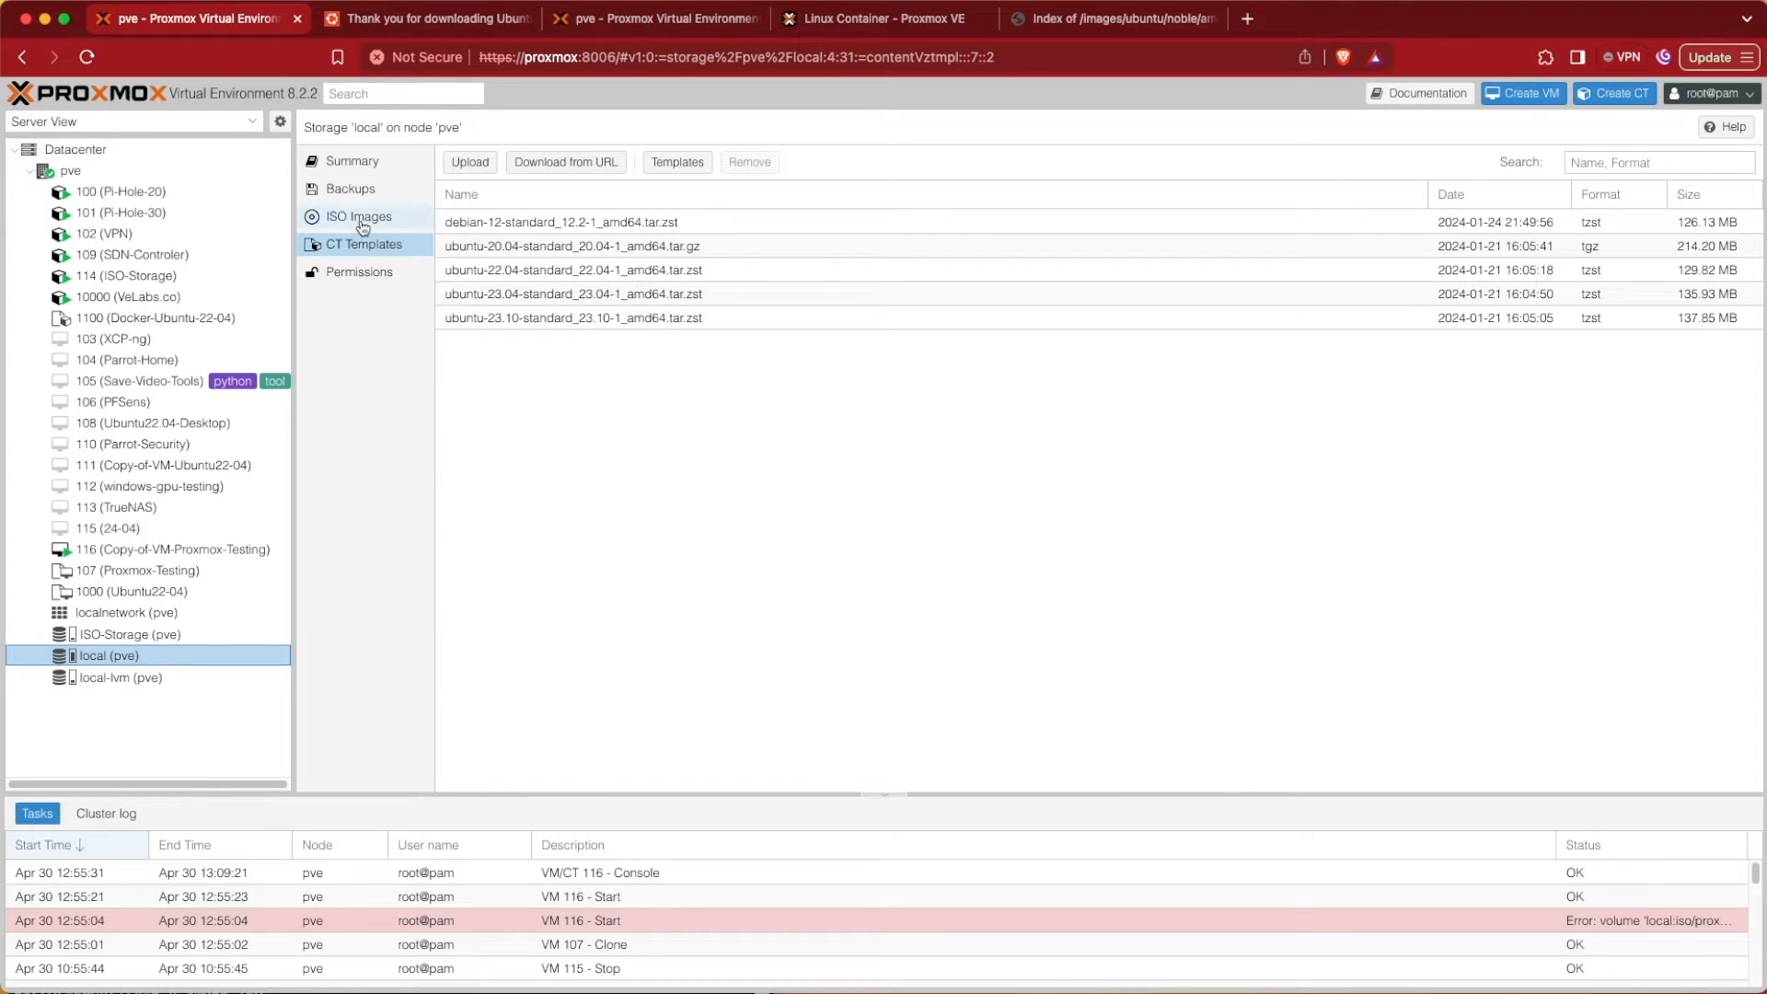
click(362, 216)
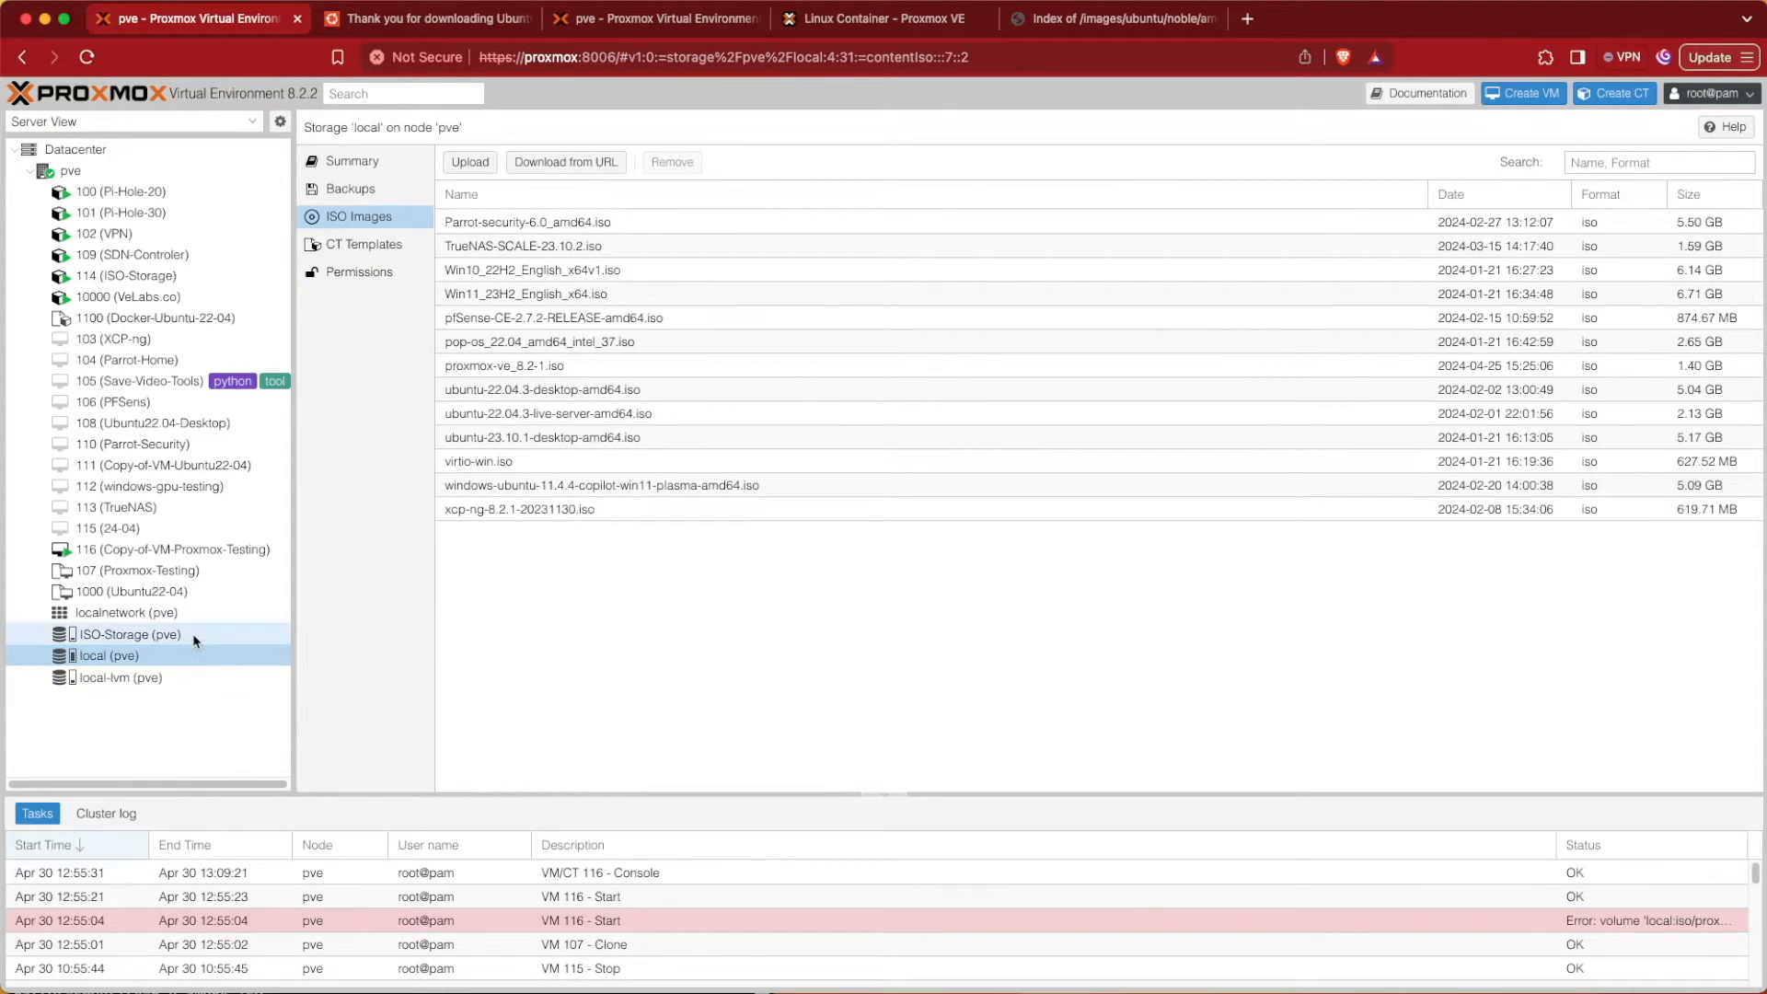
click(128, 635)
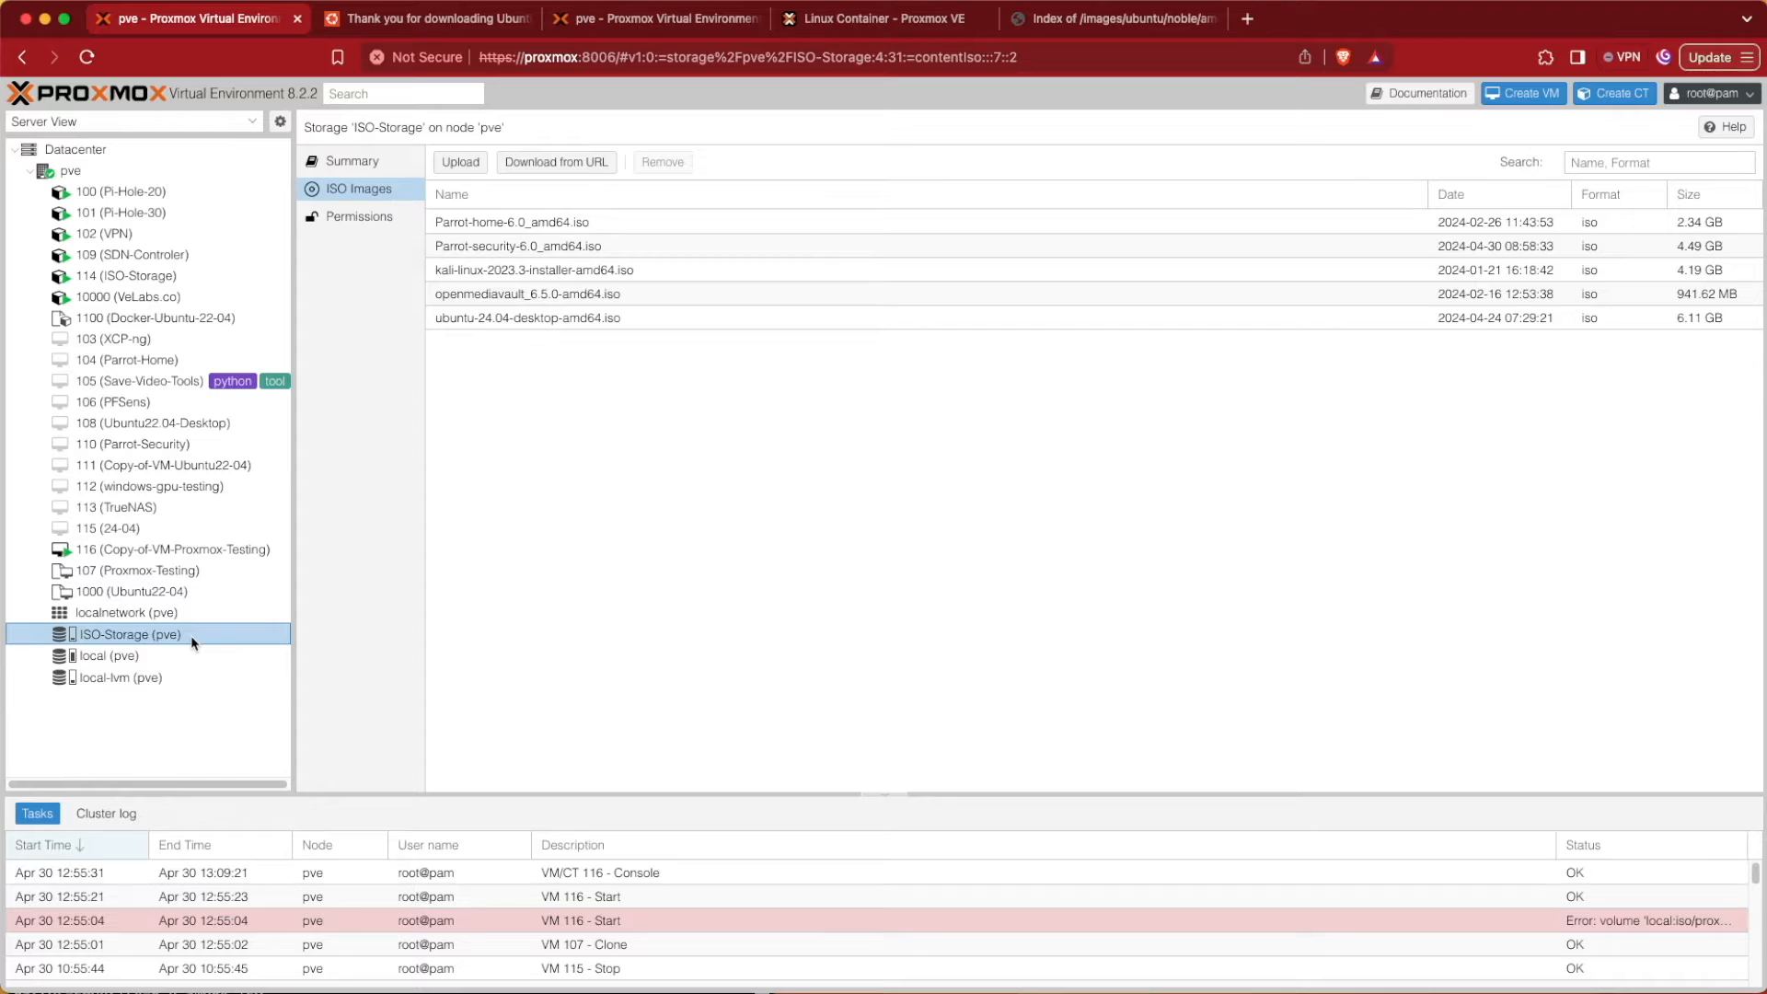
mouse_move(818, 516)
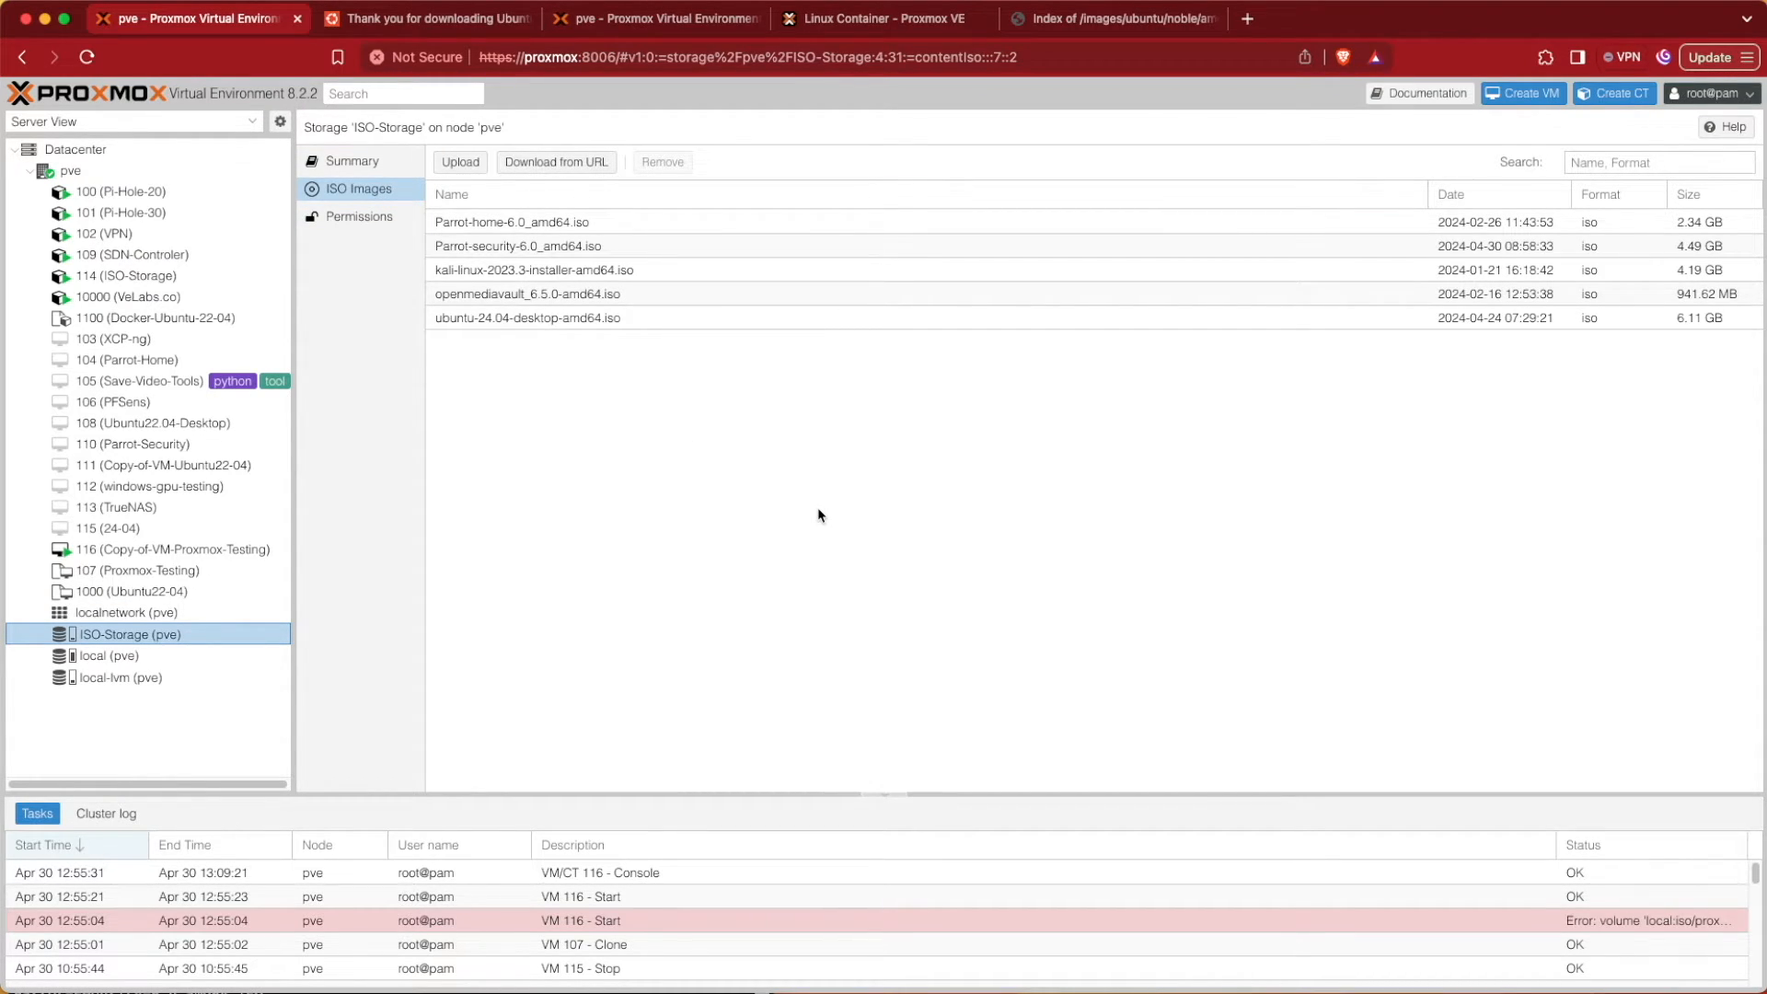
mouse_move(926, 481)
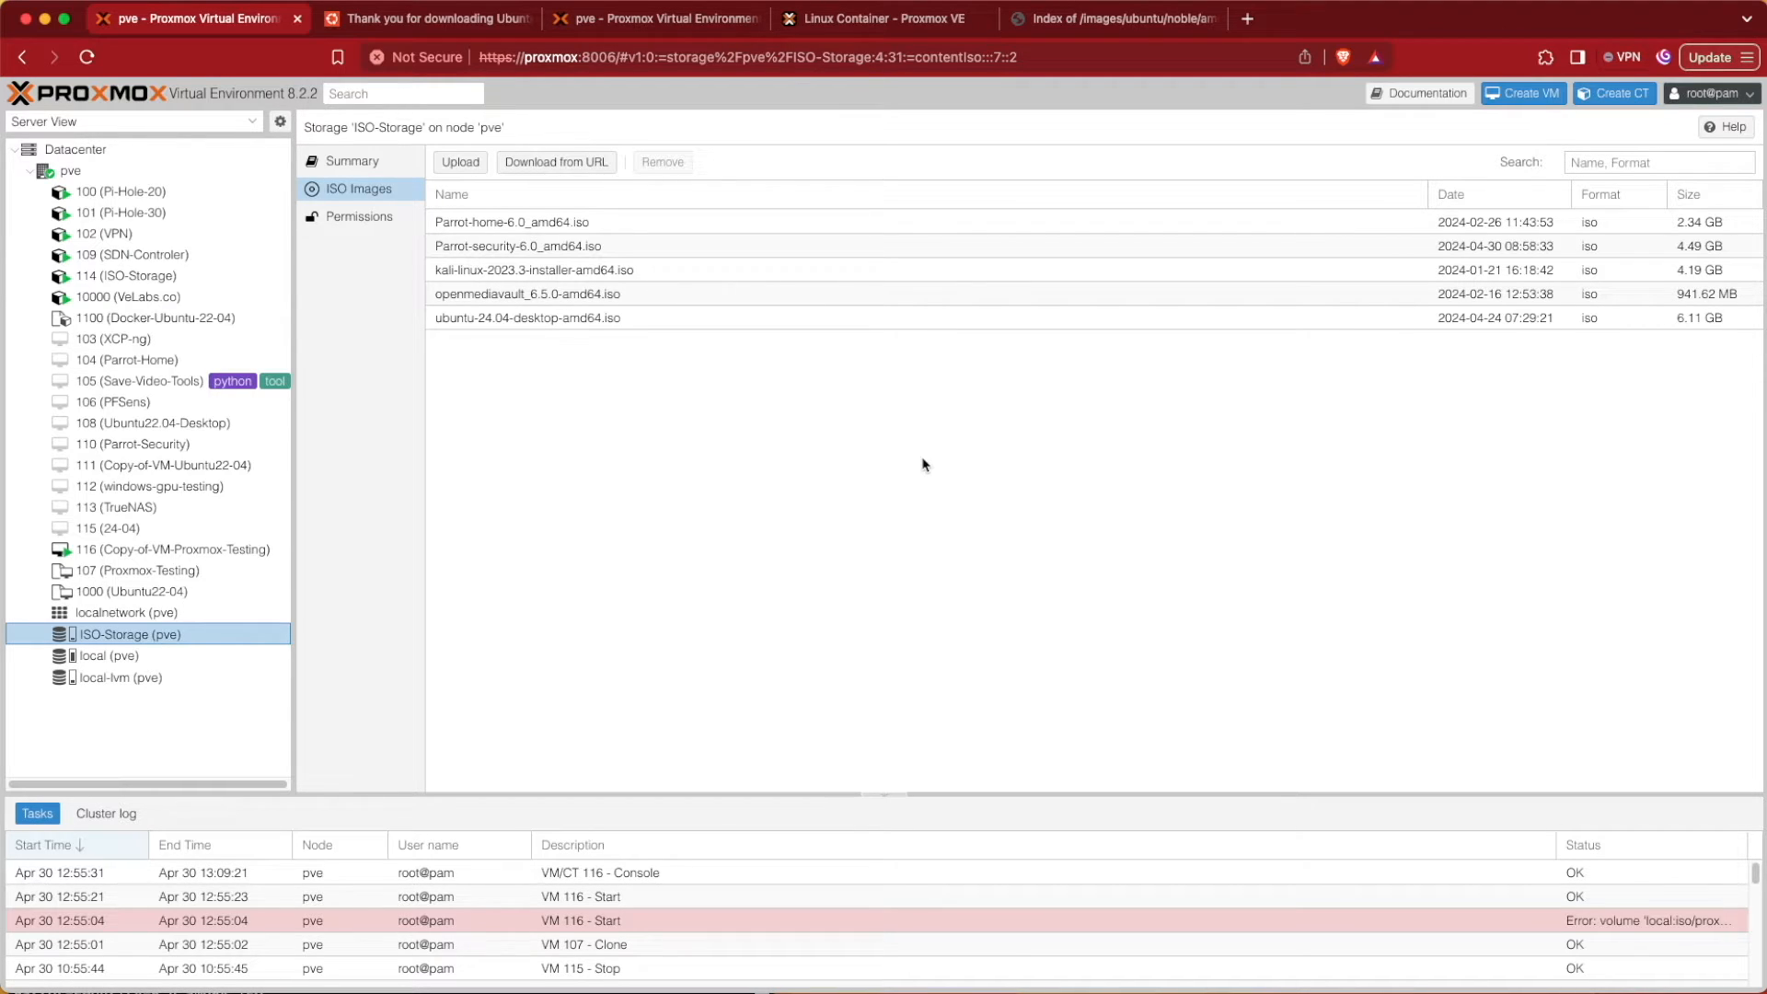
mouse_move(556, 161)
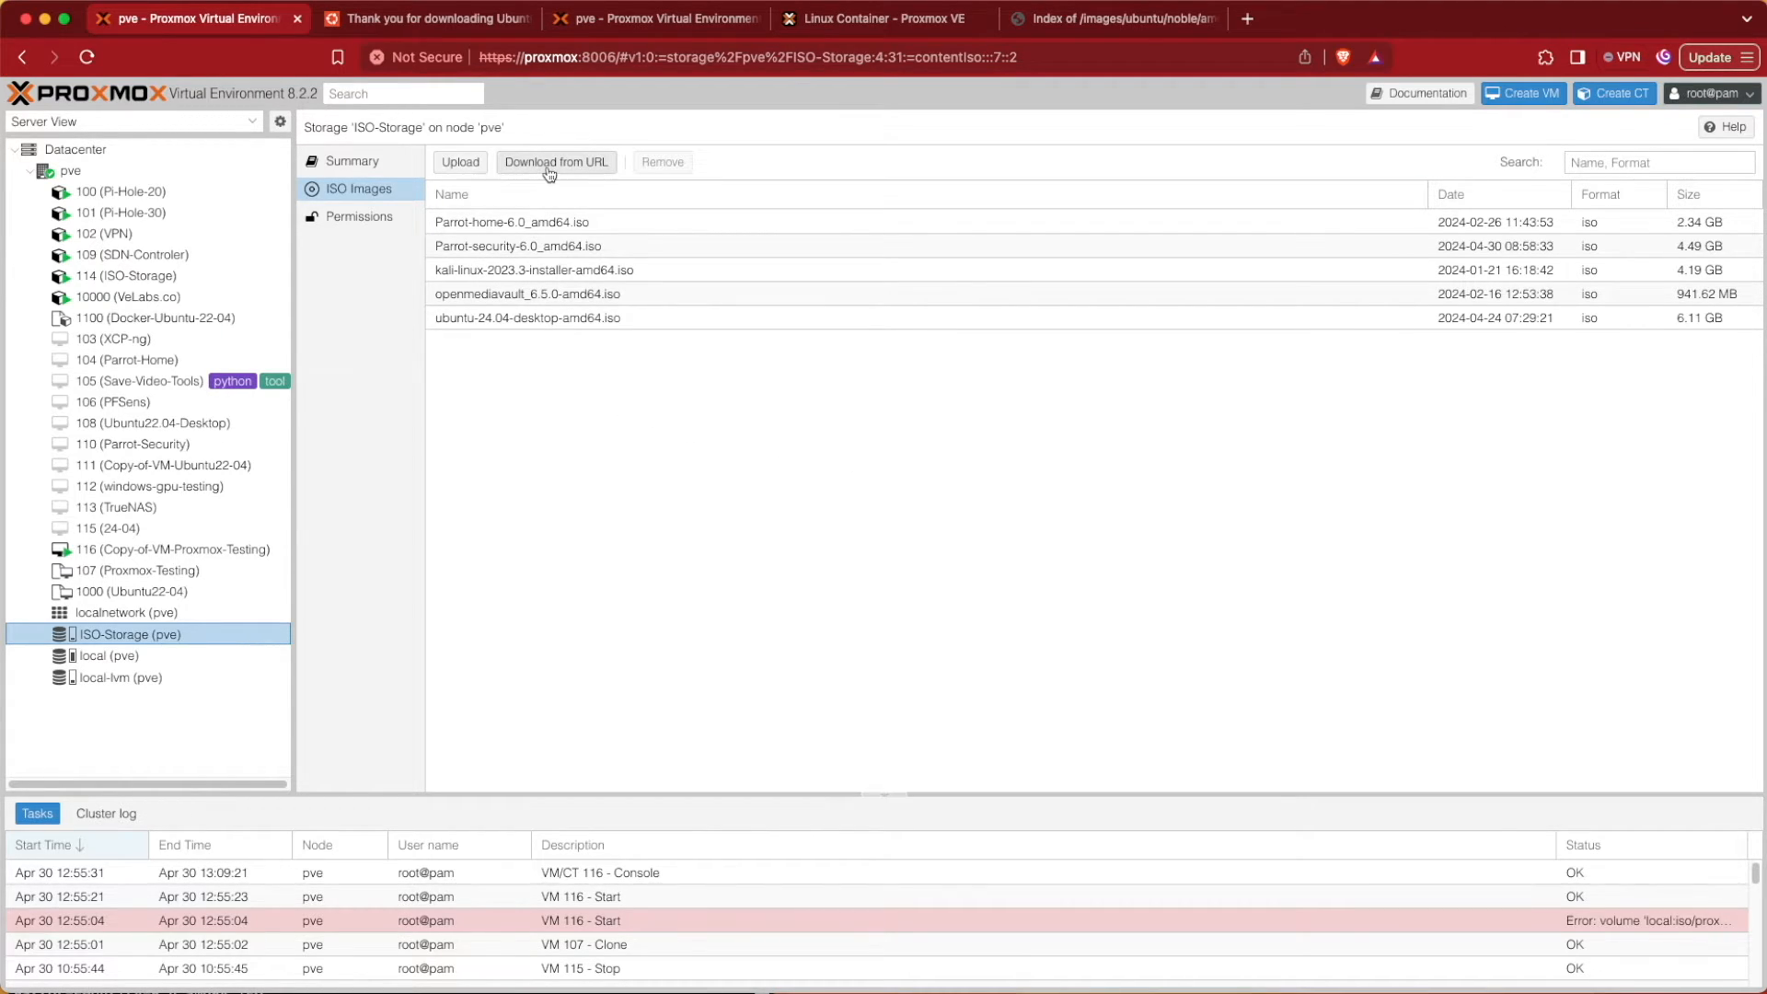
- Download the Ubuntu 24.04 live server ISO into ISO-Storage from the pasted URL via Query URL
click(554, 162)
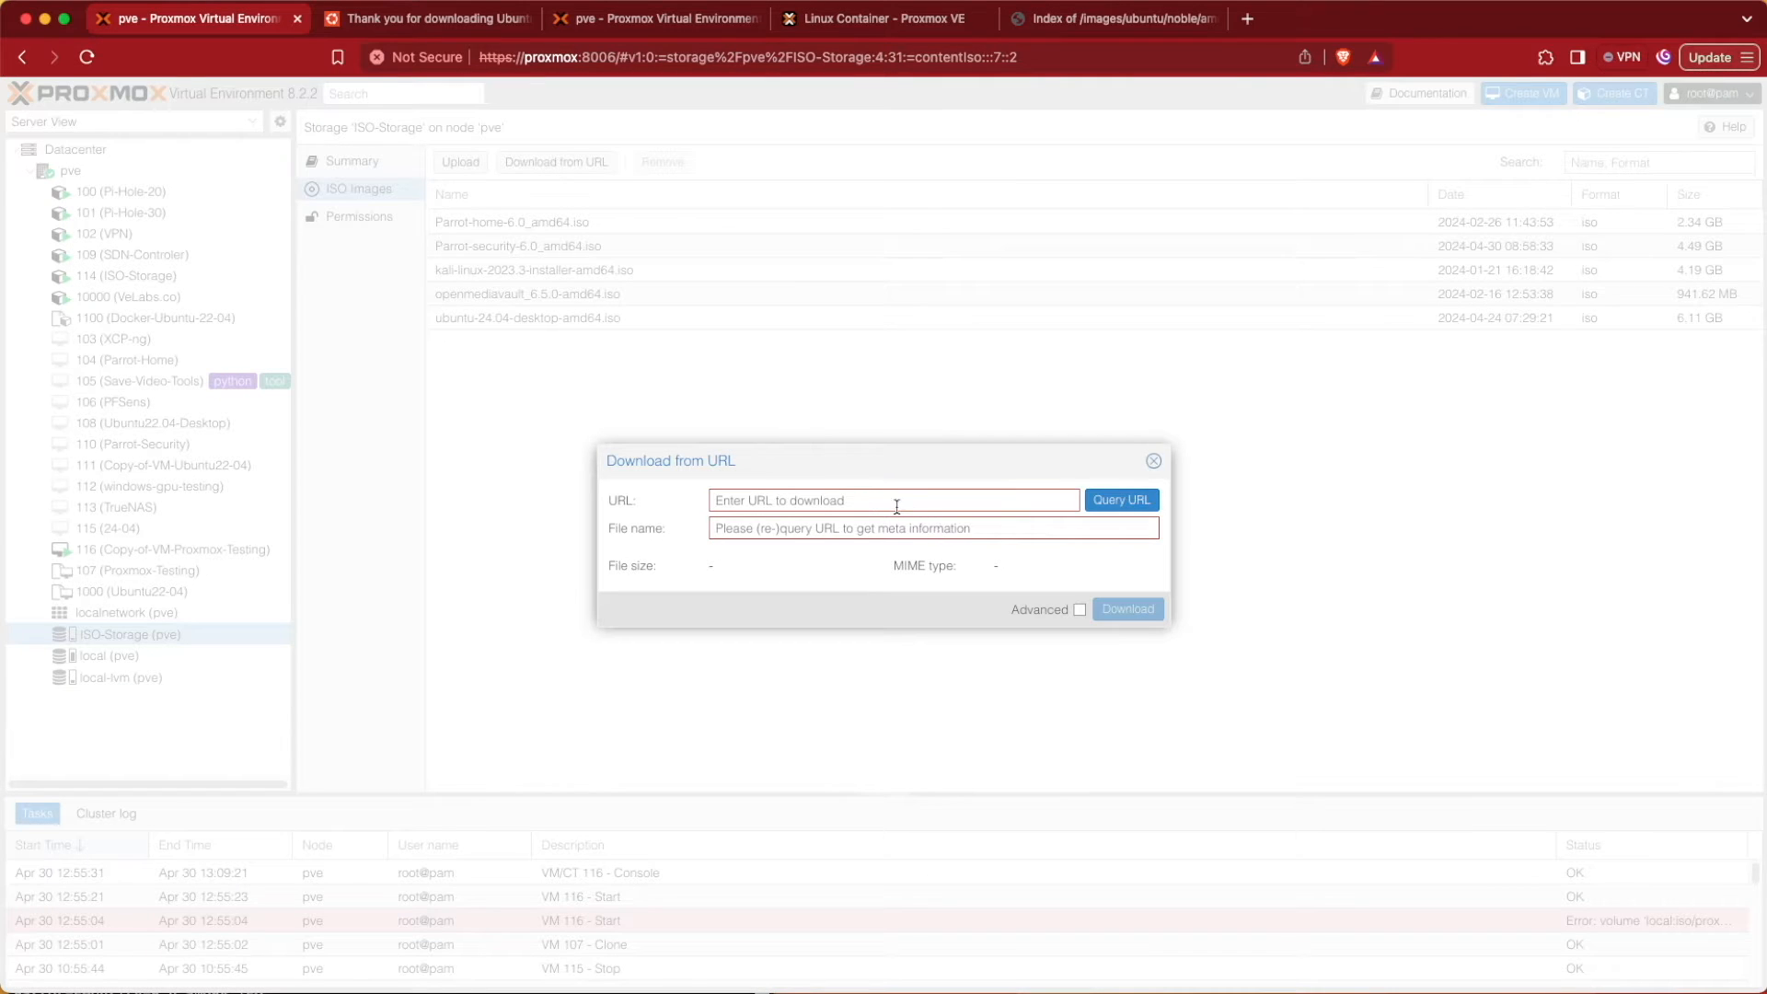
right_click(894, 499)
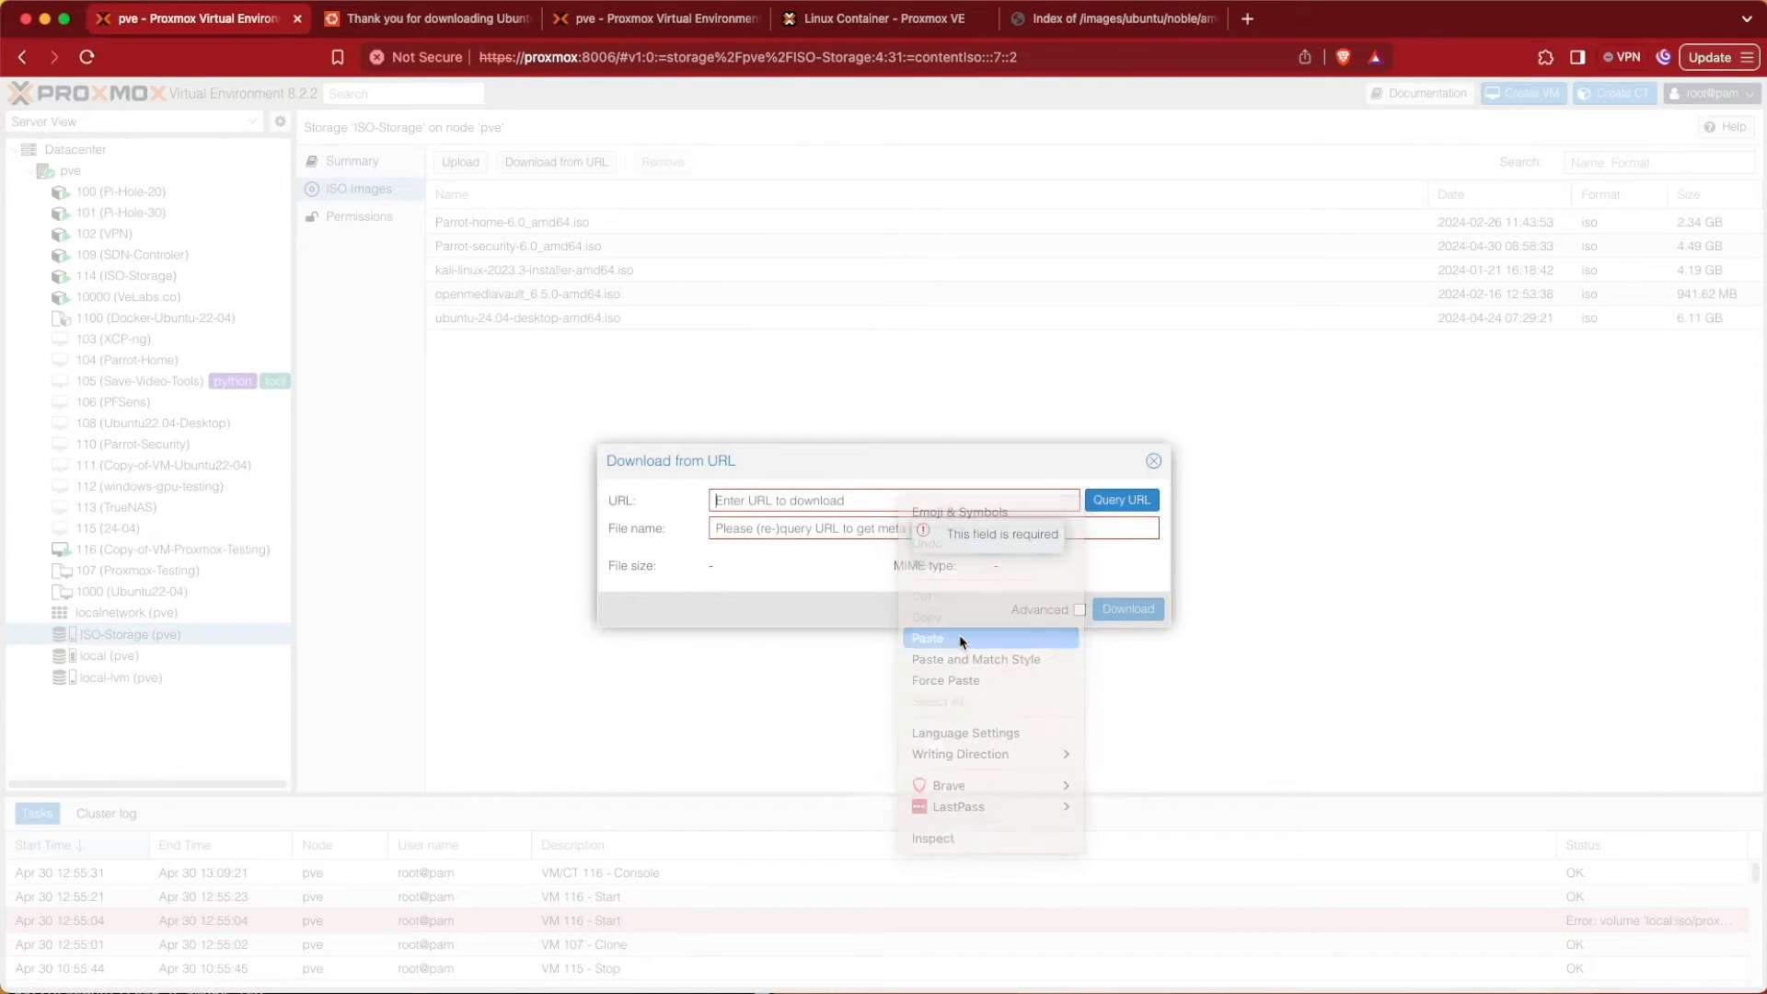
click(927, 638)
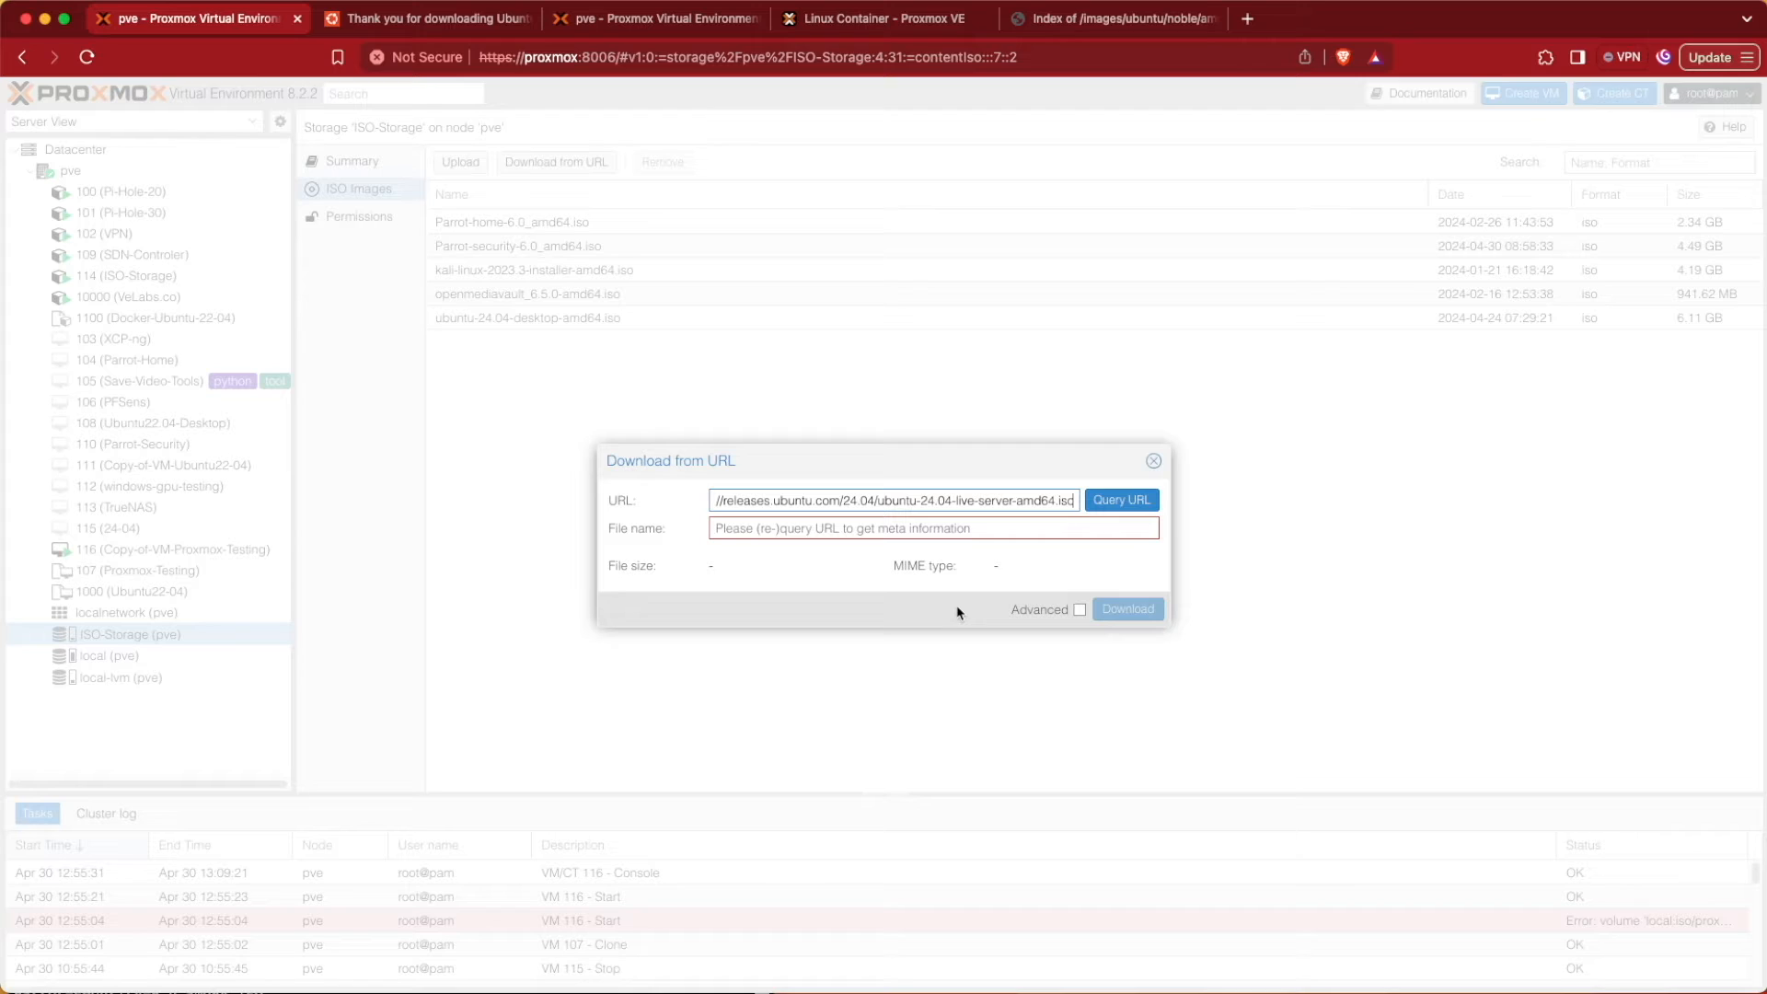
click(1121, 499)
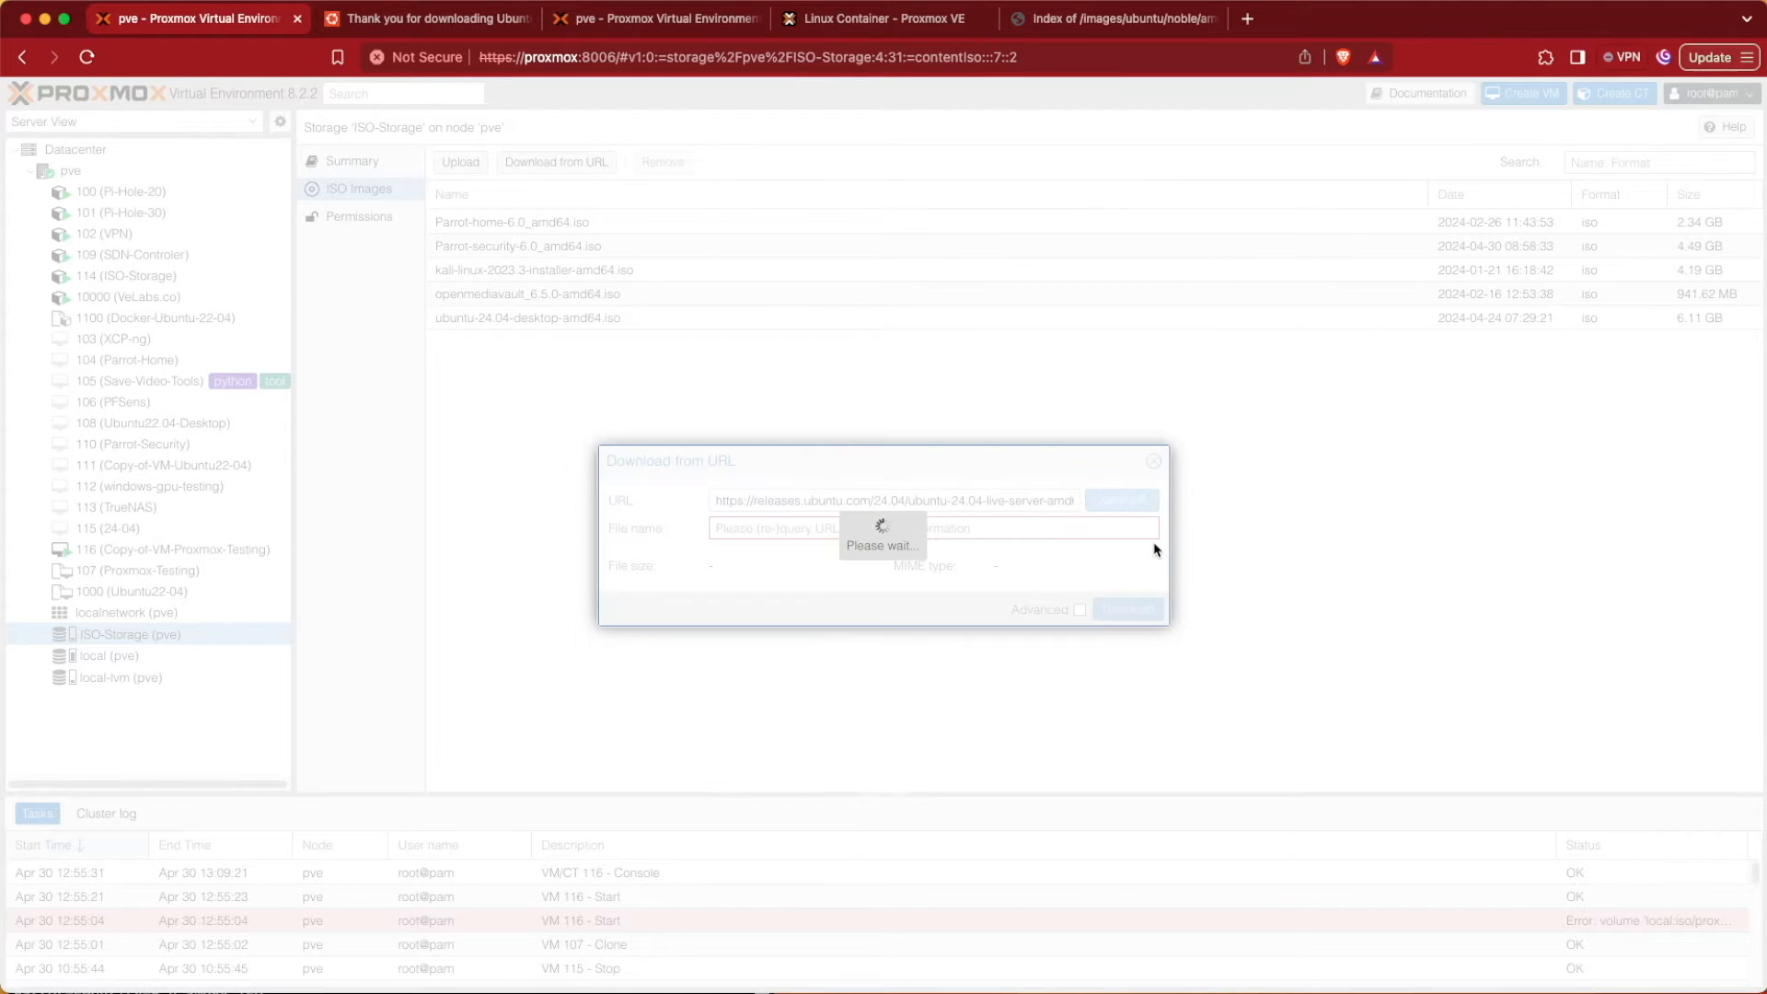
click(1120, 499)
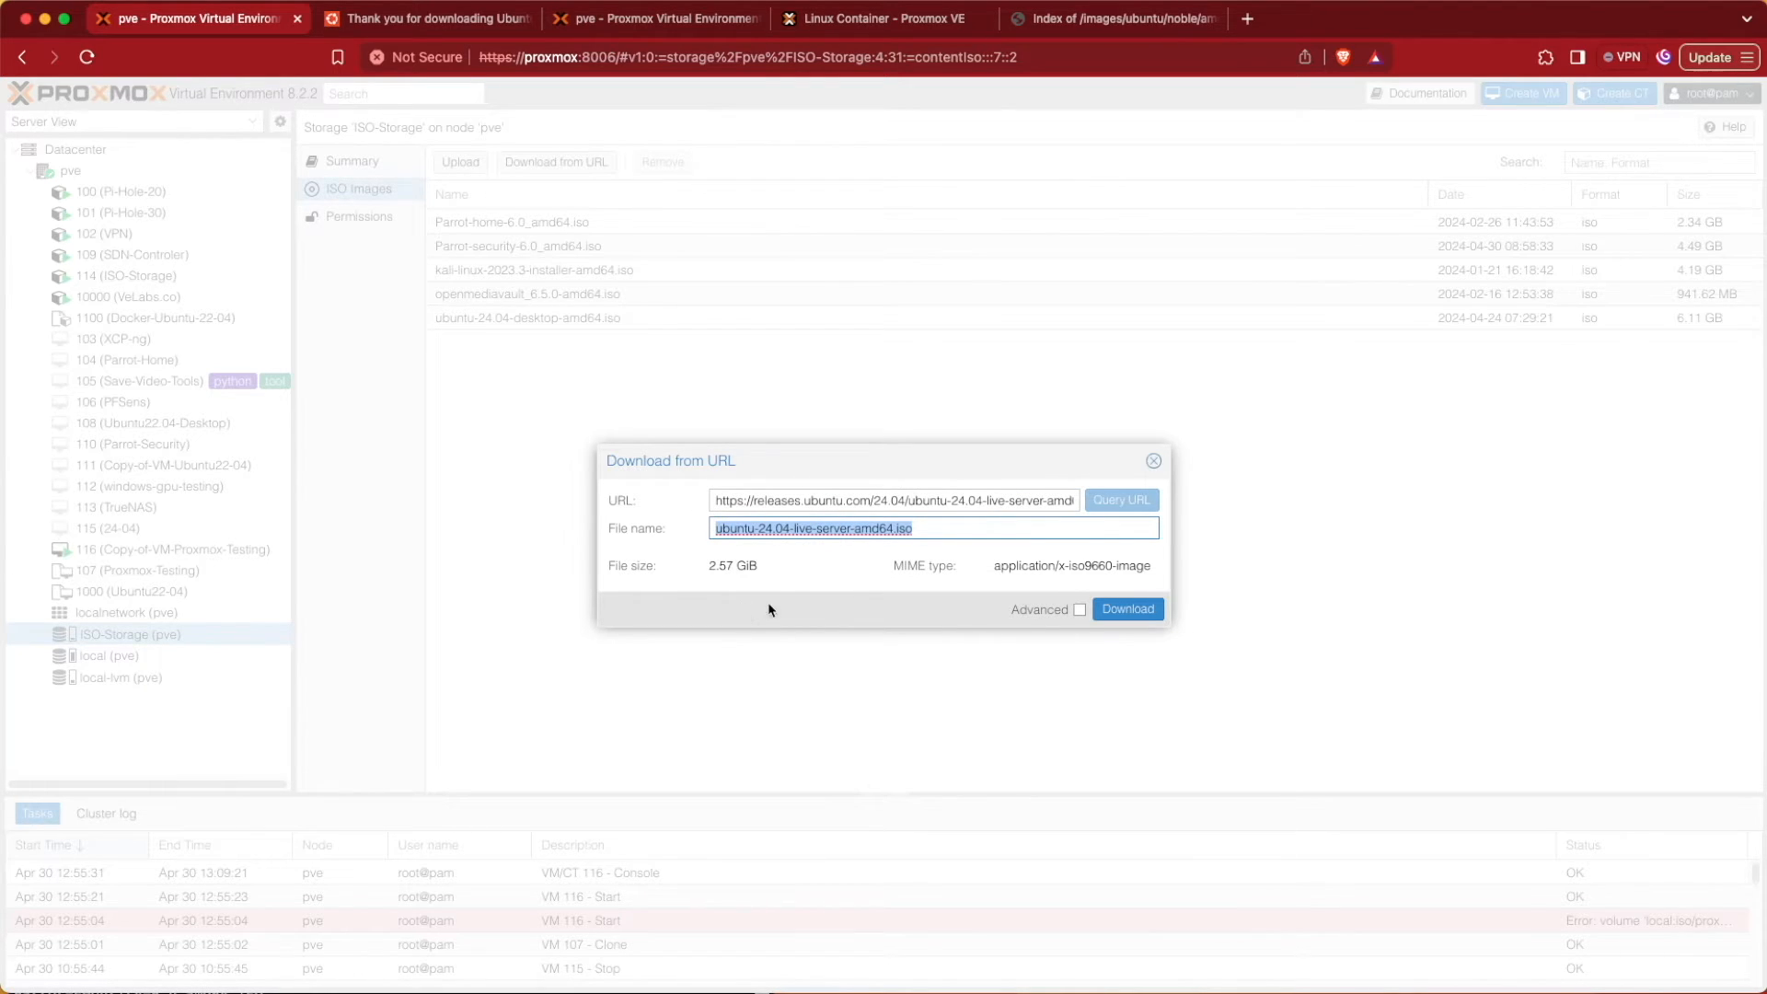
mouse_move(990, 598)
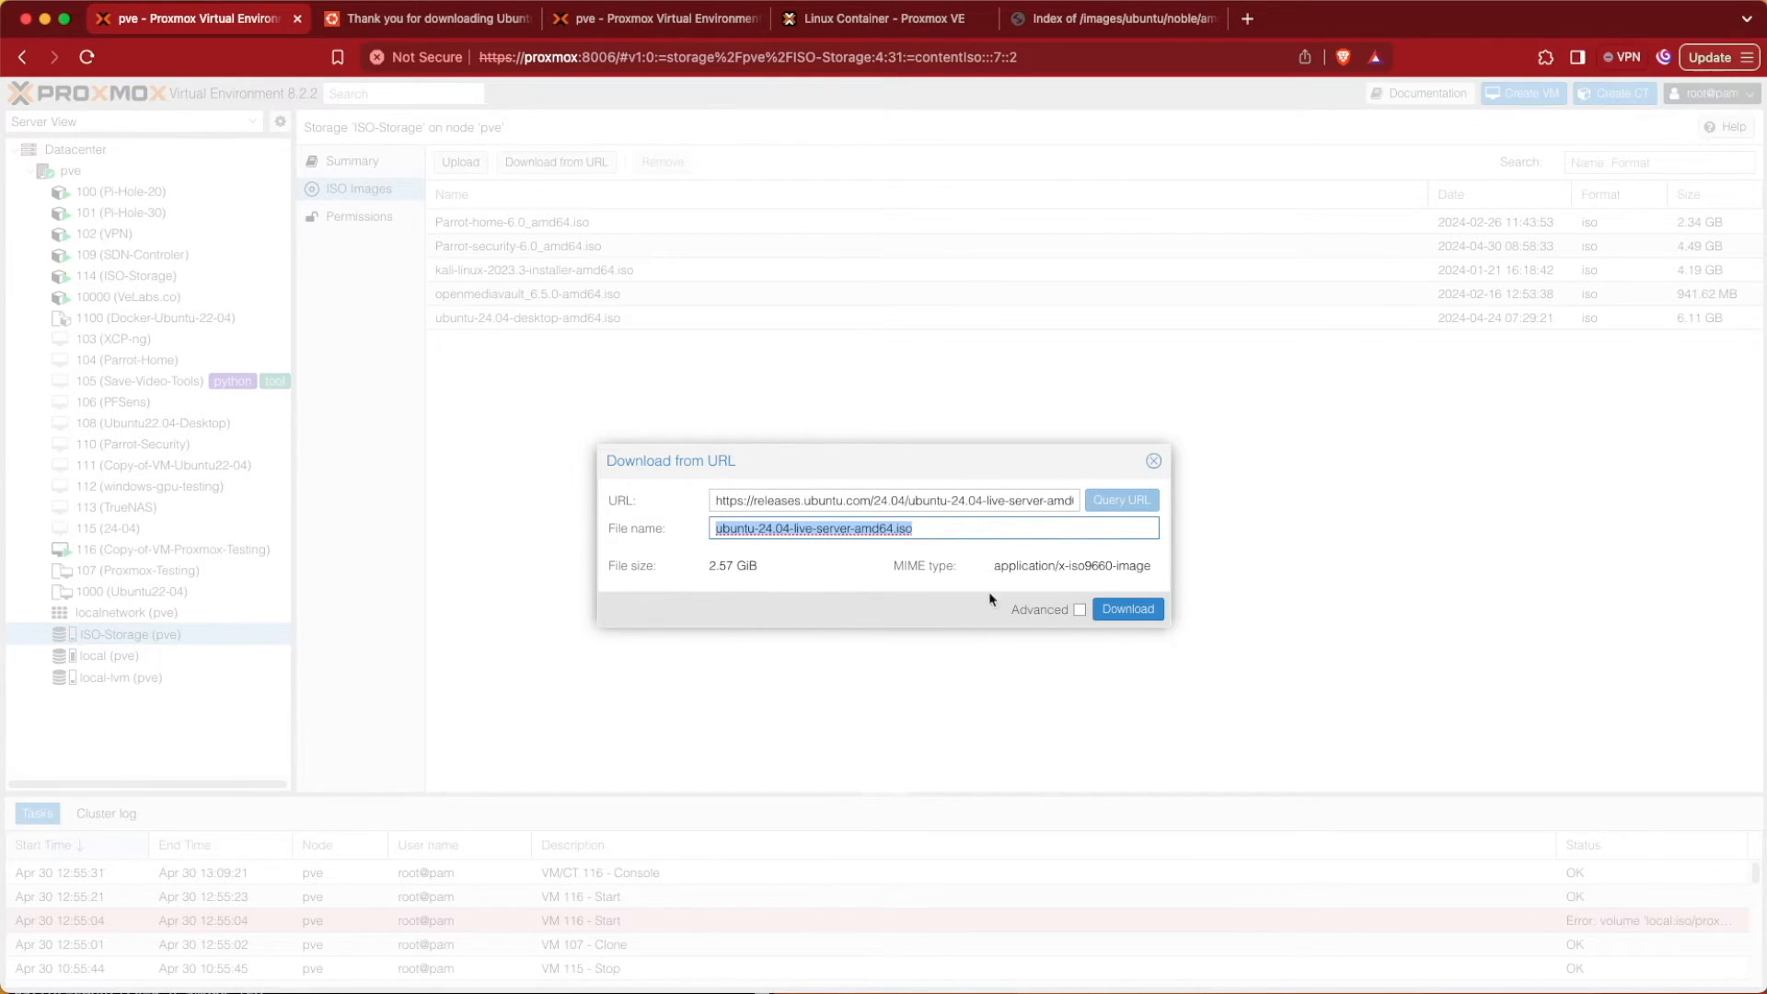
click(1127, 609)
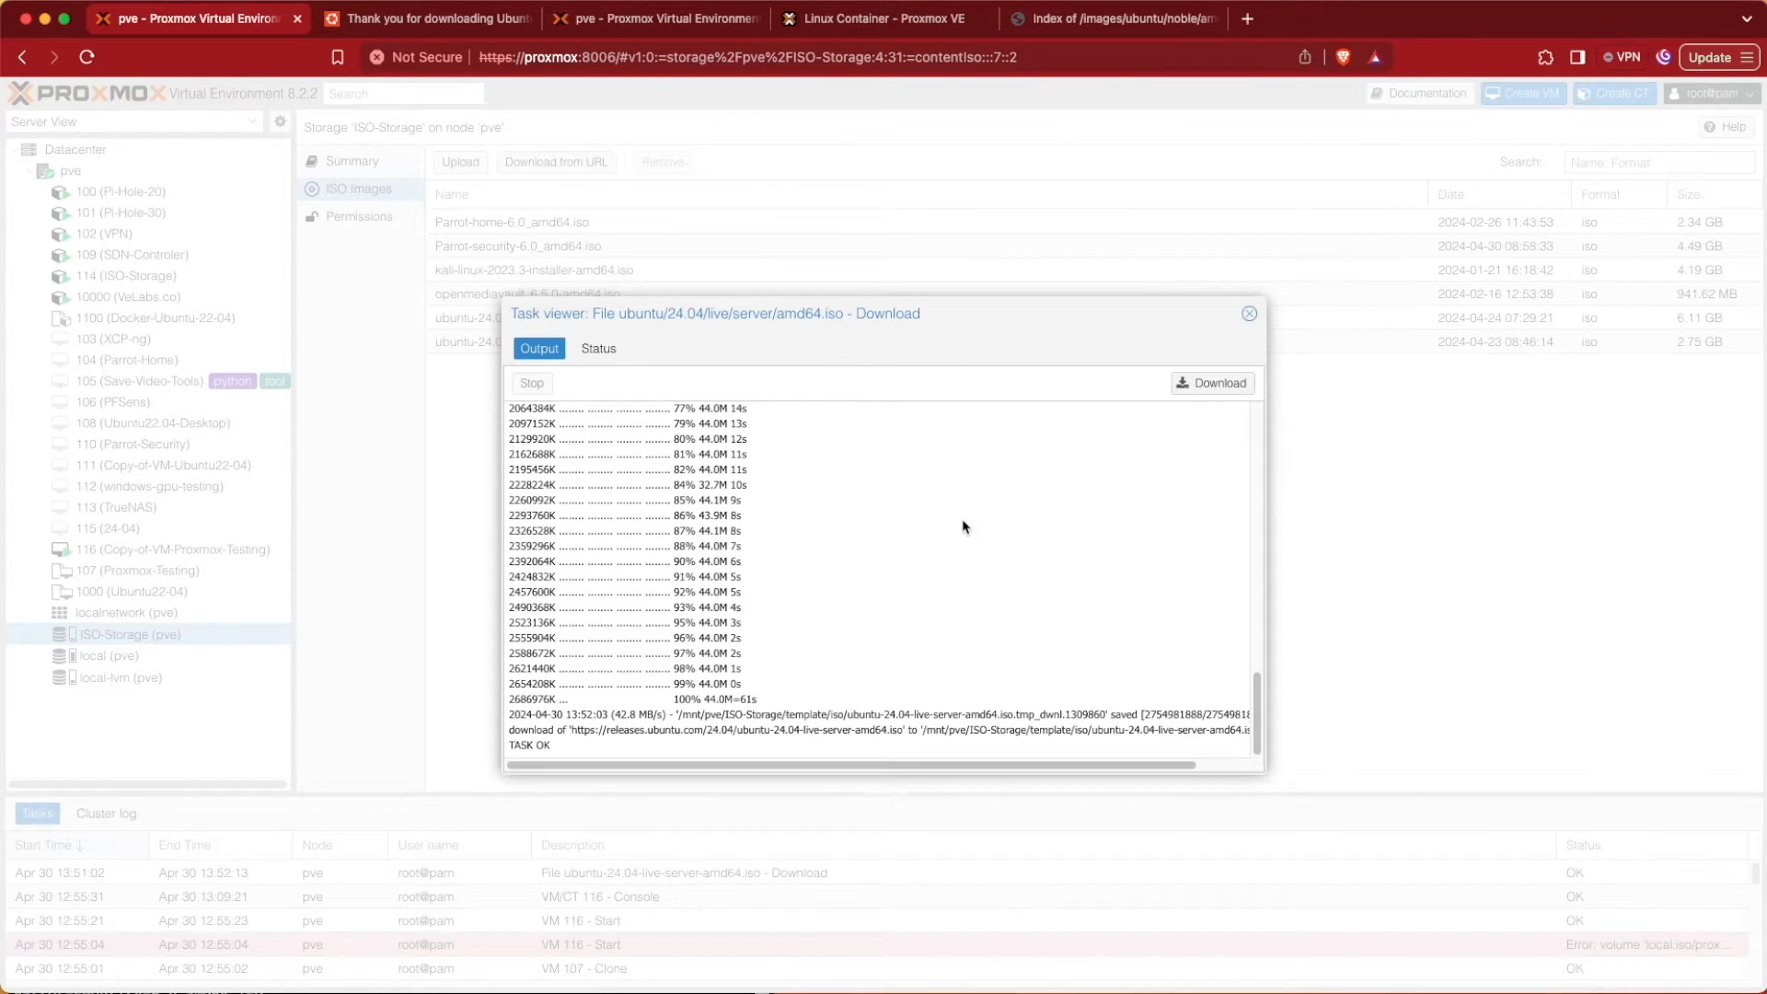
mouse_move(806, 681)
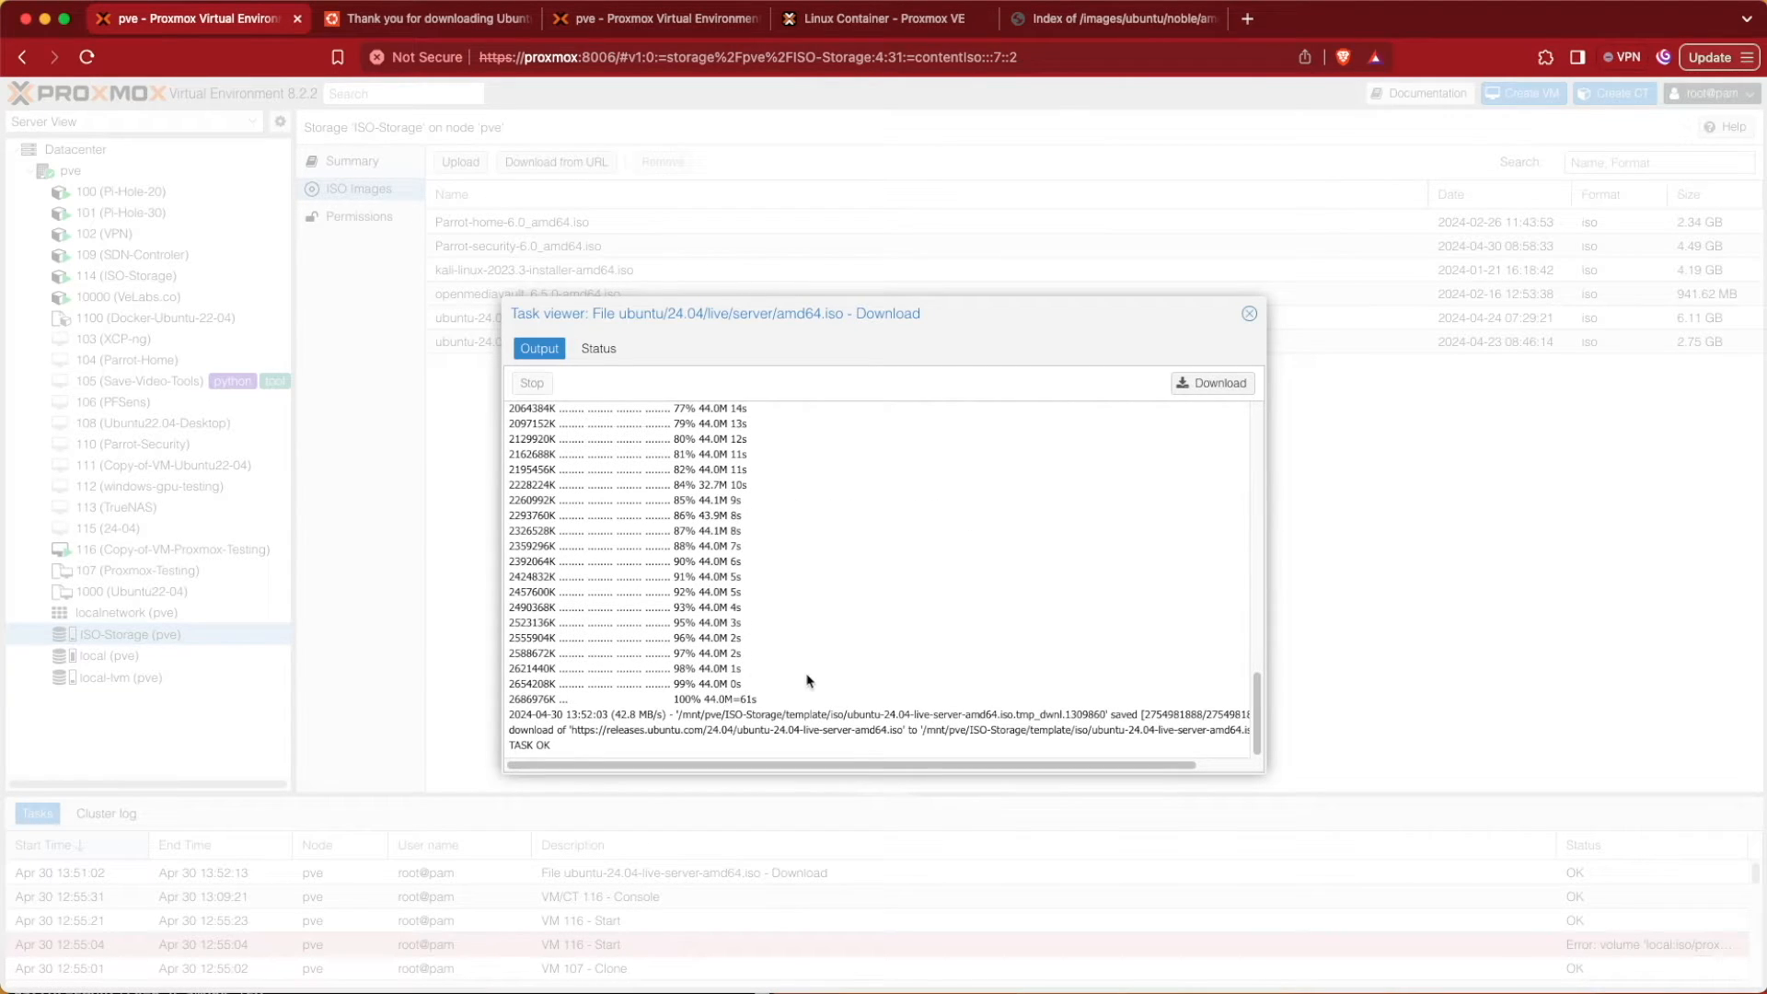
mouse_move(1226, 330)
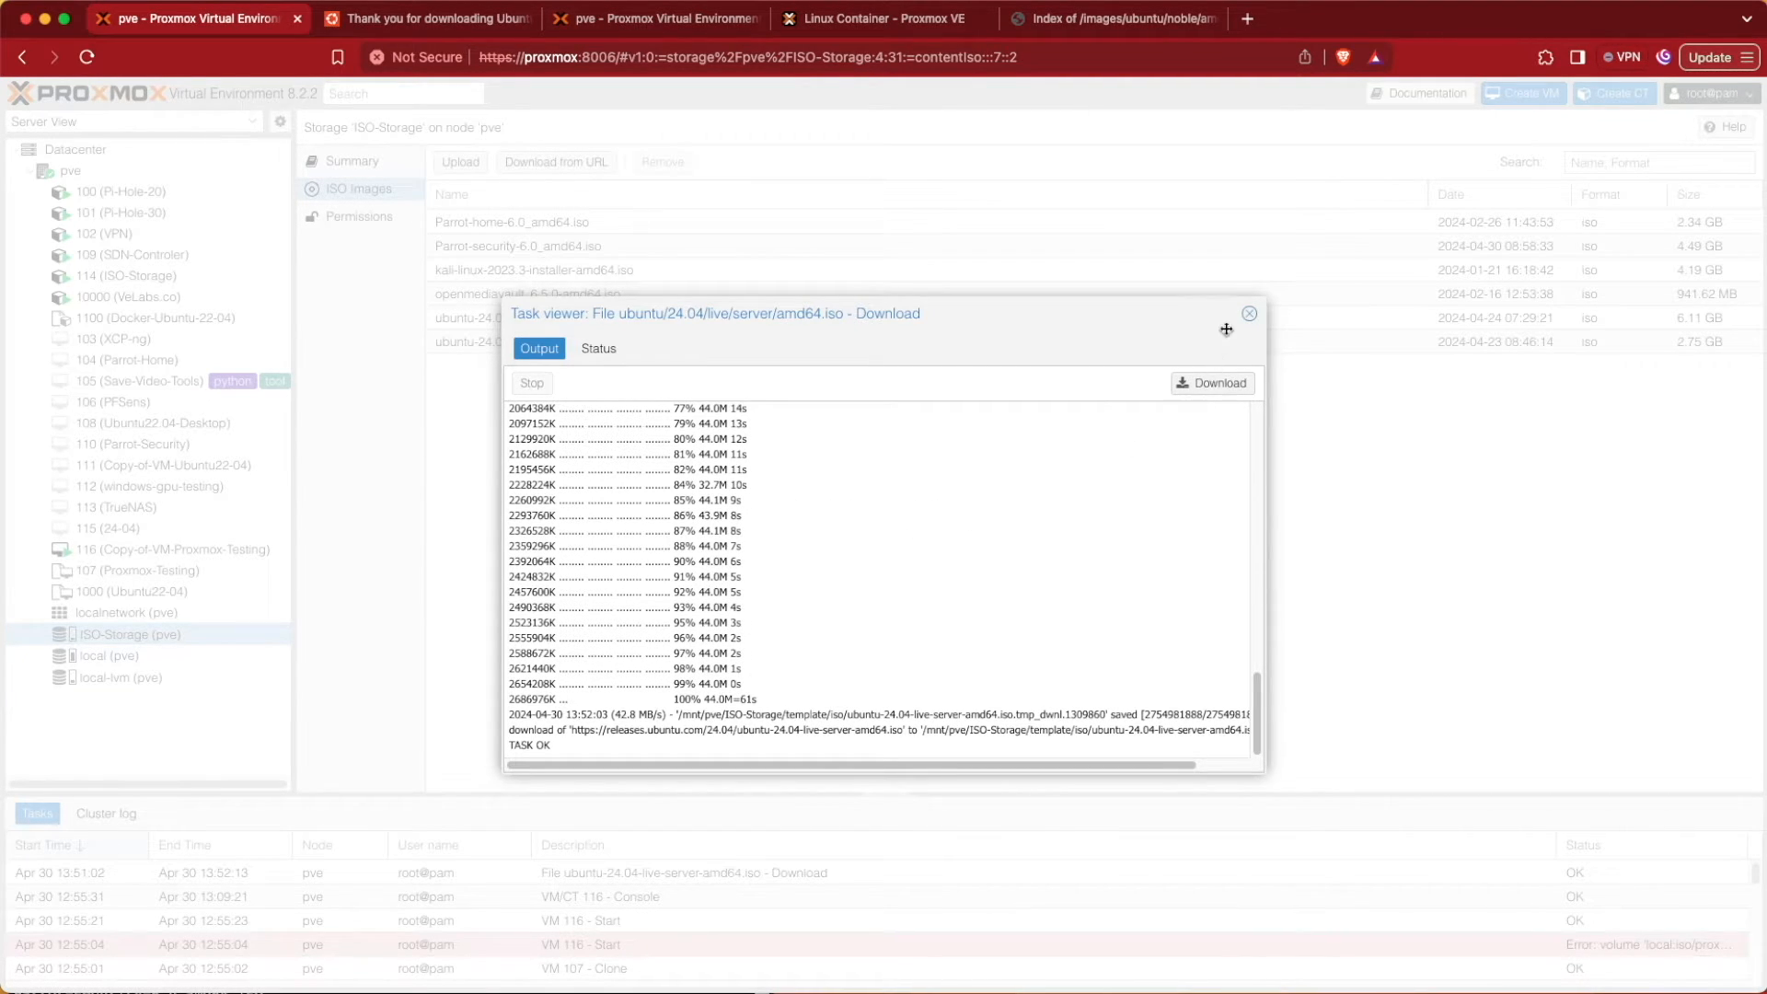
- Close the finished task viewer so ISO-Storage lists ubuntu-24.04-live-server-amd64.iso
click(1248, 313)
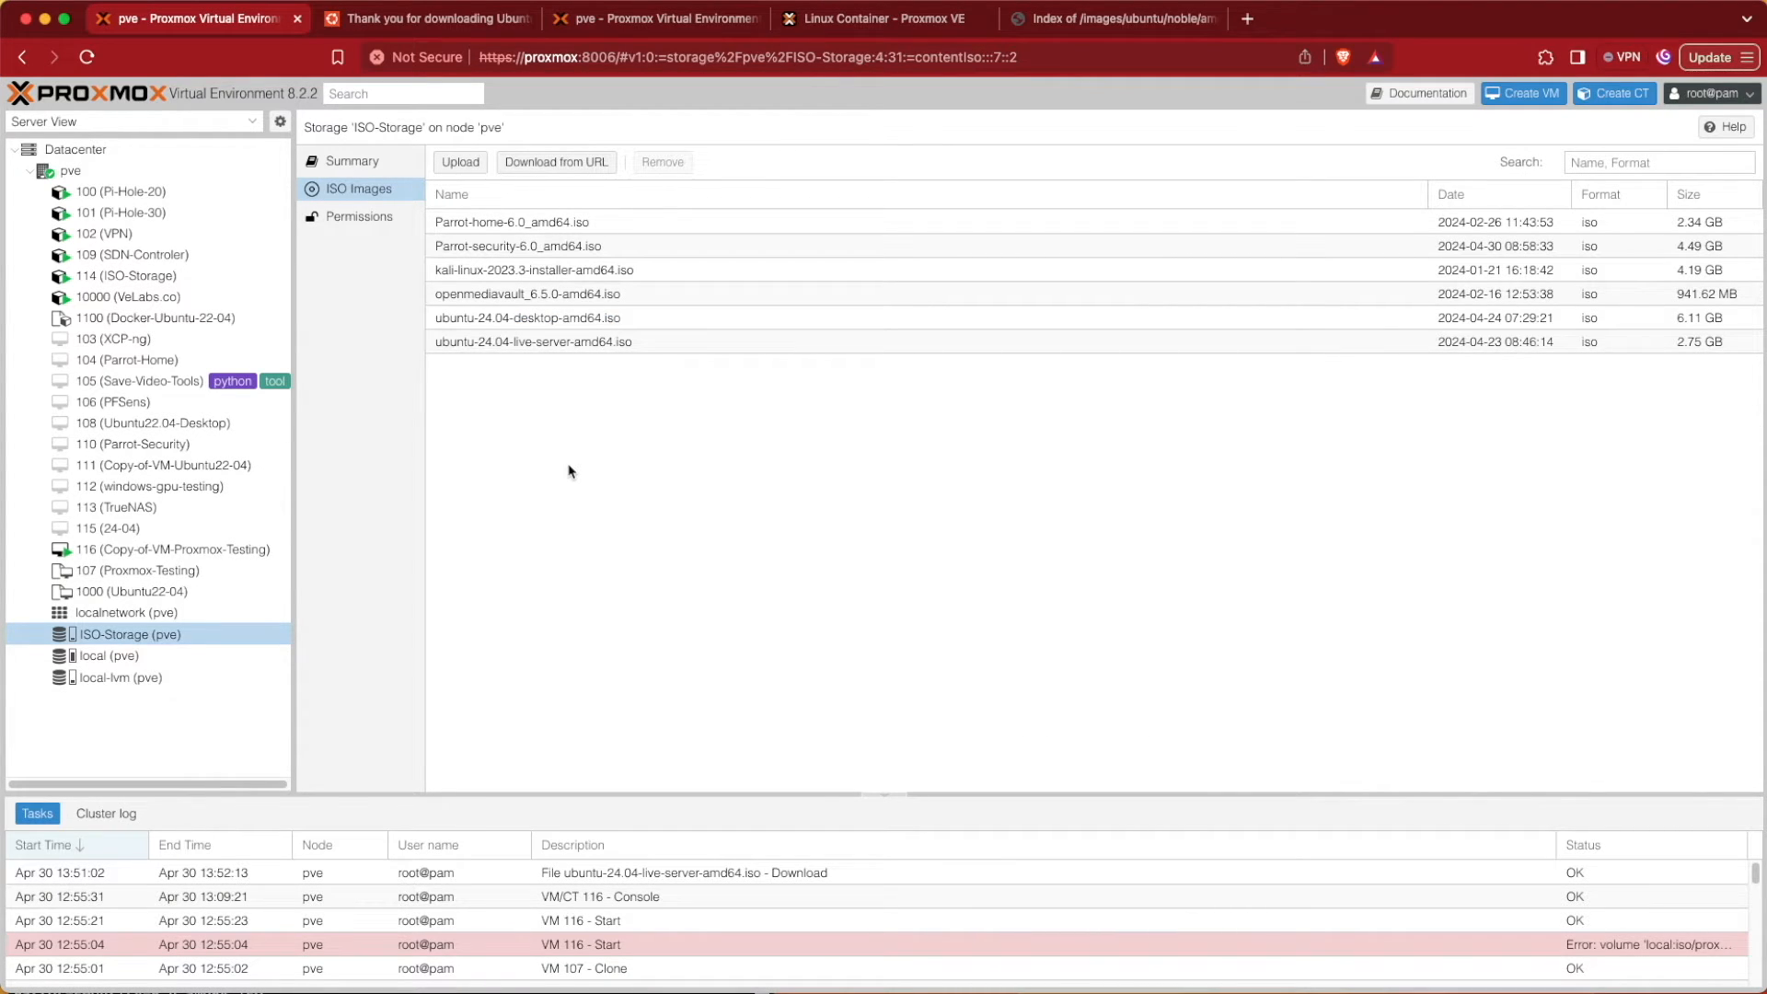
mouse_move(1524, 144)
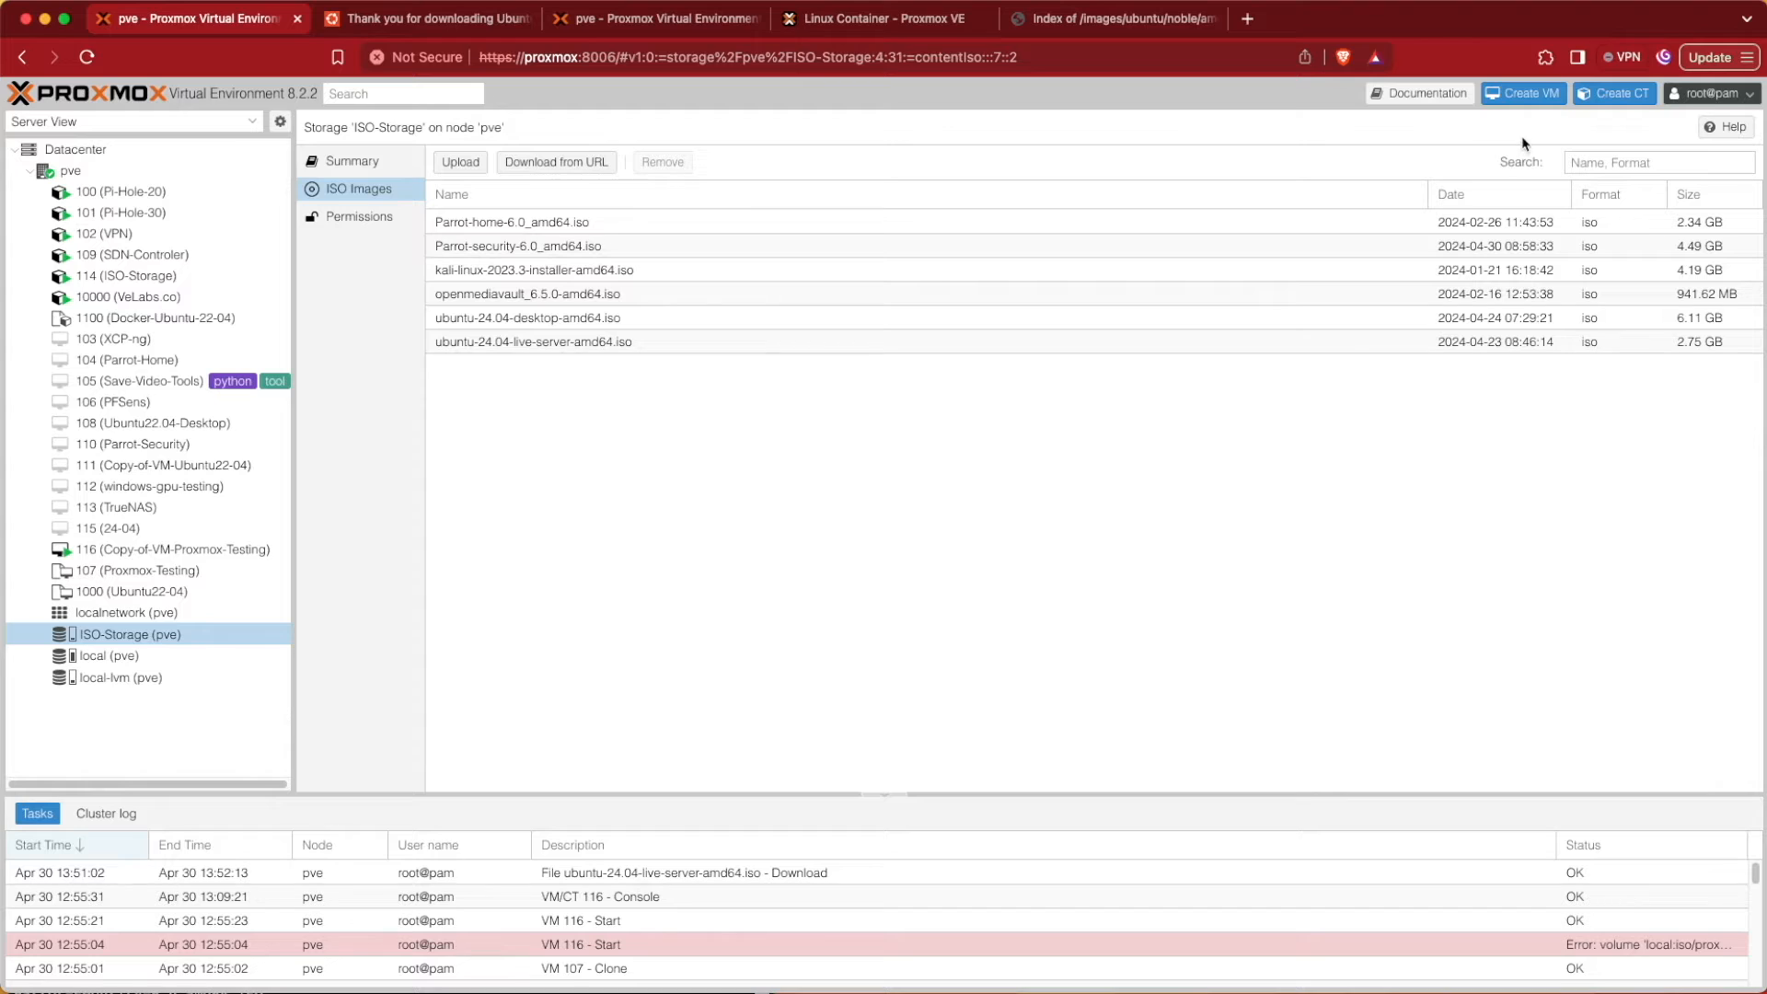
- Start a new virtual machine with ID 117 on node pve named sever24-04
click(1522, 92)
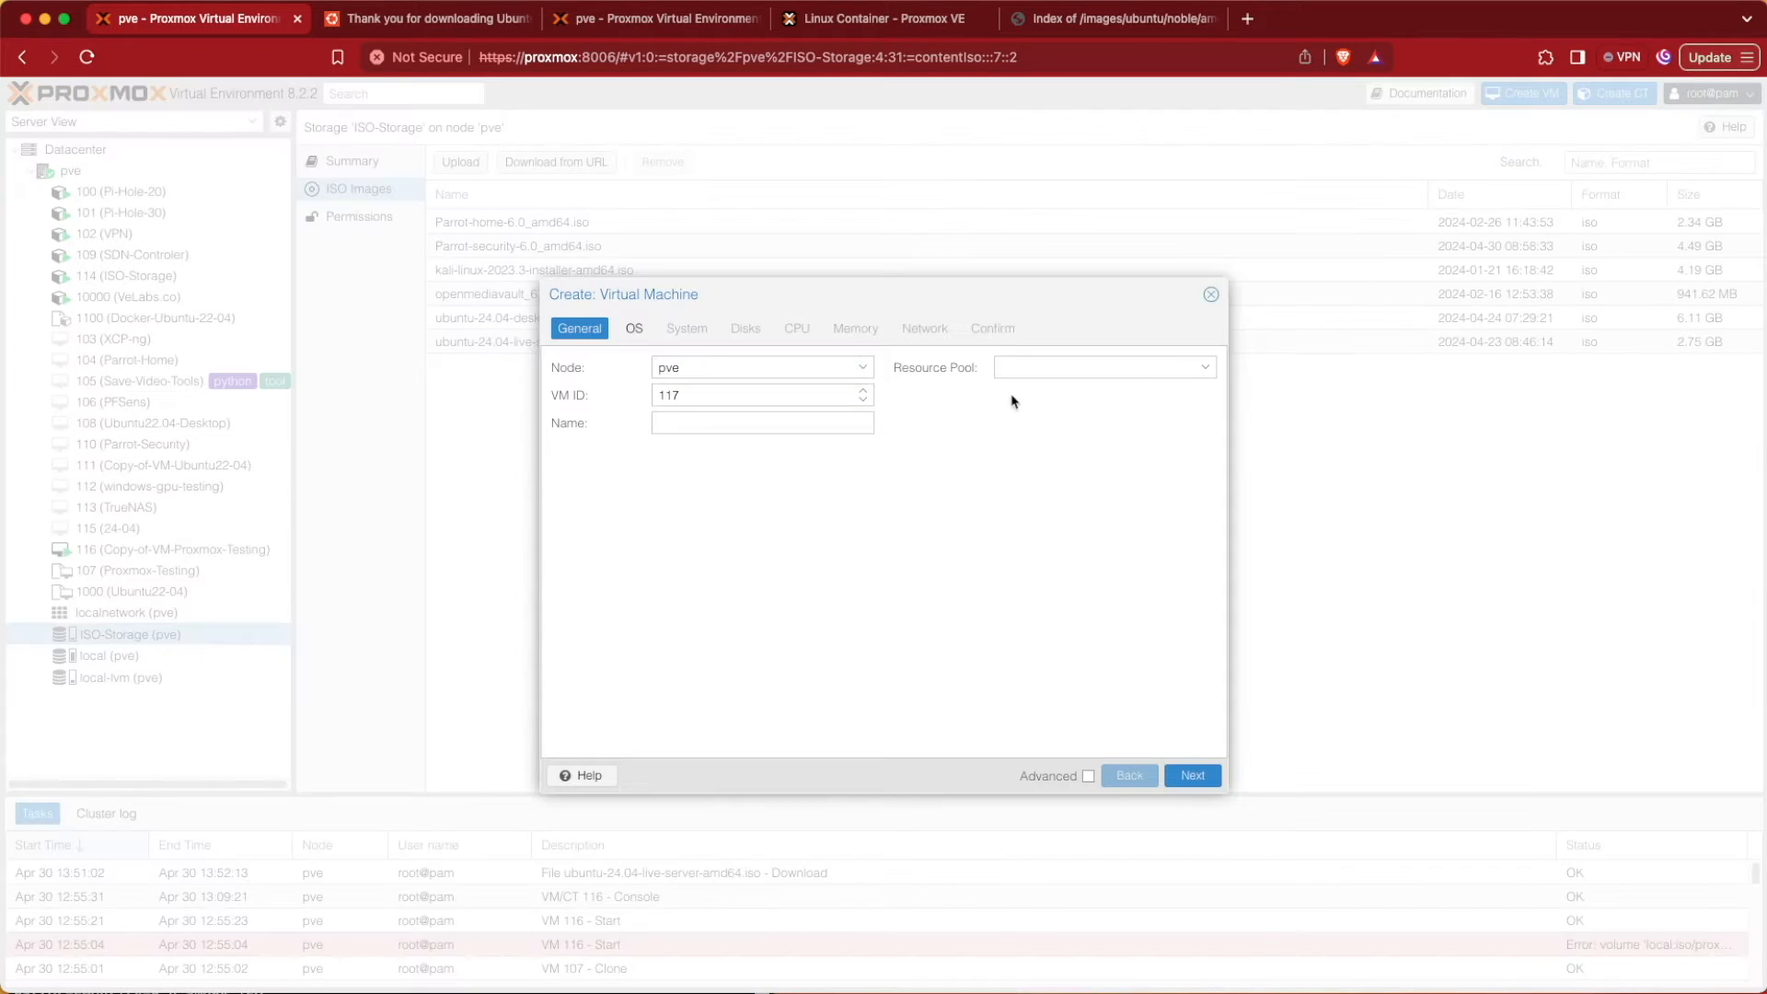
text(sever24-04)
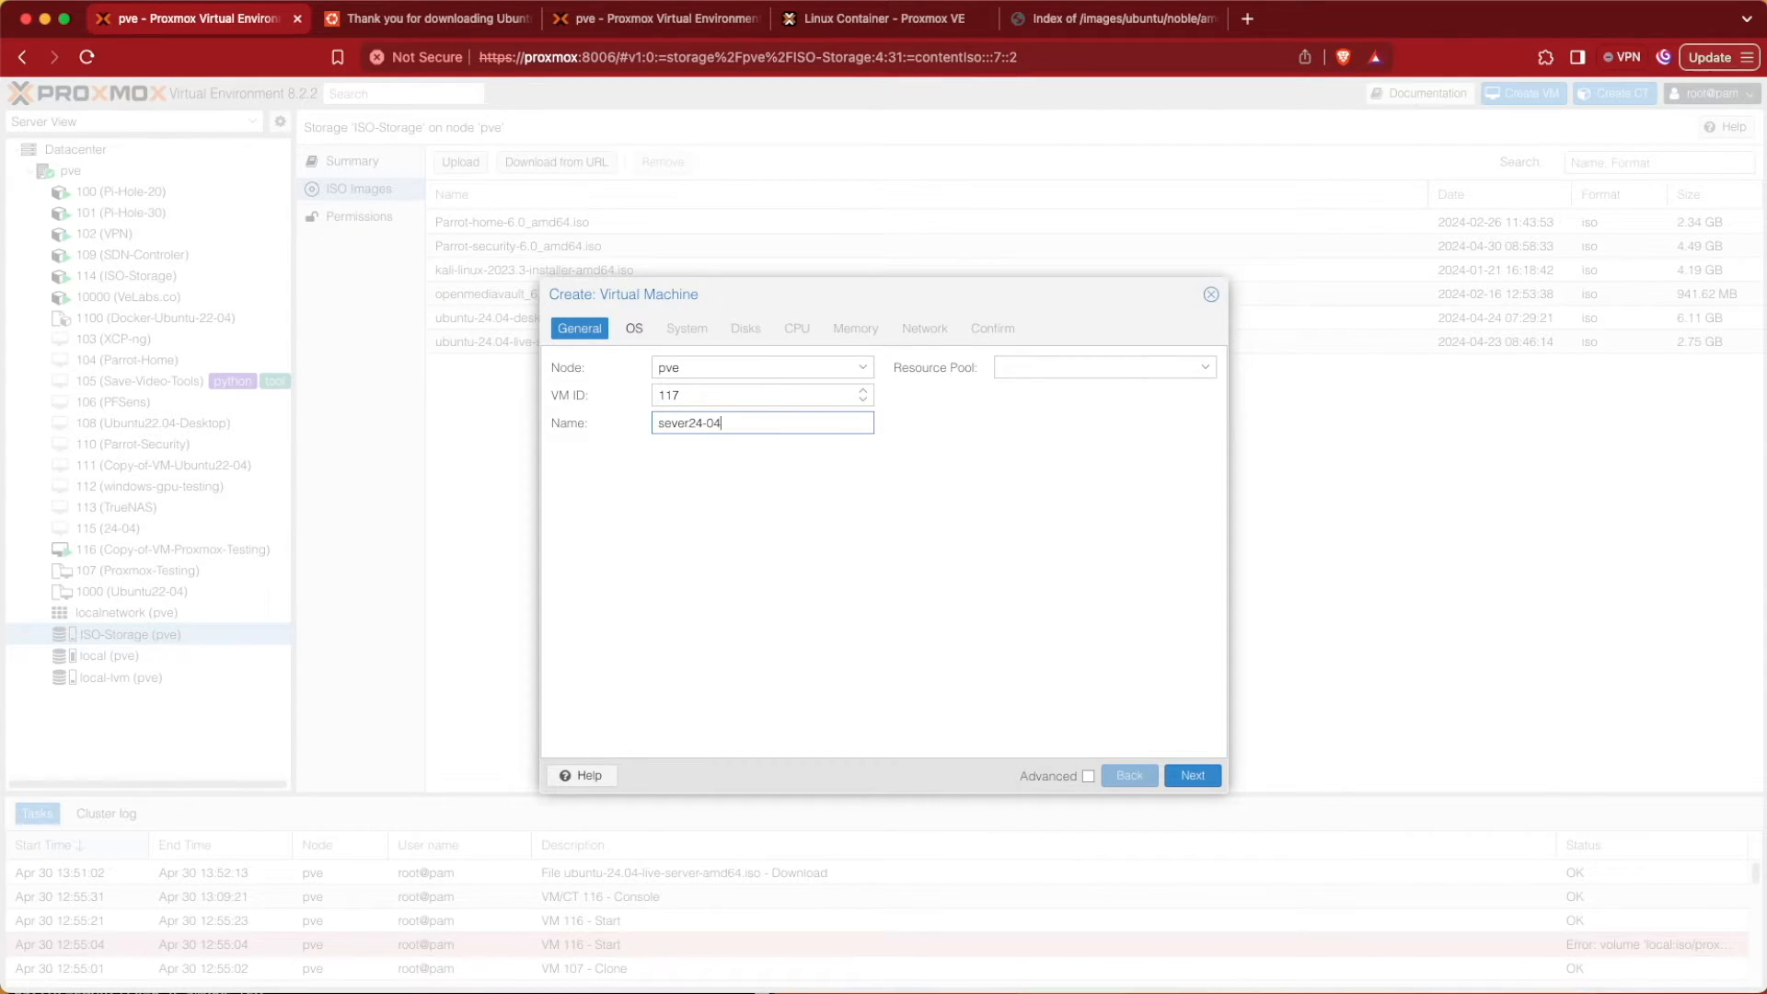
mouse_move(694, 443)
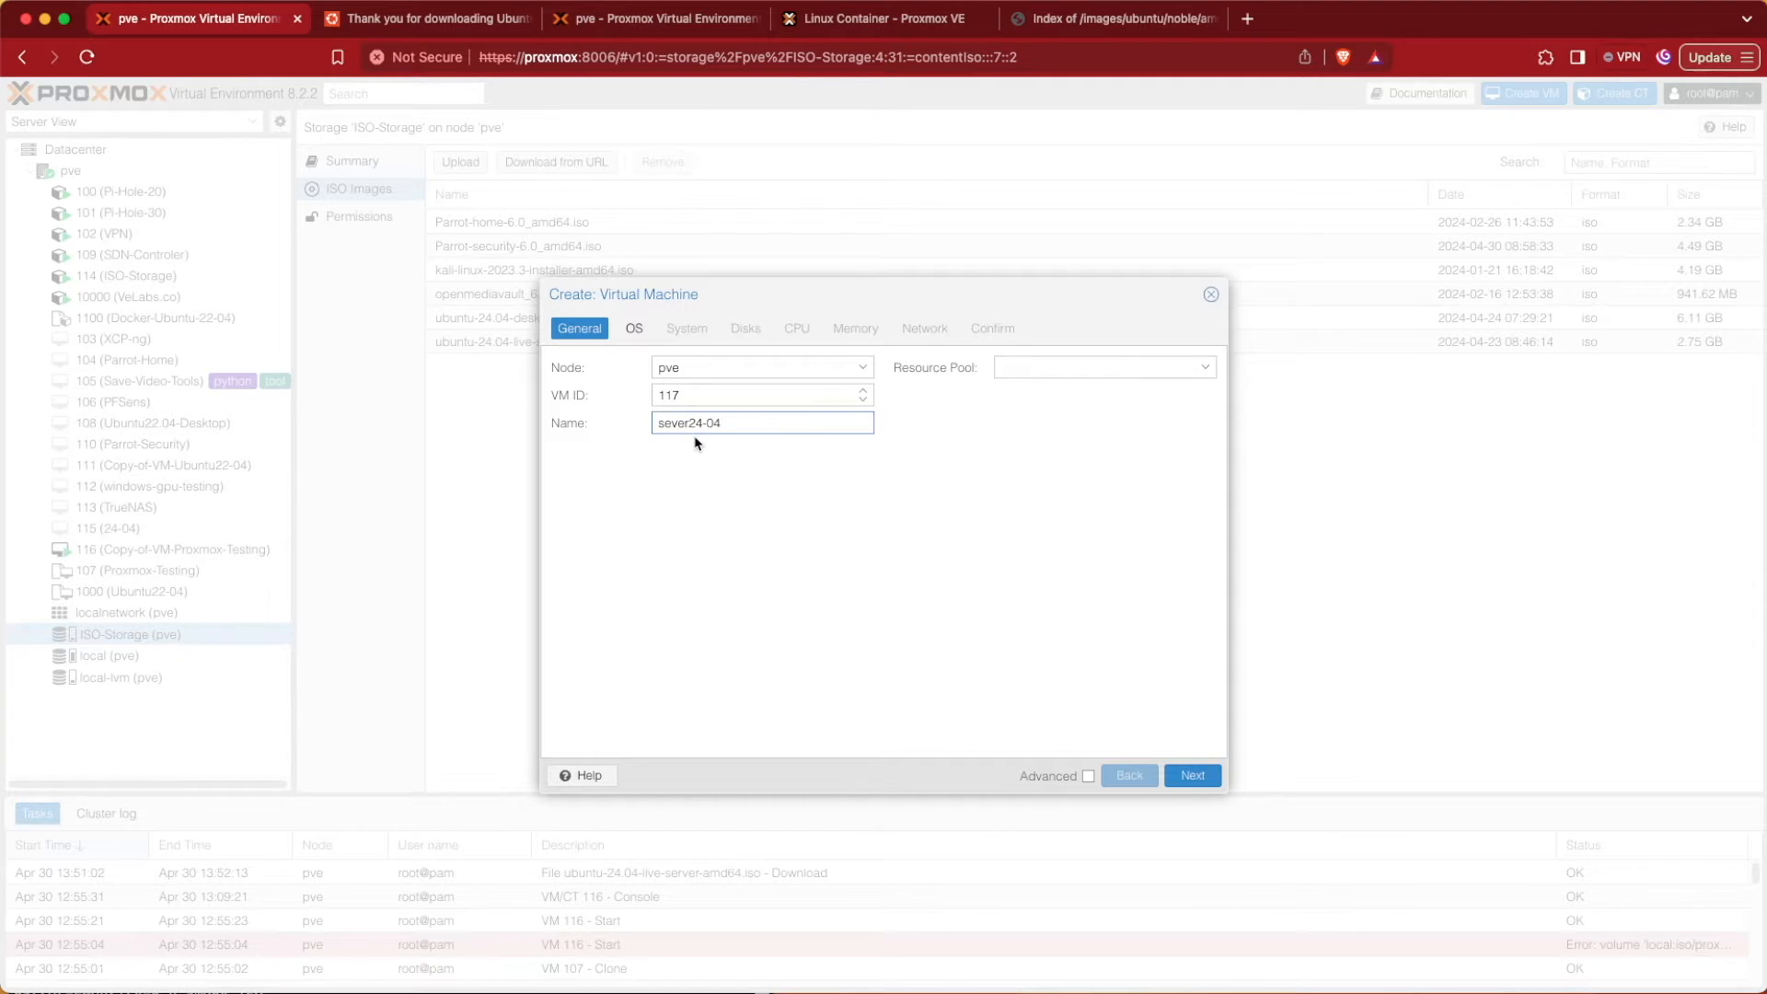
mouse_move(1191, 775)
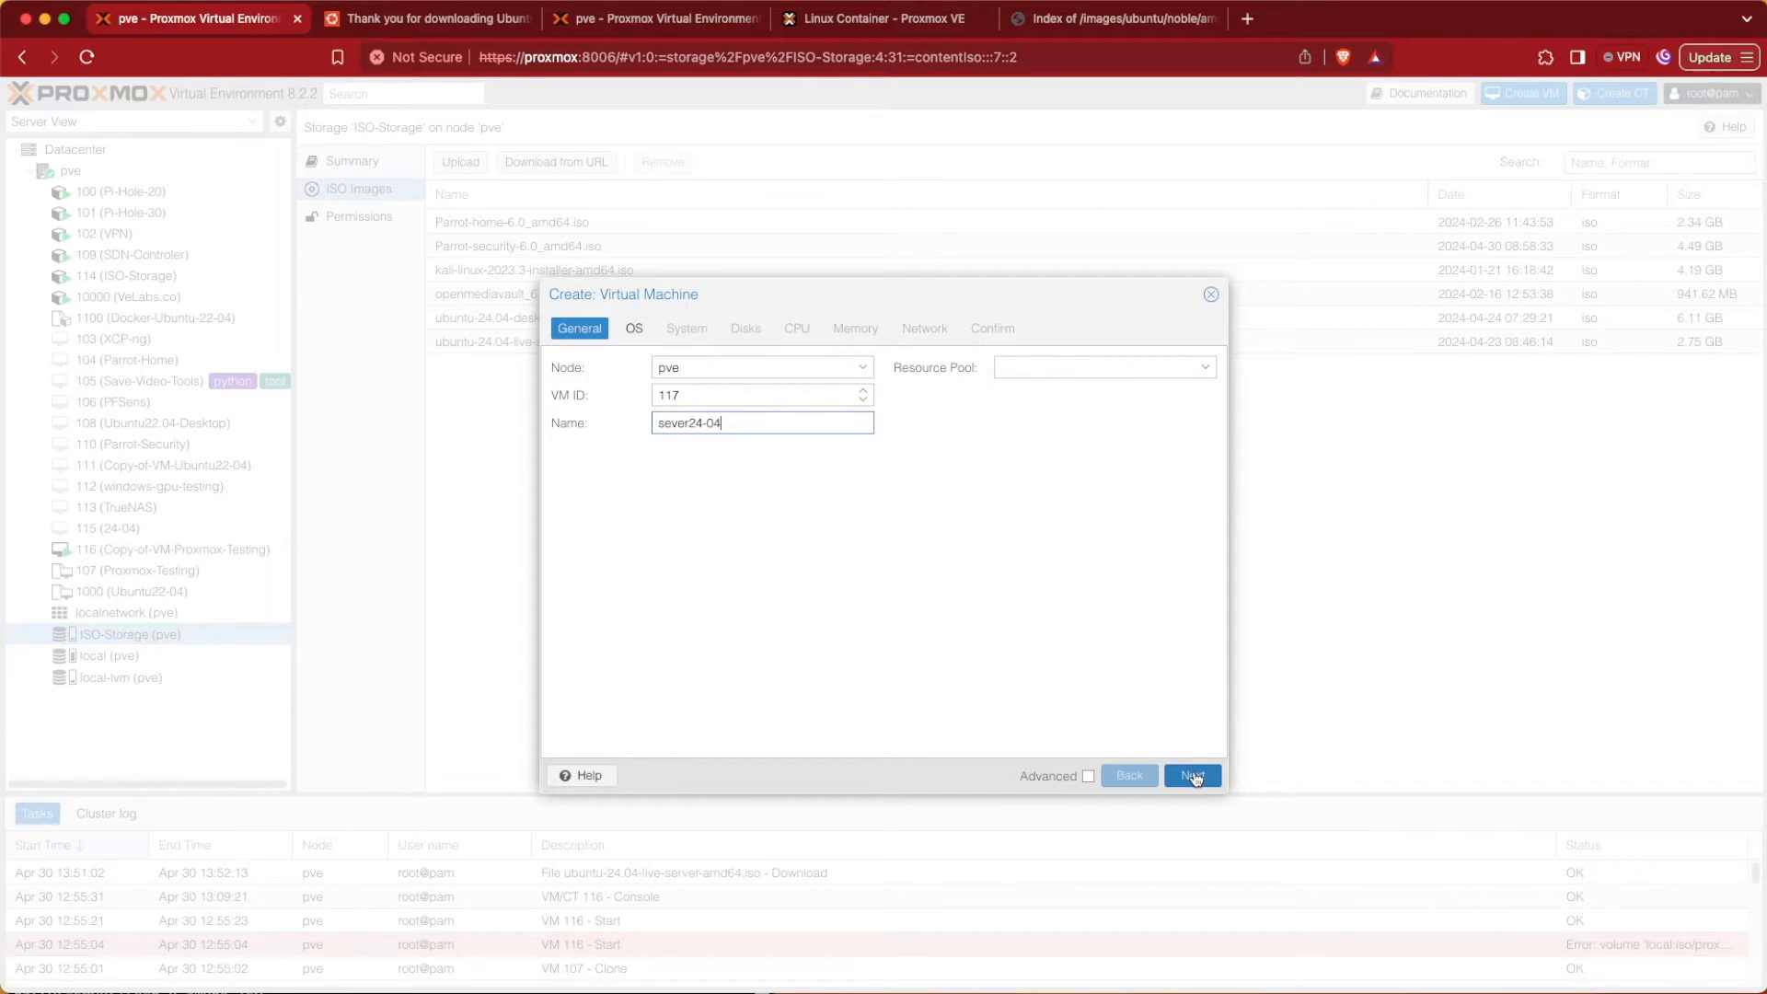
- Choose ubuntu-24.04-live-server-amd64.iso from ISO-Storage as boot media and enable the Qemu Agent
click(1191, 775)
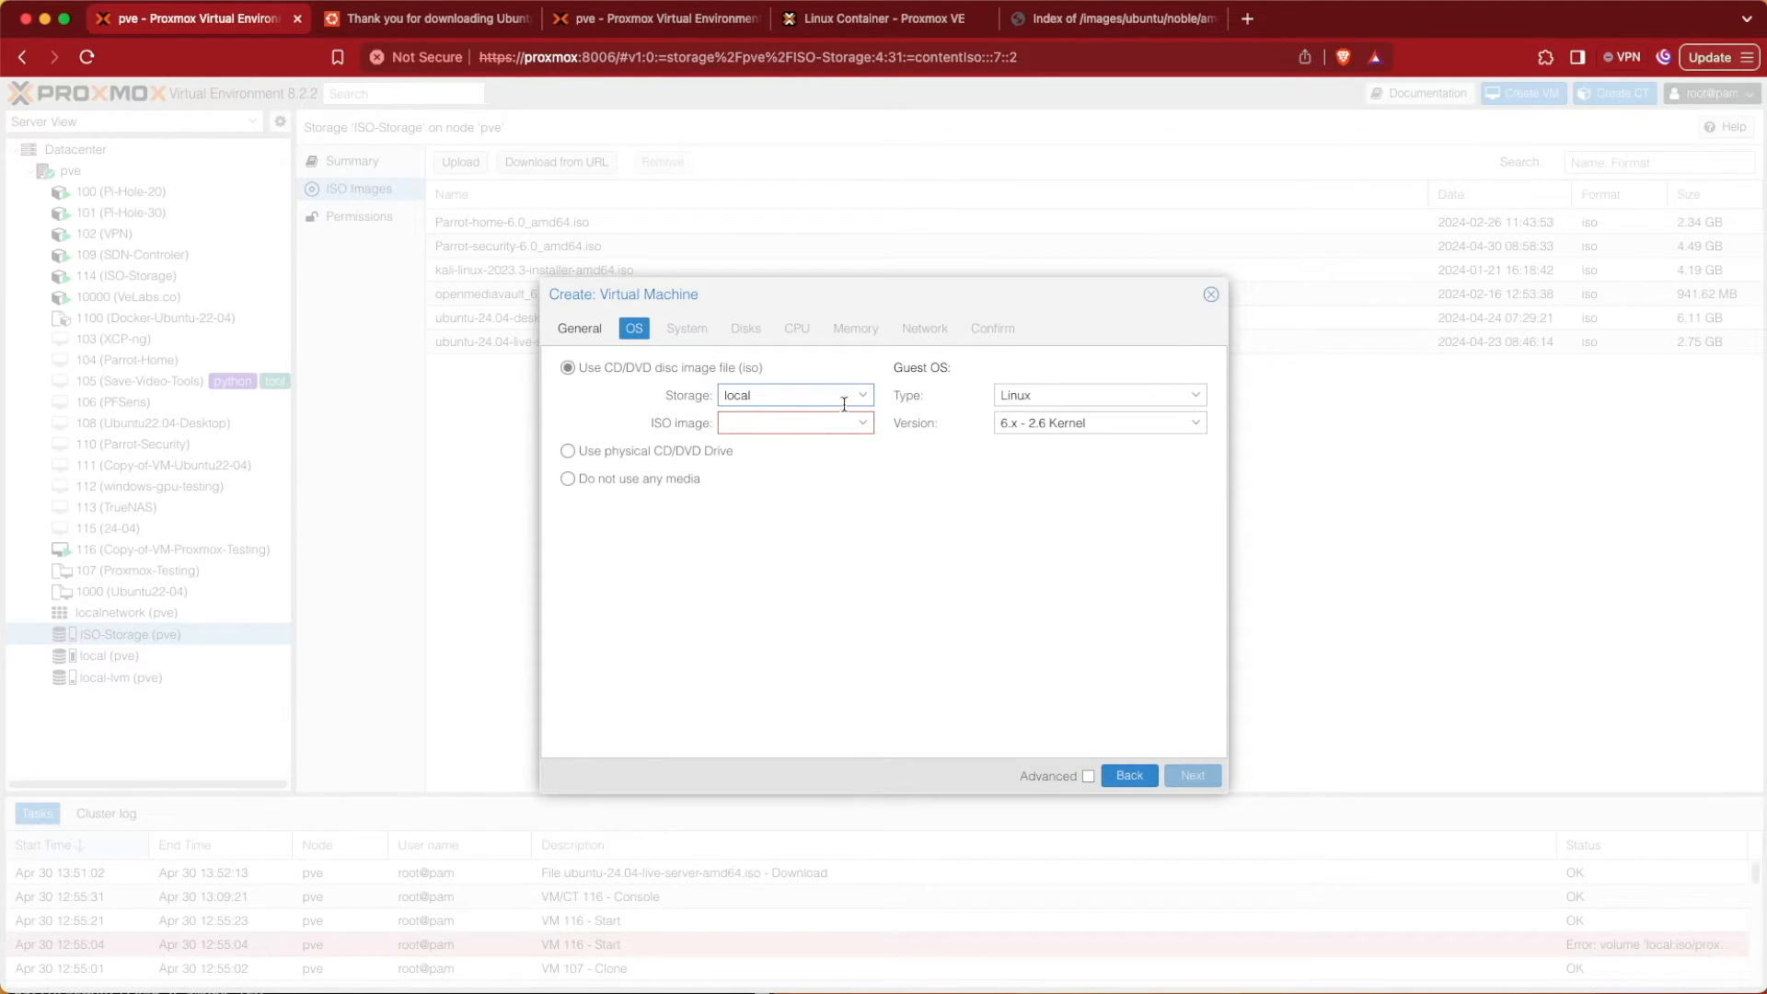
click(793, 394)
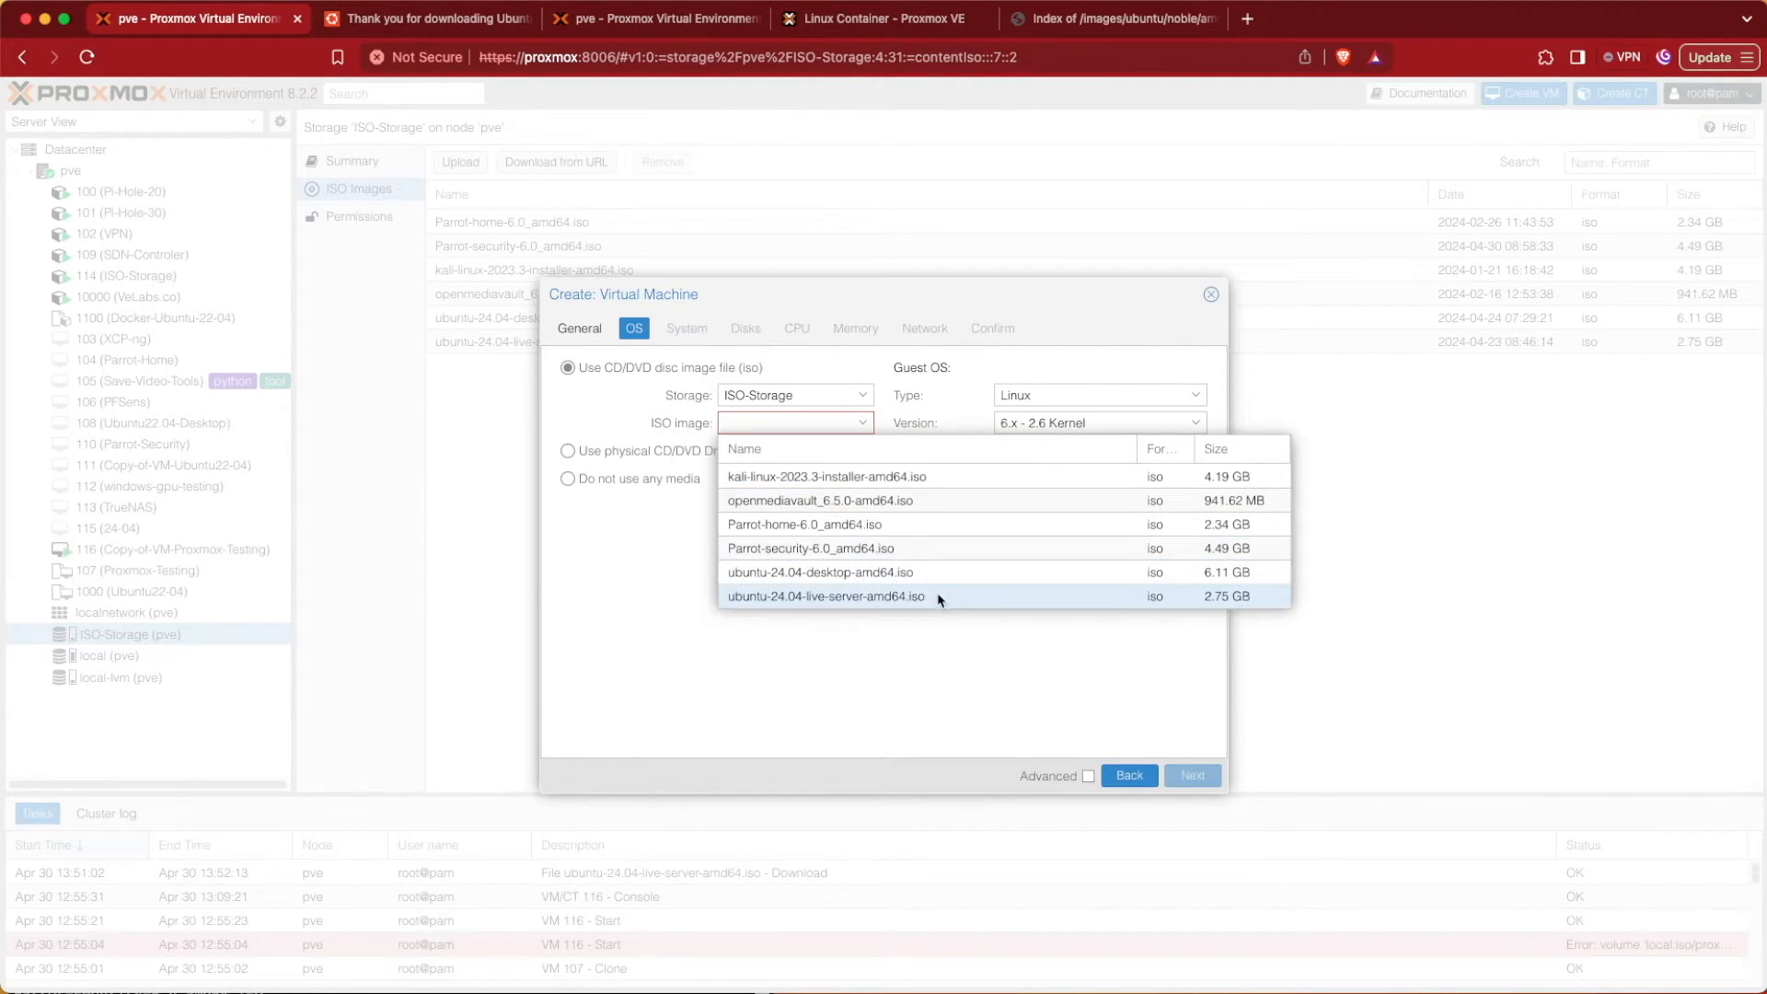
click(826, 597)
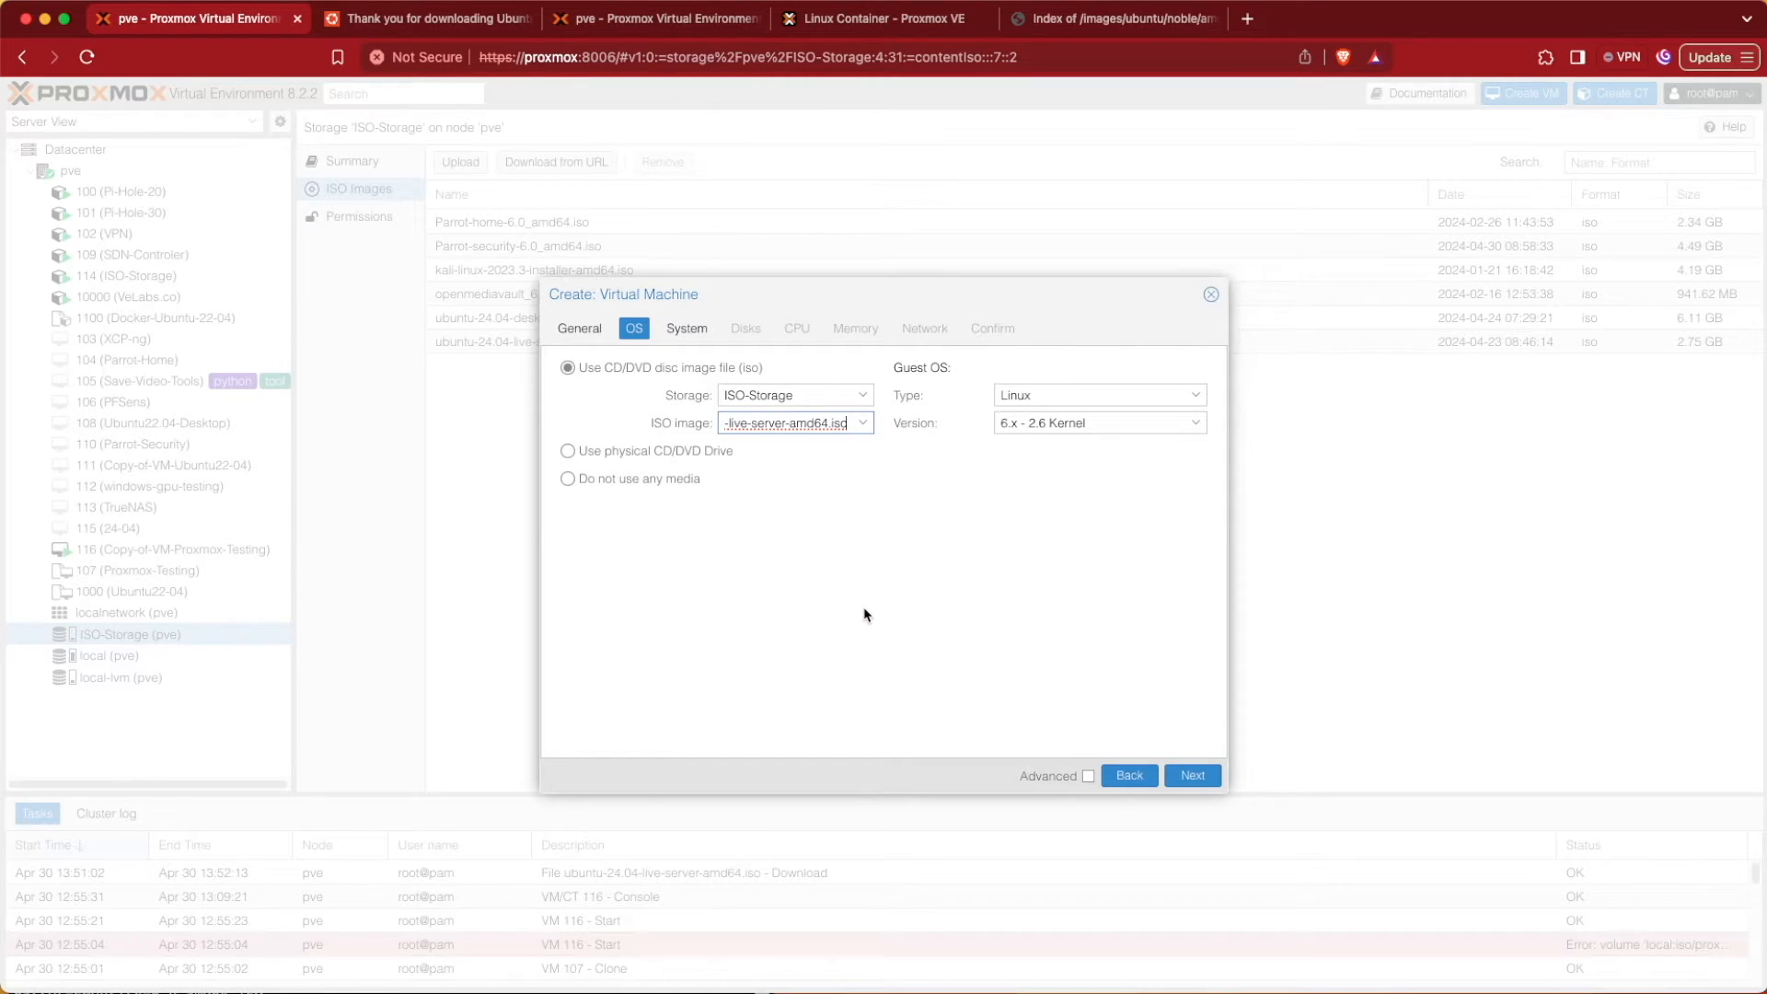
mouse_move(950, 414)
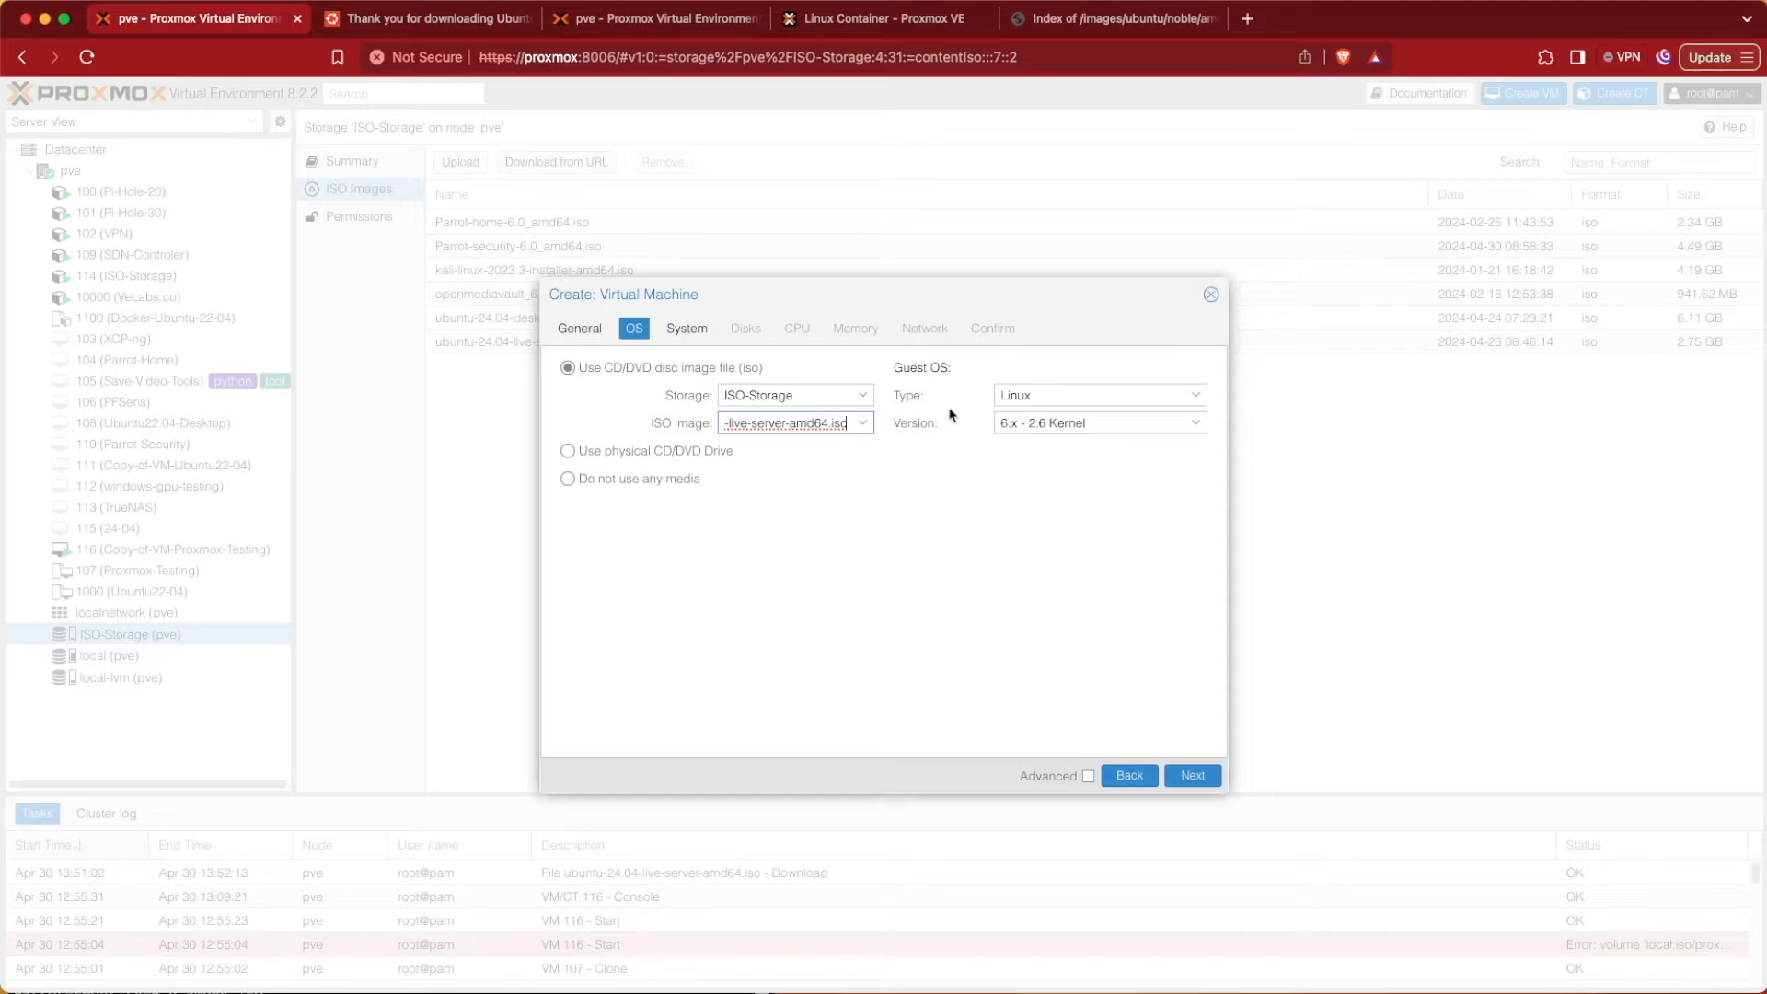
mouse_move(1191, 775)
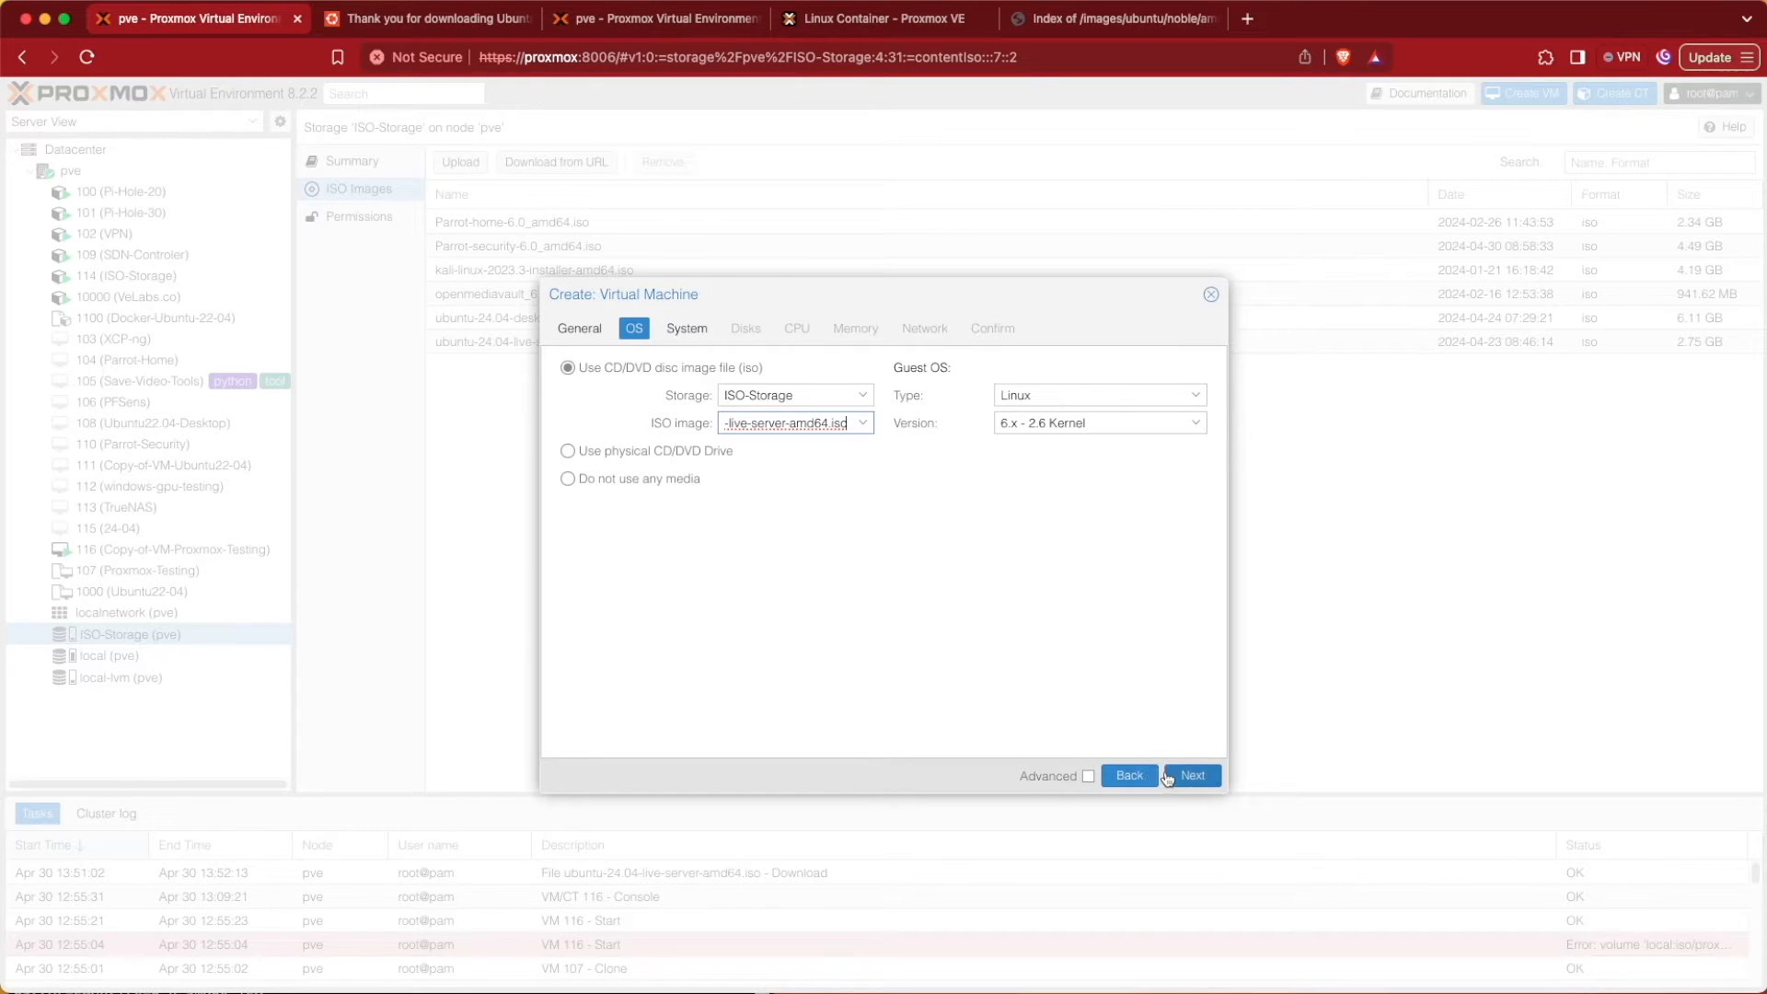
mouse_move(1178, 789)
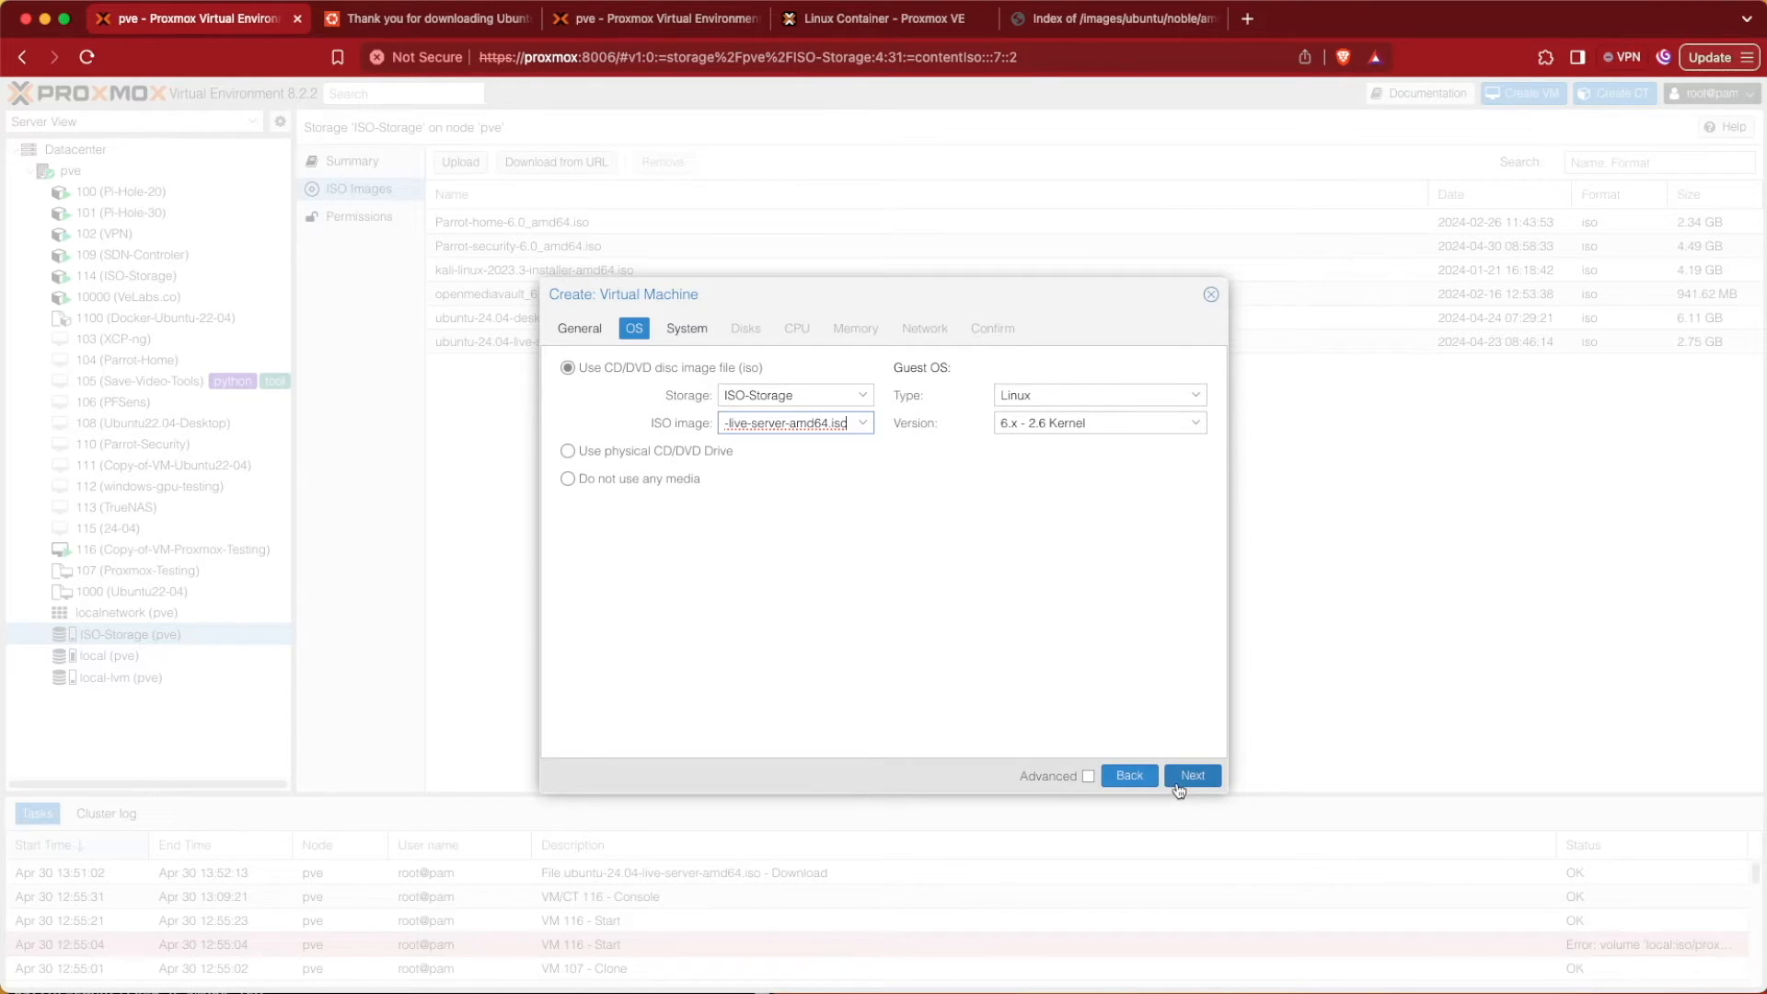
click(1190, 775)
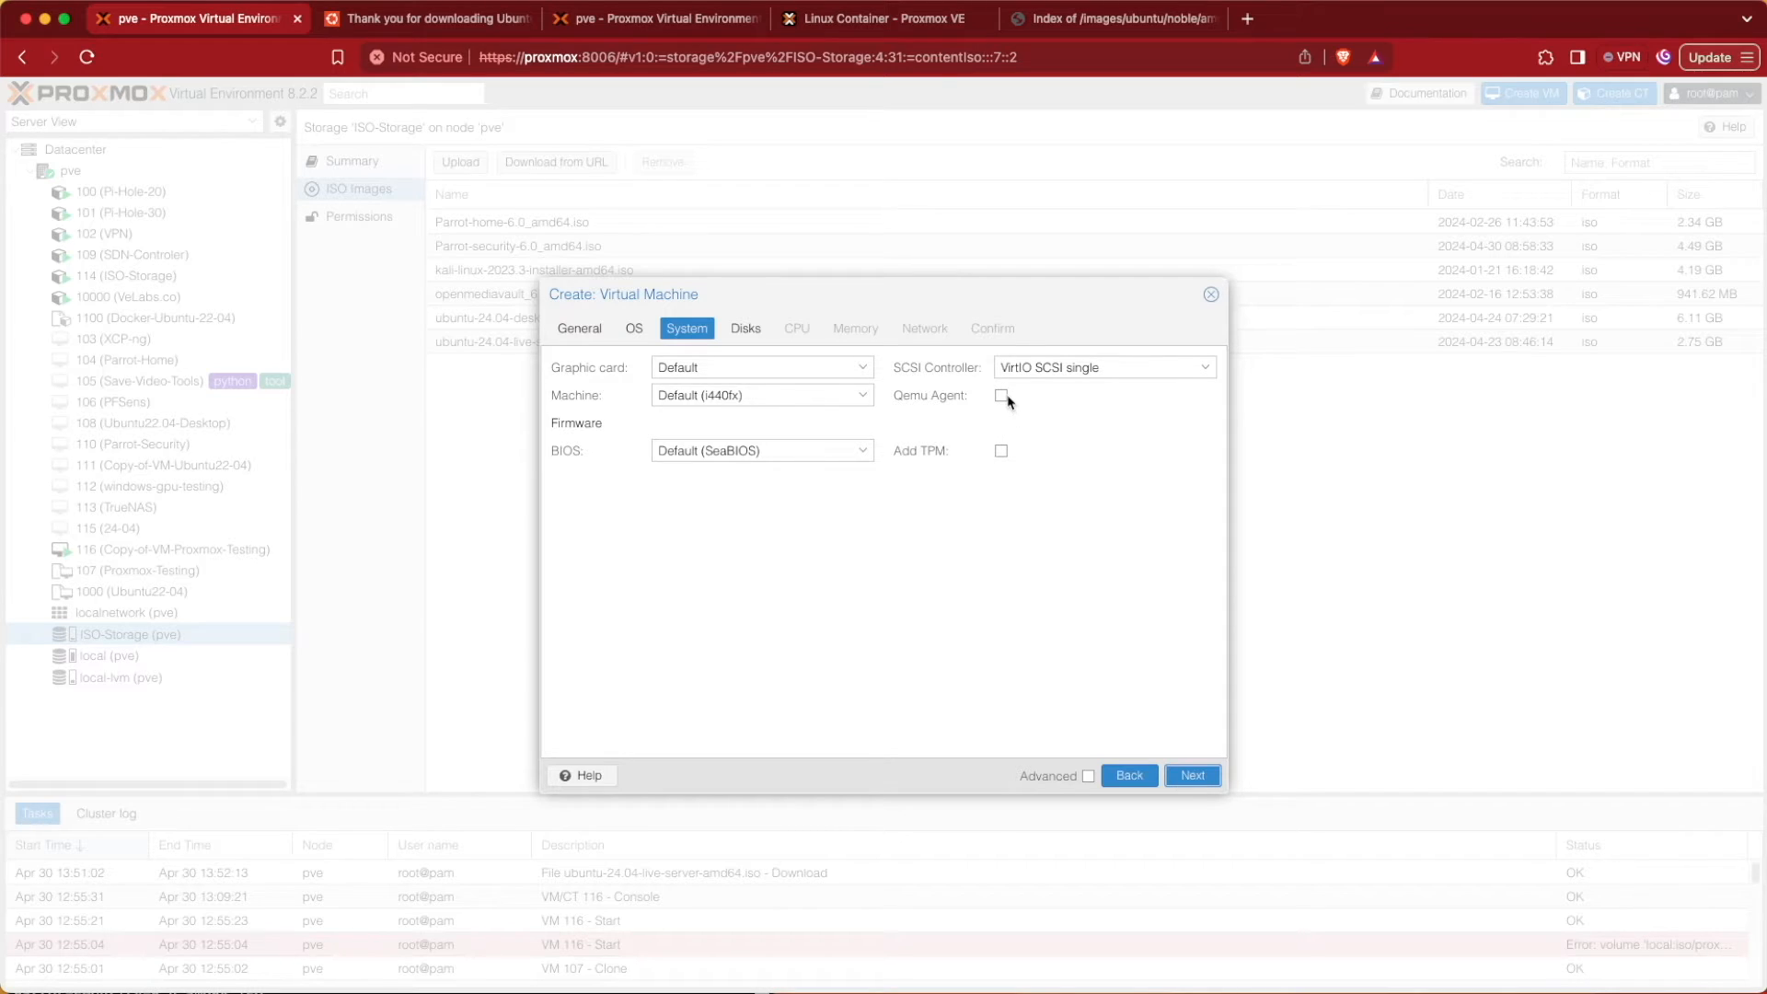
click(1001, 395)
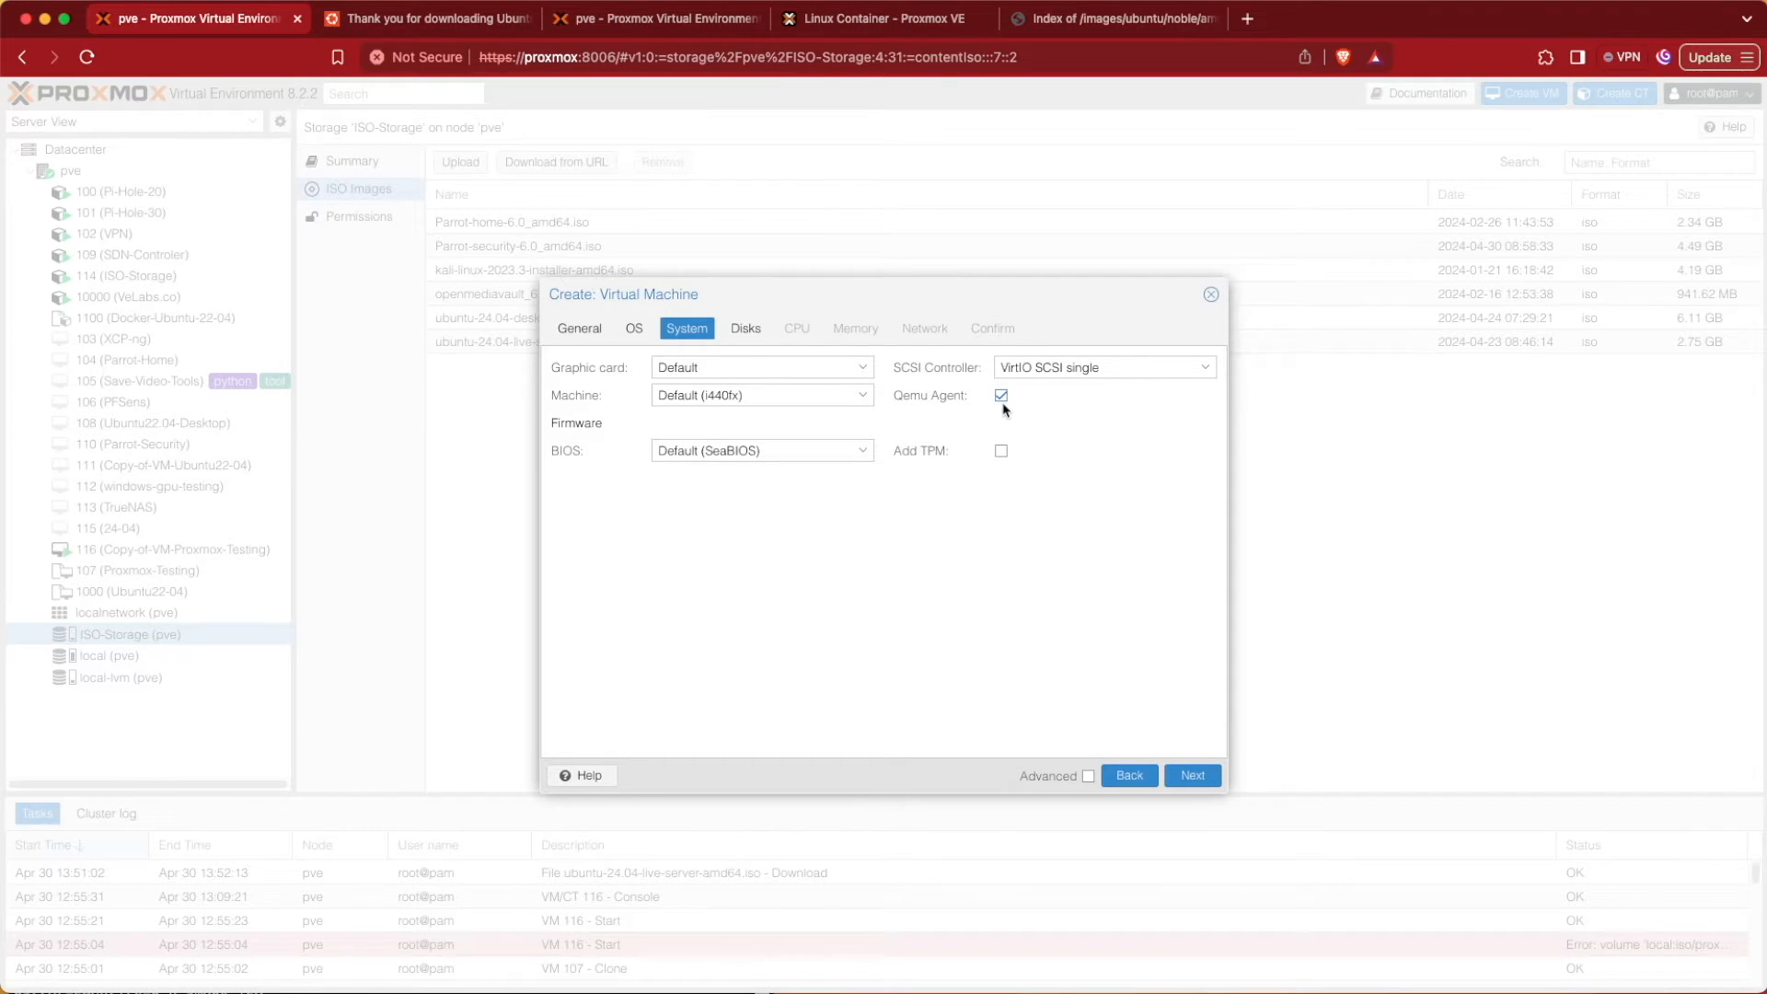
mouse_move(1246, 854)
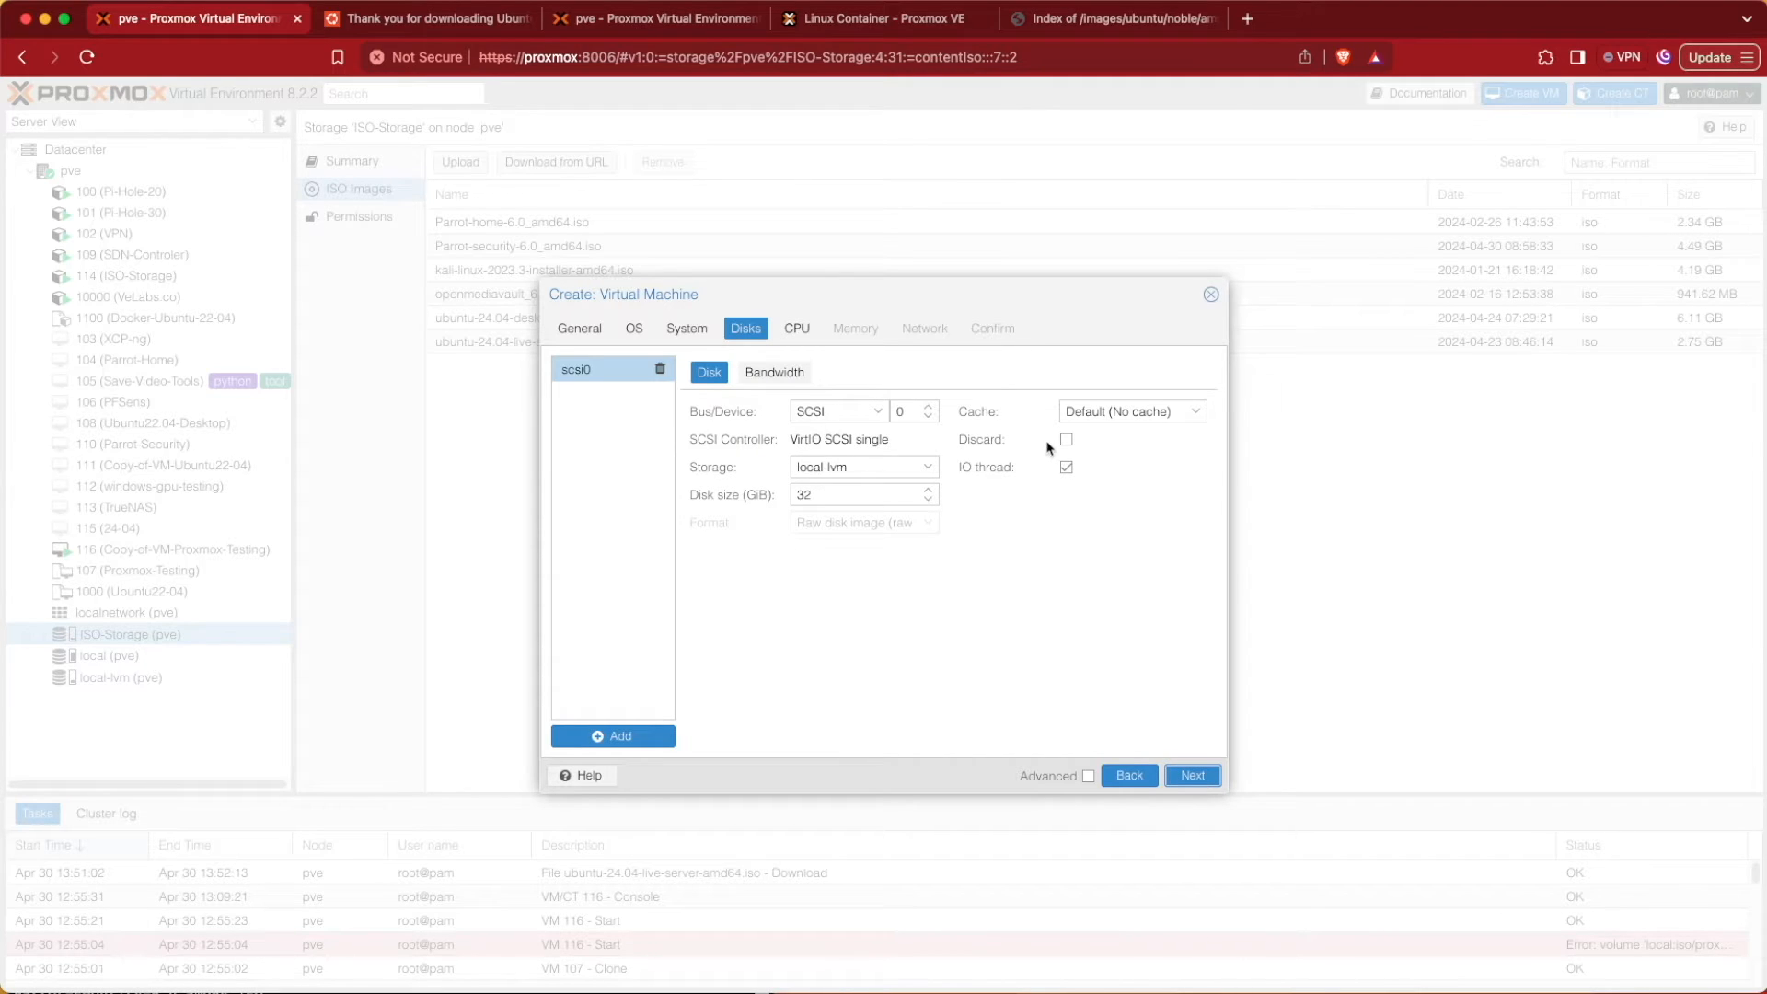
mouse_move(961, 473)
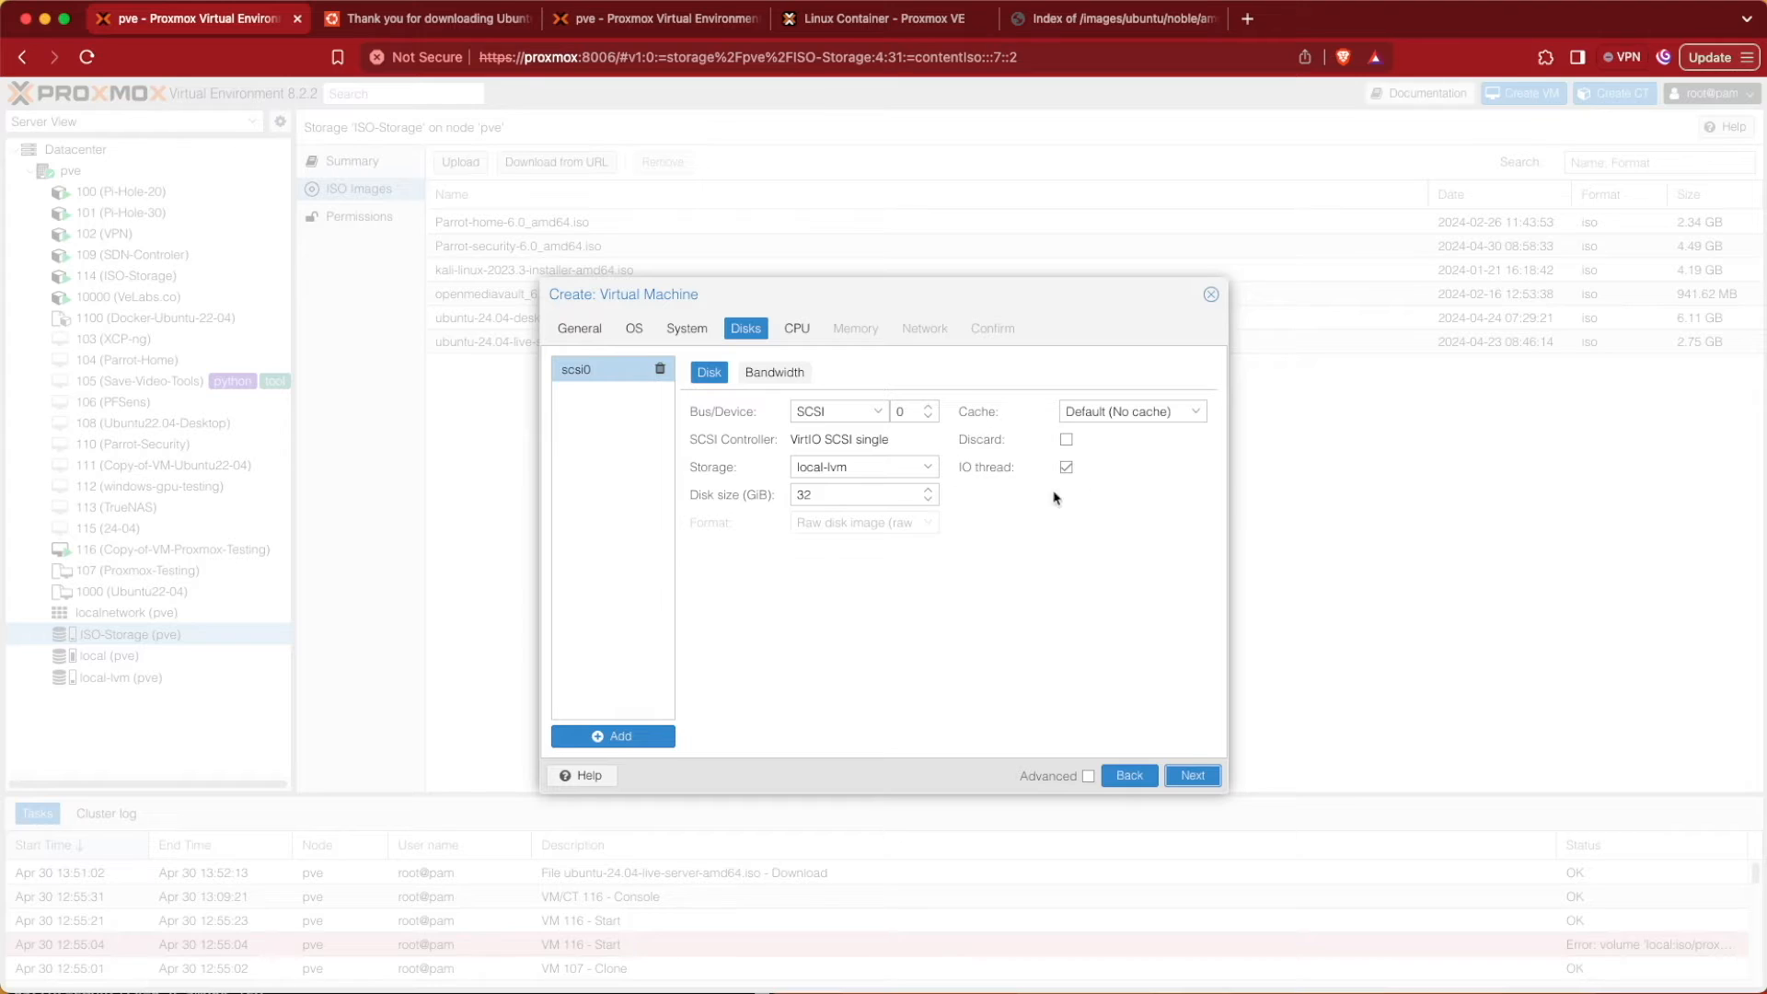
- Change the local-lvm disk size from 32 to 100 GiB
click(1065, 466)
text(100)
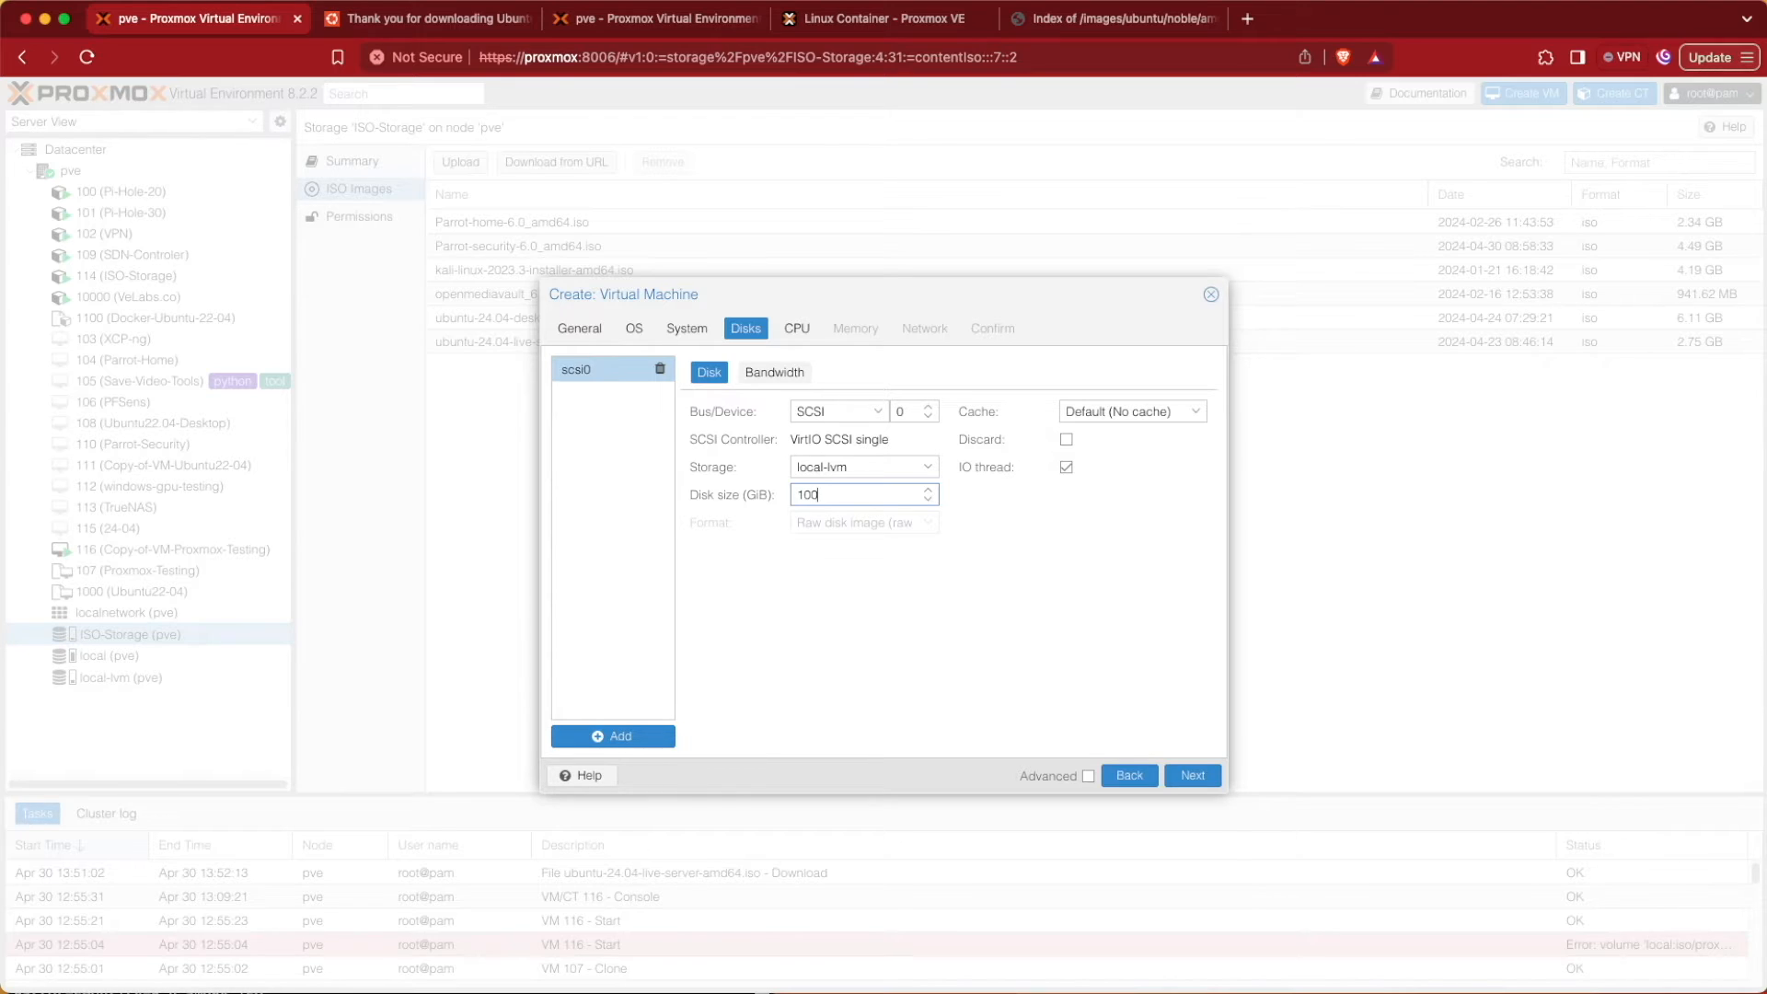
mouse_move(800, 519)
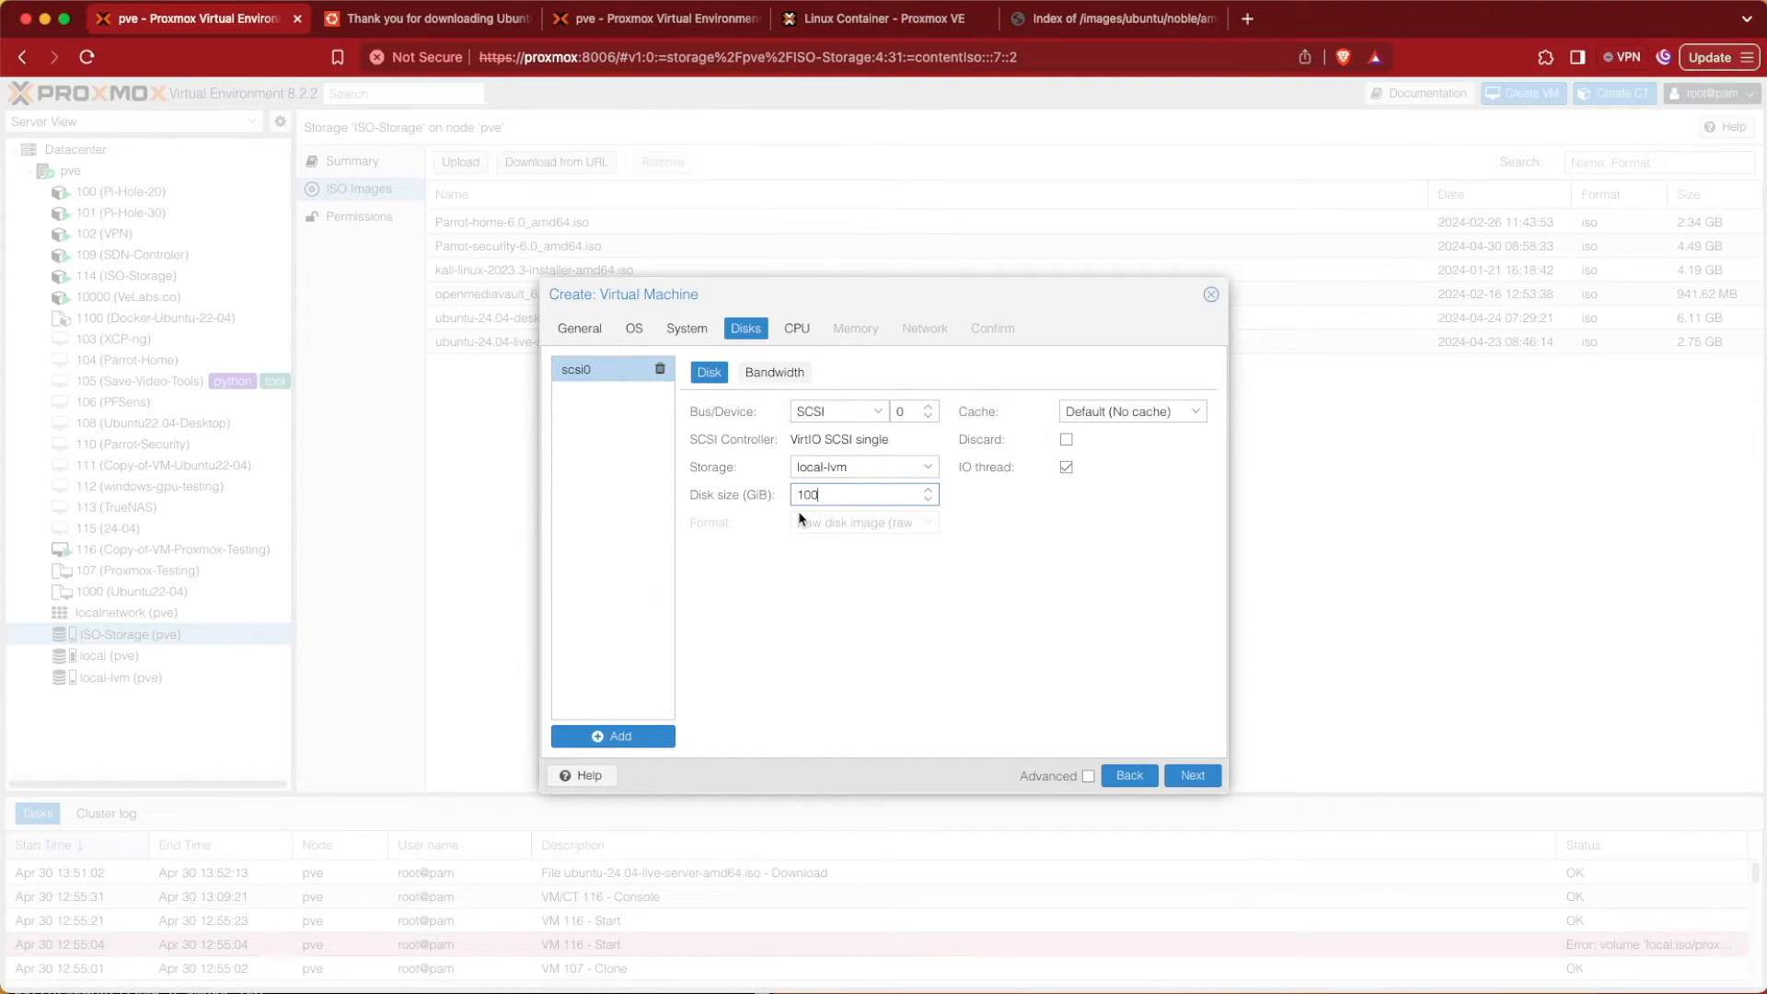
mouse_move(1040, 701)
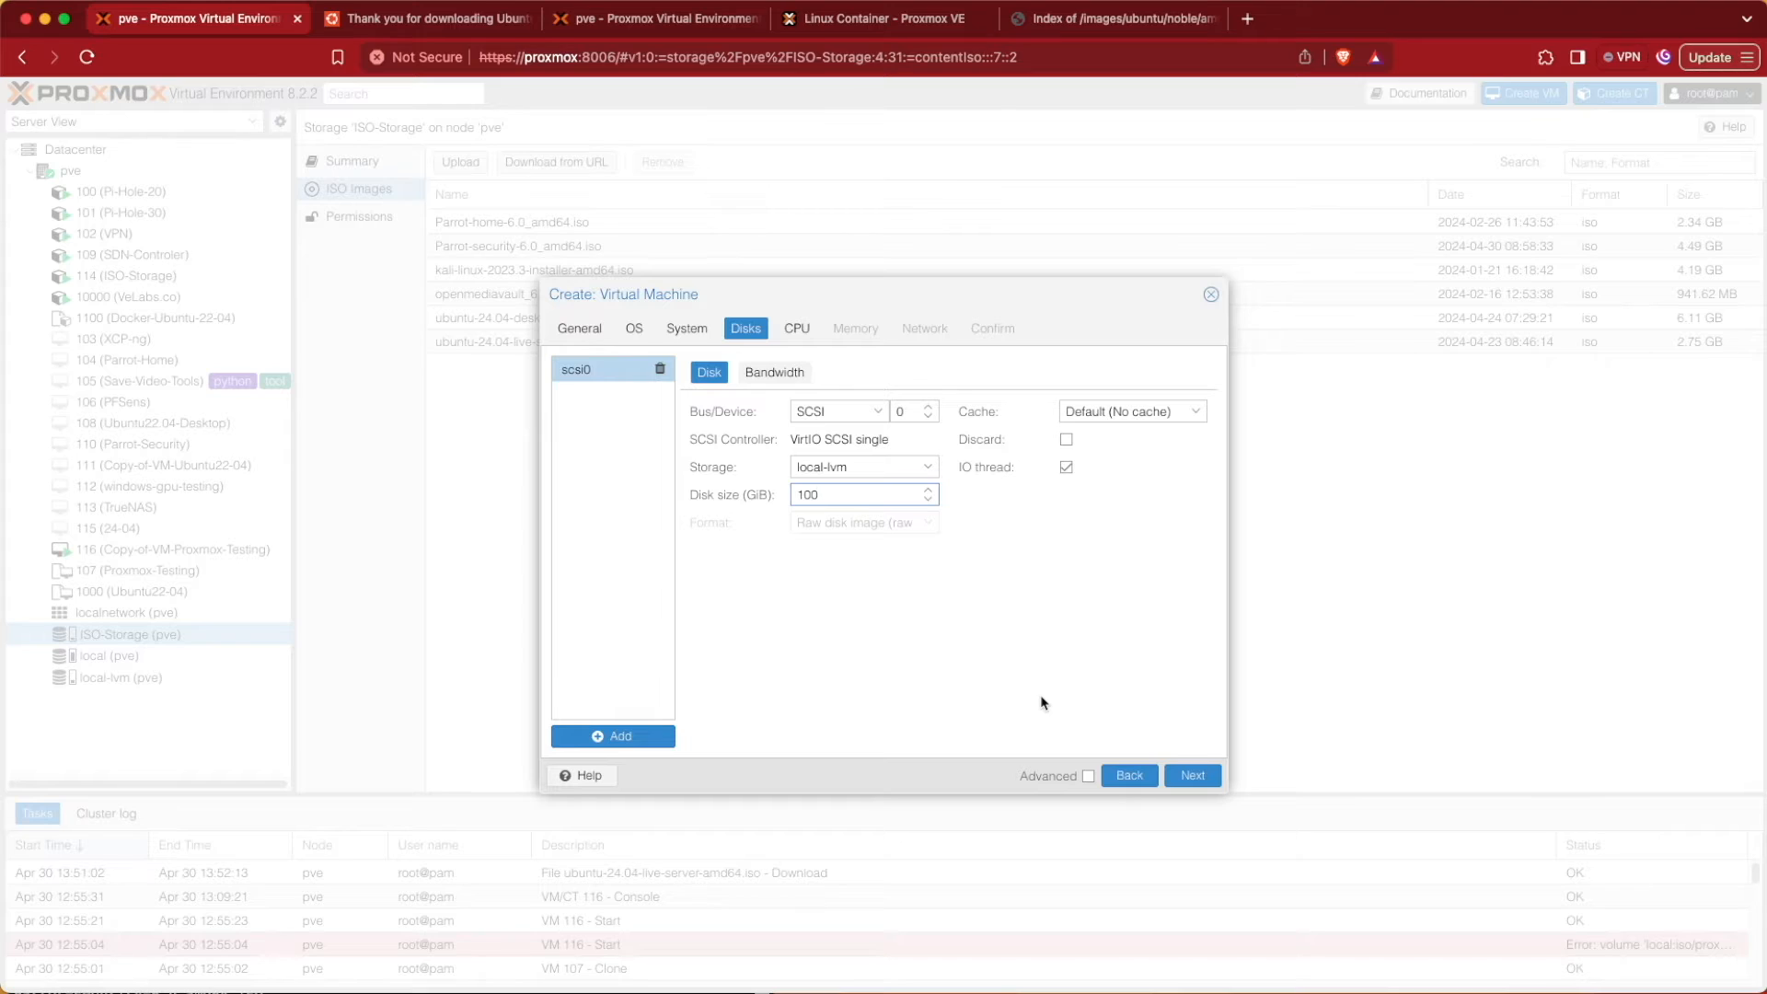
click(861, 493)
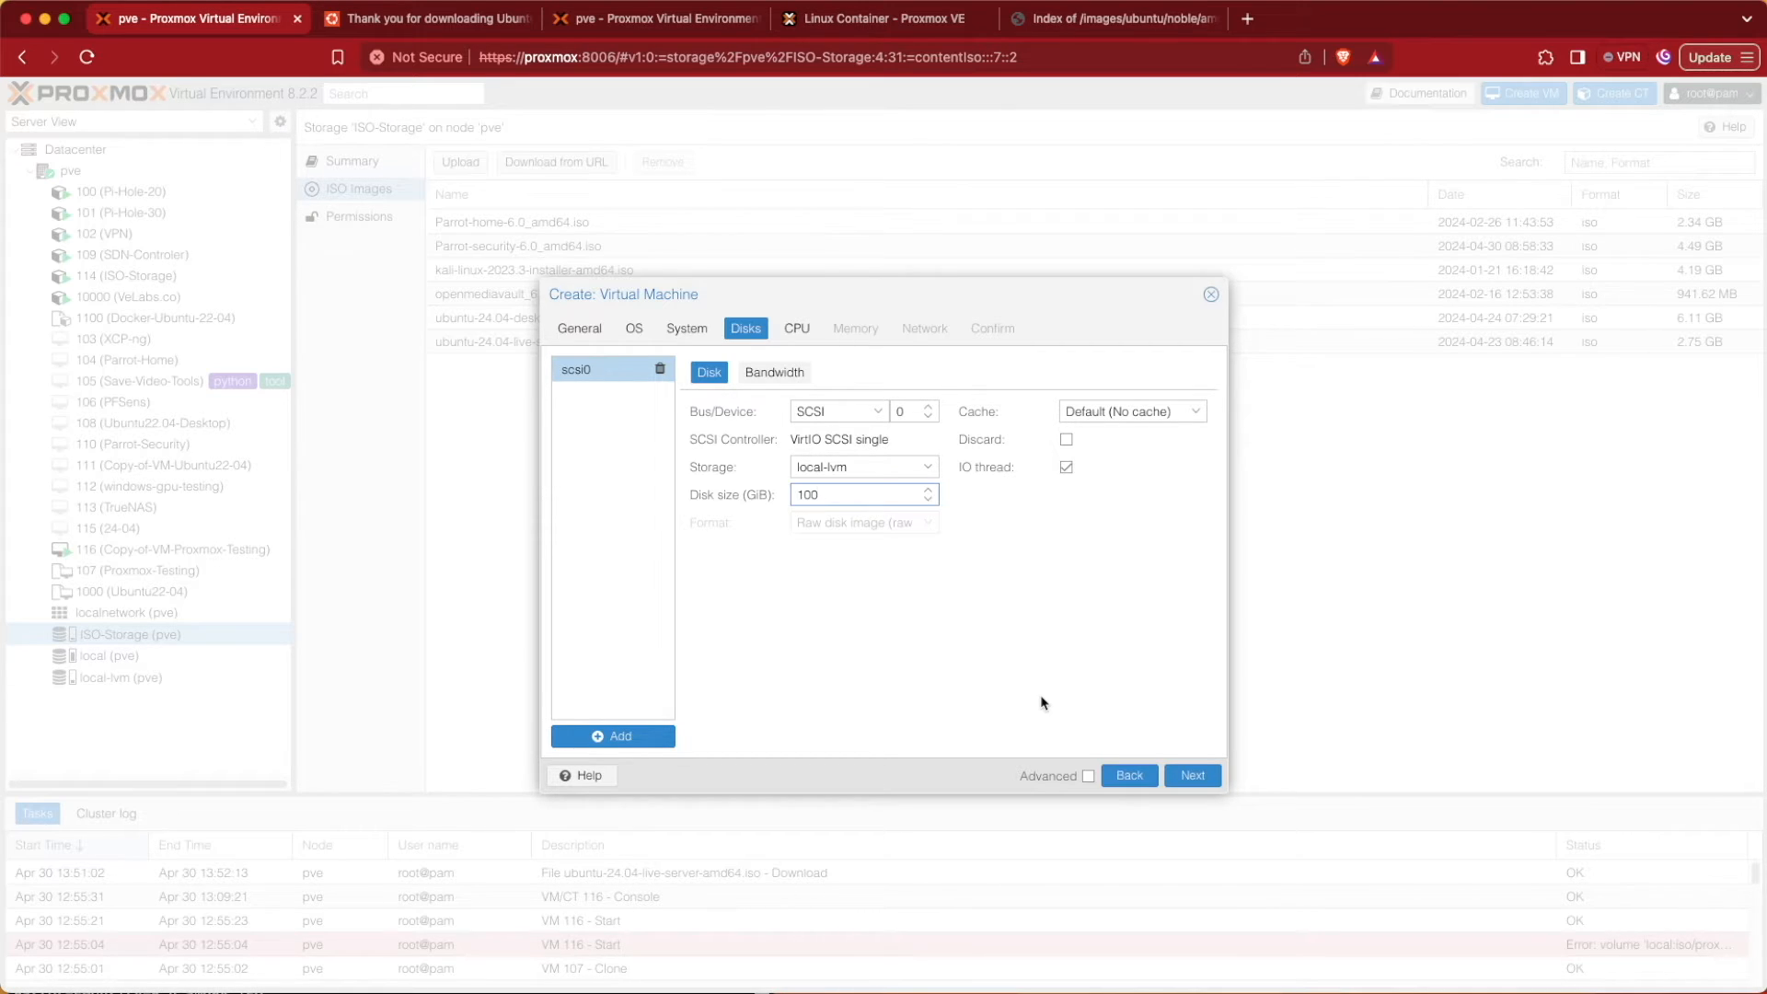
mouse_move(1050, 695)
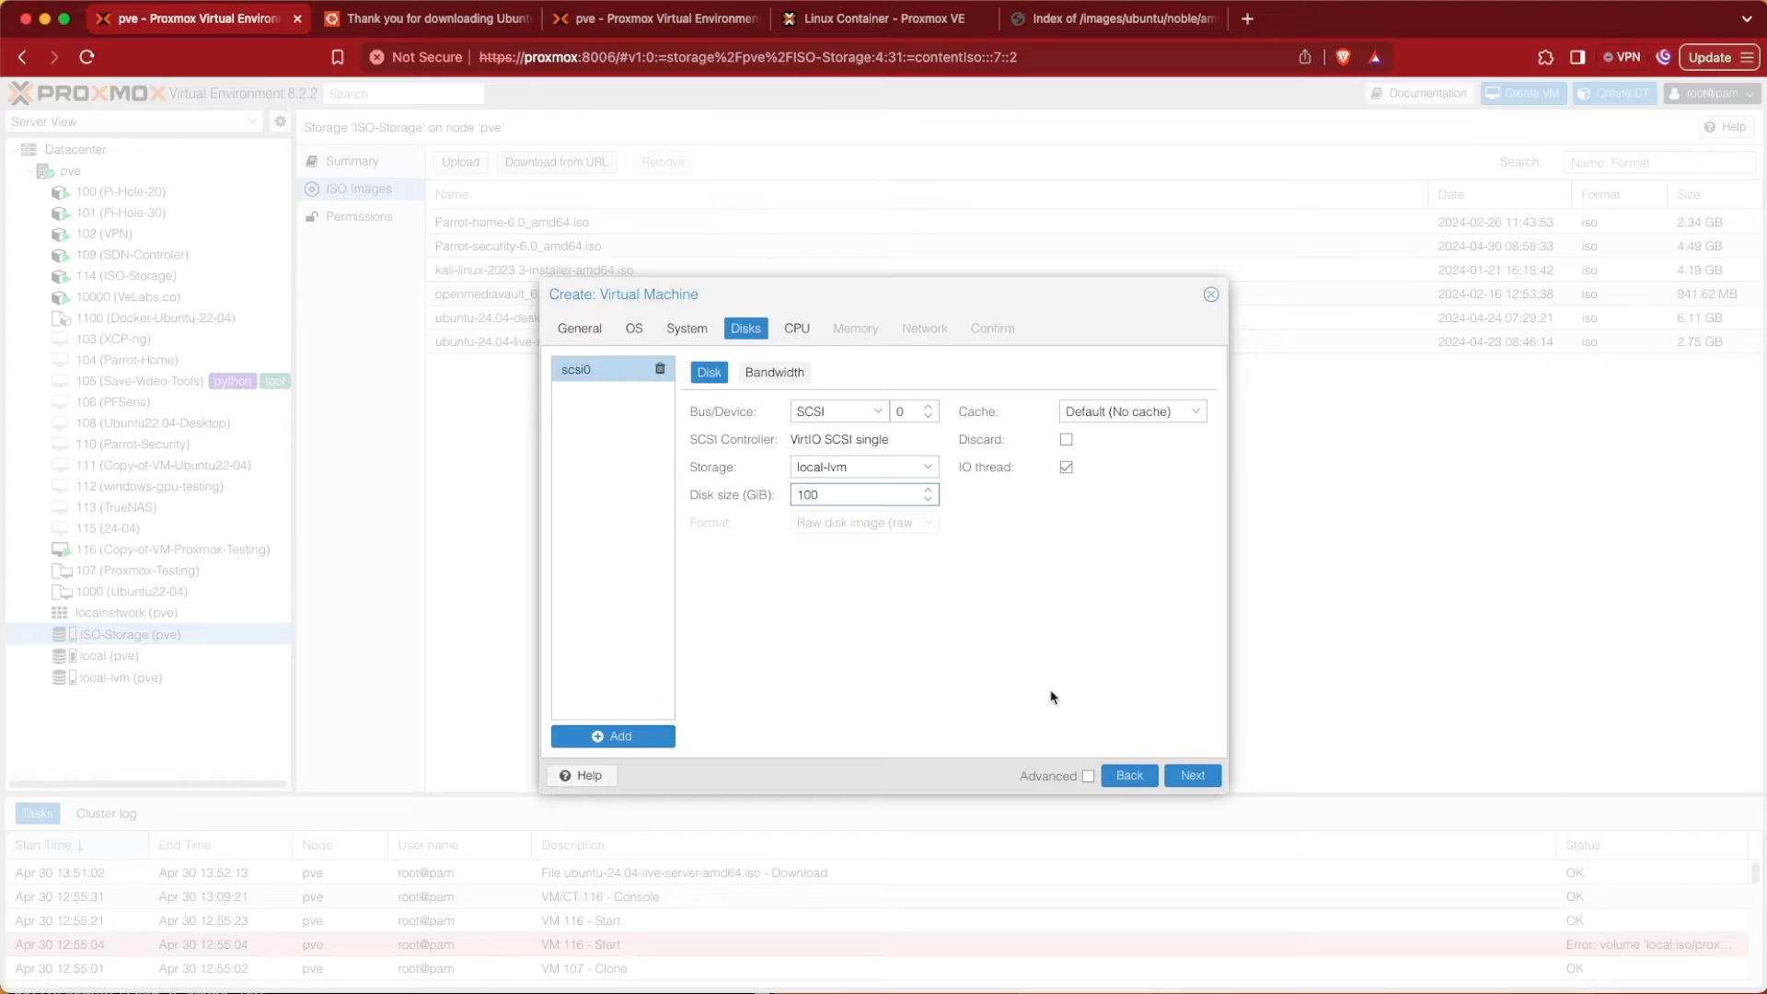
mouse_move(1193, 775)
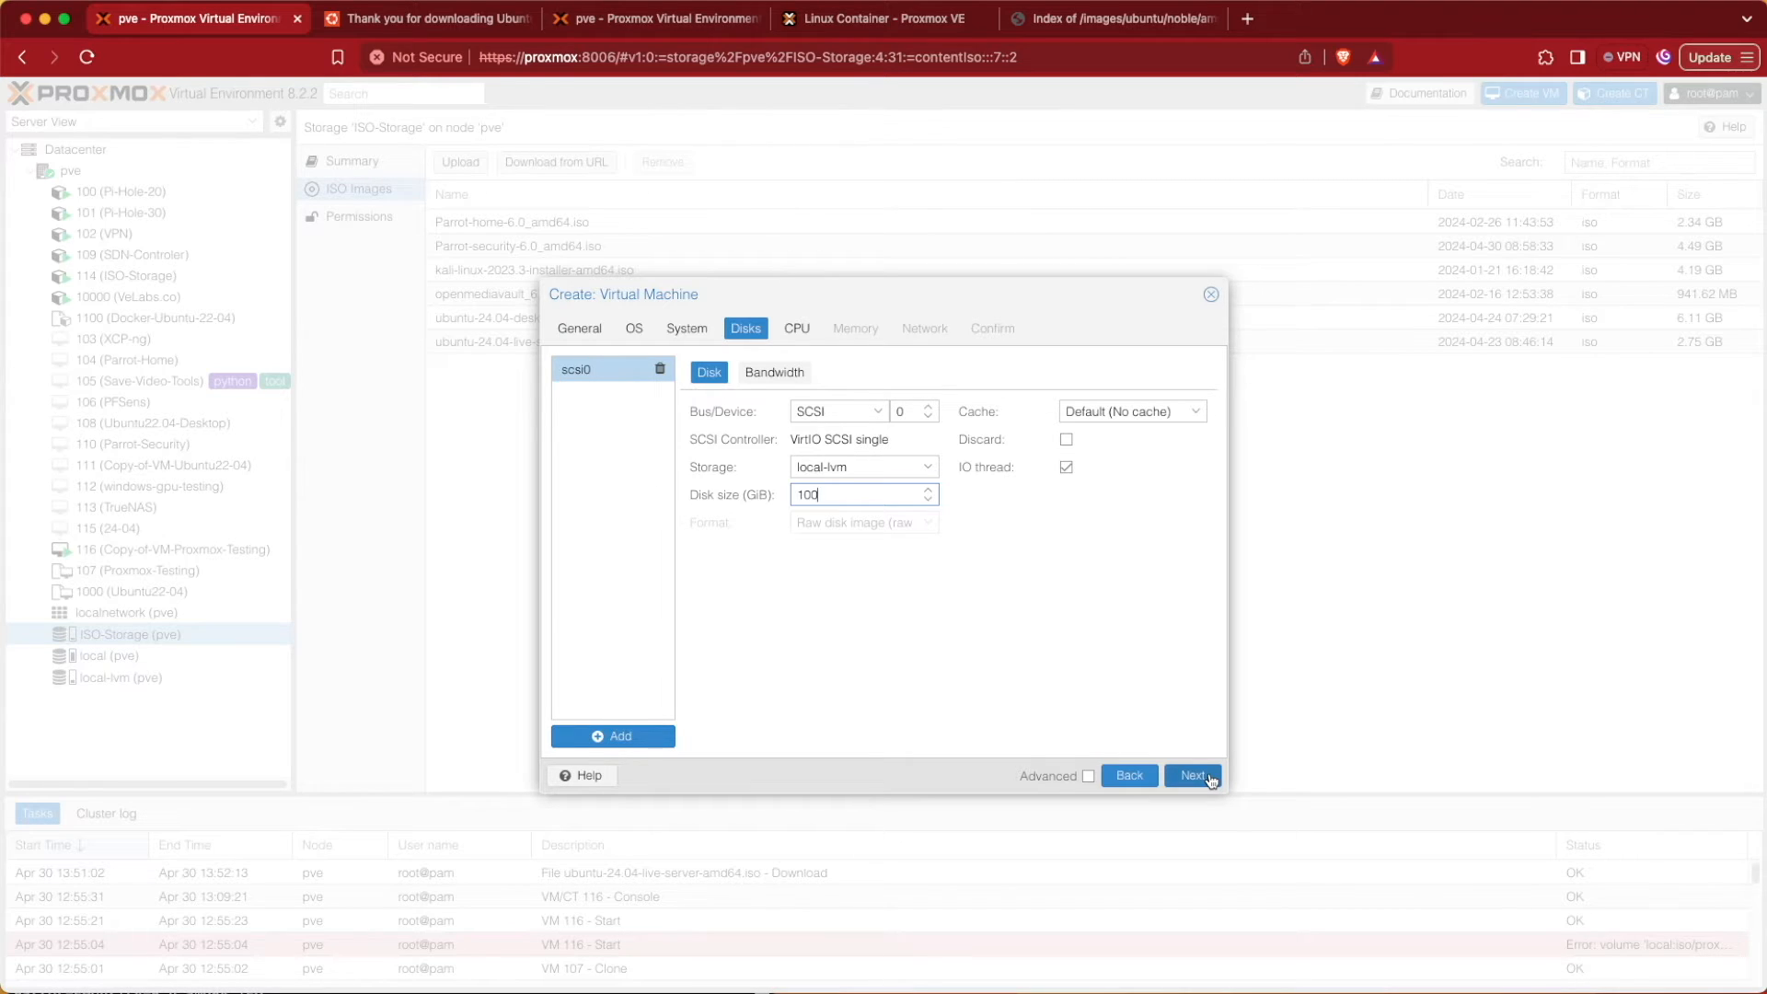
- Advance to the CPU step and check Ubuntu Server's system requirements on the download page
click(1190, 775)
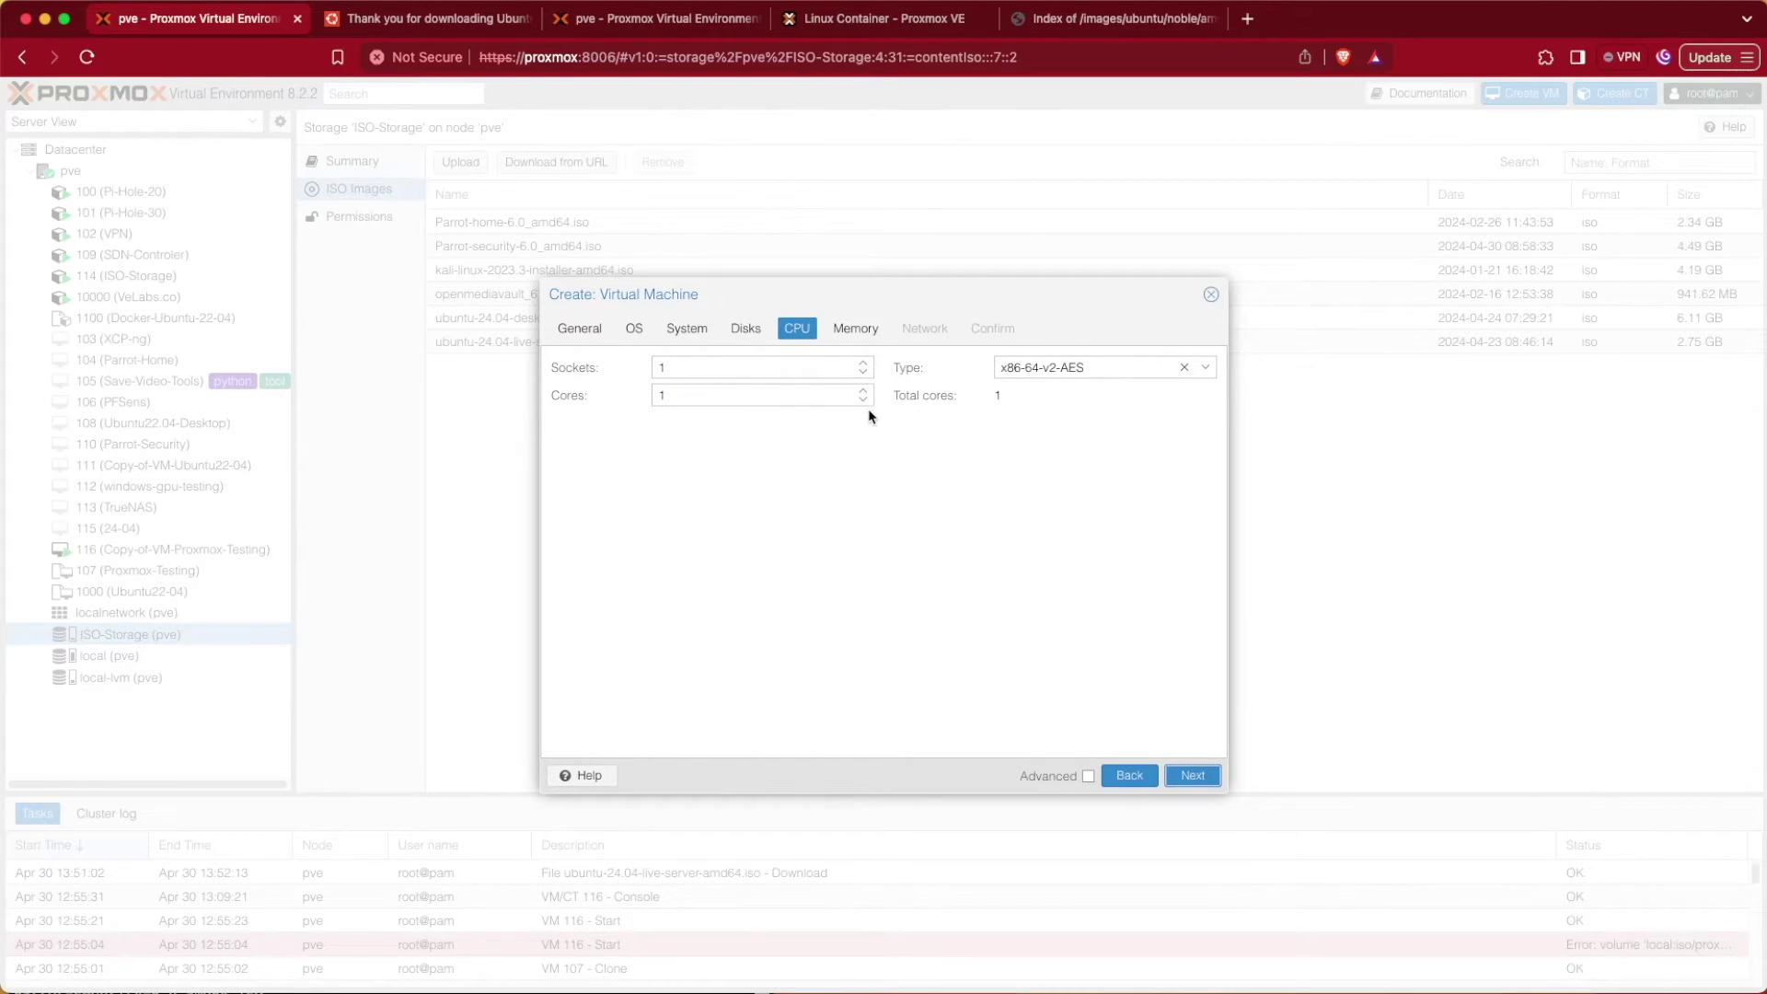
click(425, 18)
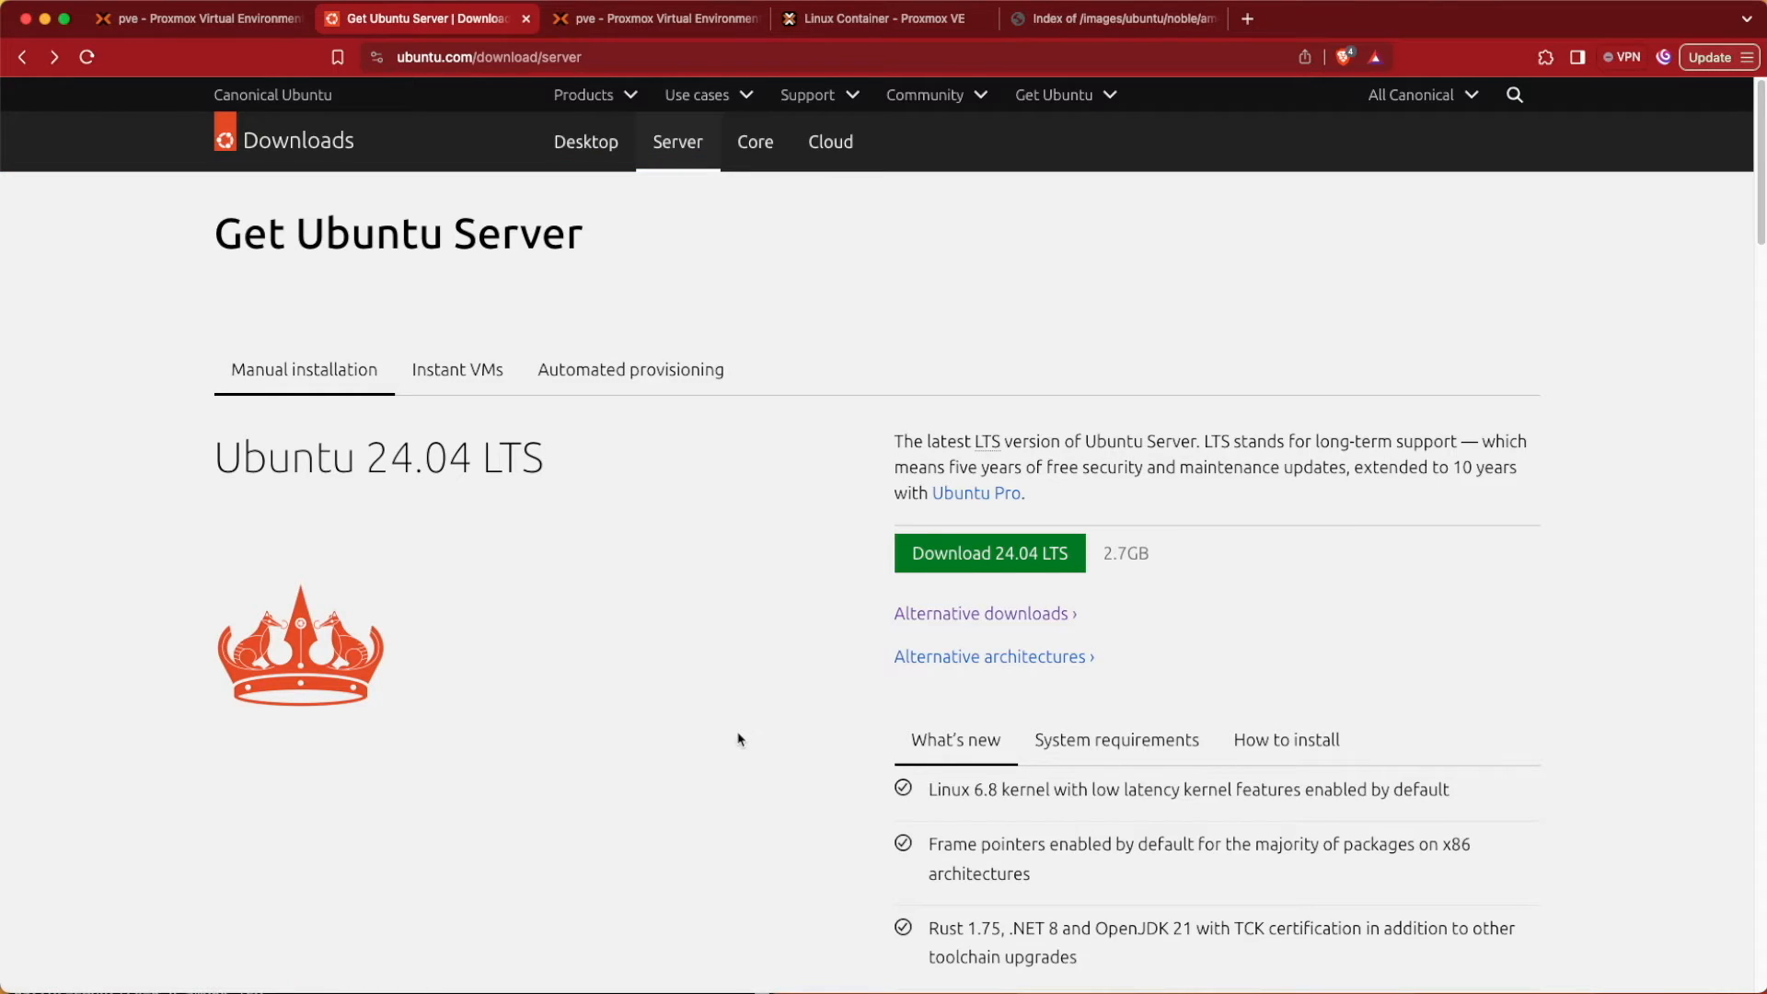
click(1116, 740)
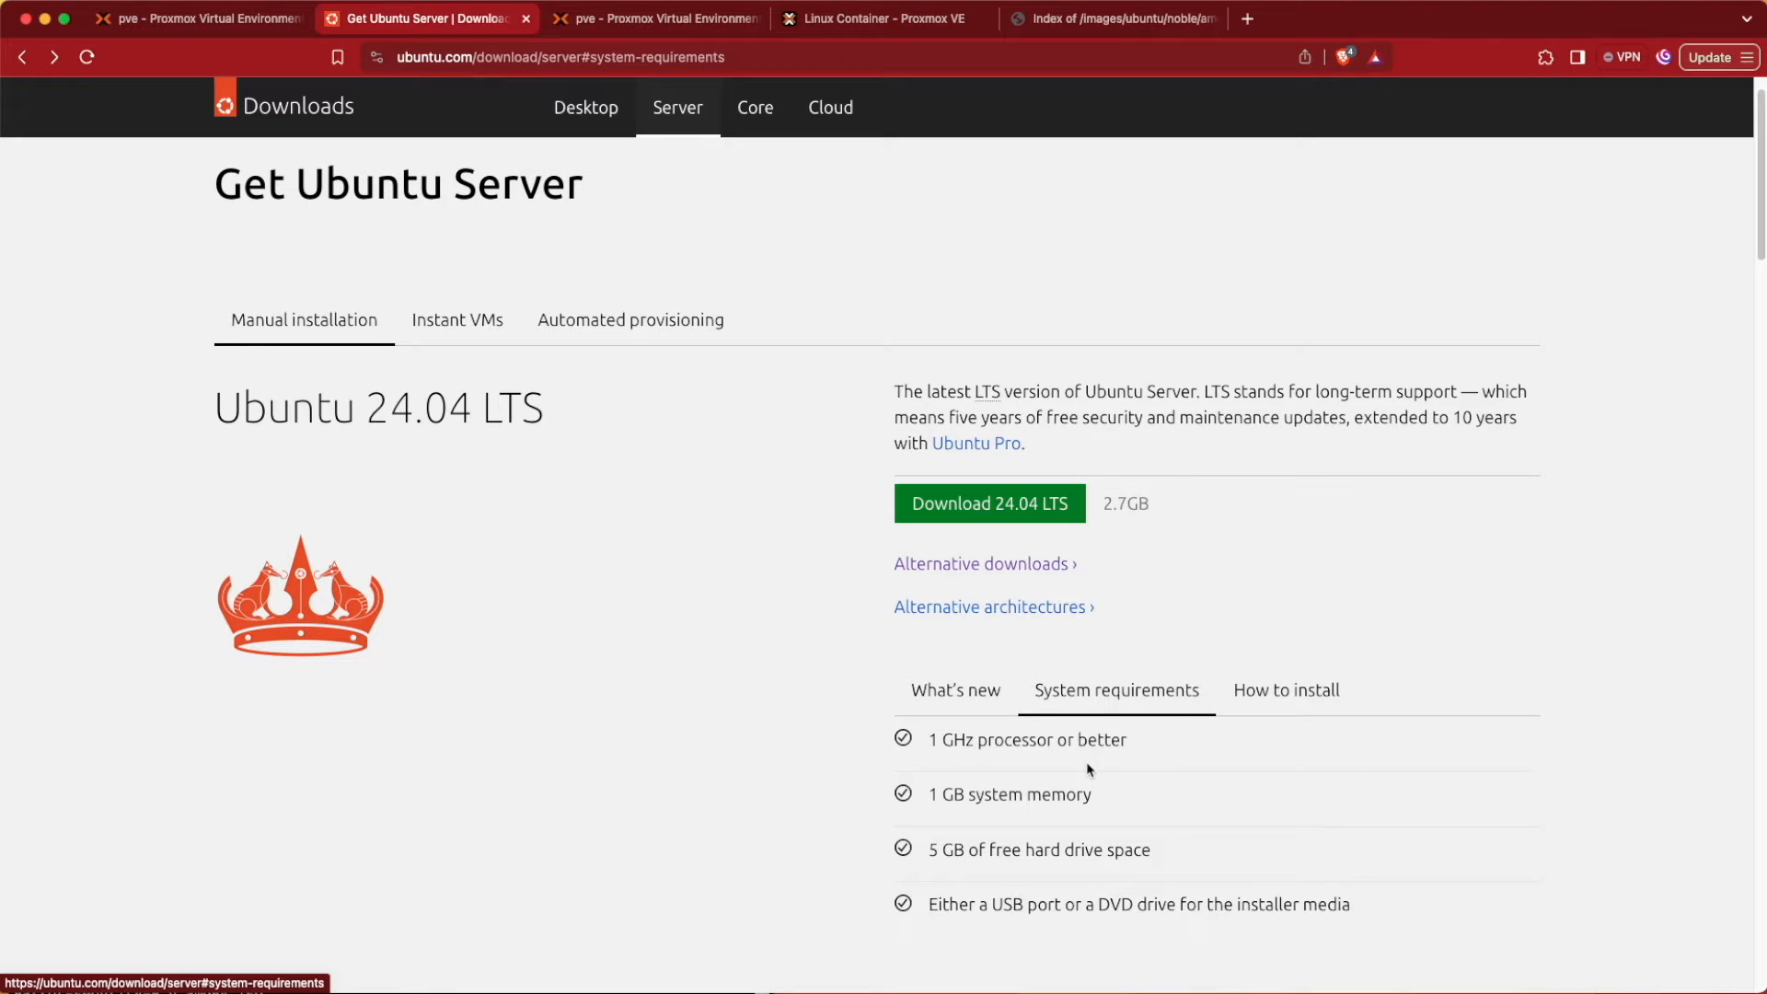
mouse_move(1149, 892)
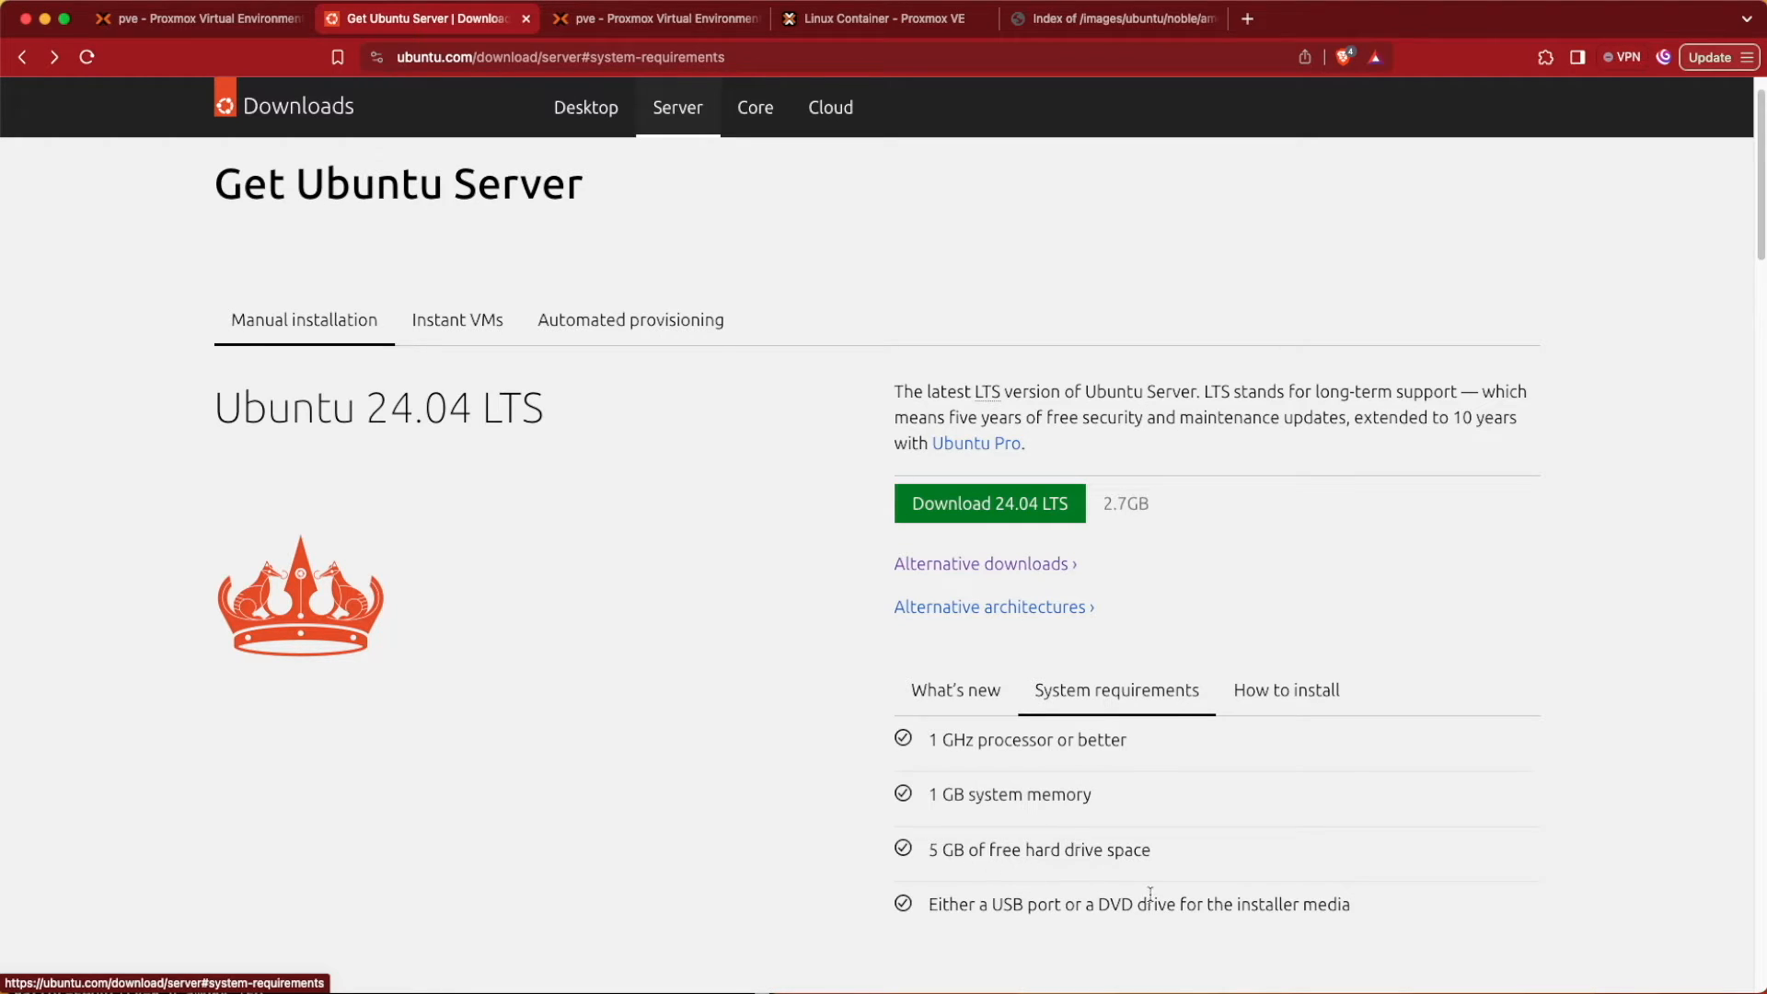
mouse_move(203, 19)
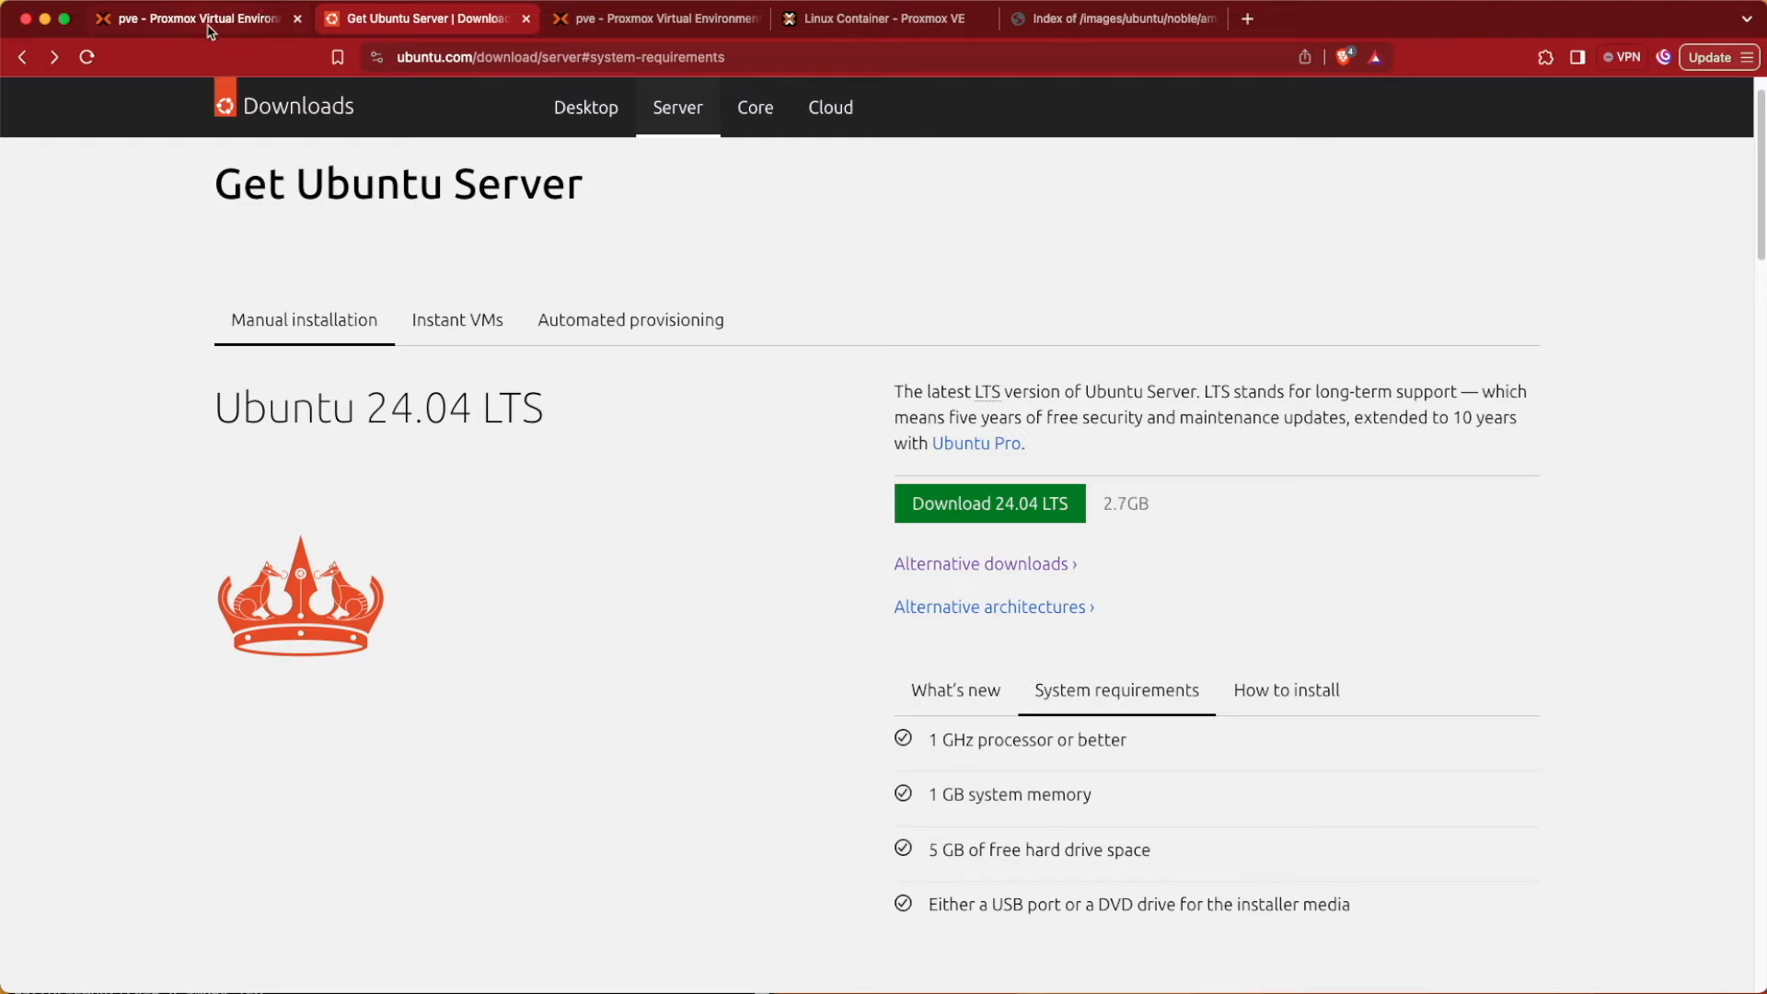
click(192, 18)
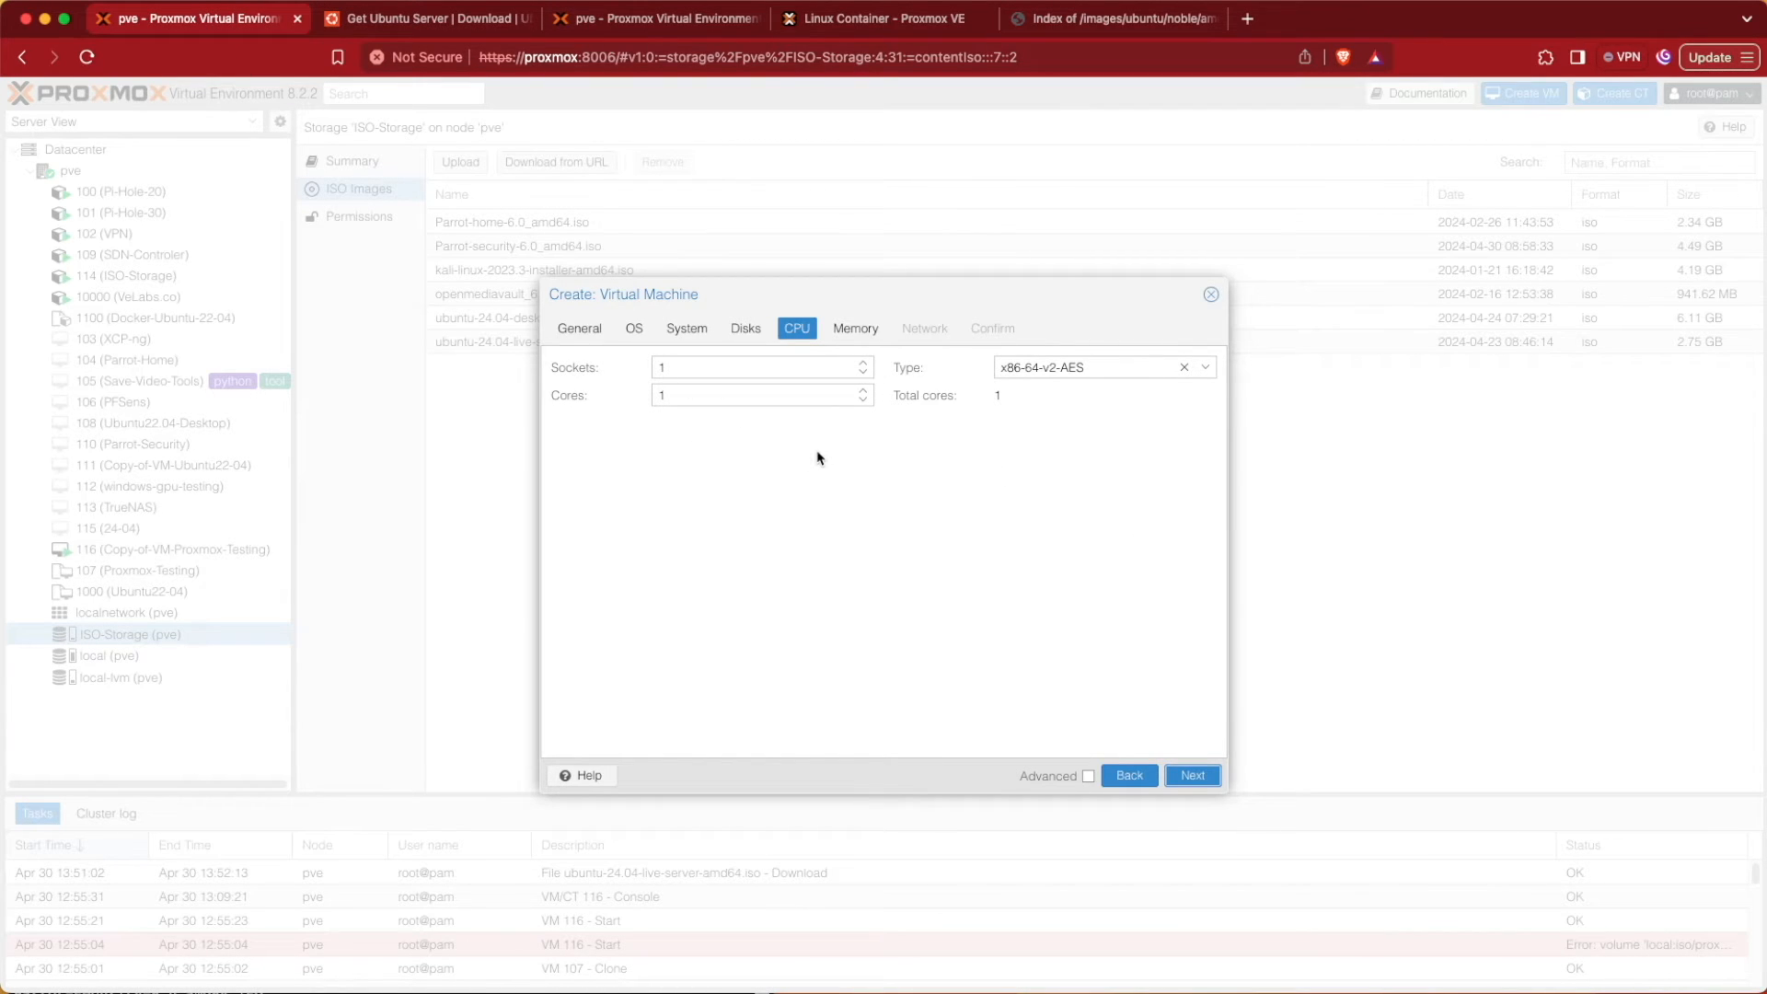
- Configure the CPU with 2 cores on 1 socket and type host
click(865, 390)
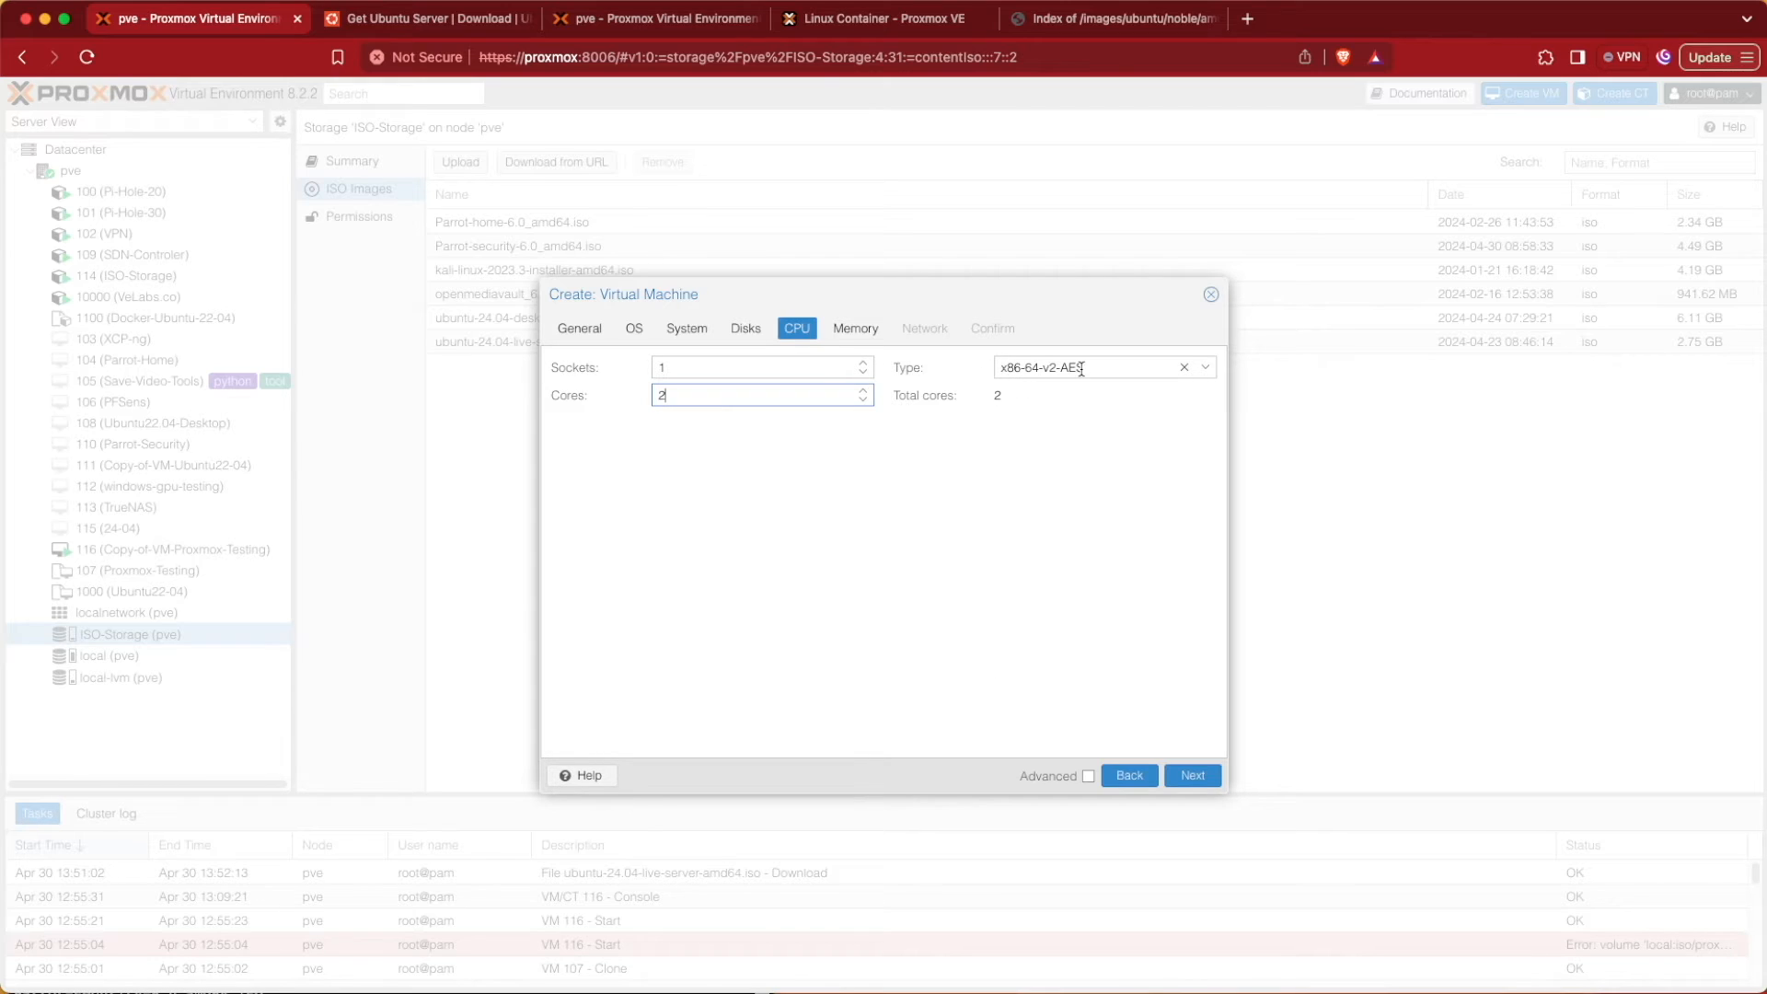
click(1202, 367)
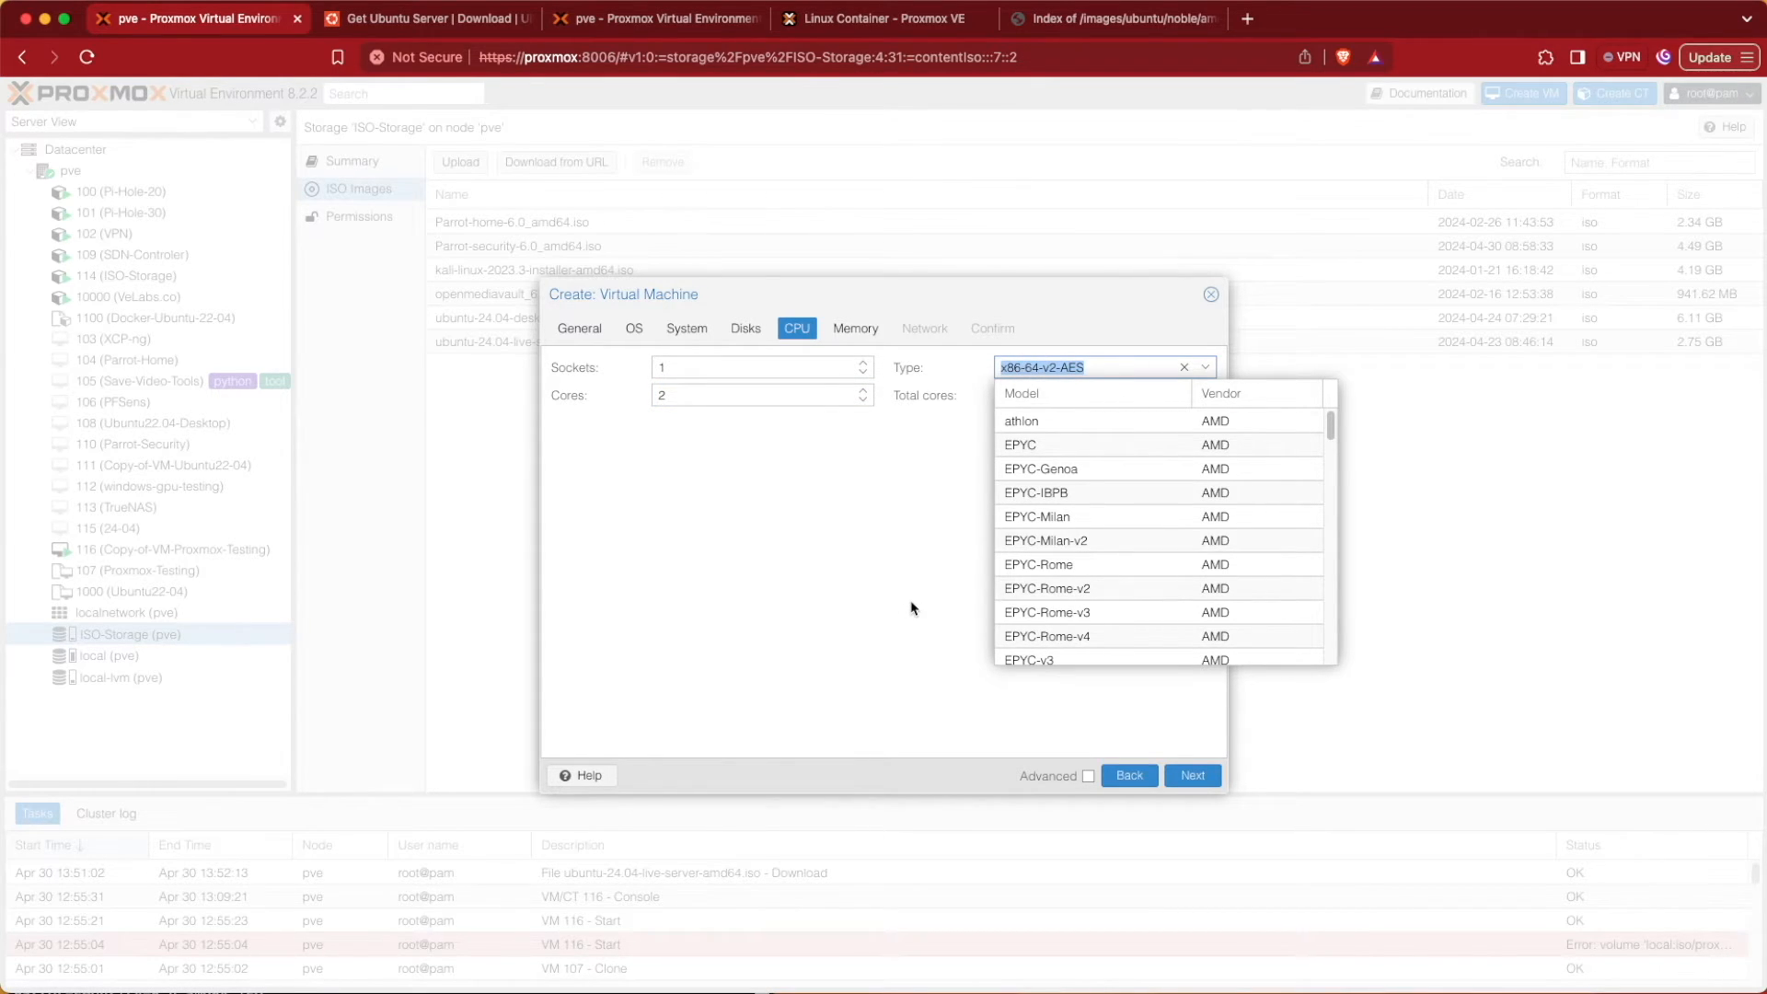
mouse_move(929, 603)
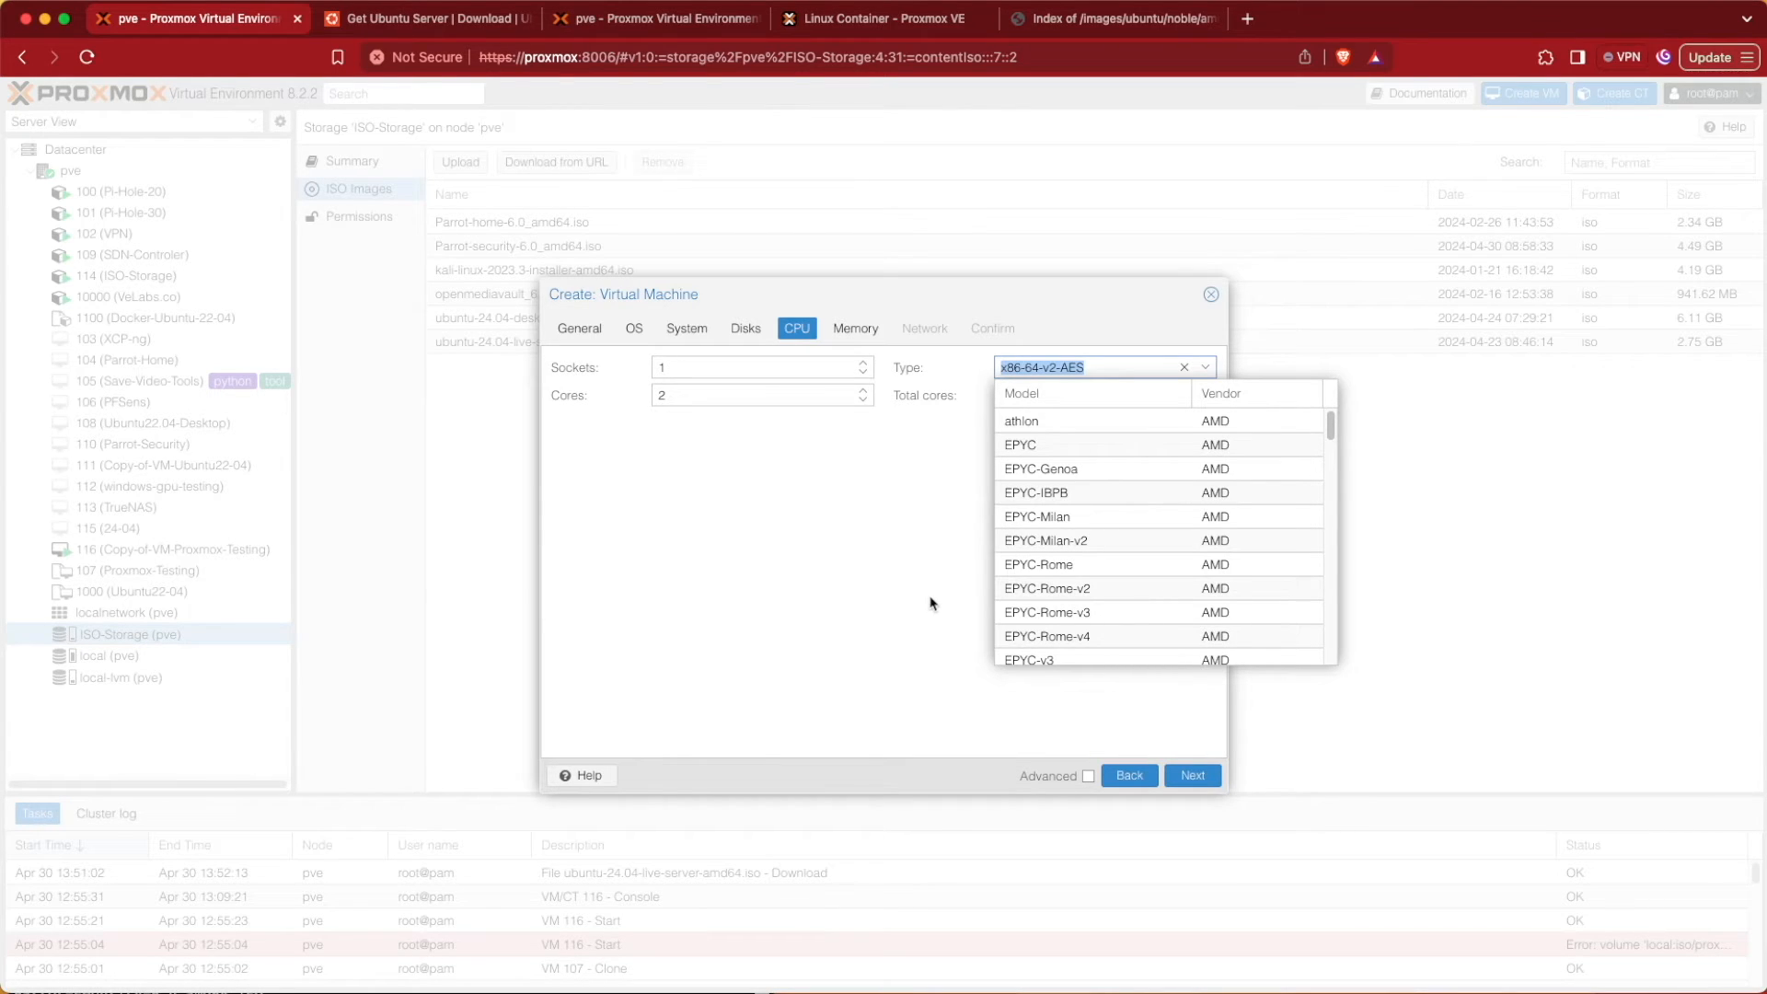
mouse_move(949, 619)
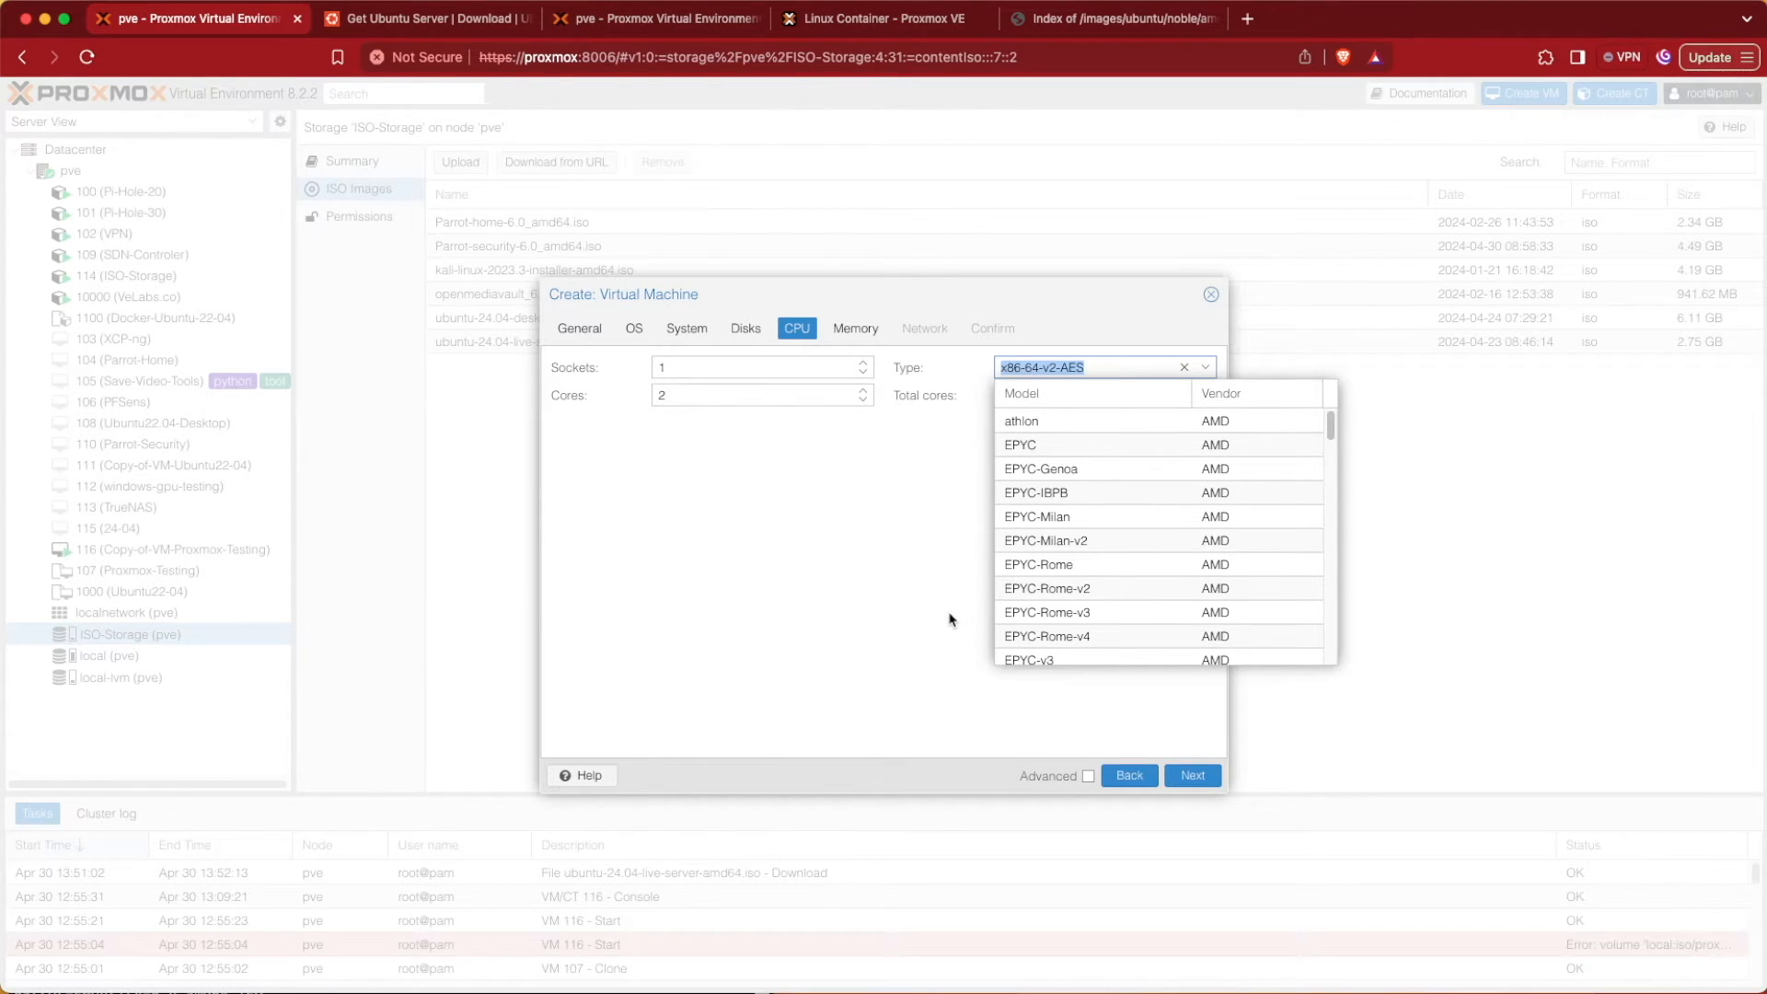
mouse_move(957, 602)
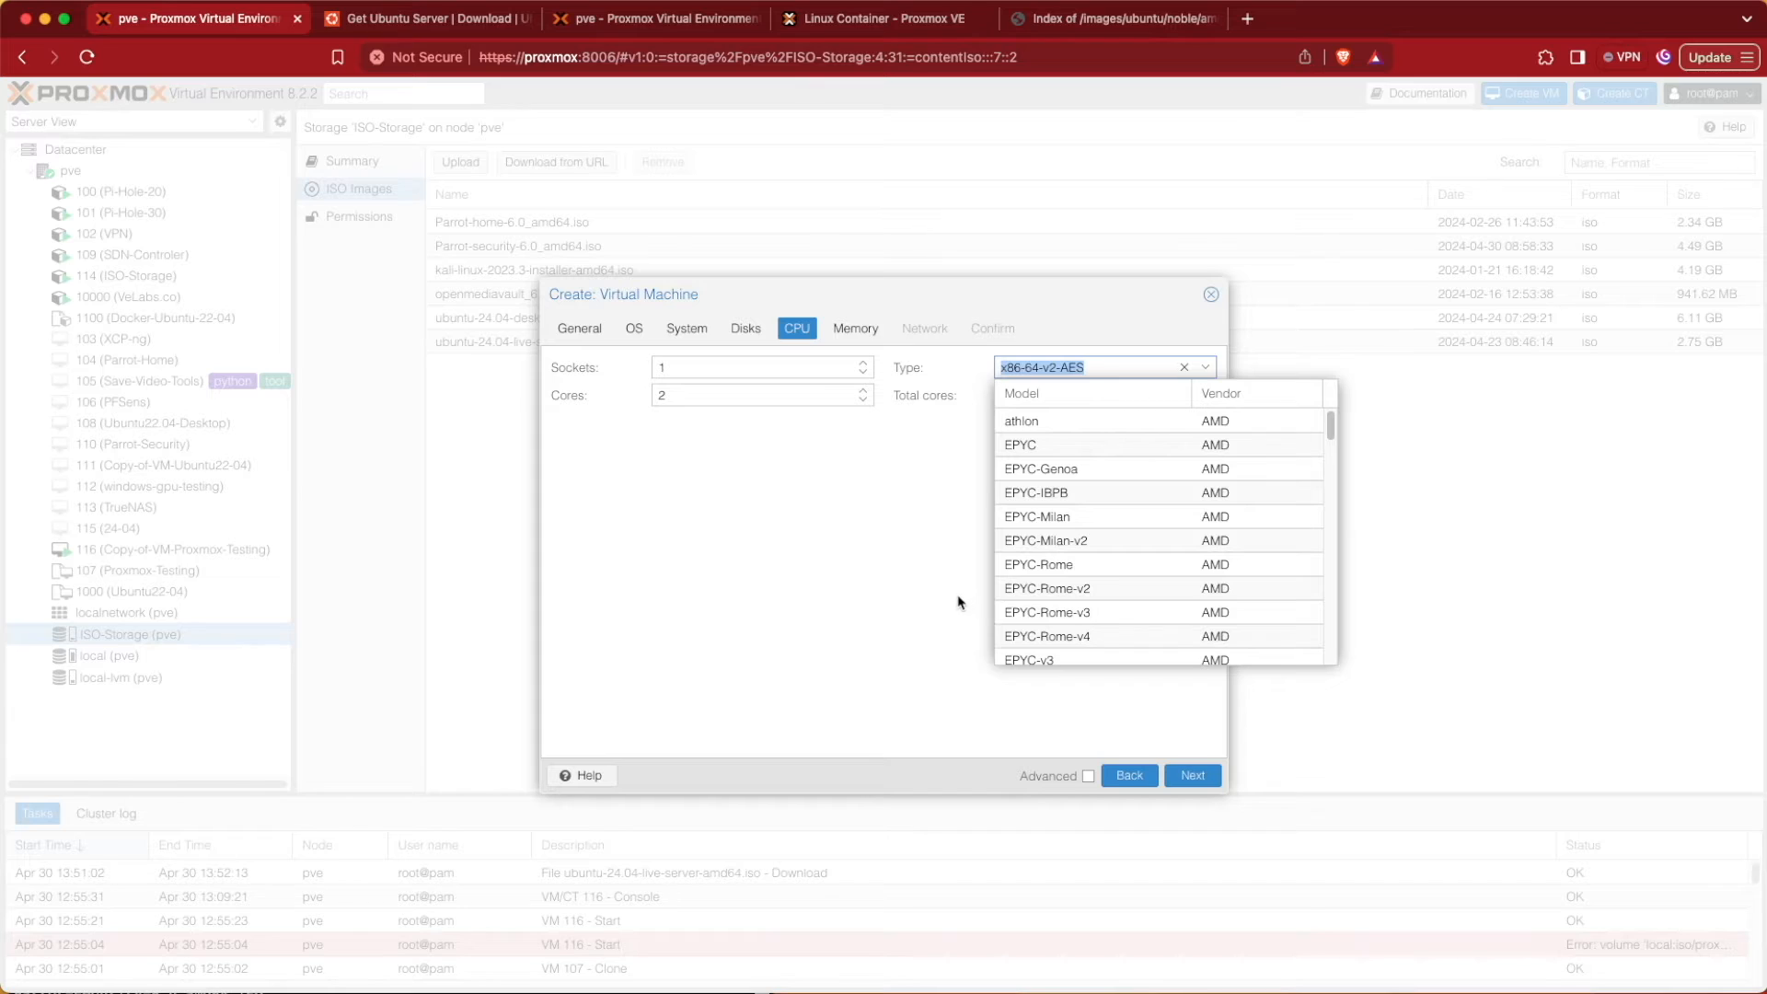
mouse_move(950, 666)
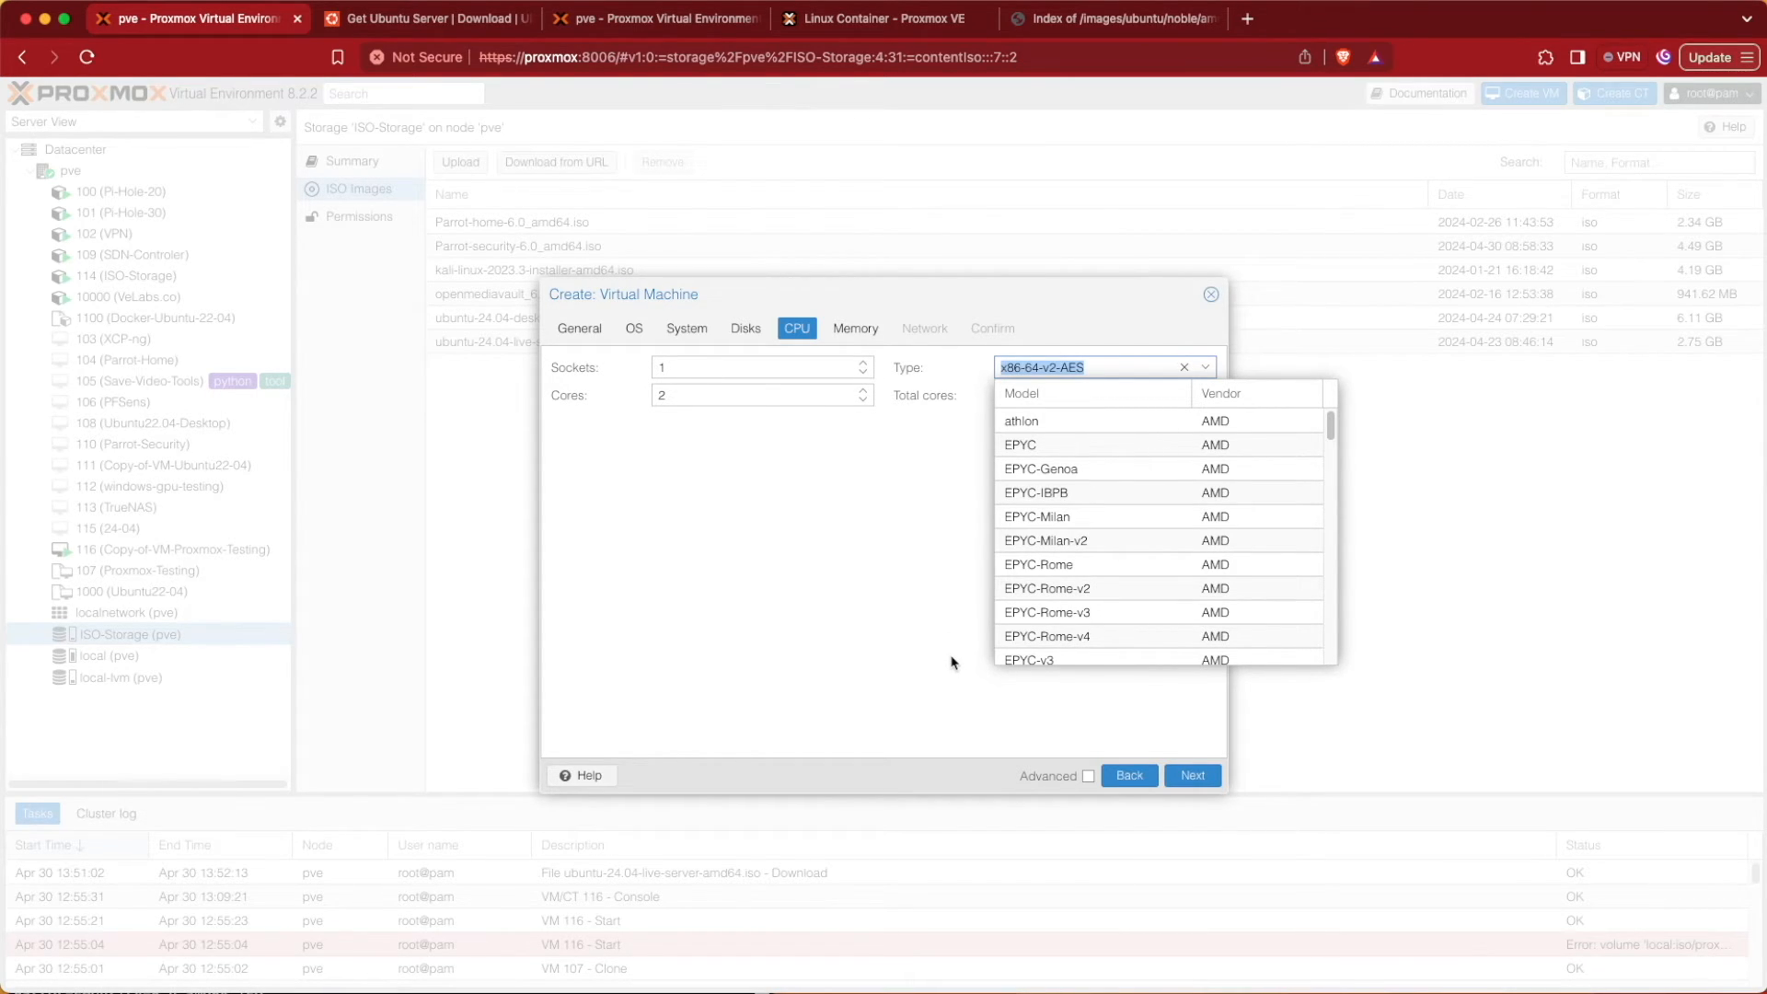
mouse_move(1177, 493)
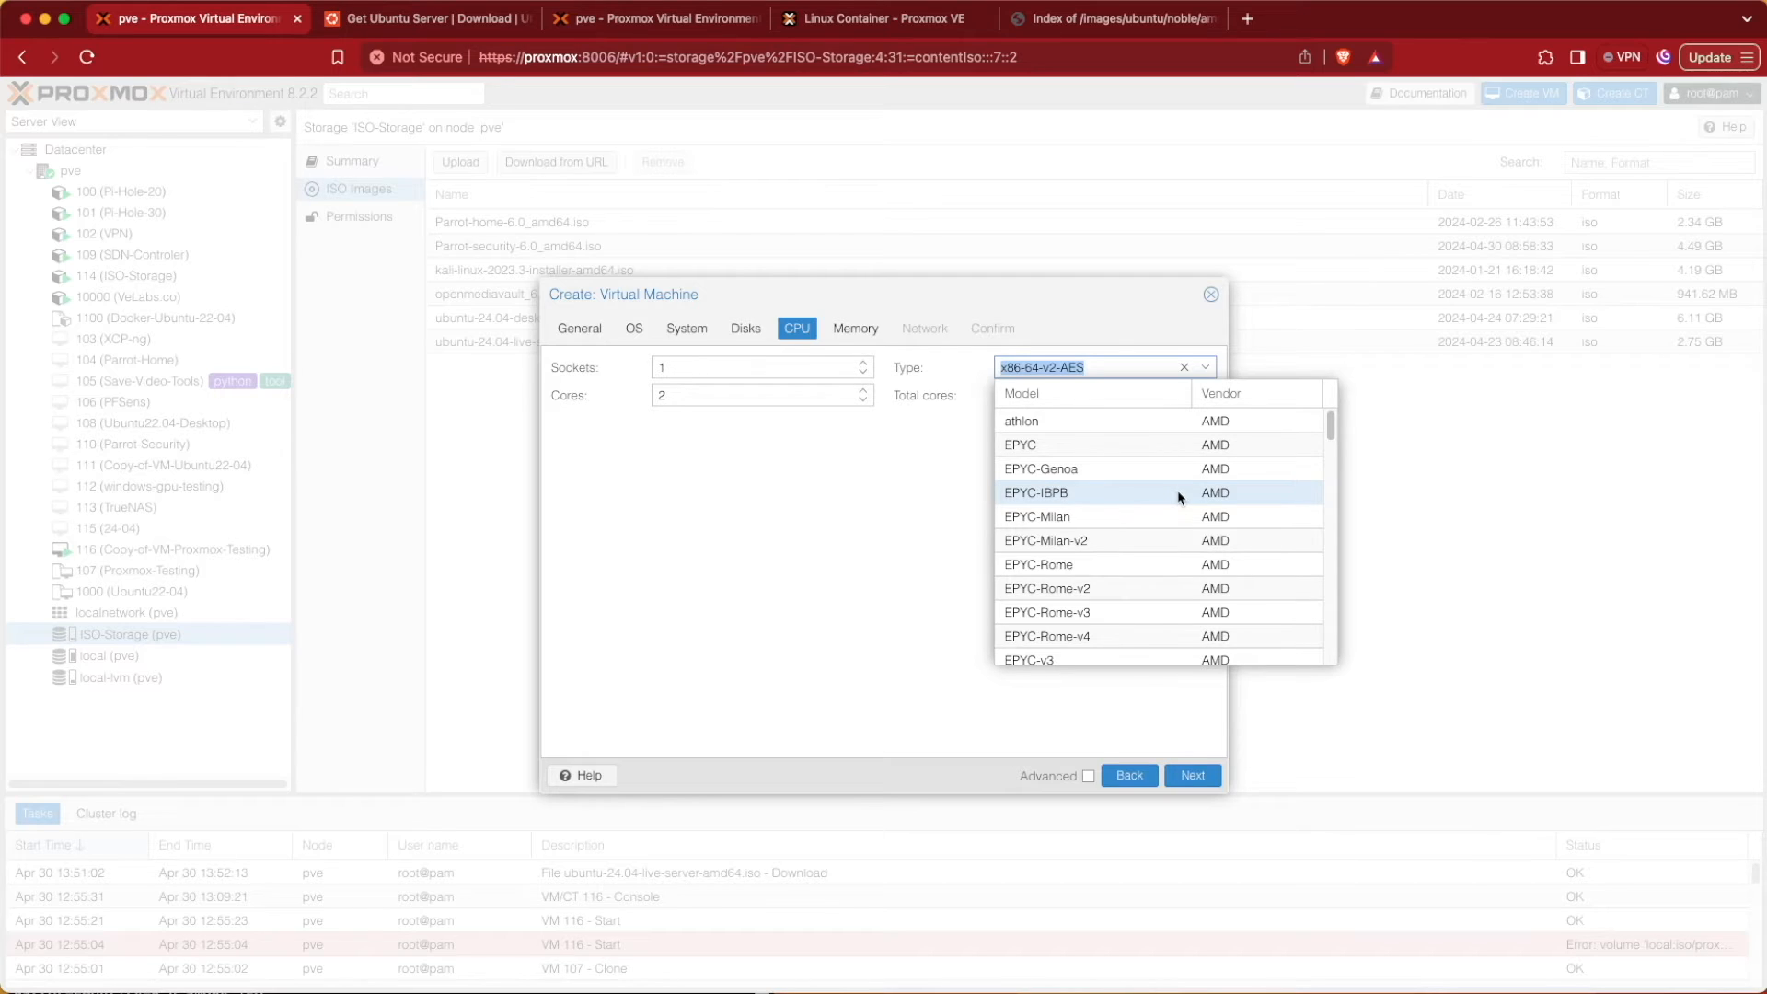
mouse_move(1121, 587)
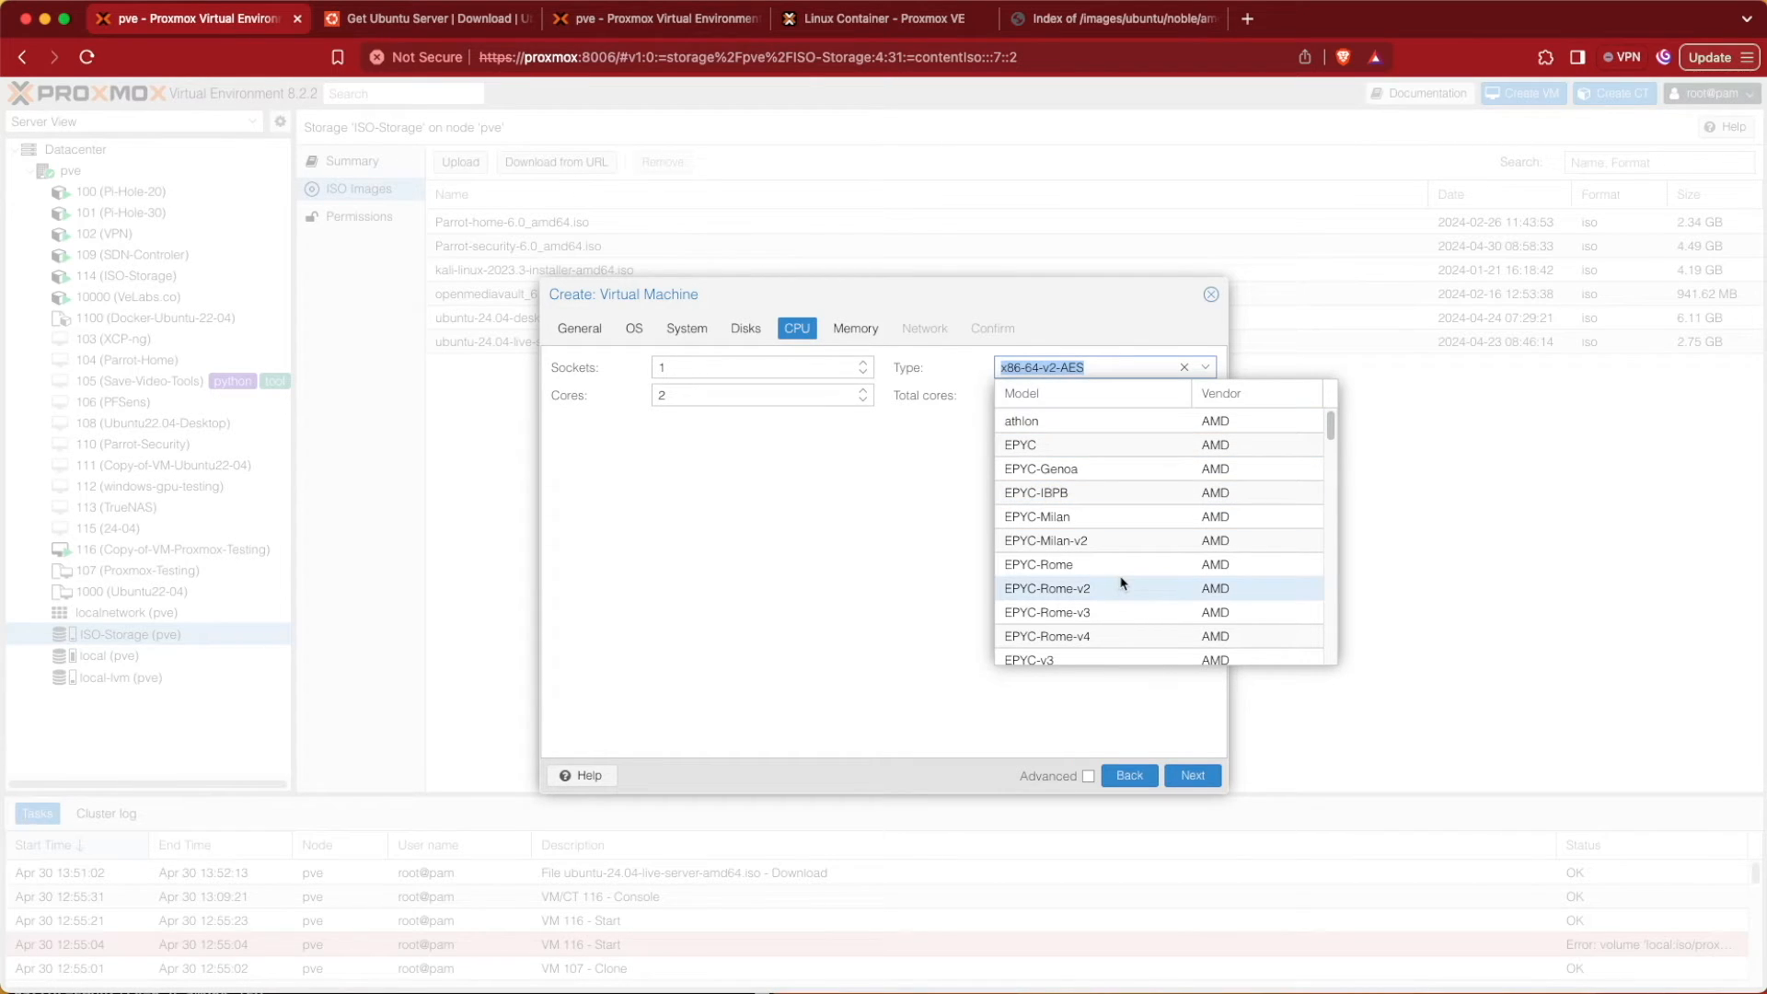
text(host)
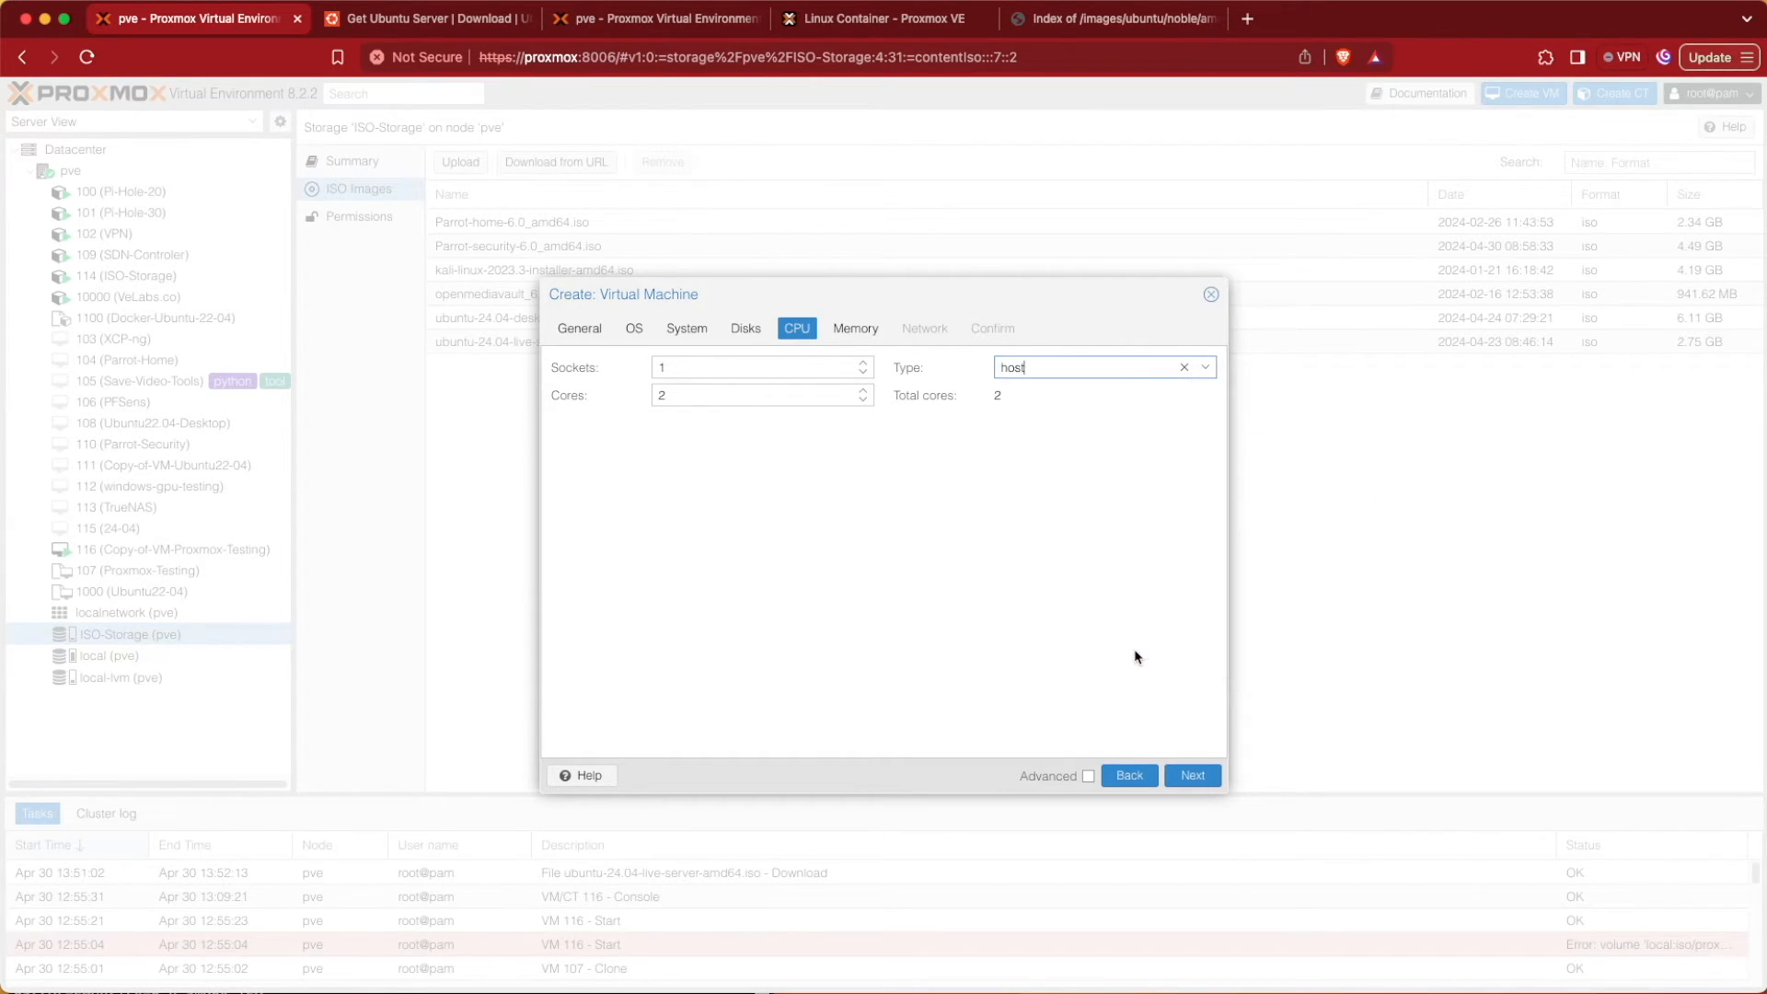
mouse_move(1093, 738)
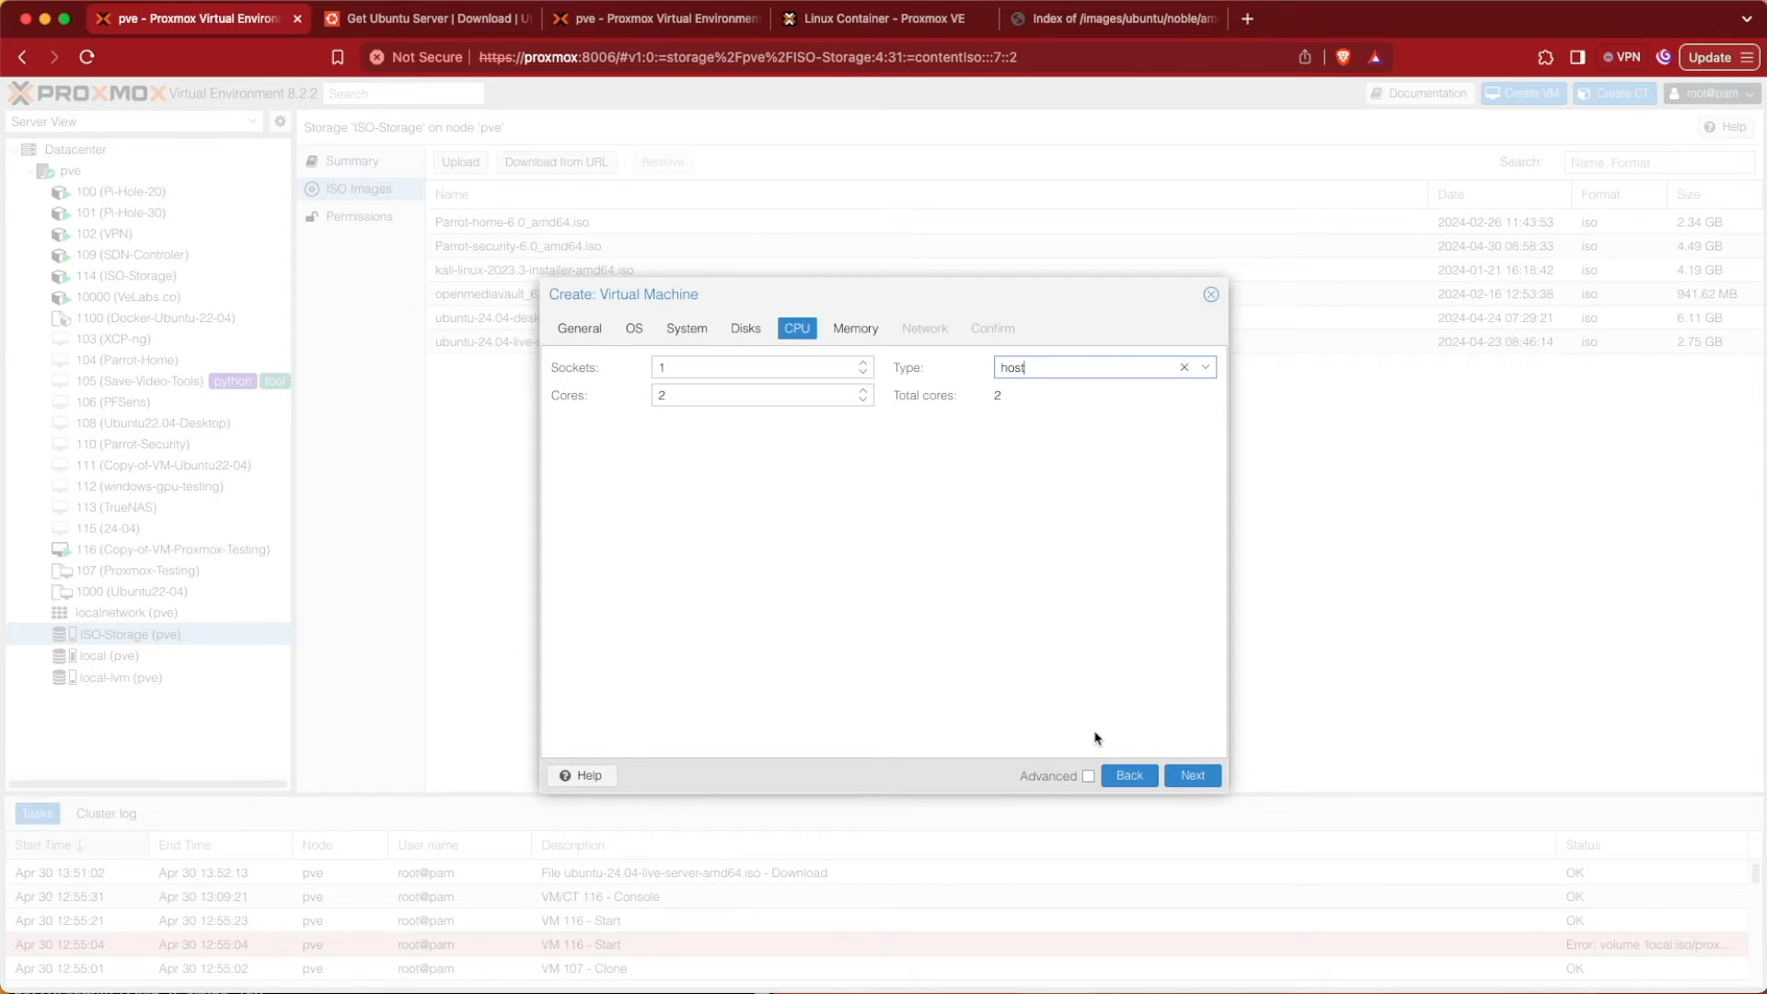
mouse_move(1139, 727)
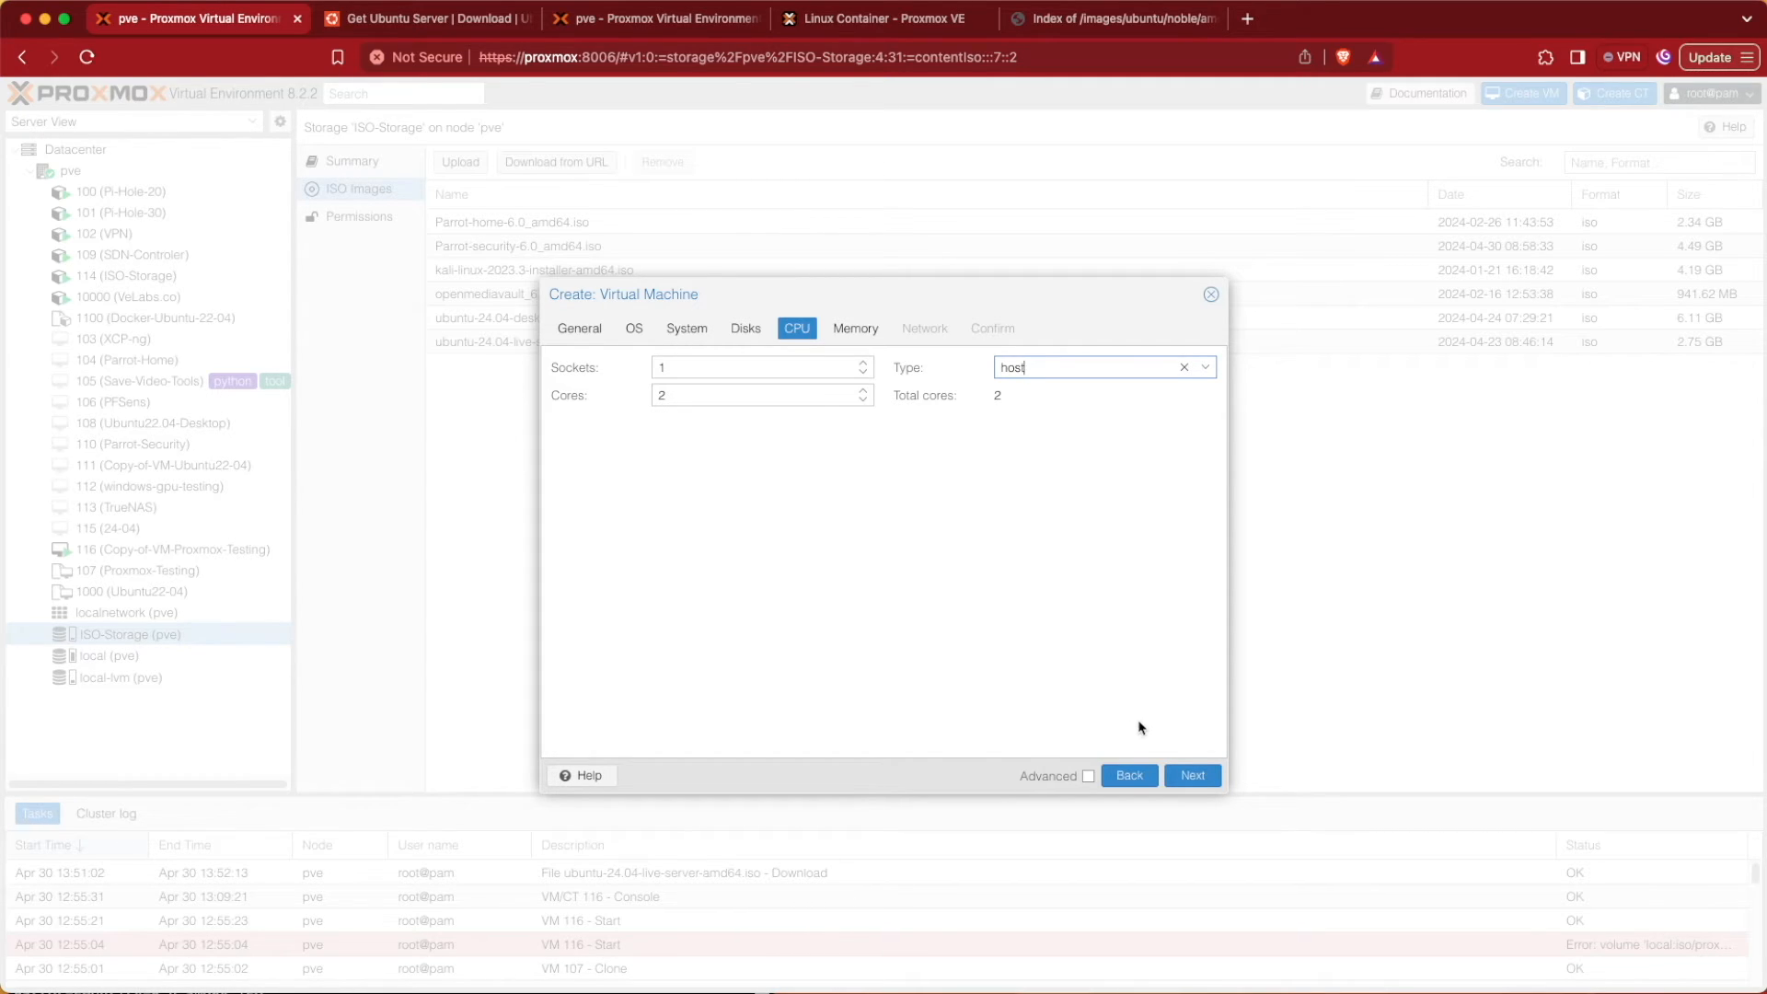
- Advance to the Memory step keeping 2048 MiB, checked against Ubuntu Server's 1 GB requirement
click(1191, 775)
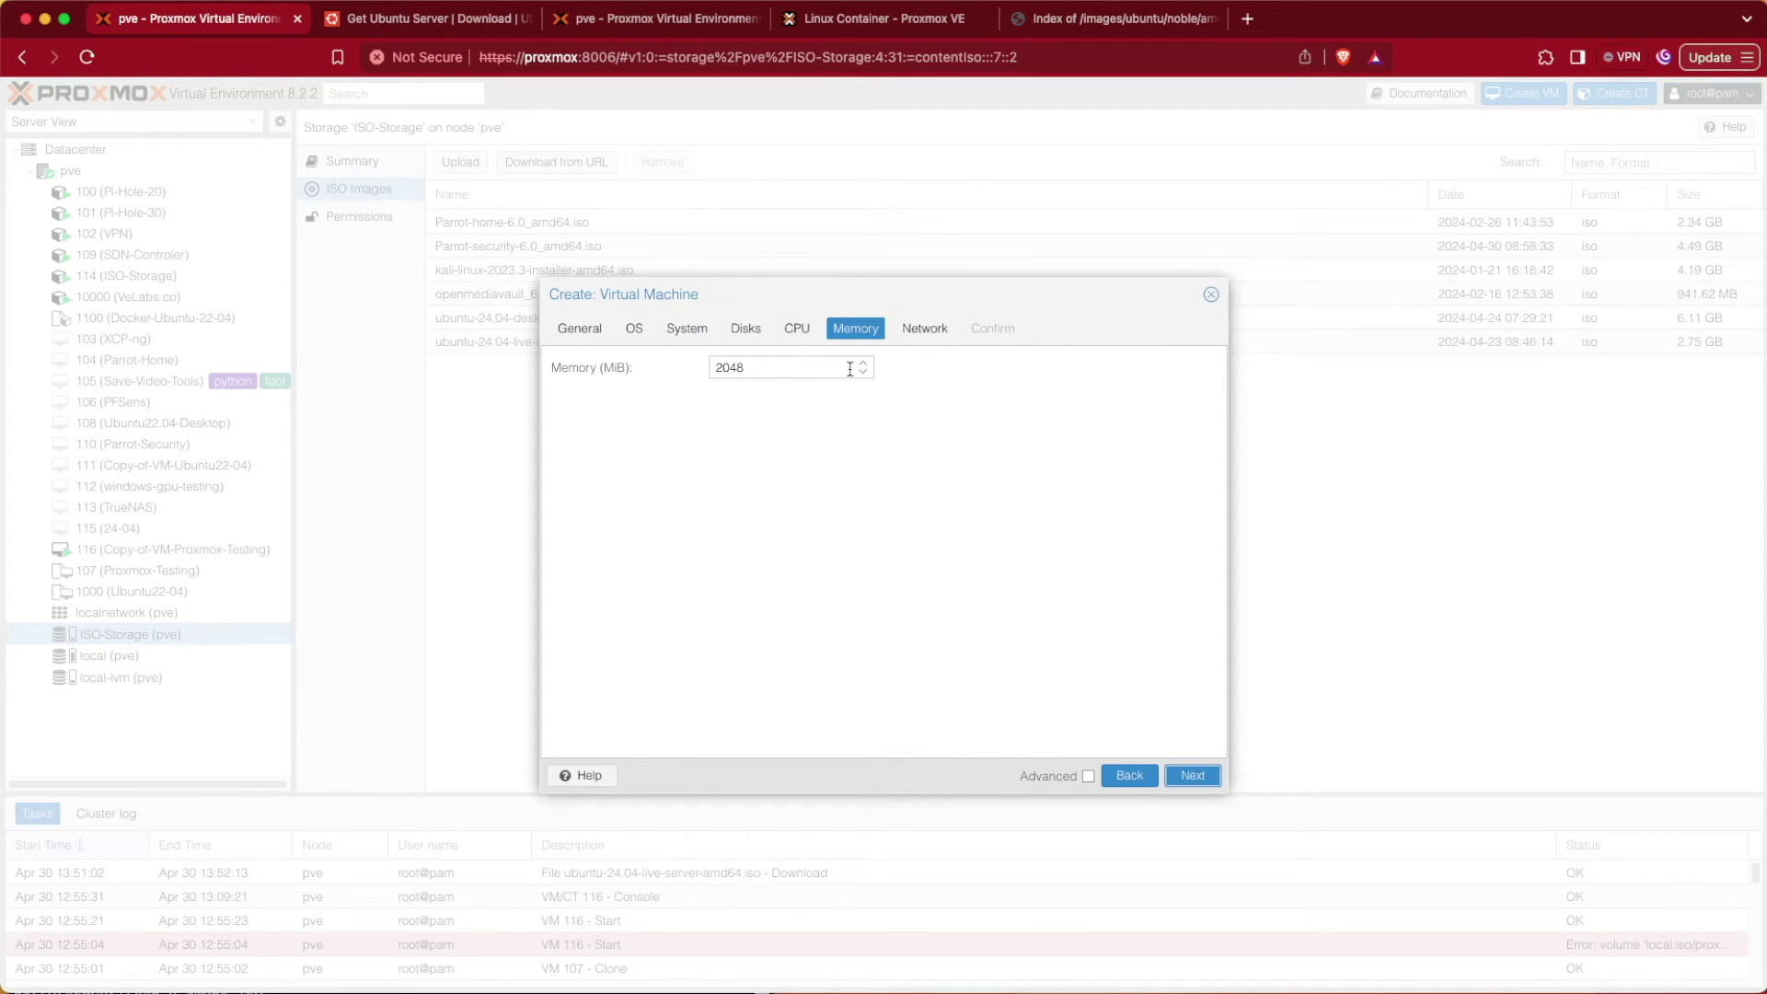
mouse_move(752, 421)
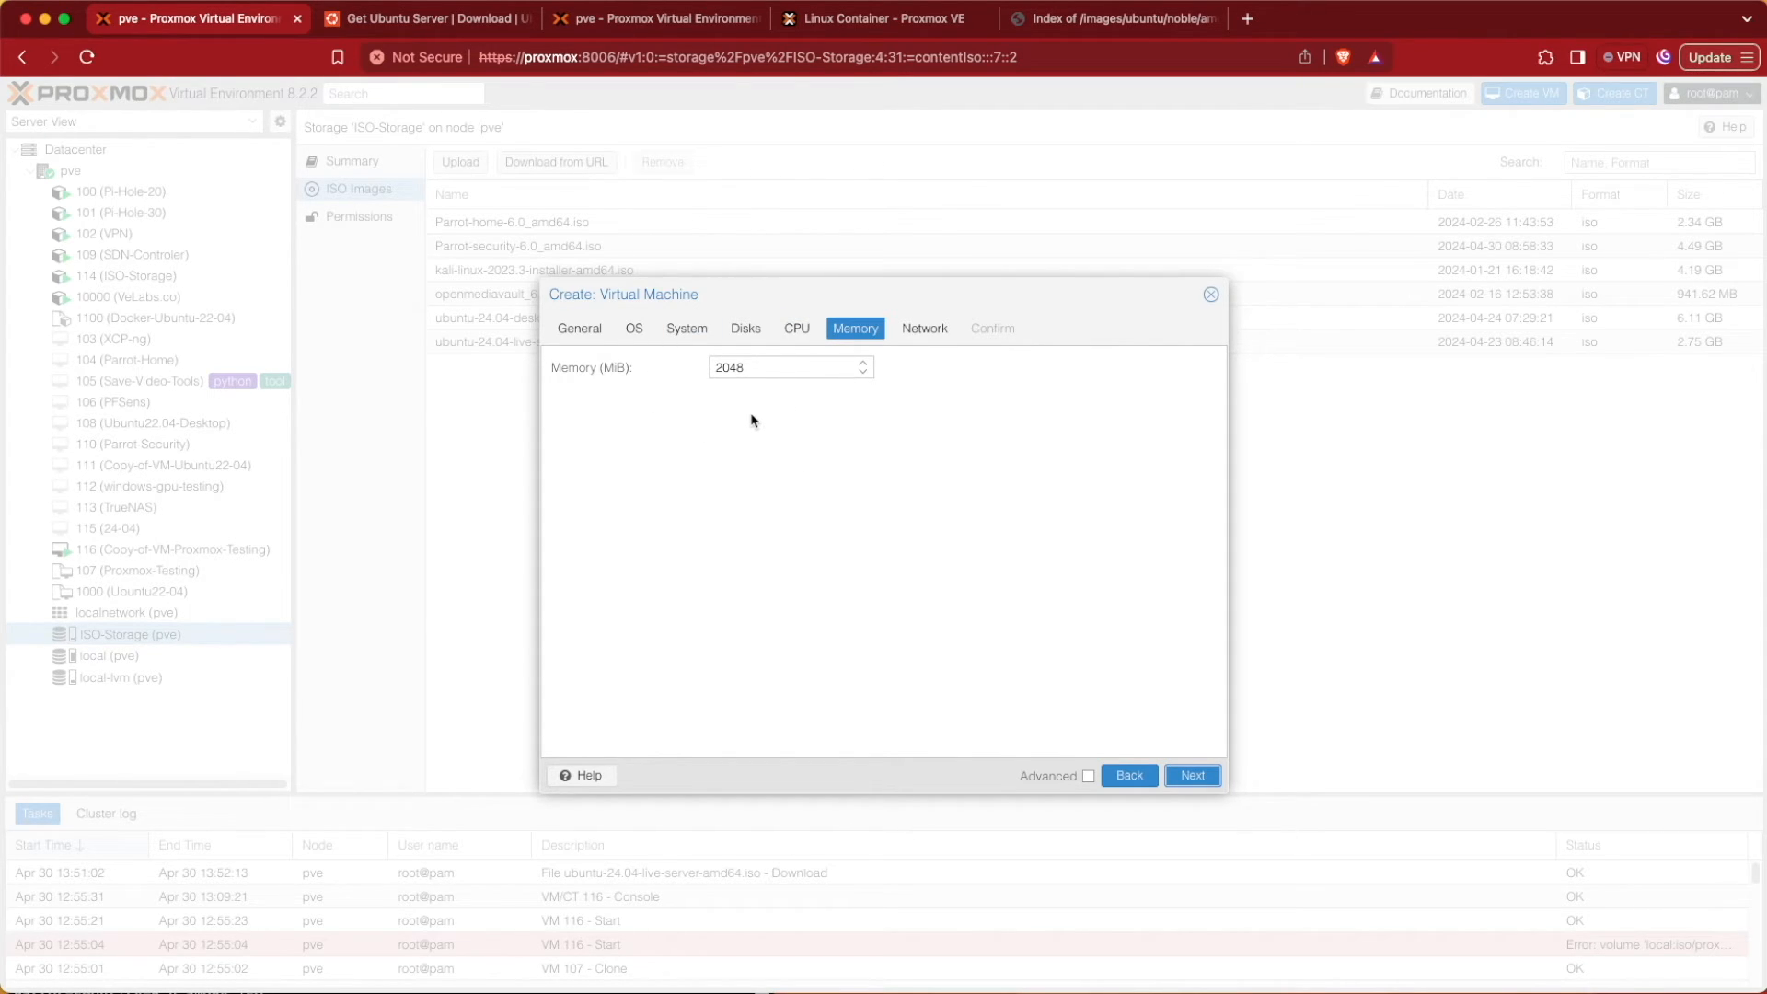
click(425, 18)
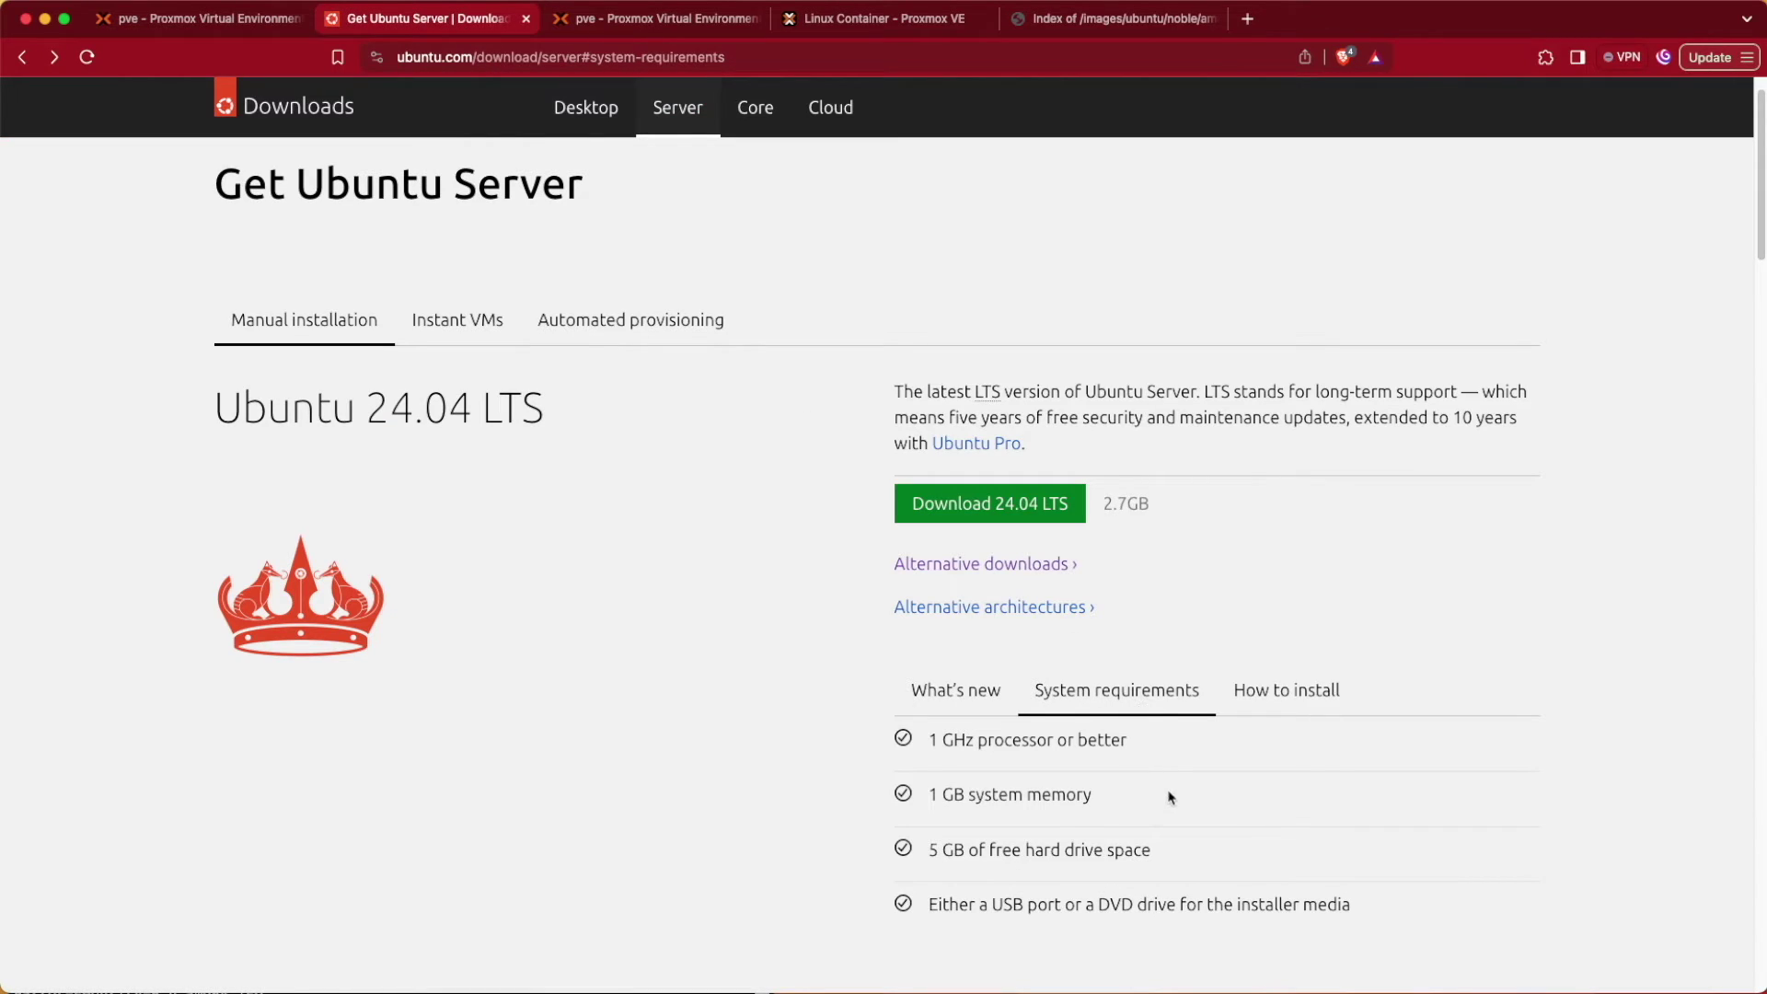
click(191, 18)
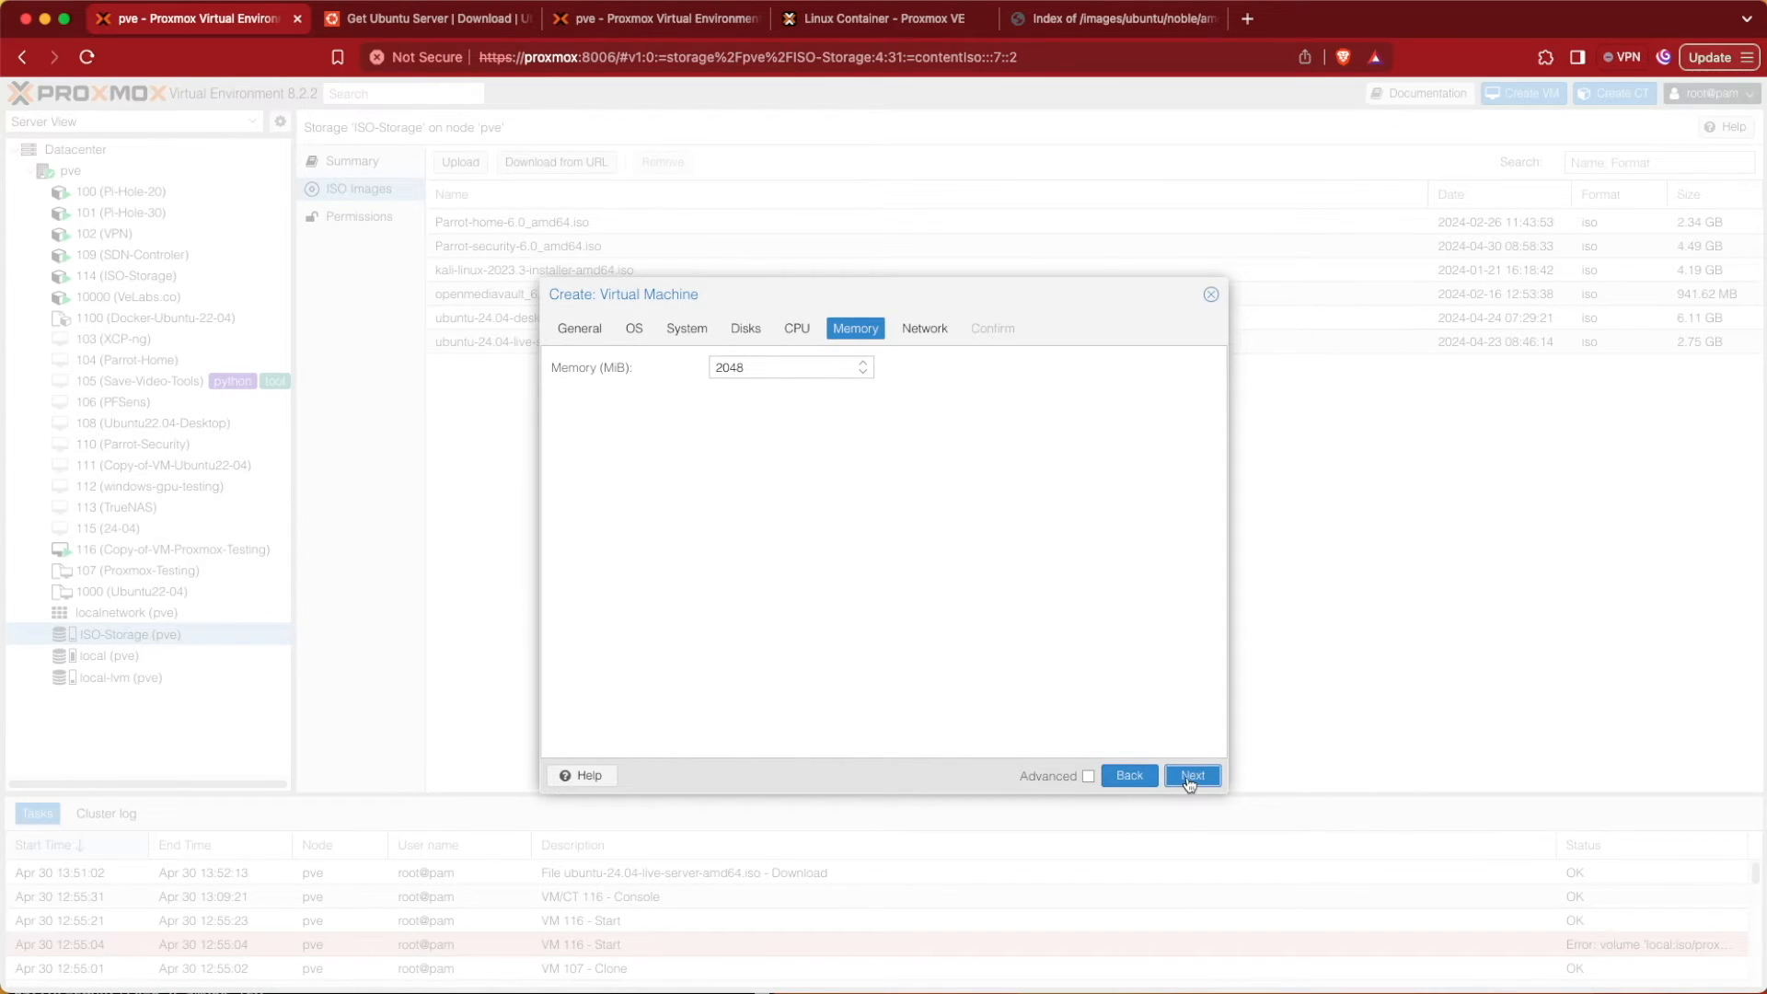
- Keep bridge vmbr0 and the VirtIO (paravirtualized) model on the Network step
click(1191, 775)
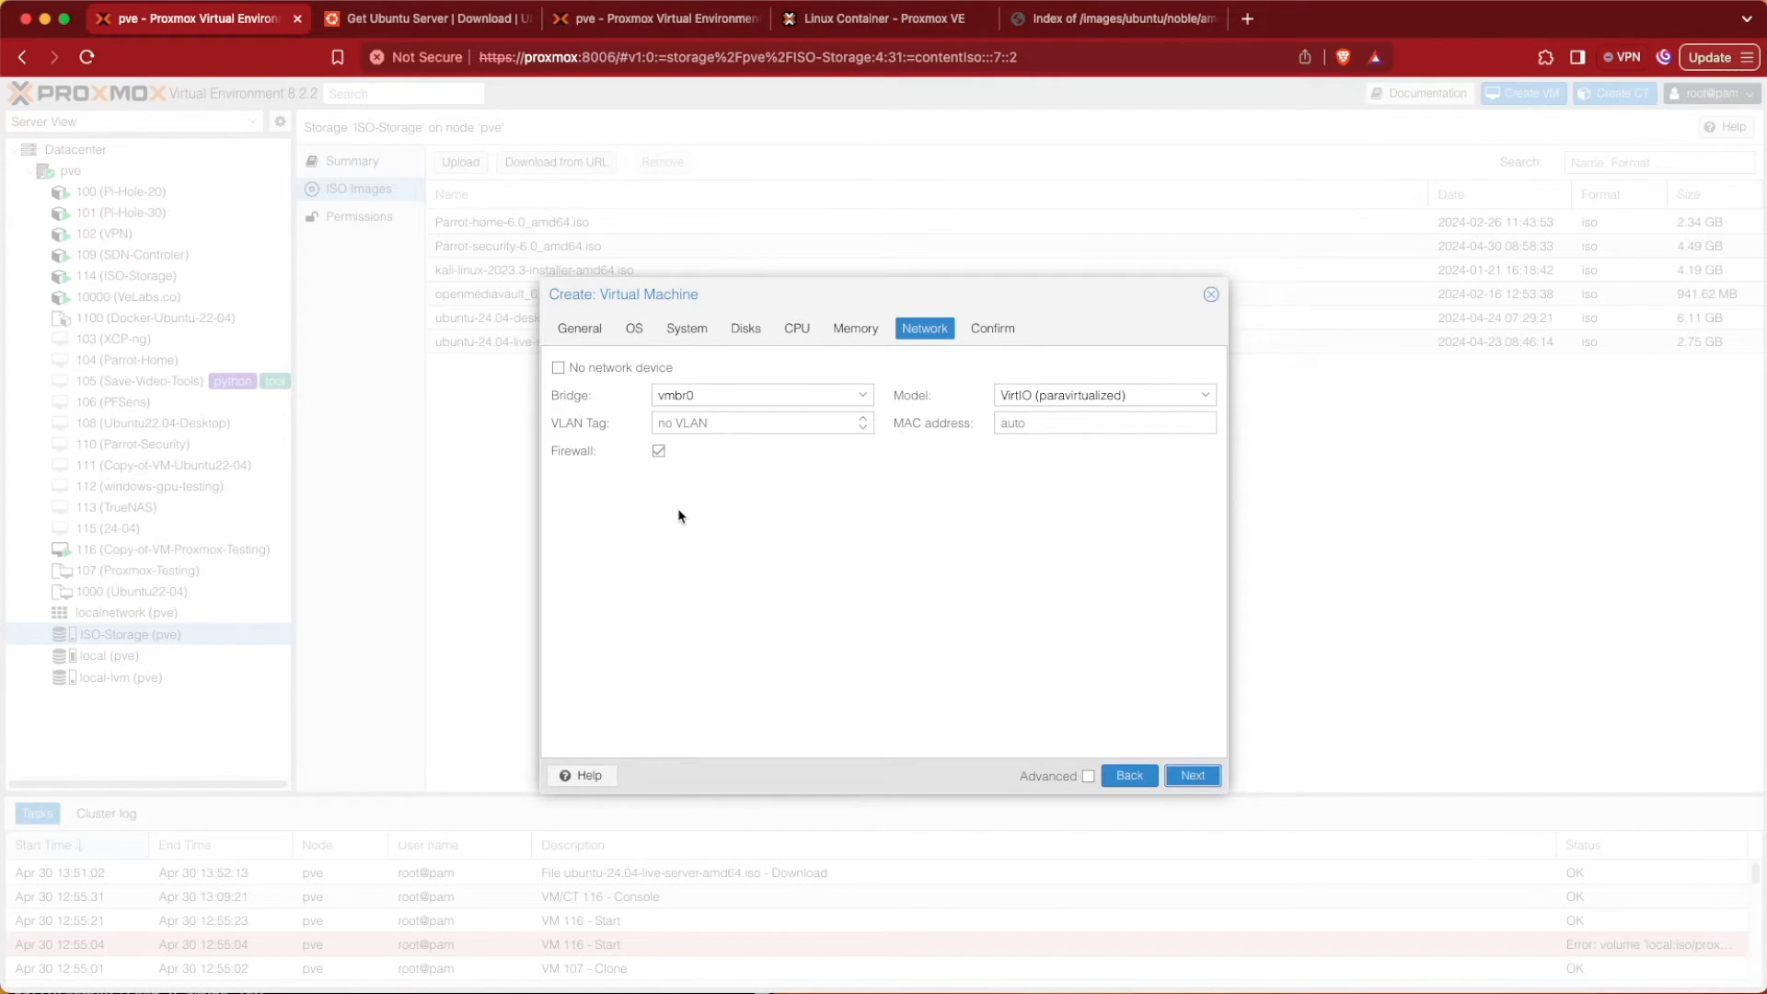
mouse_move(662, 440)
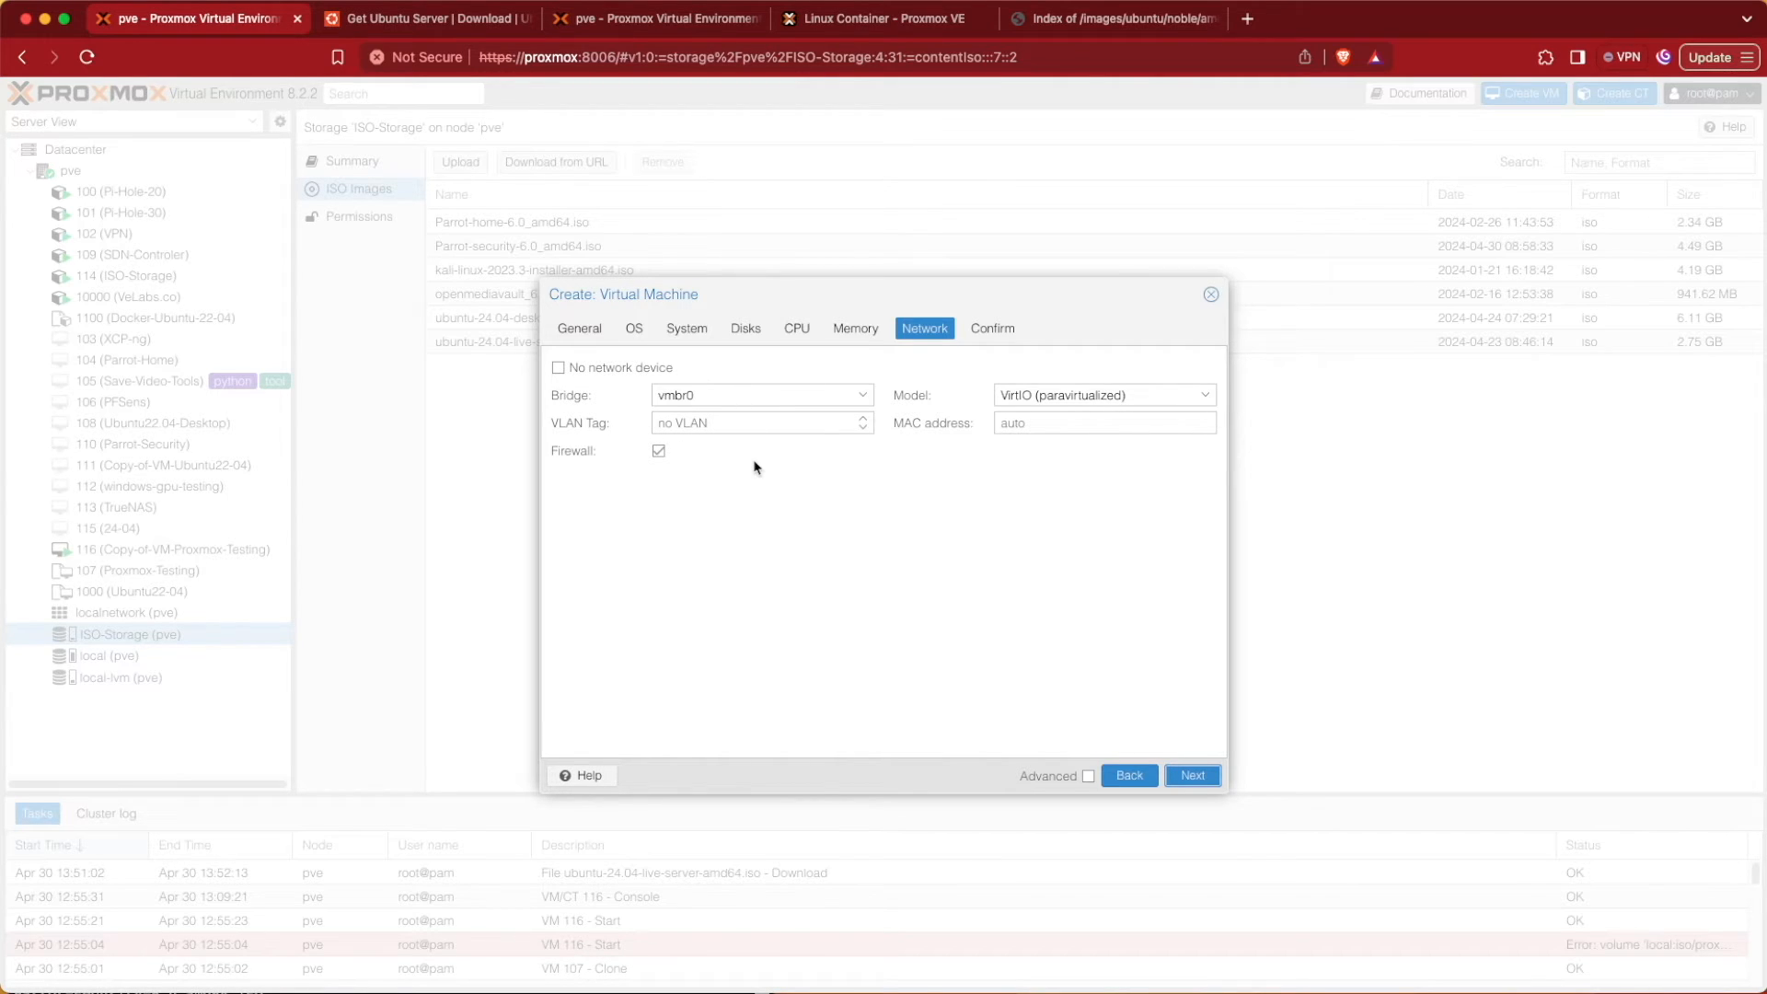
mouse_move(657, 414)
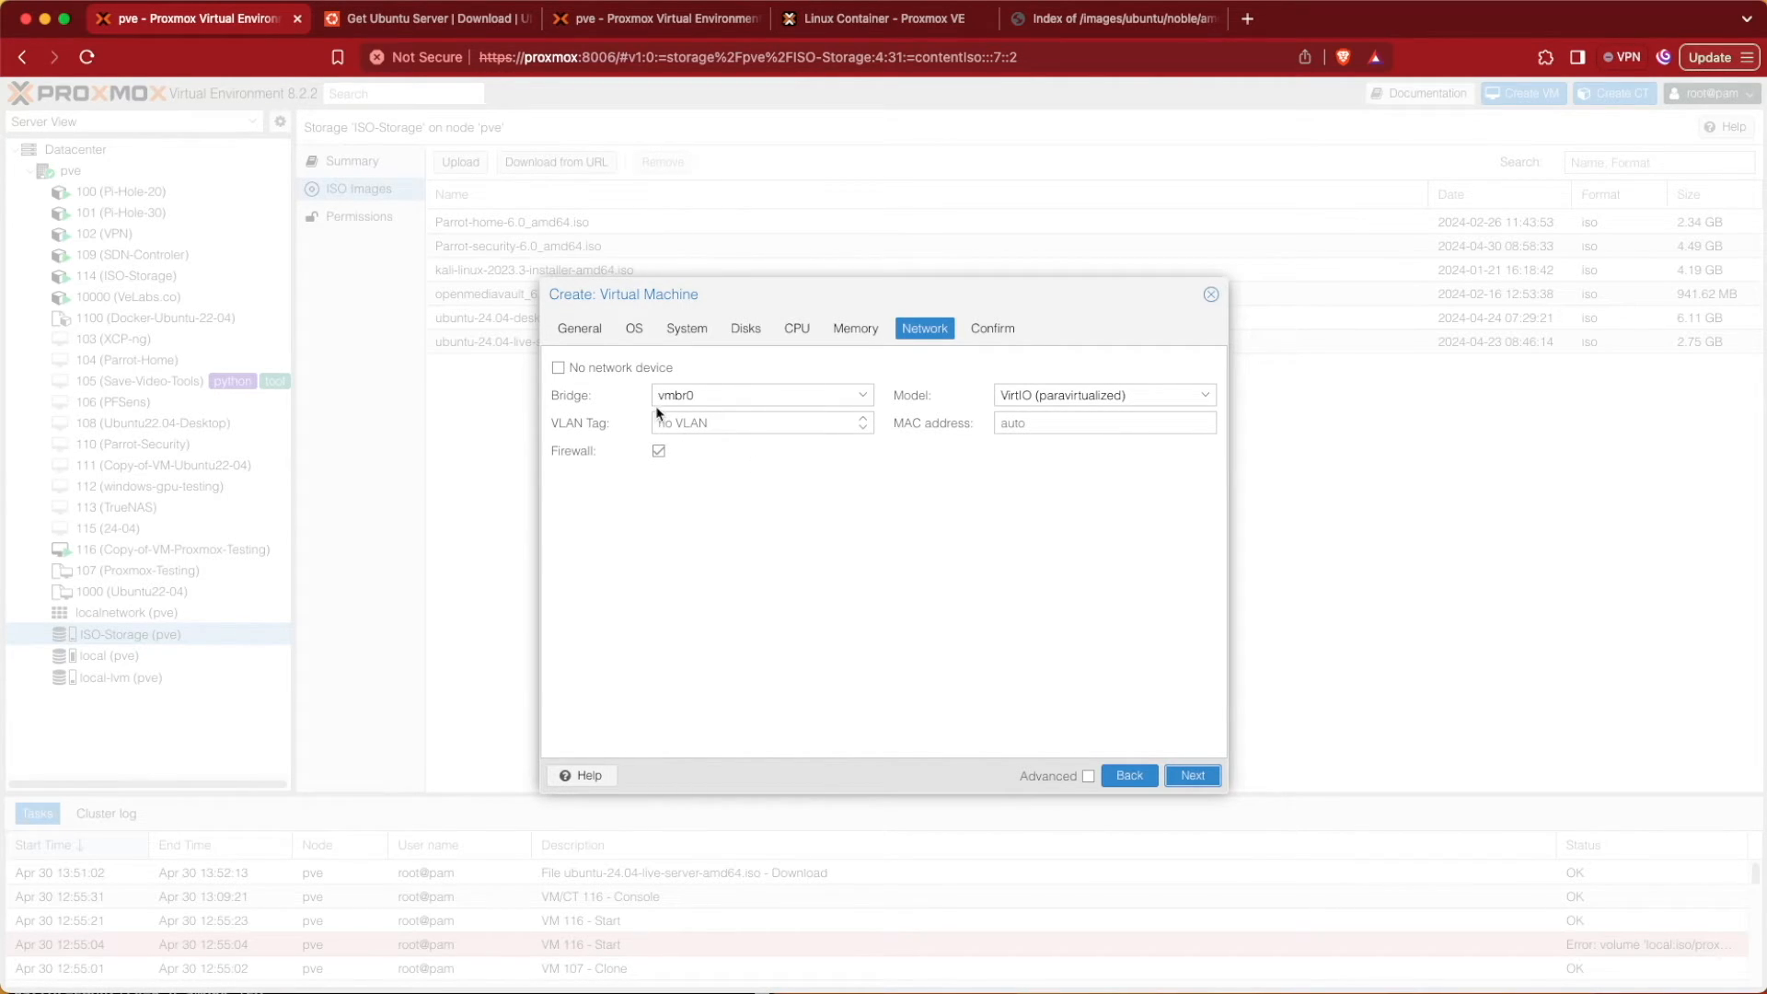
mouse_move(1047, 410)
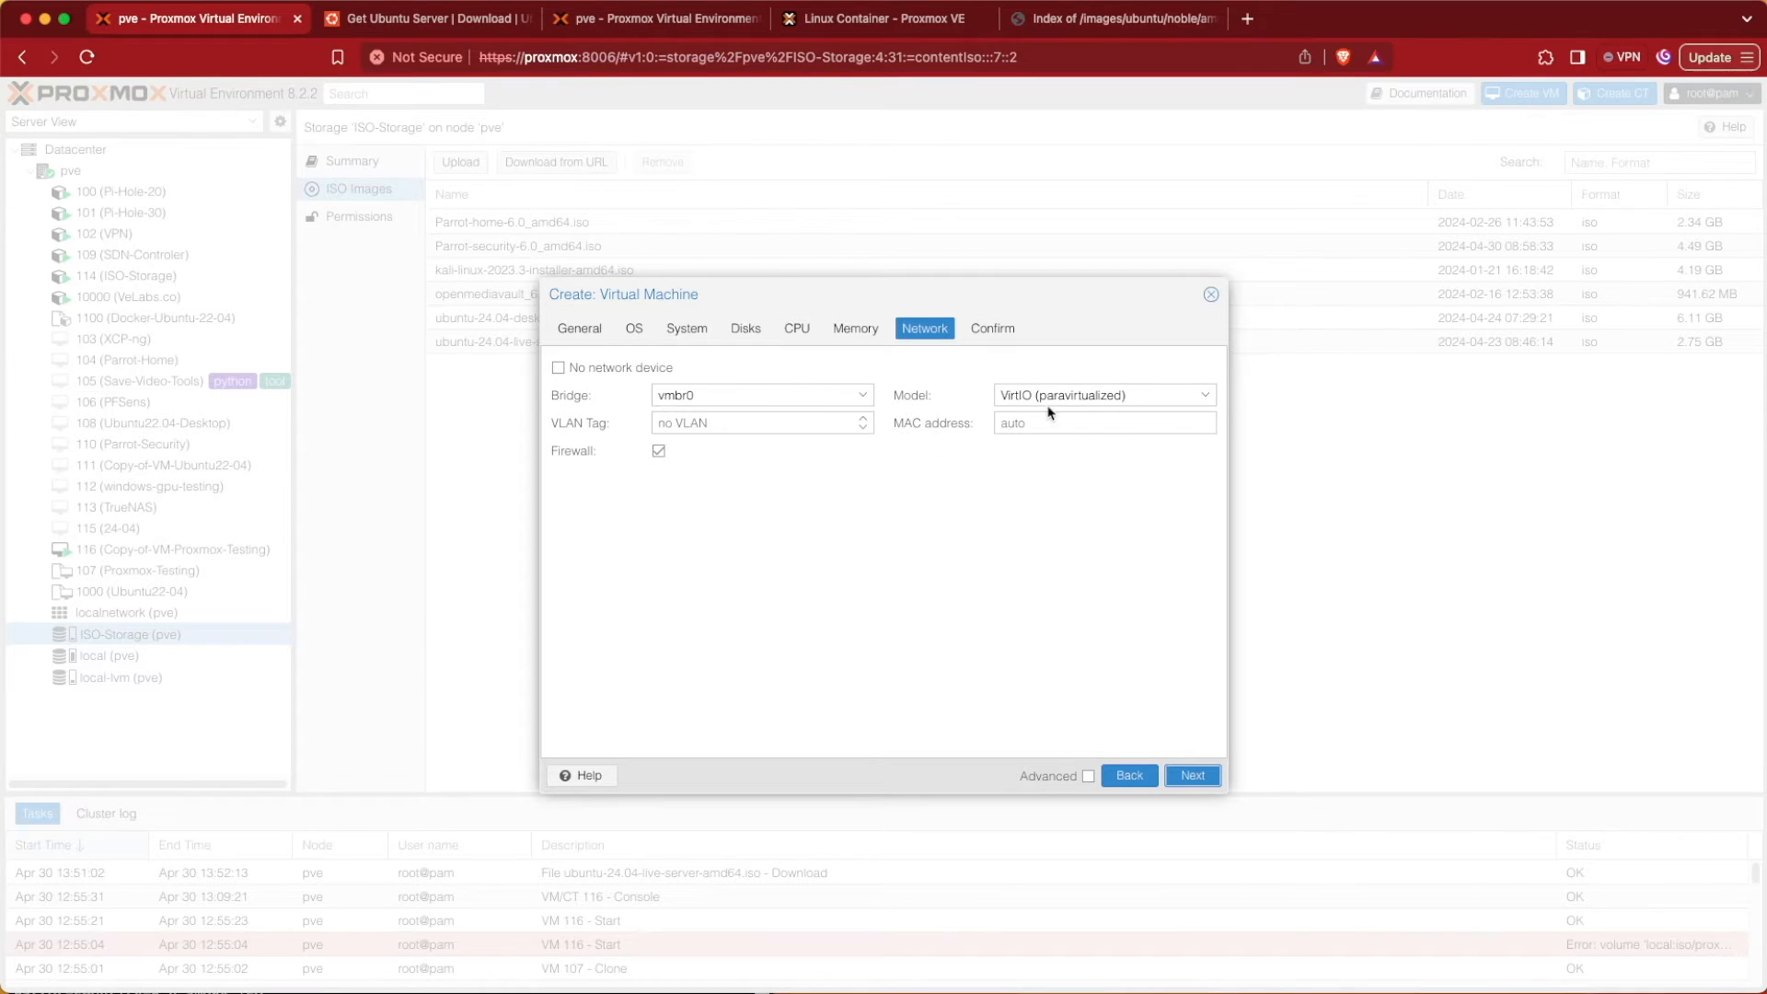
mouse_move(1146, 400)
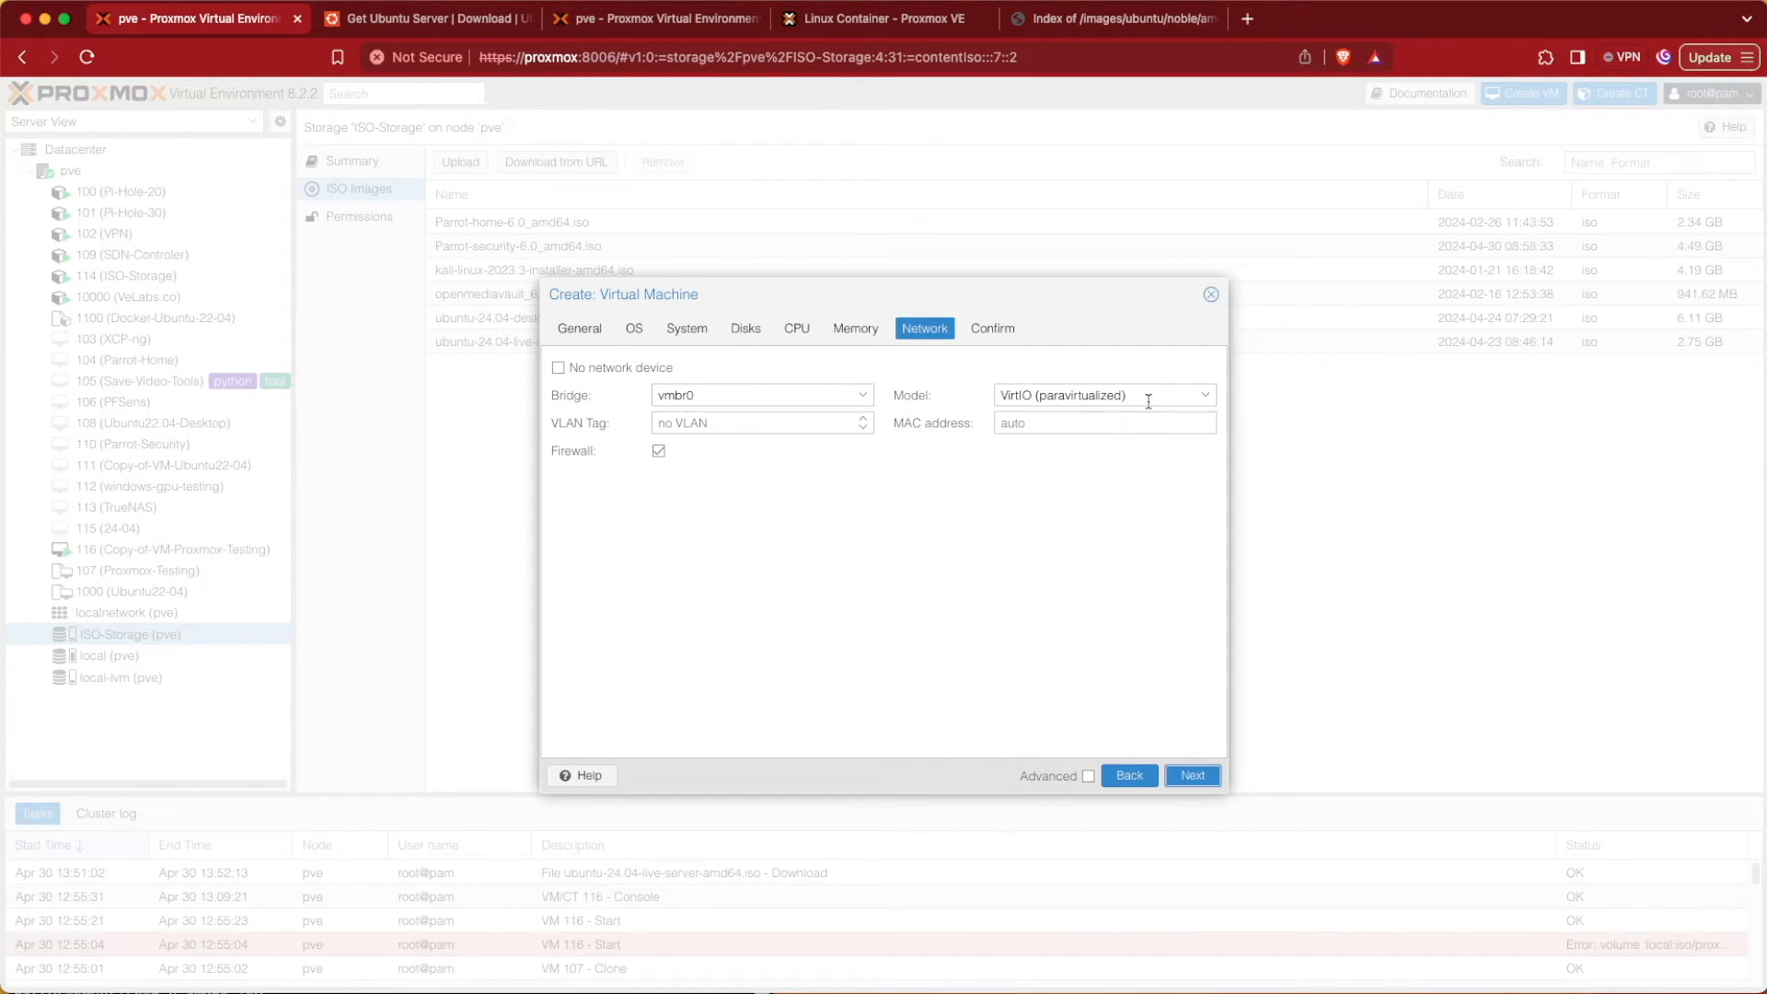
mouse_move(1001, 479)
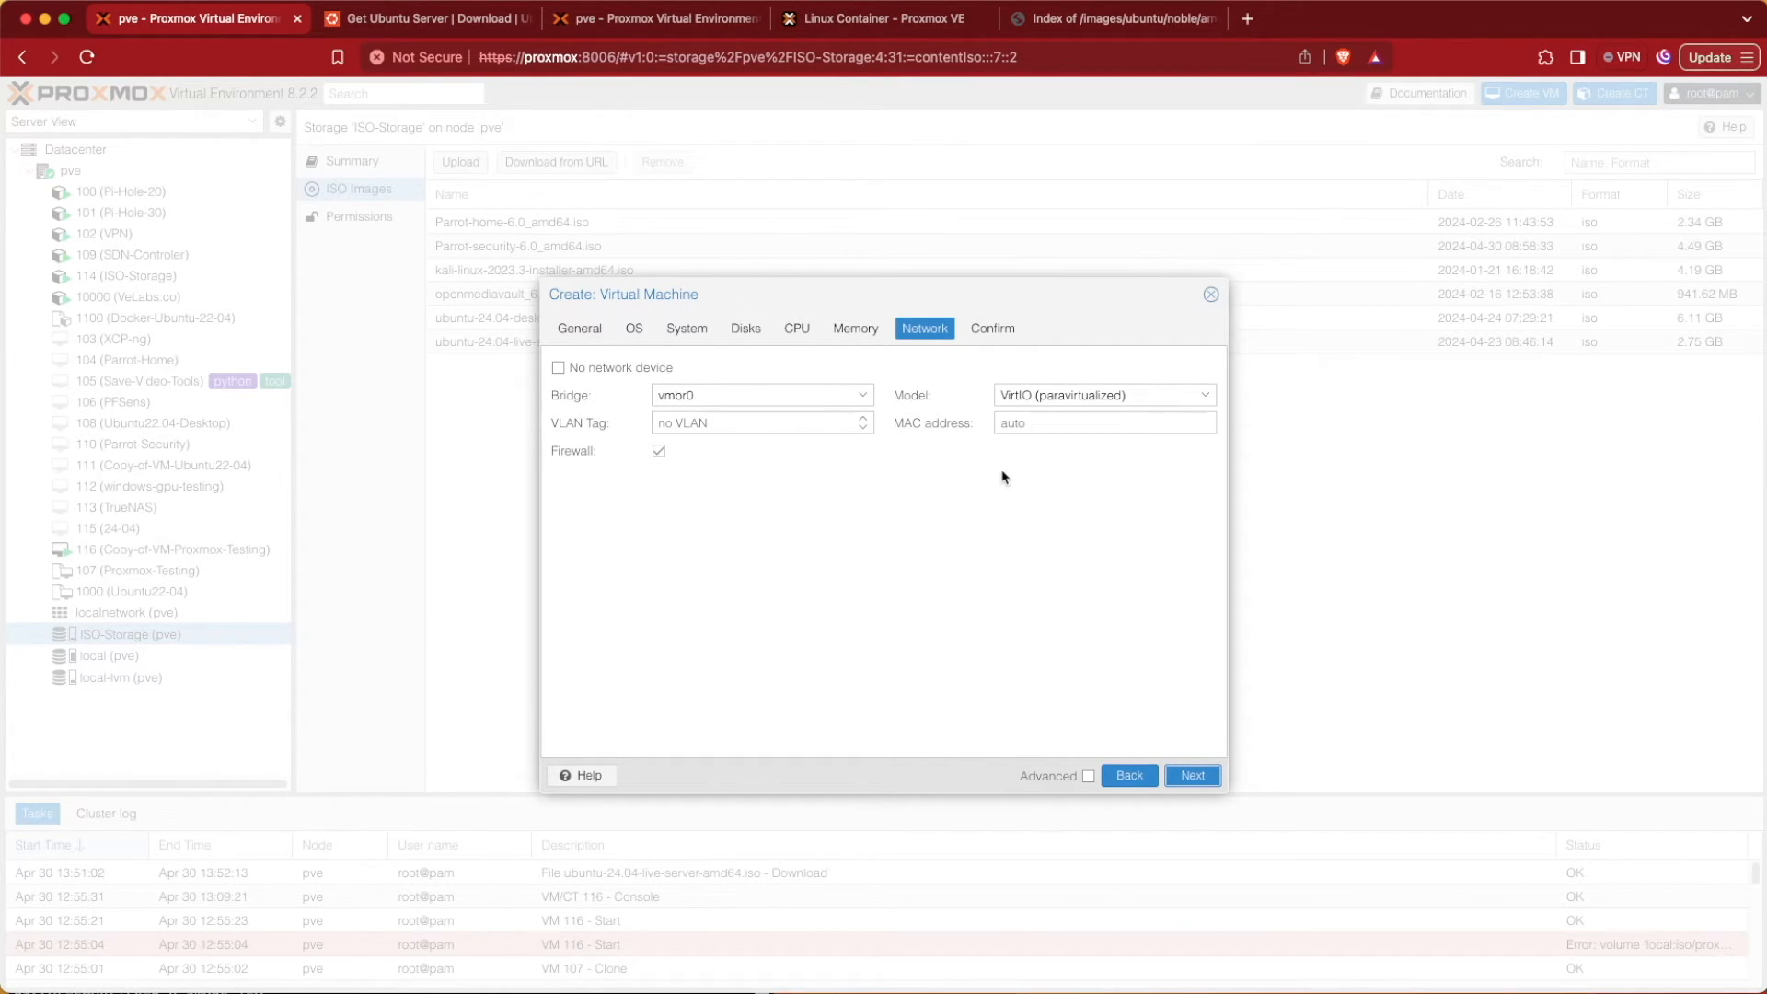
mouse_move(1092, 447)
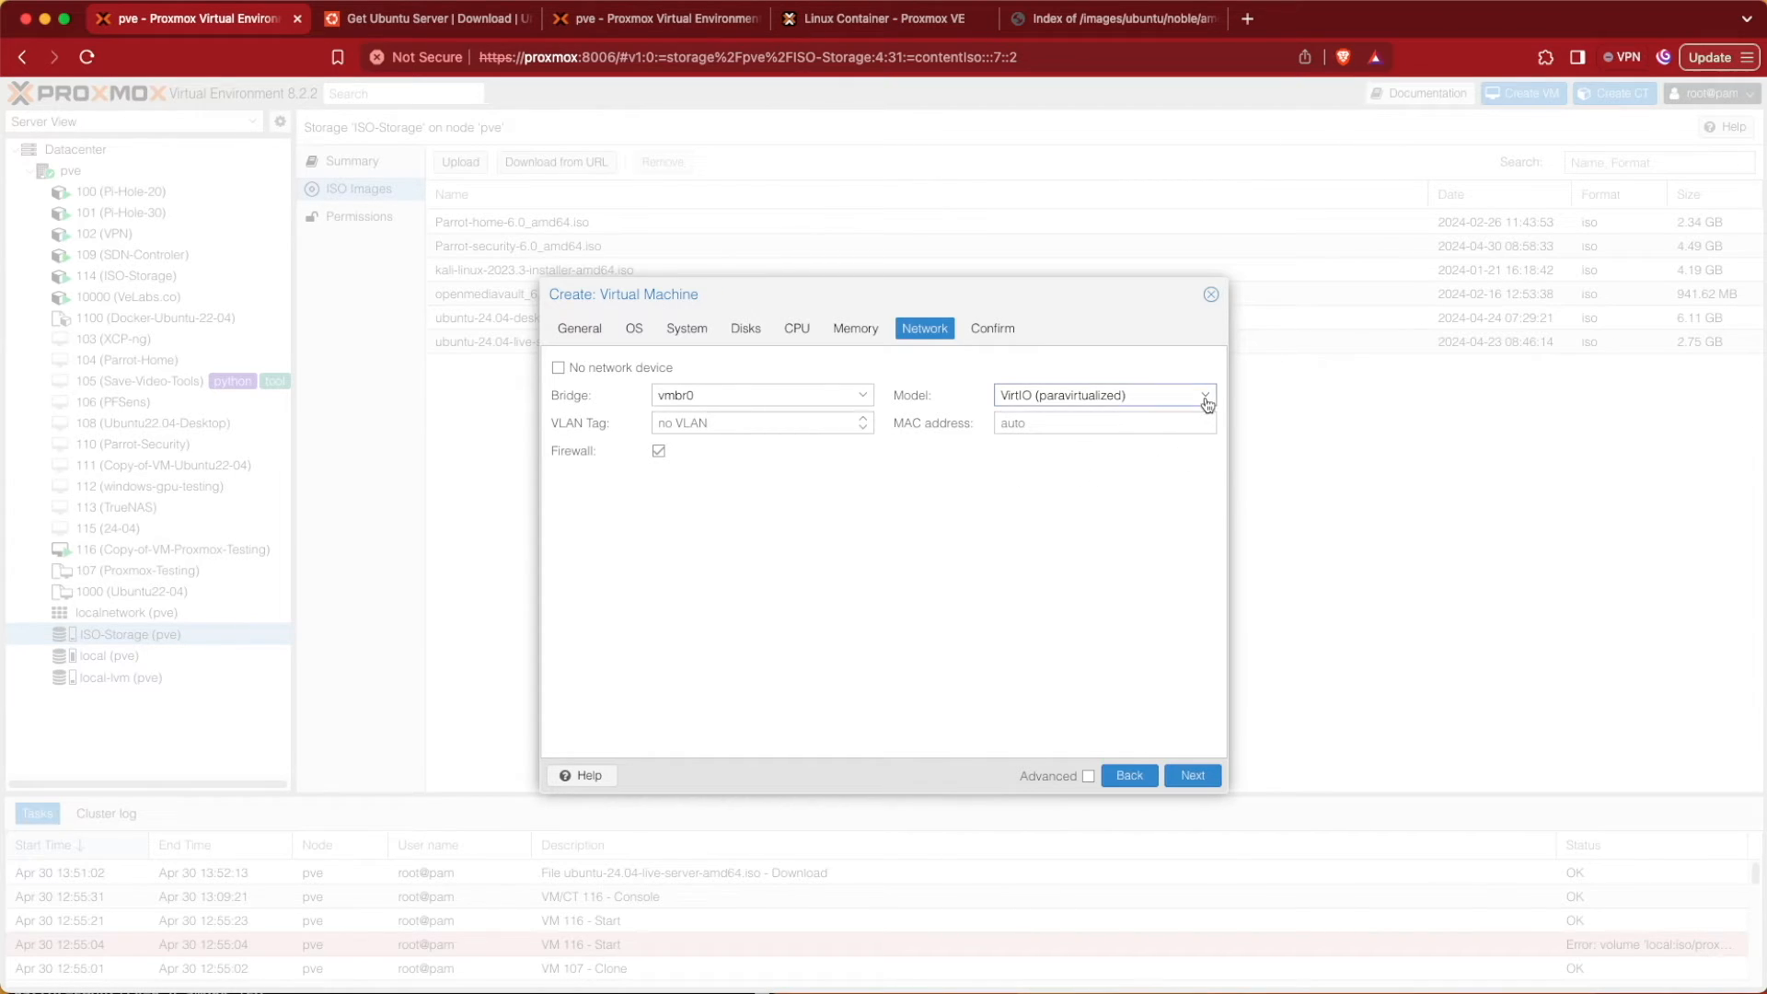
click(1204, 394)
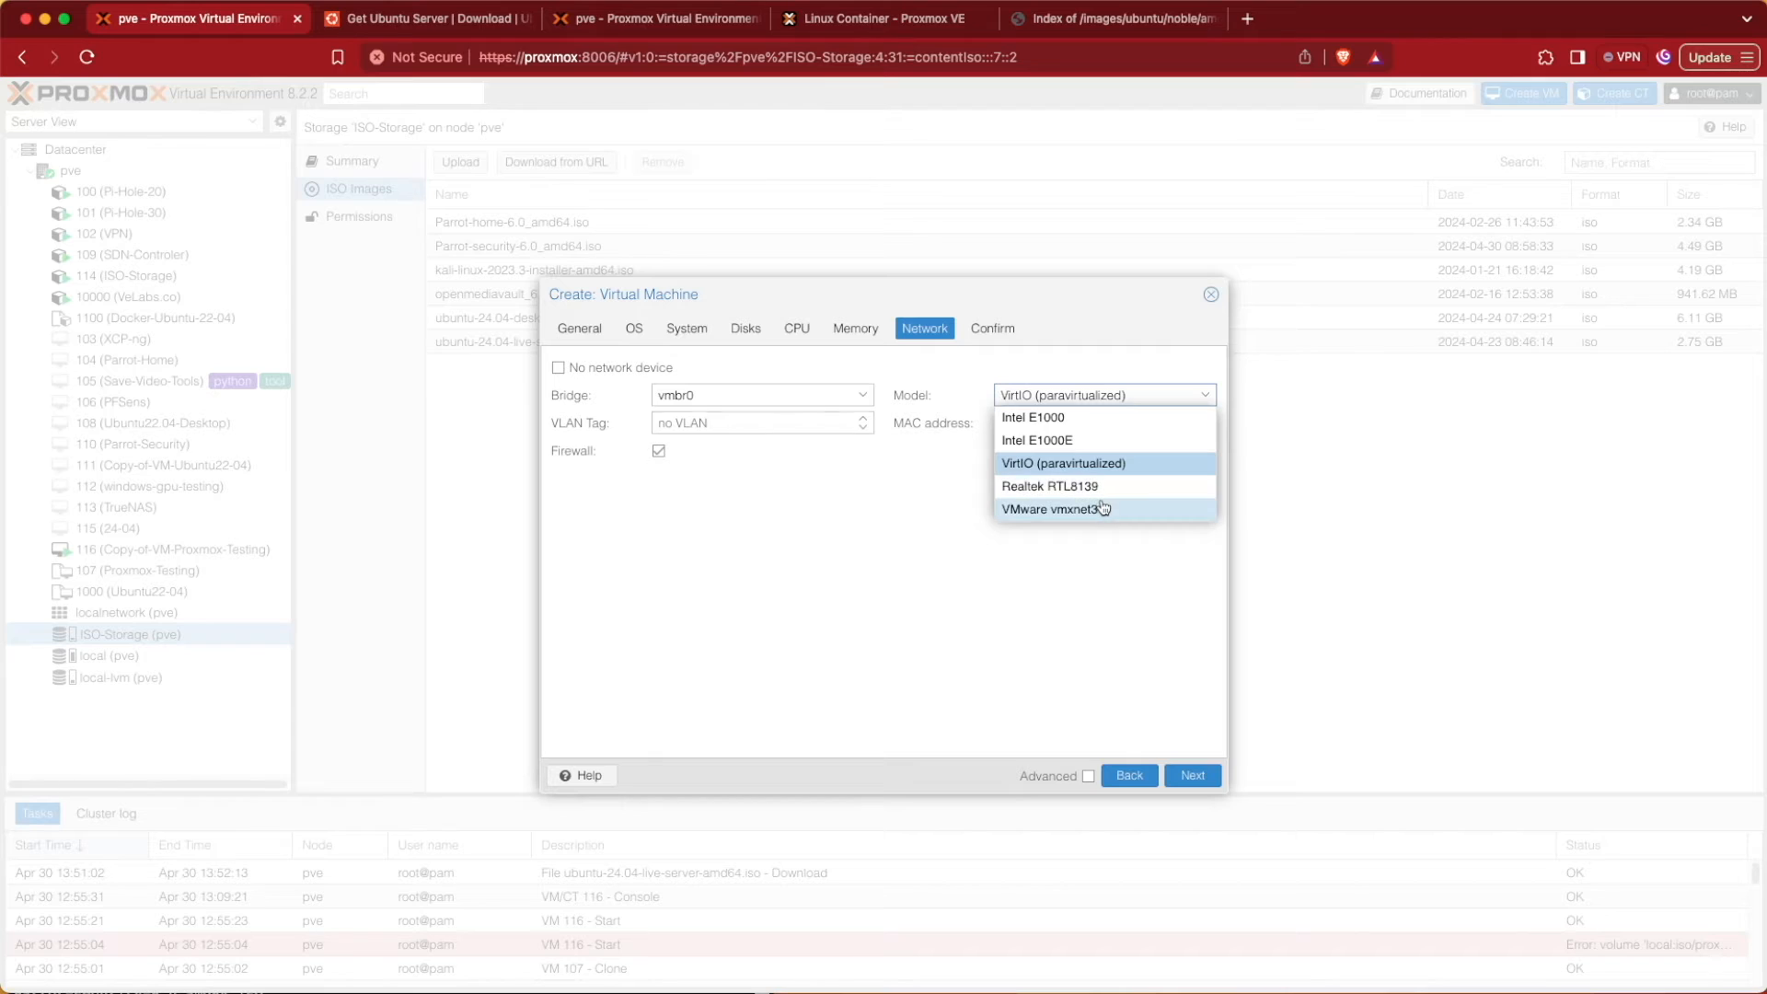
mouse_move(1104, 498)
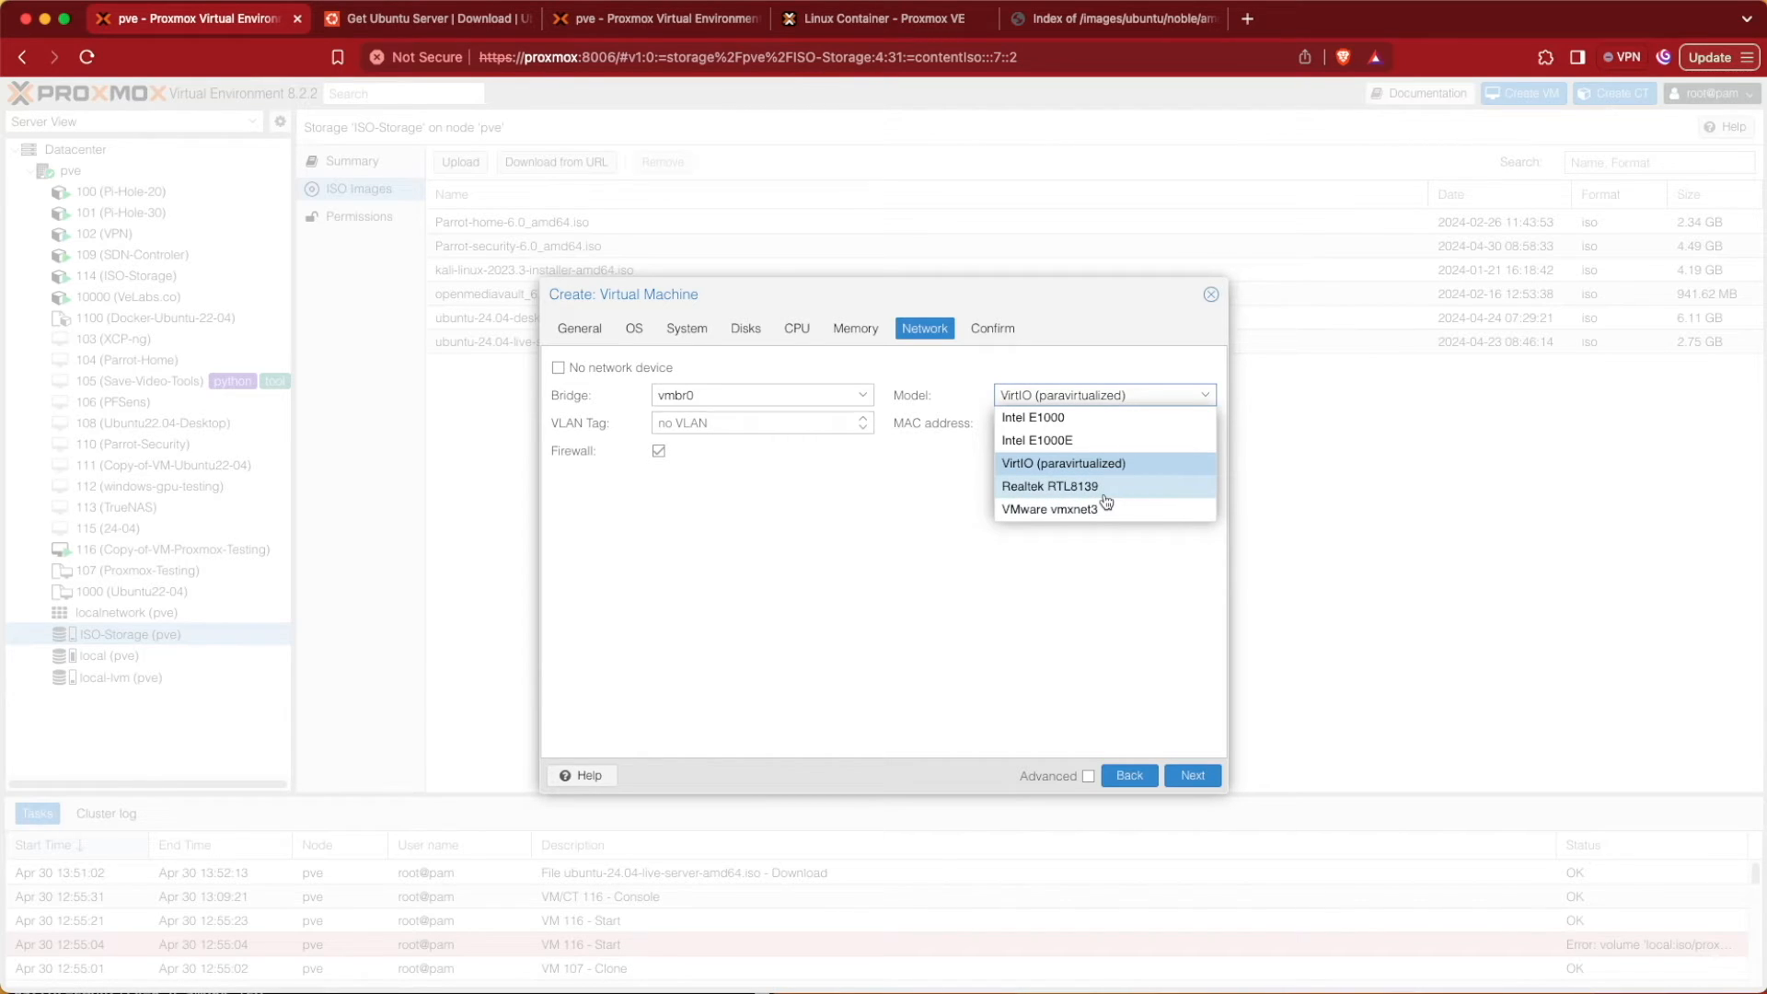
mouse_move(1158, 483)
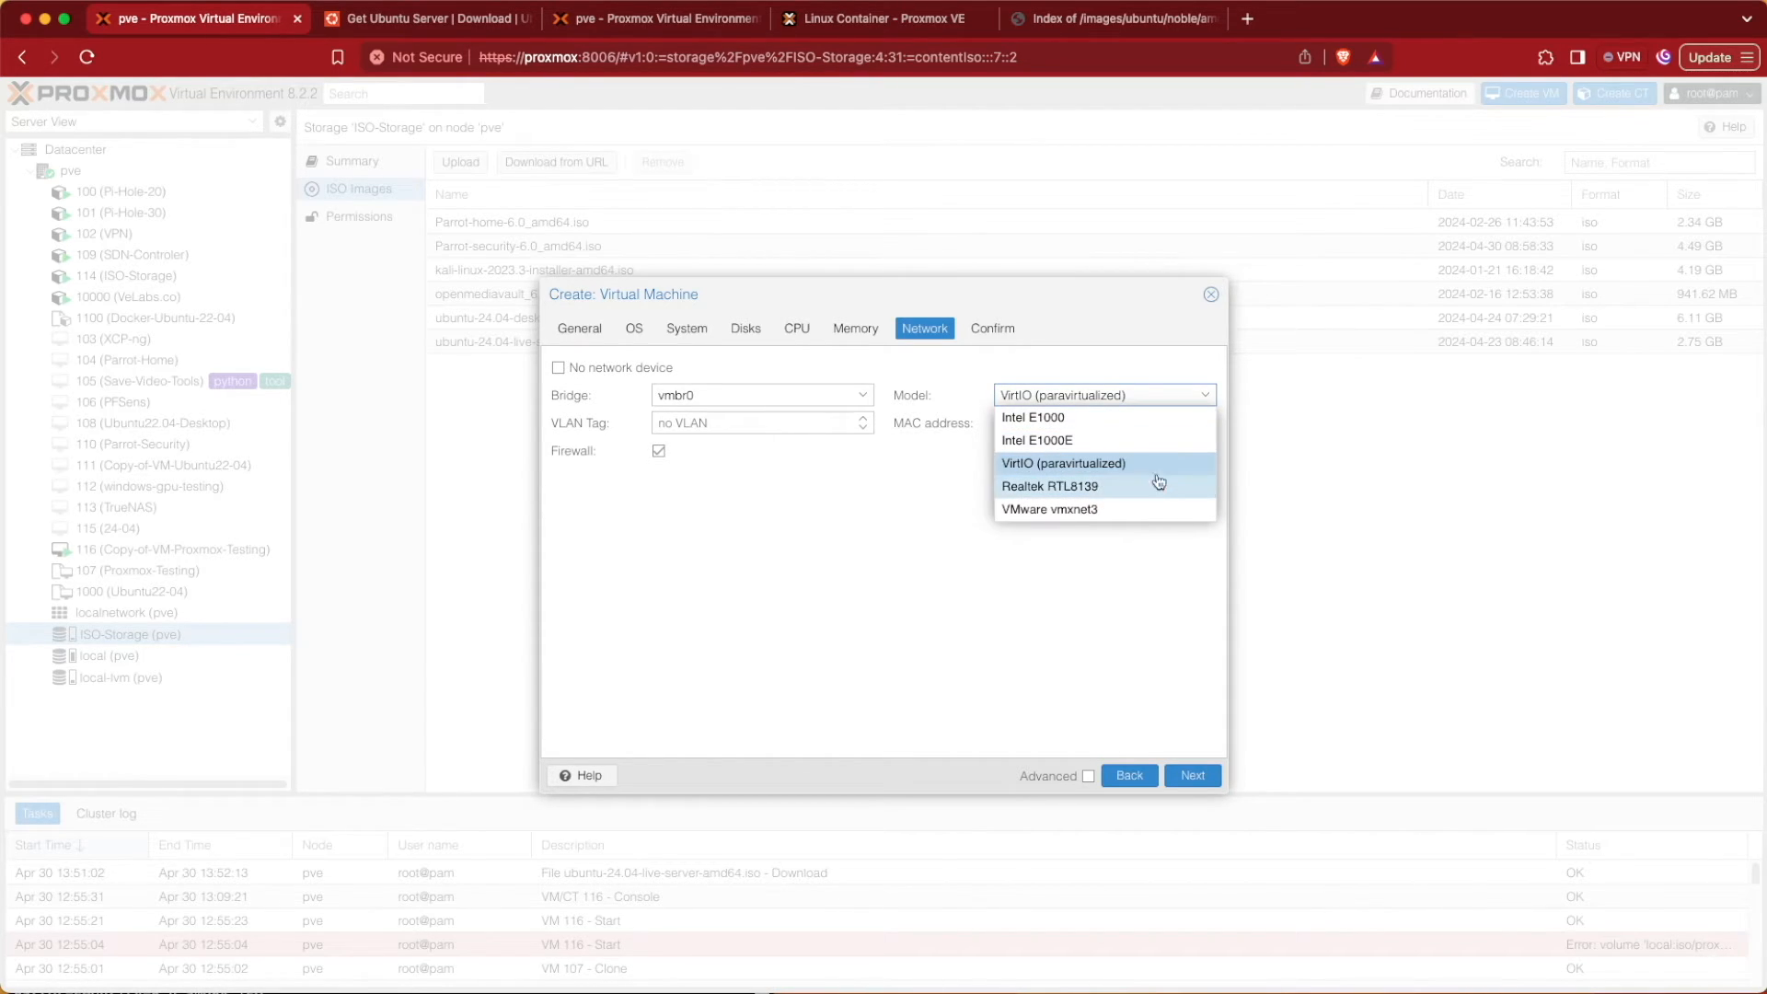
mouse_move(1139, 588)
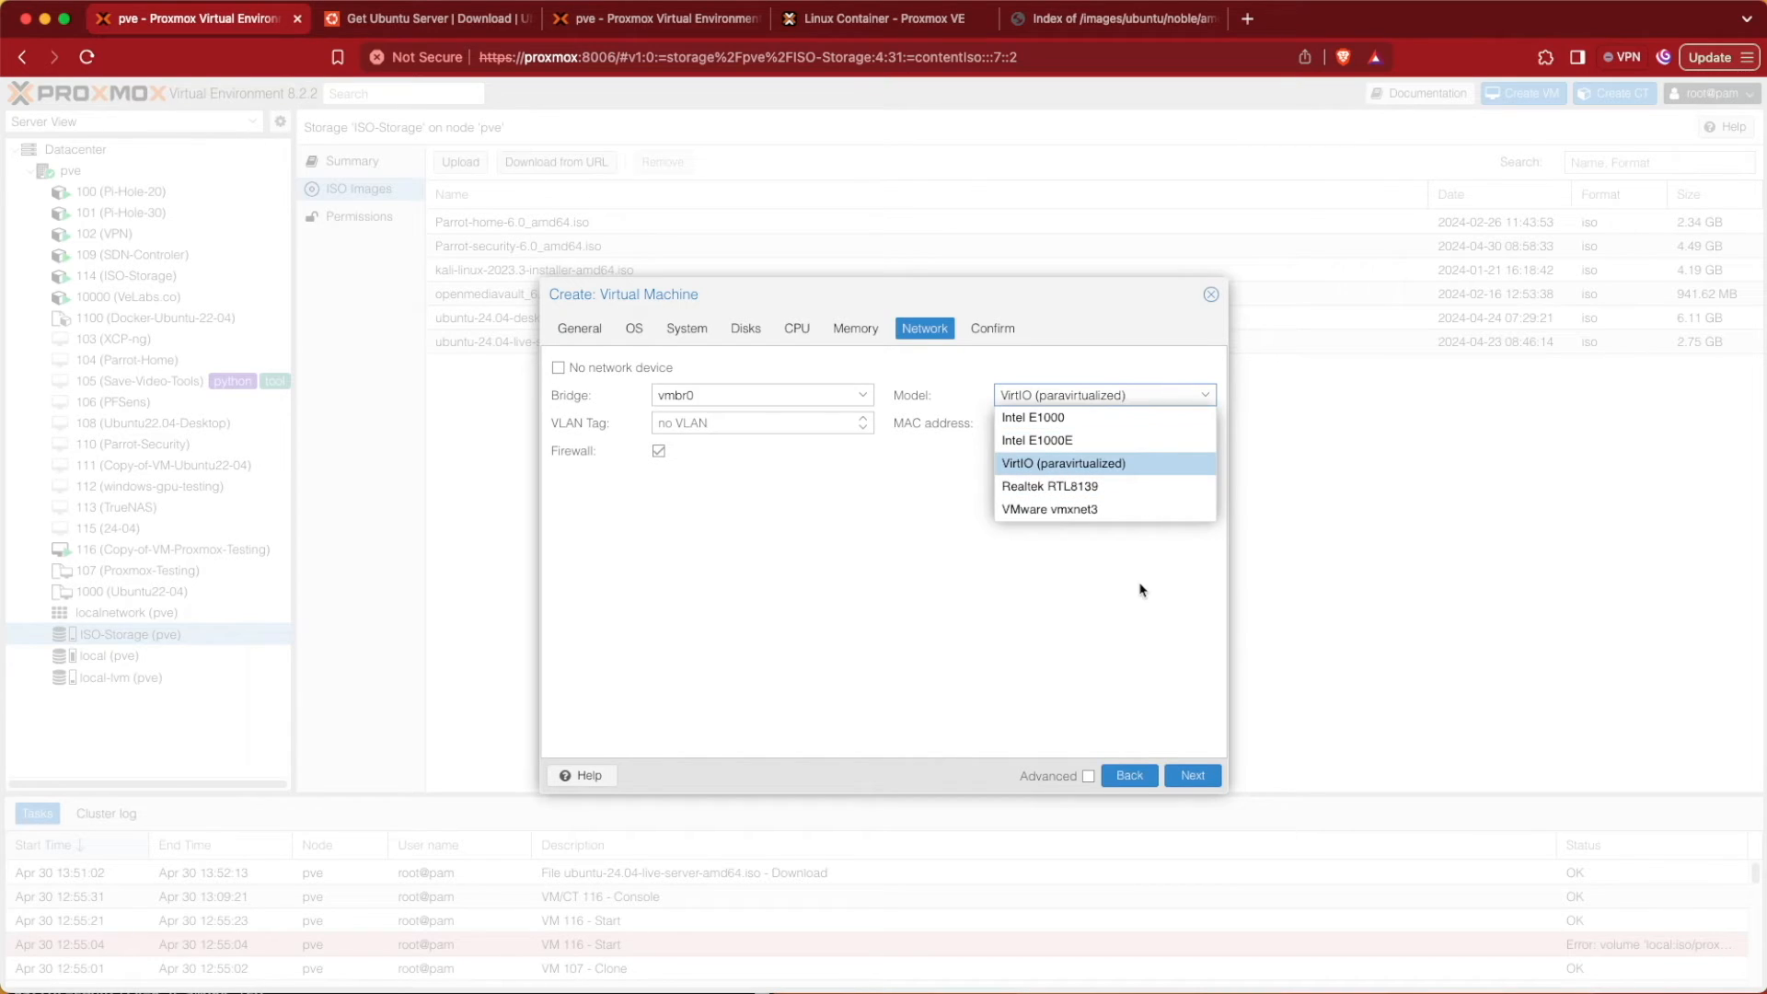
click(1060, 464)
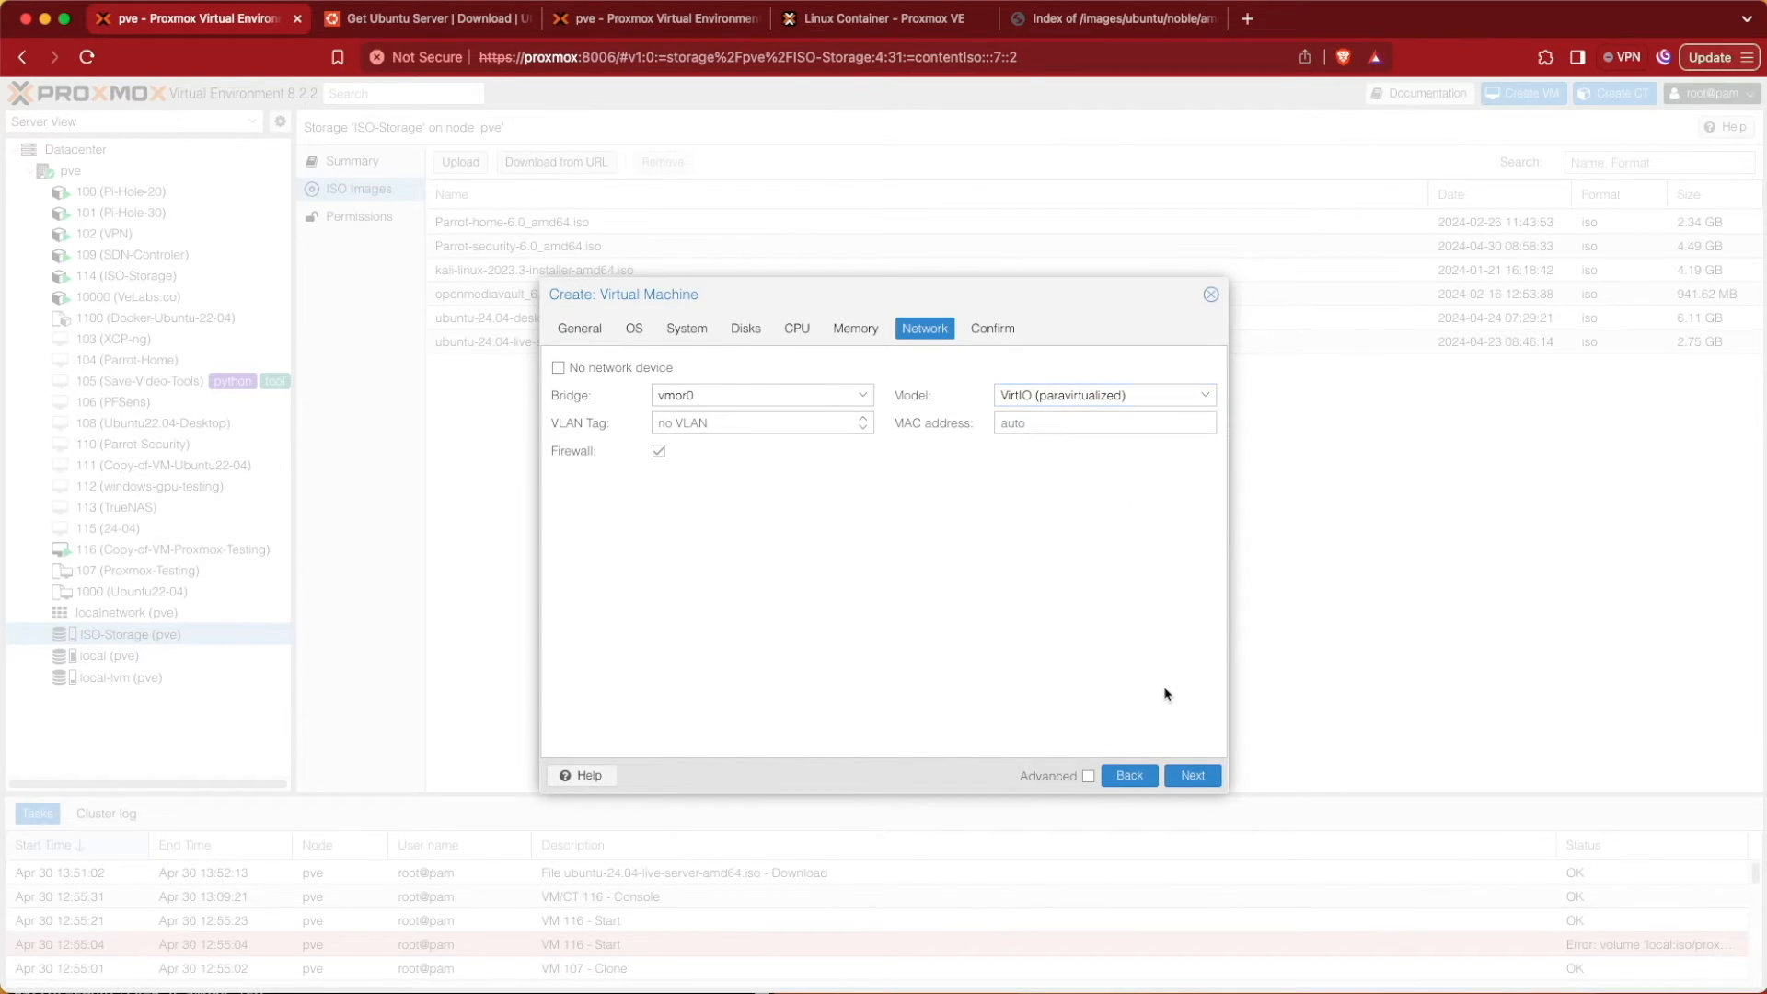
- Finish the wizard to create VM 117 sever24-04 and select it in the tree
click(1190, 775)
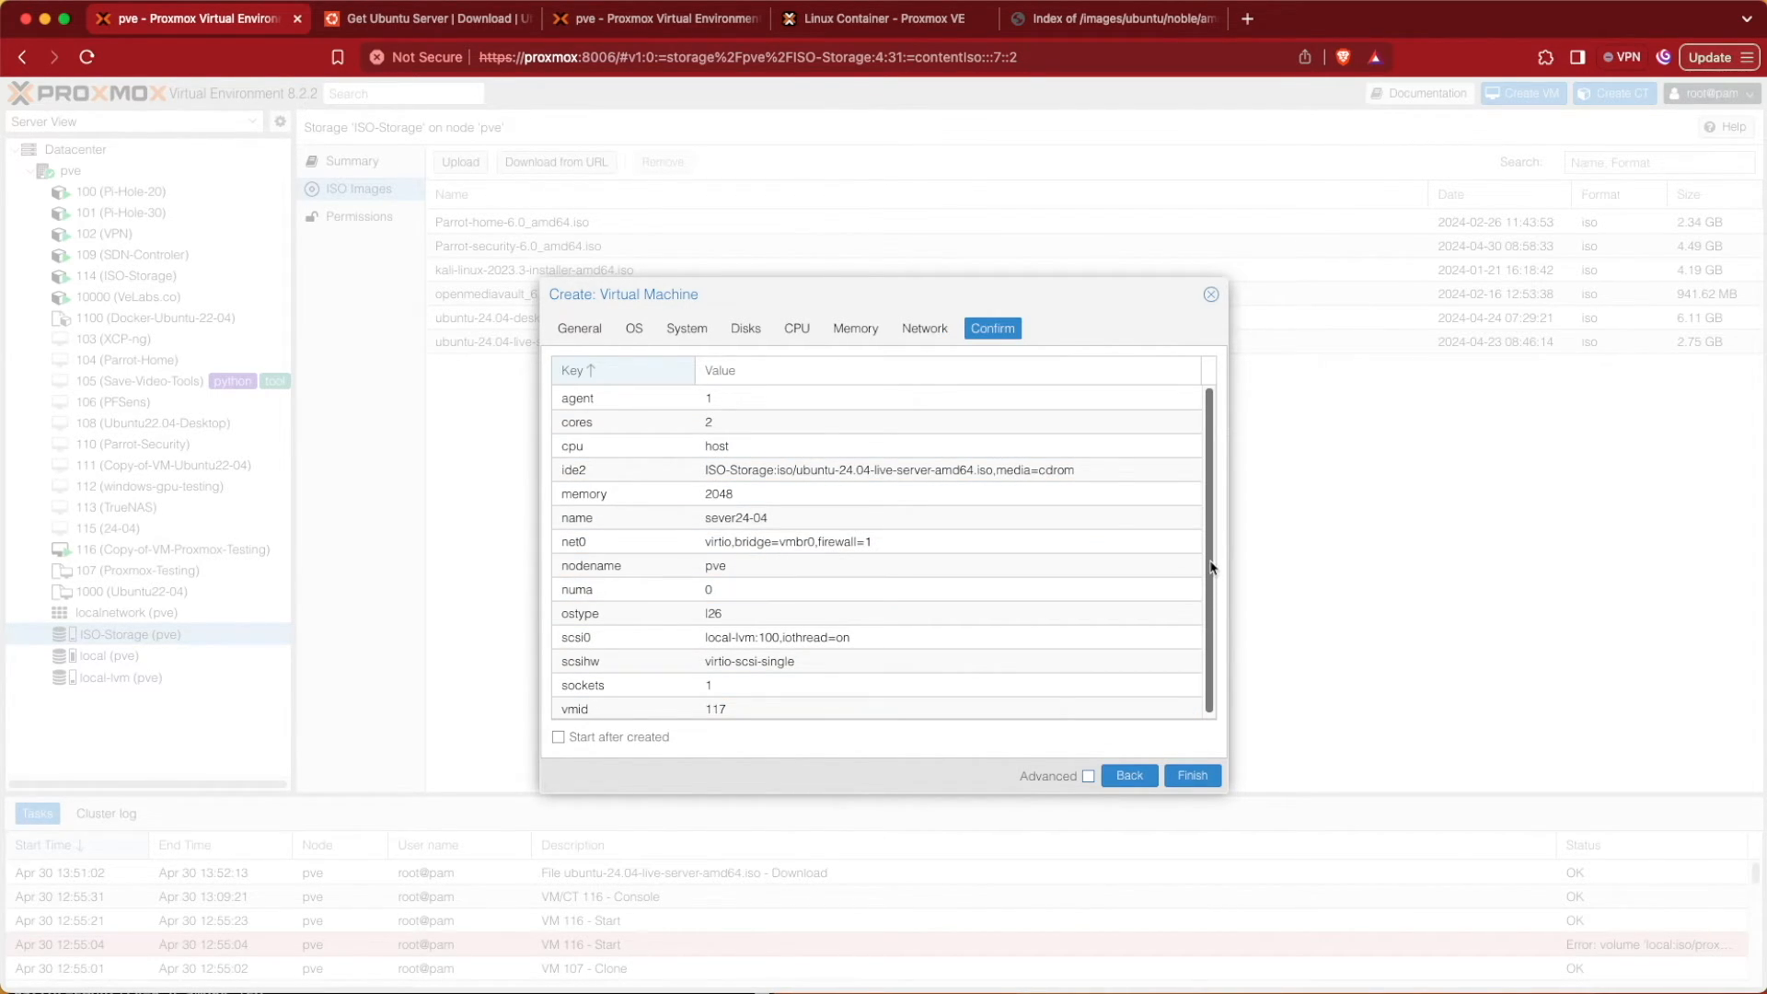
mouse_move(935, 735)
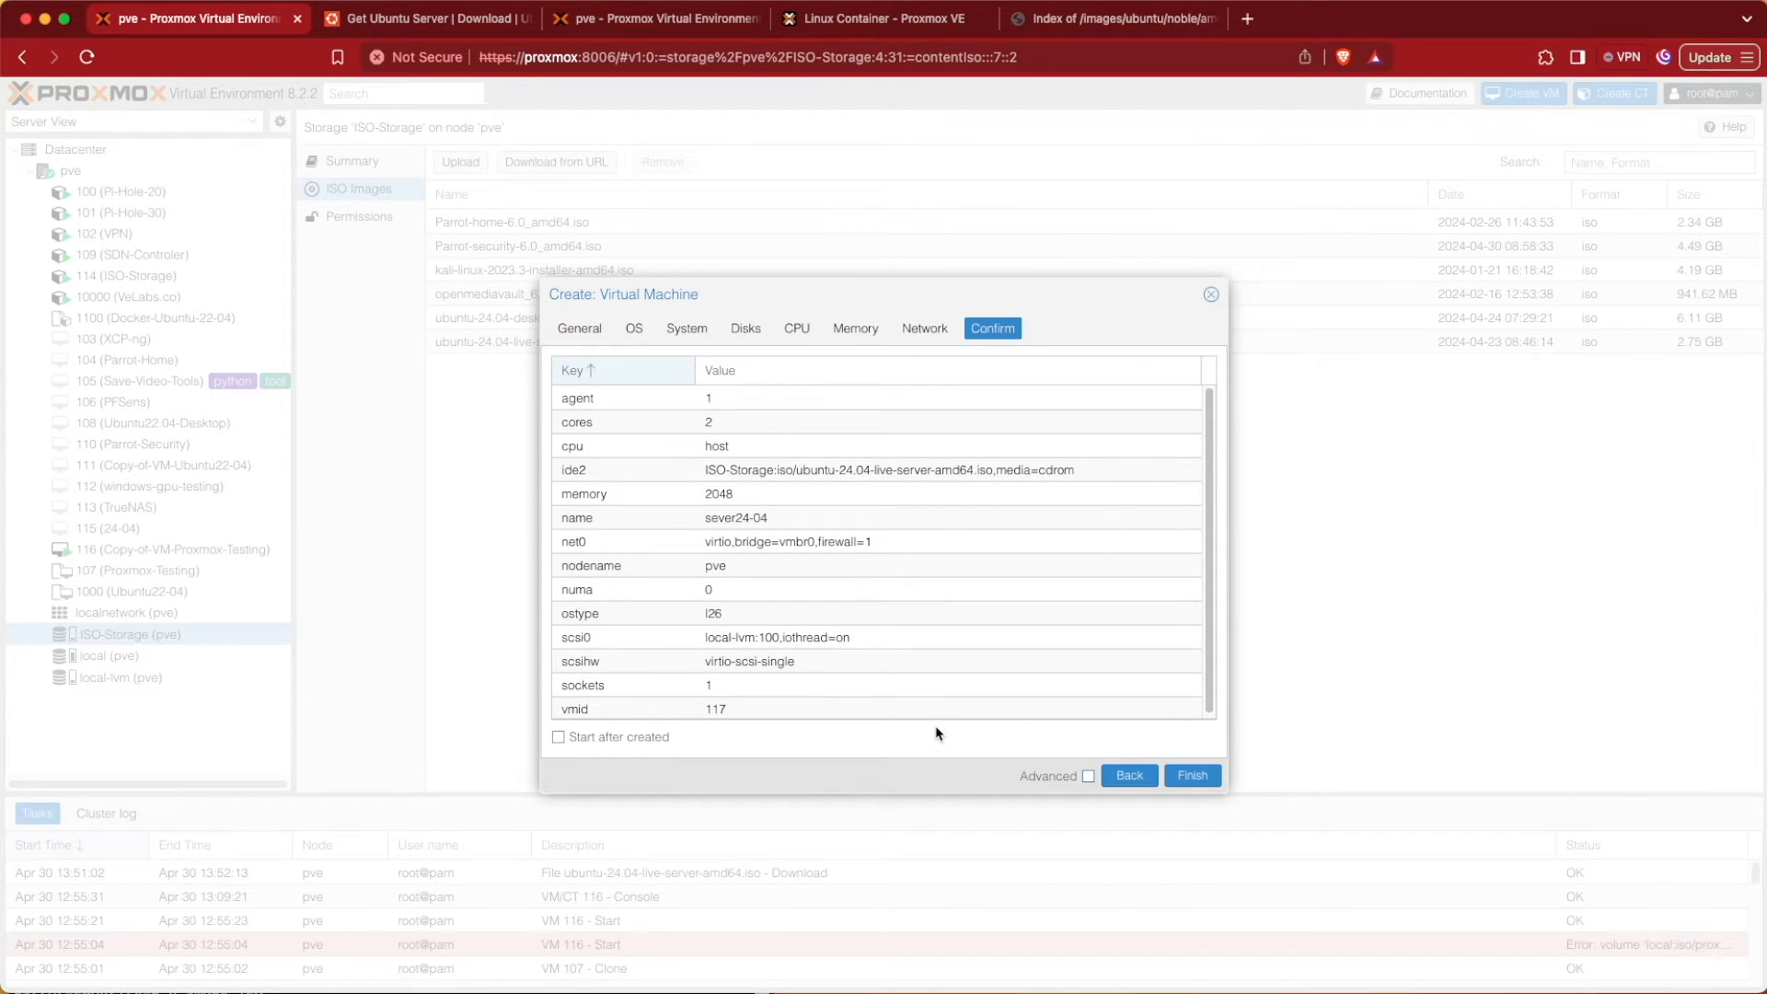
mouse_move(1128, 774)
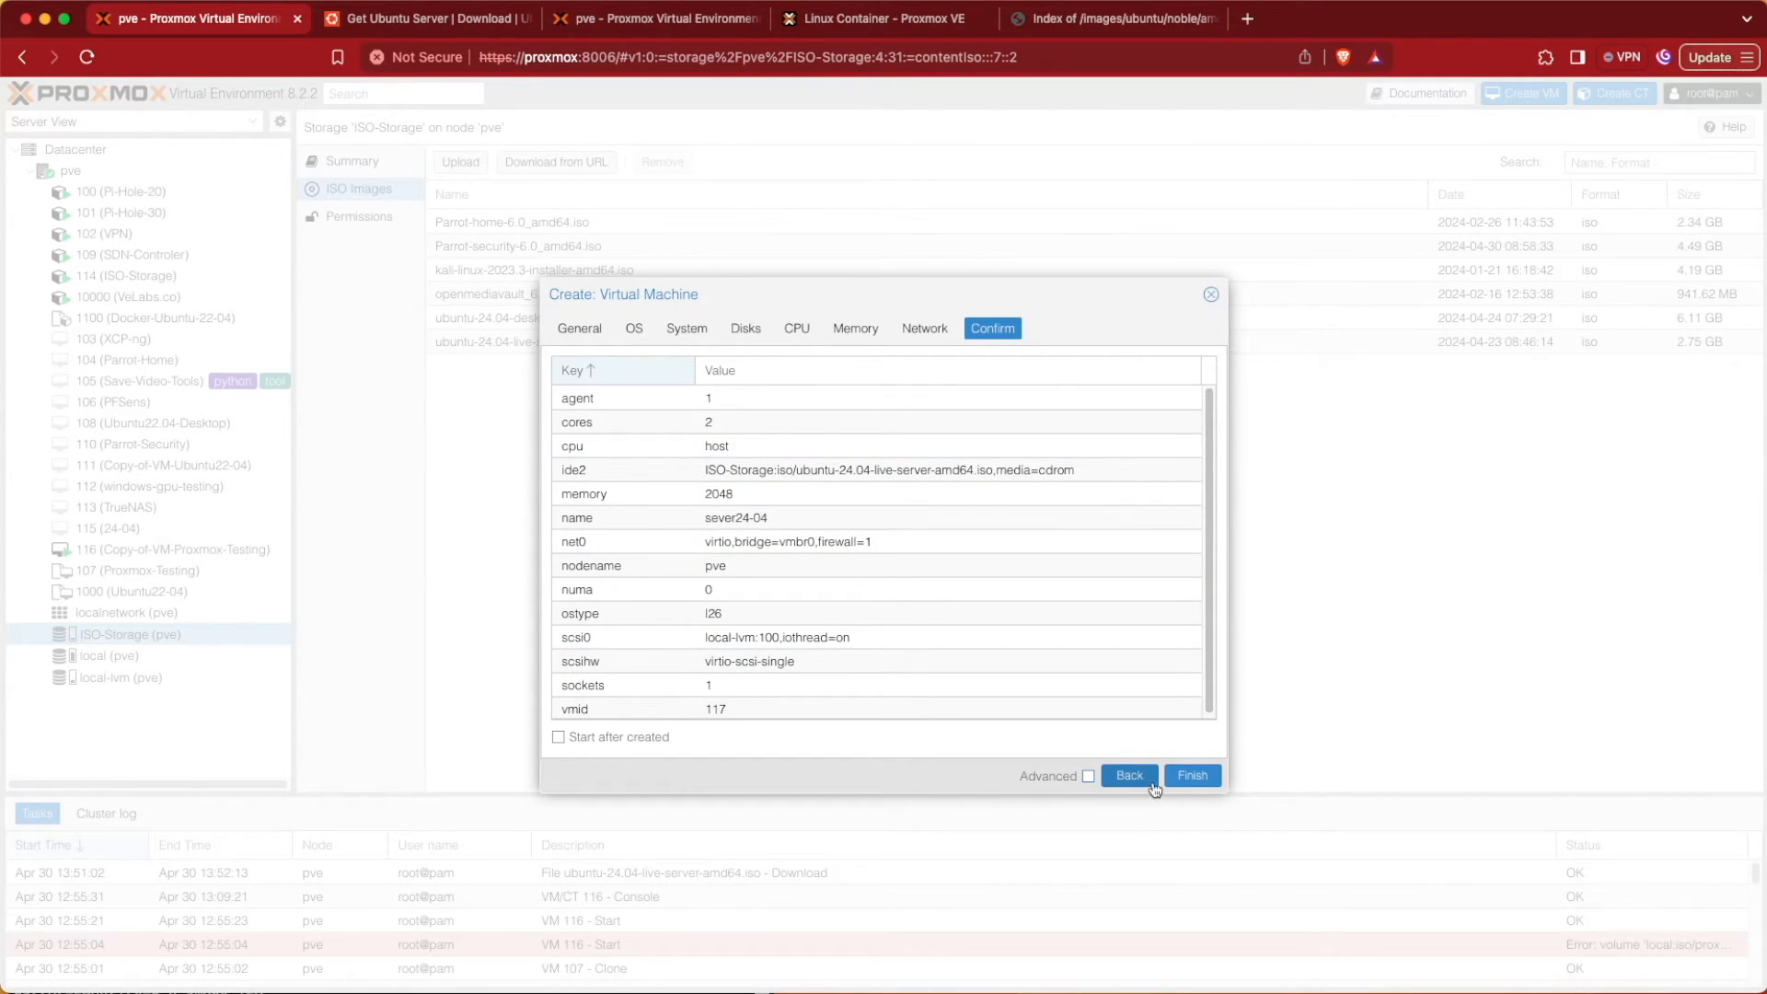
click(1190, 775)
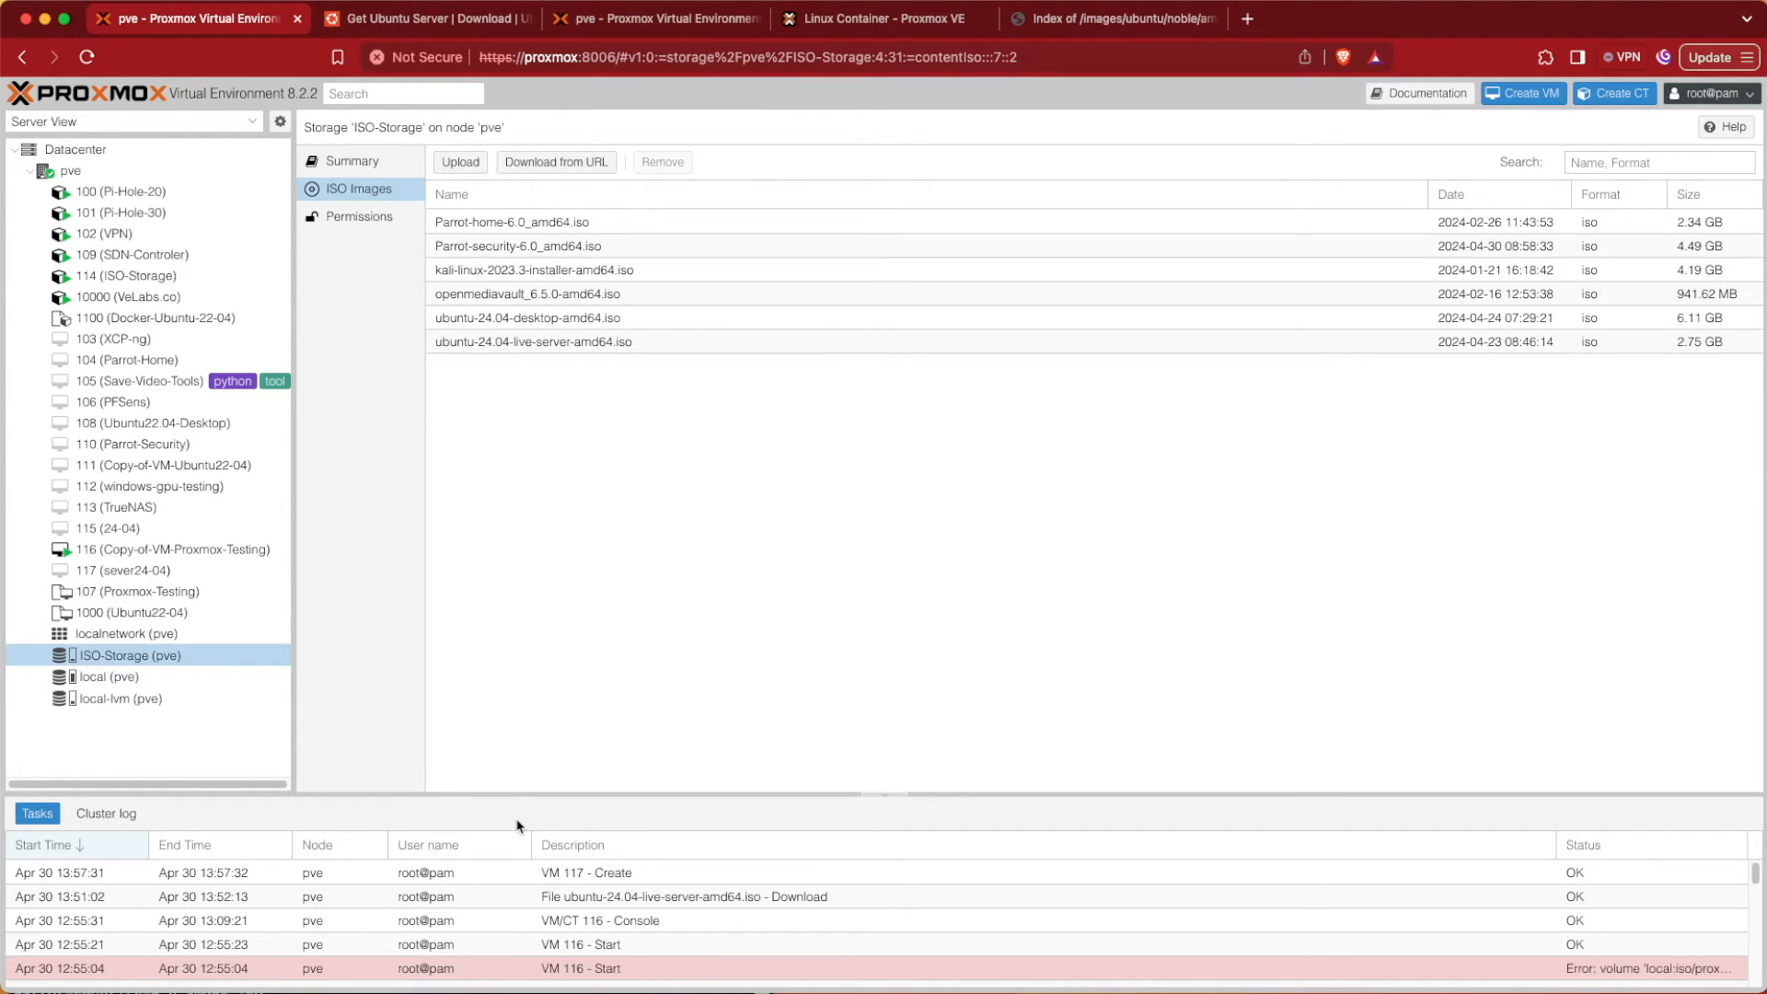
click(127, 570)
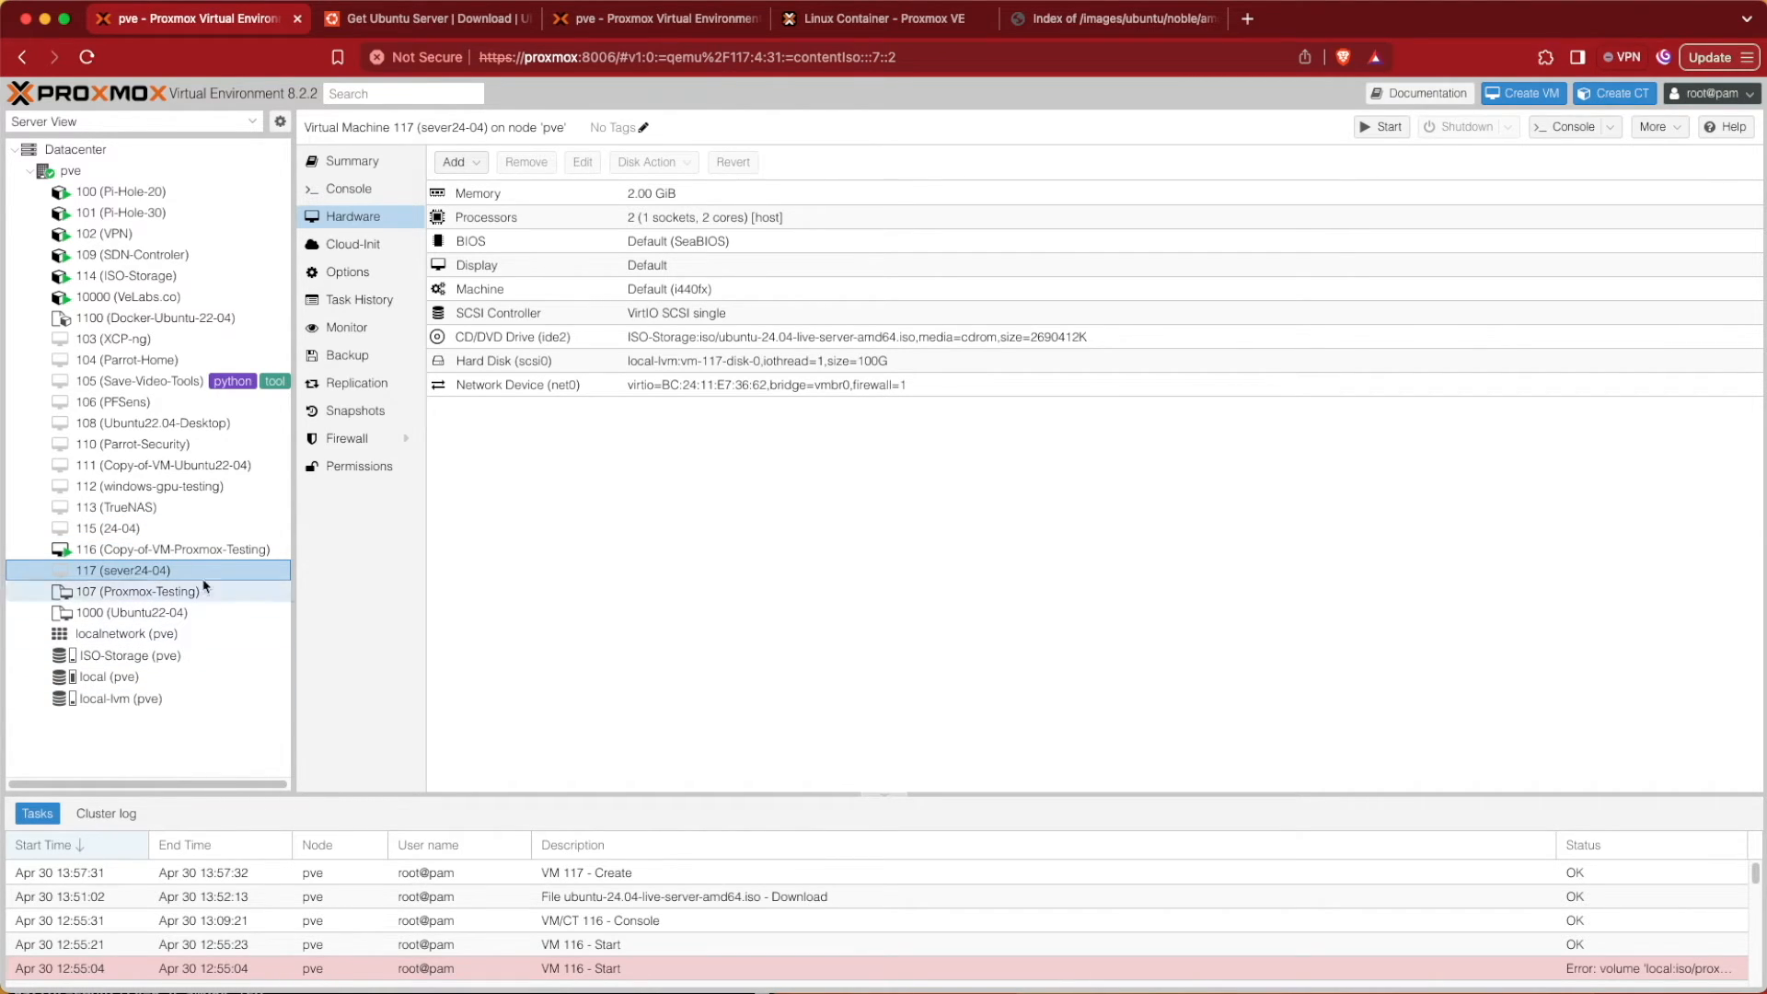
- Review the VM 117 Create task log showing it finished OK, then dismiss it
click(585, 871)
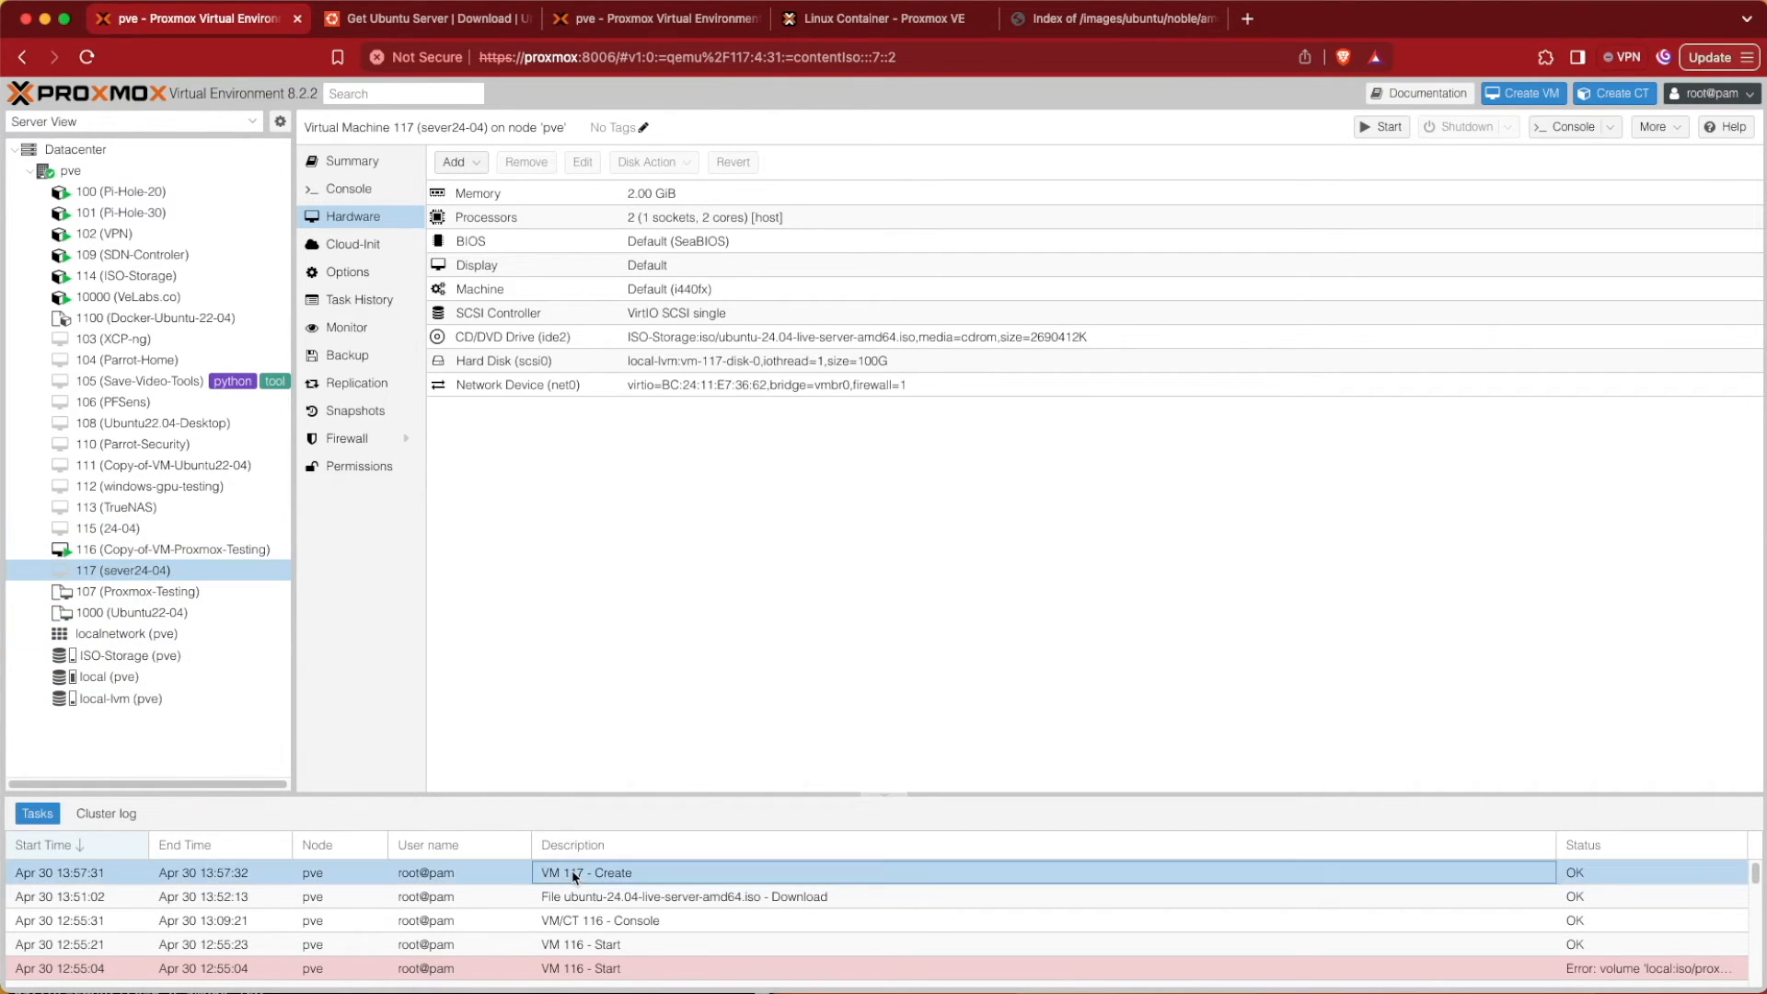
double_click(585, 872)
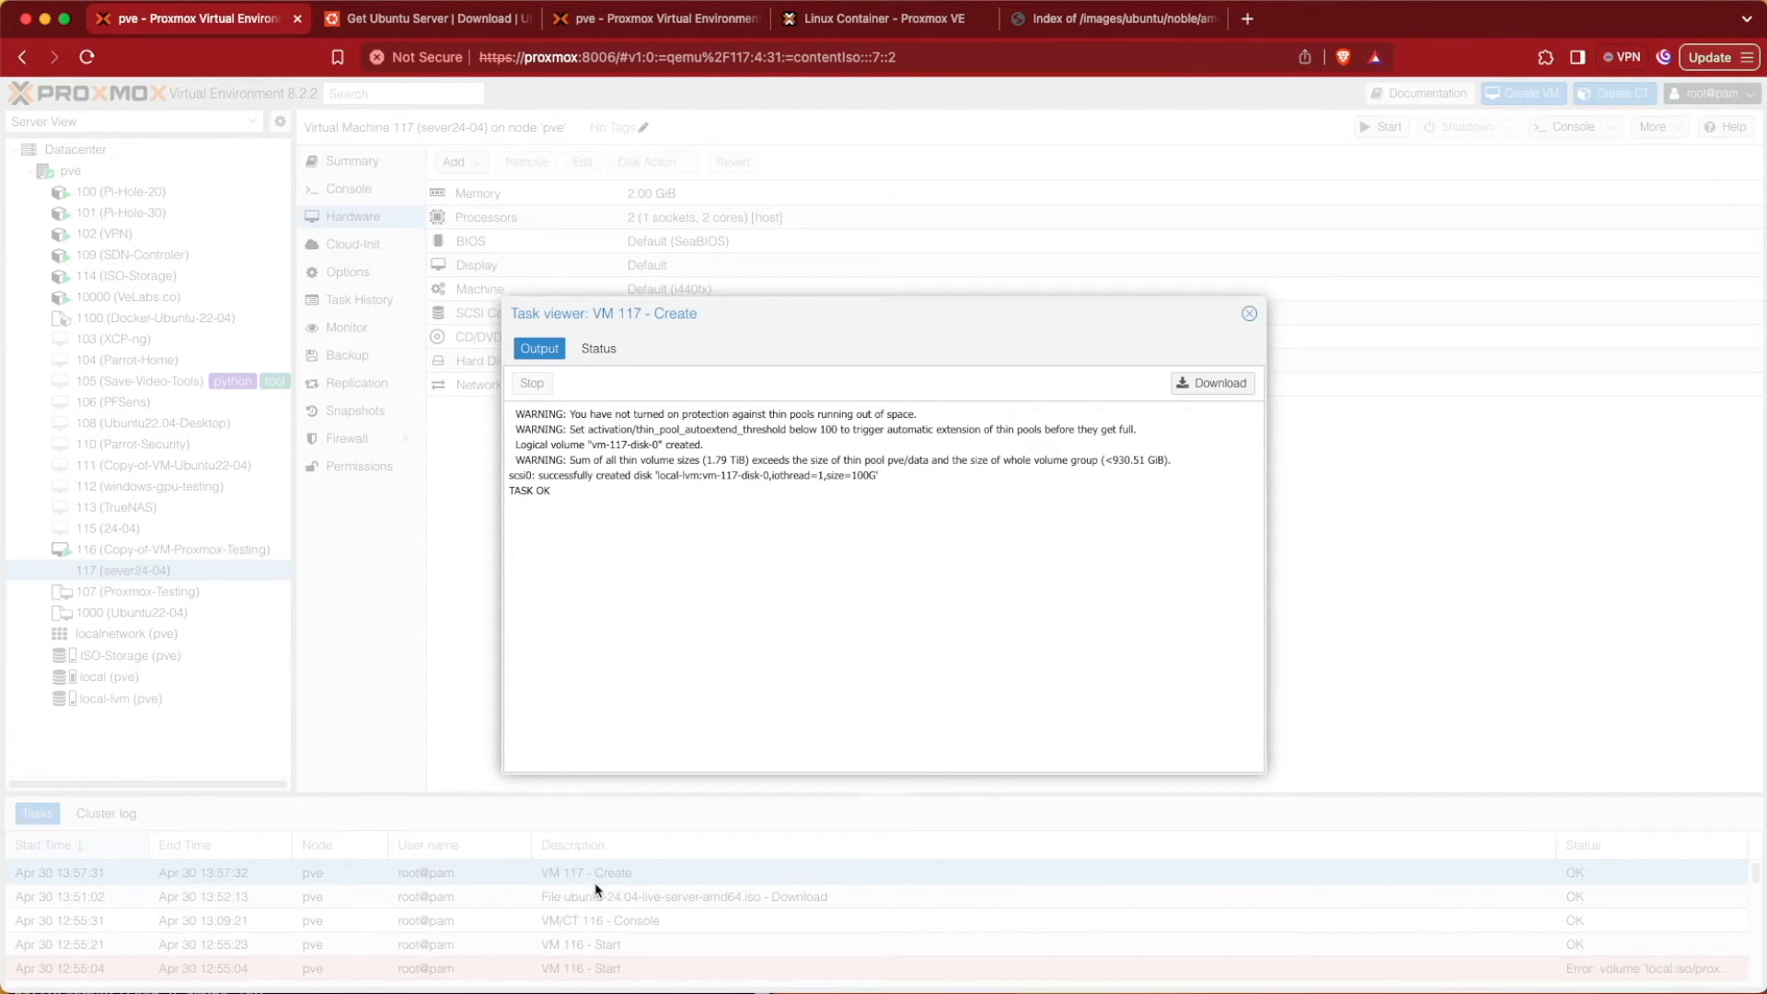
mouse_move(727, 894)
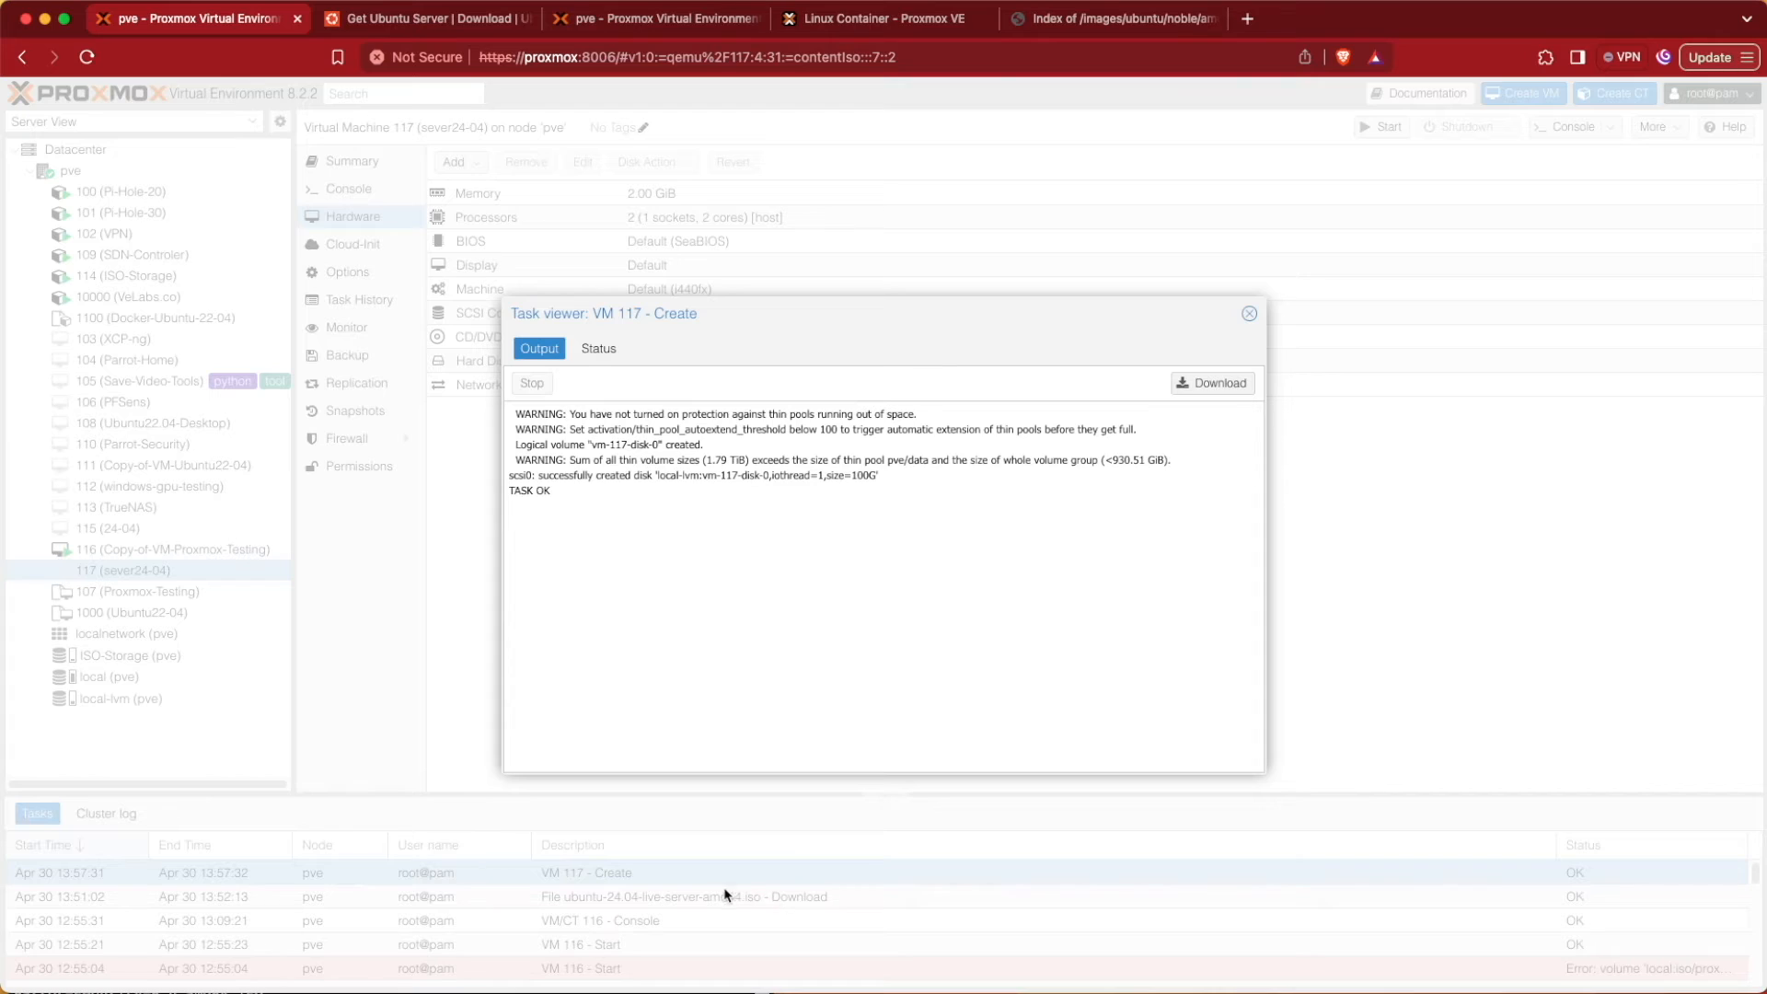
double_click(528, 489)
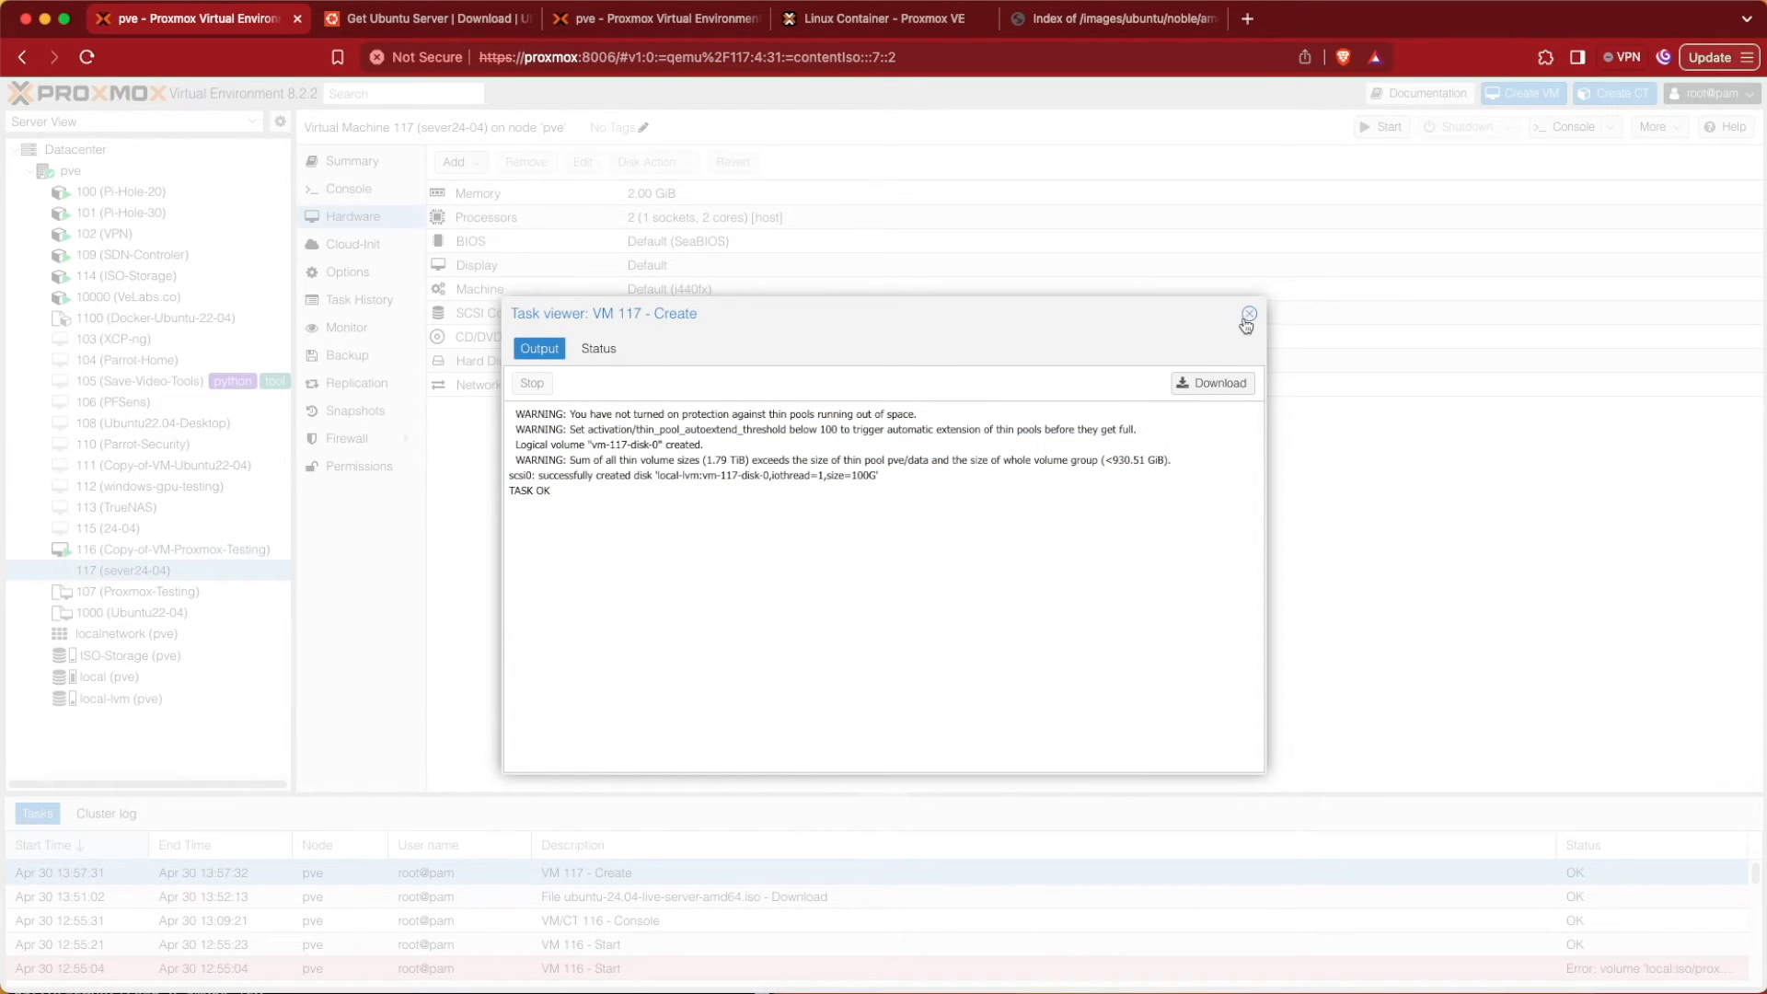
click(1247, 313)
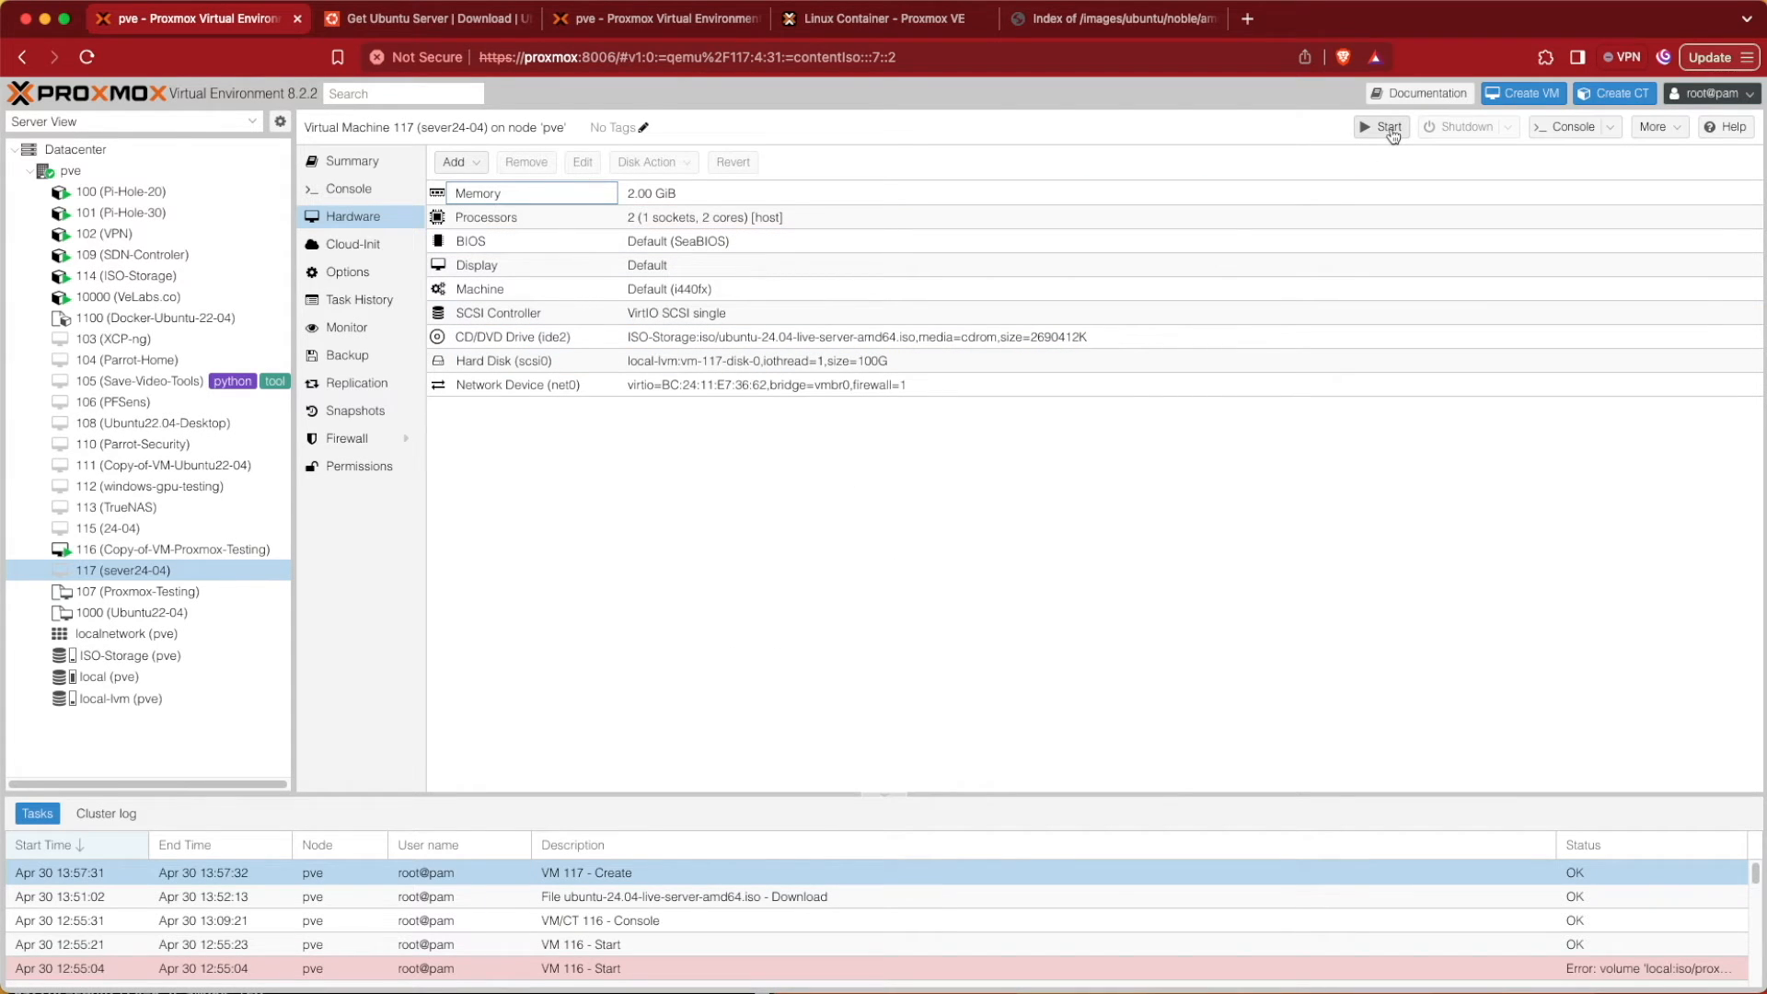
- Start VM 117 and boot 'Try or Install Ubuntu Server' from the GRUB menu
click(1380, 127)
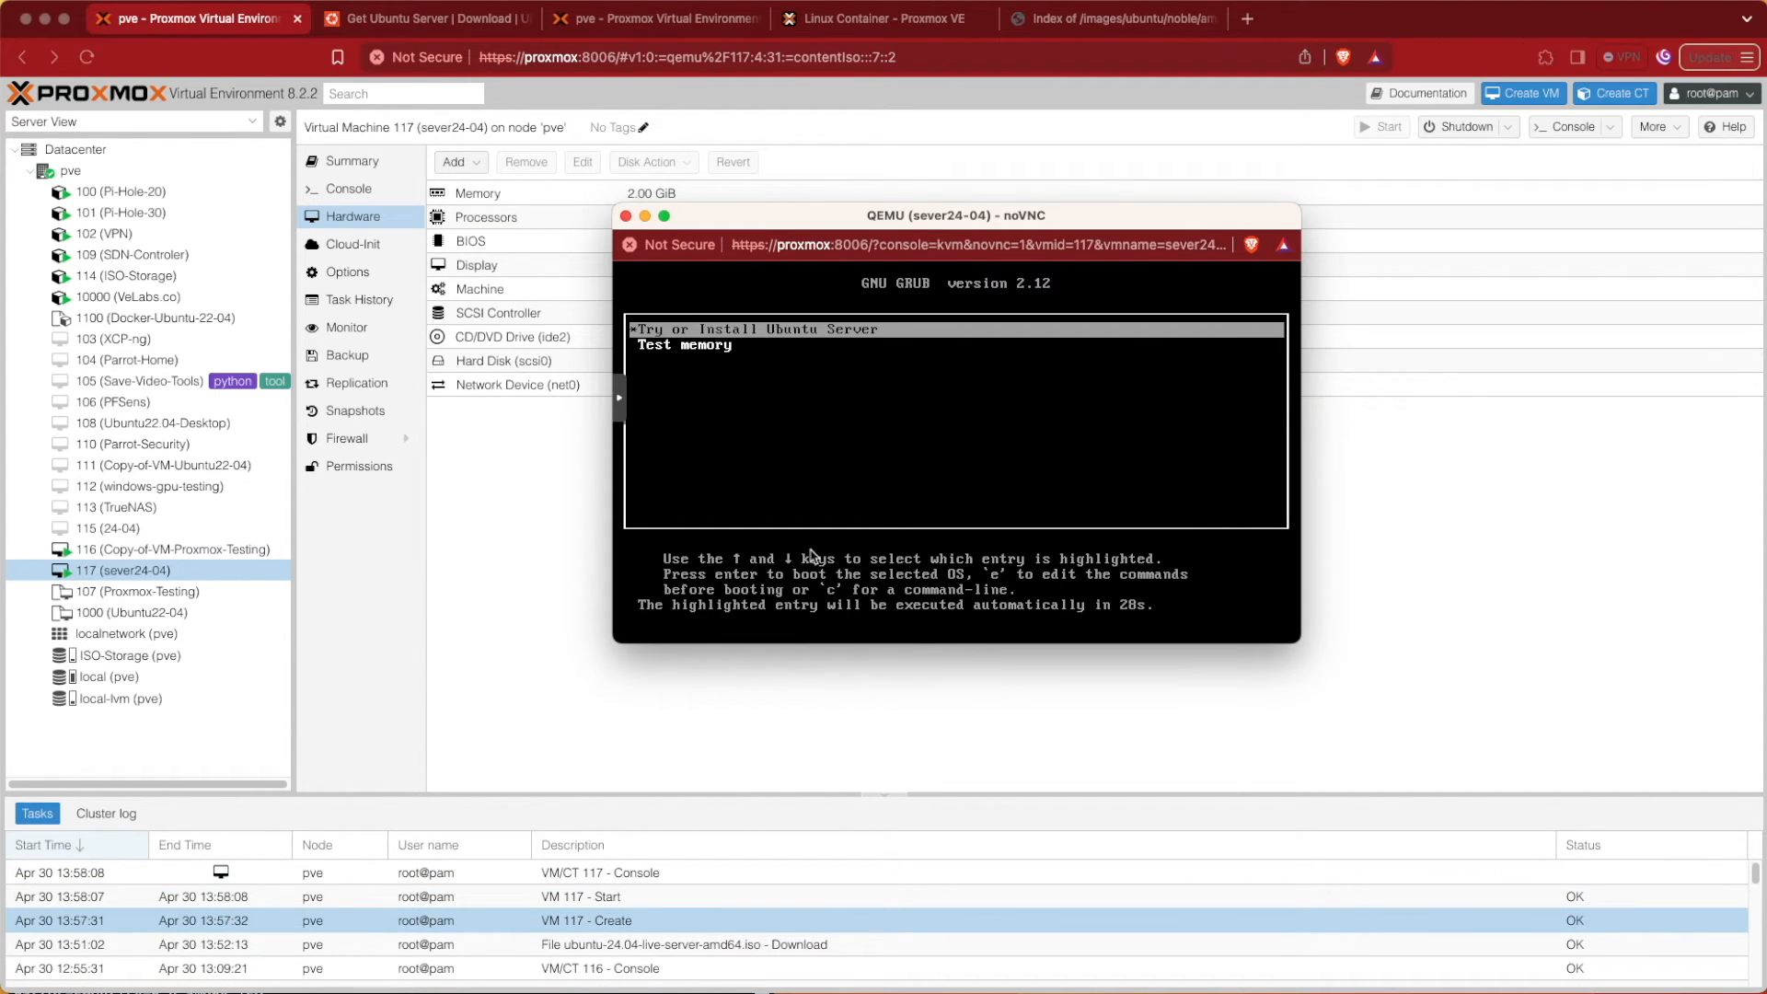
mouse_move(889, 584)
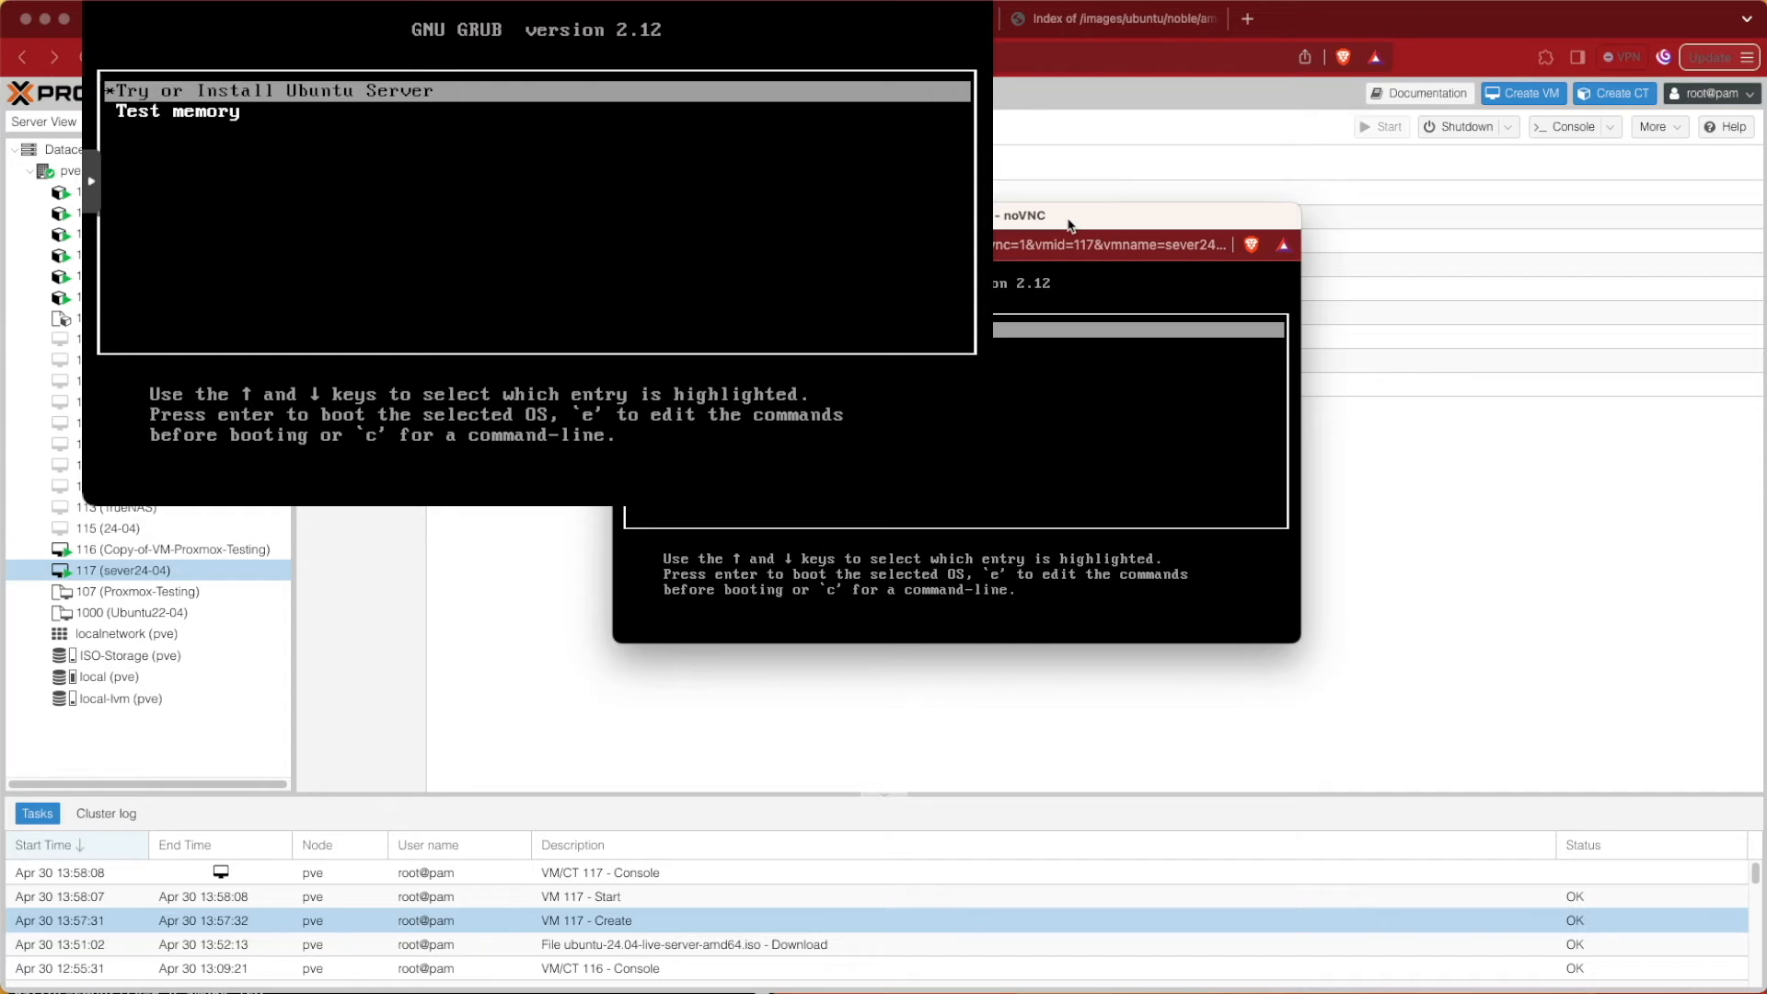
key(Return)
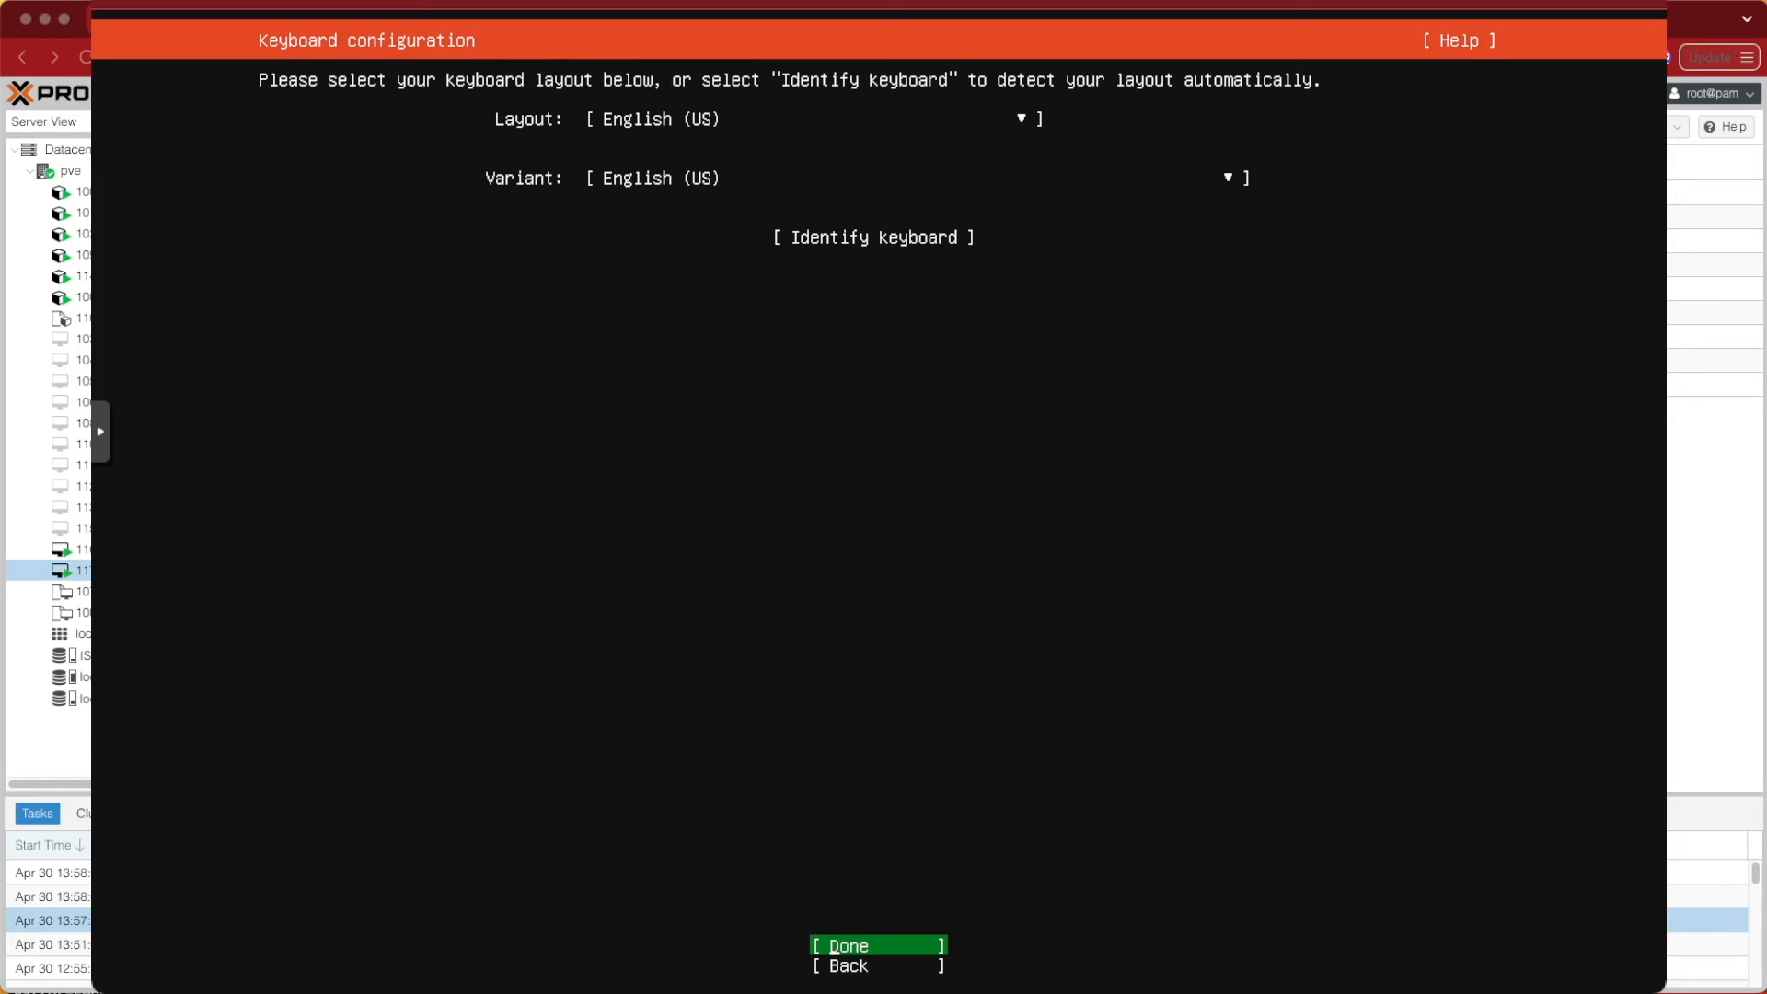
- Accept the English (US) keyboard and the standard Ubuntu Server installation type
click(878, 946)
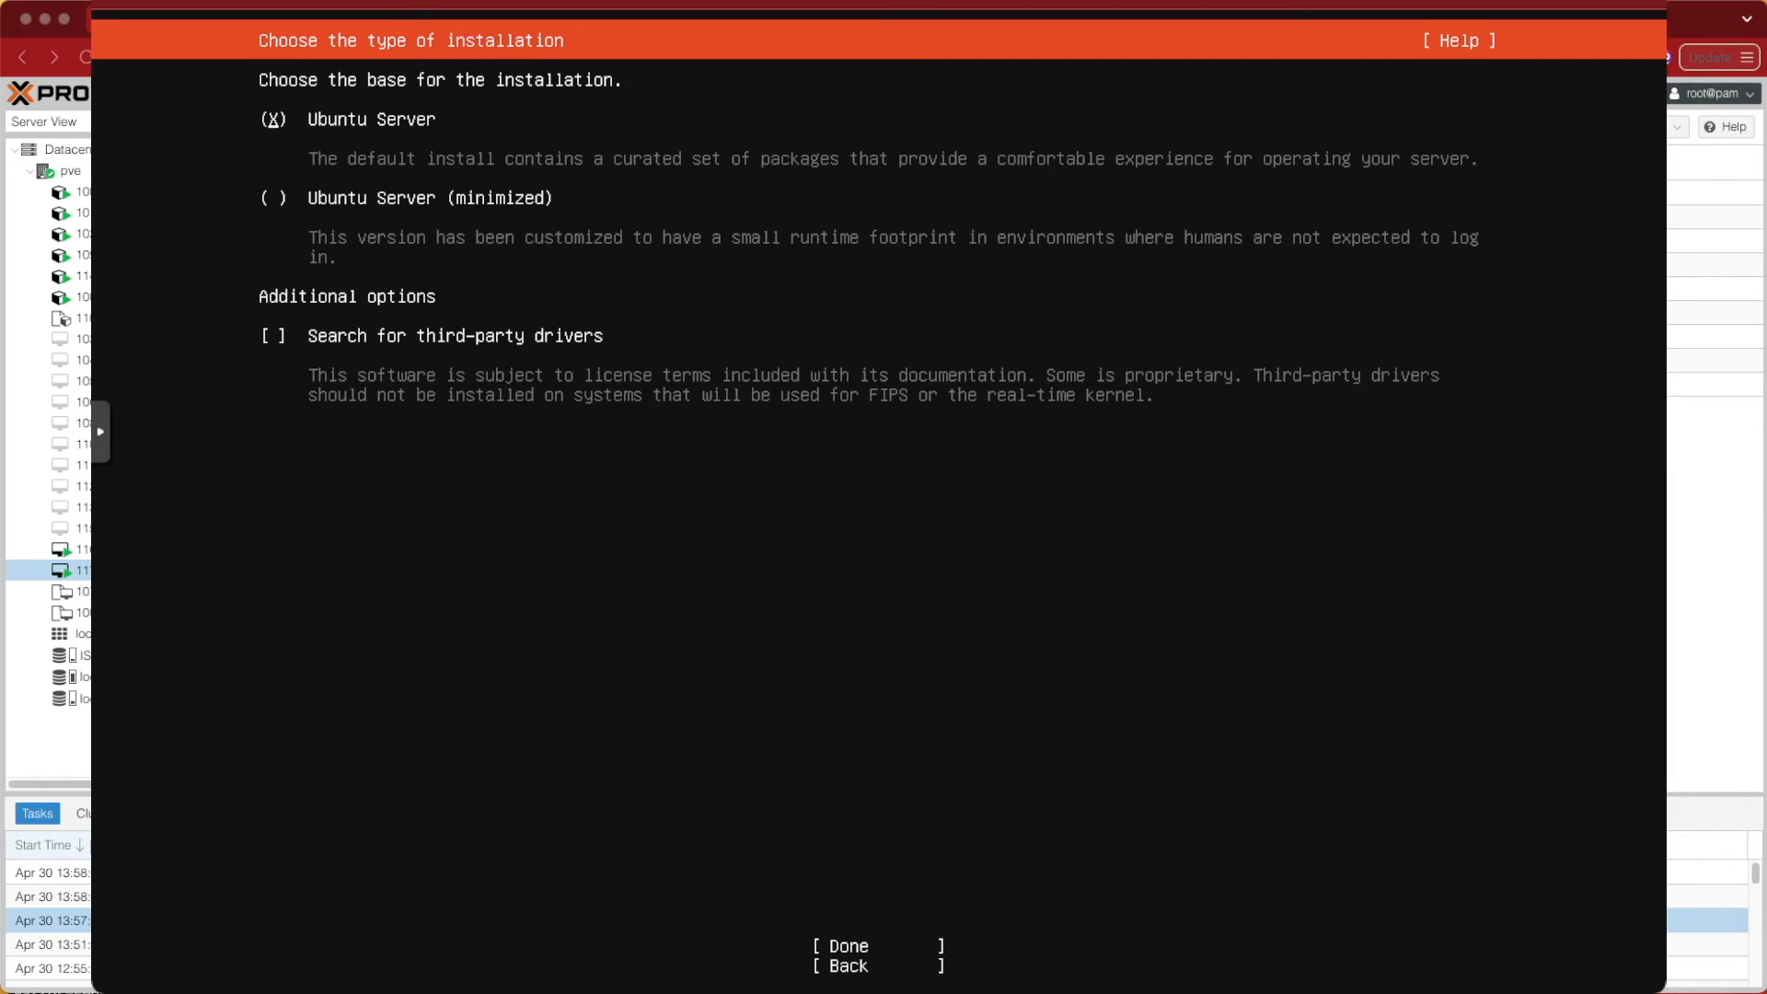
click(270, 197)
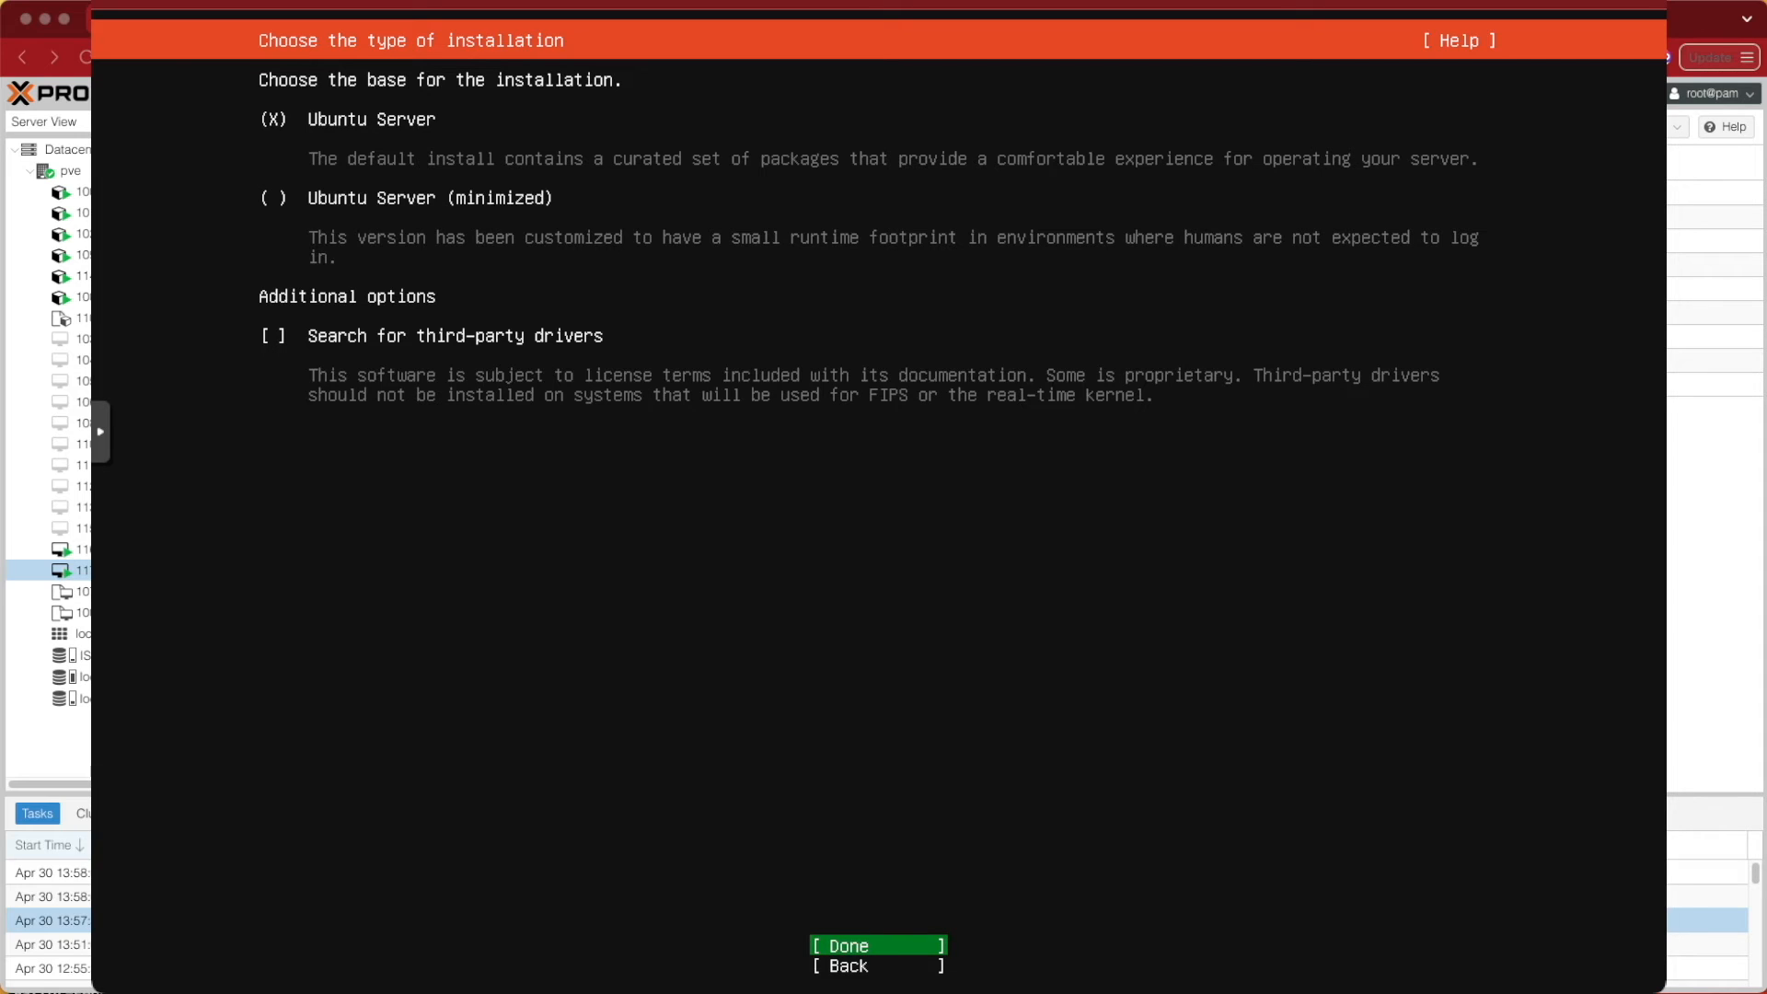
click(878, 946)
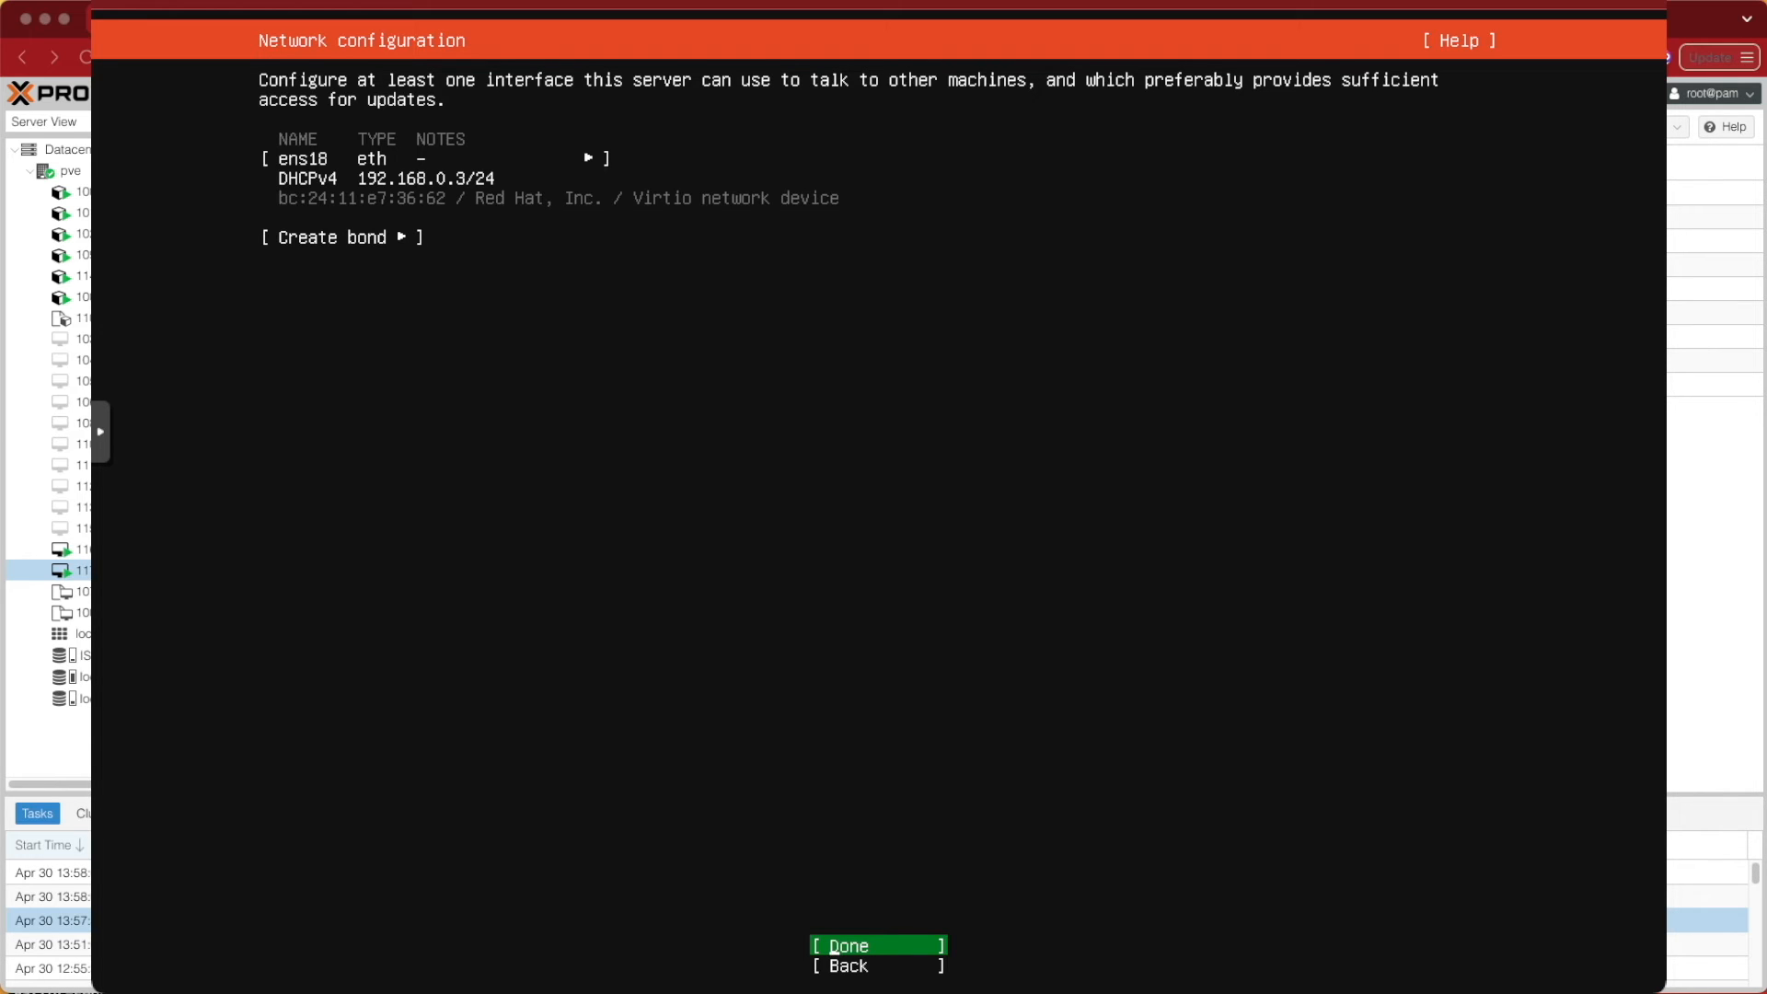
- Accept DHCP networking on ens18, a blank proxy and the default Ubuntu archive mirror
click(876, 944)
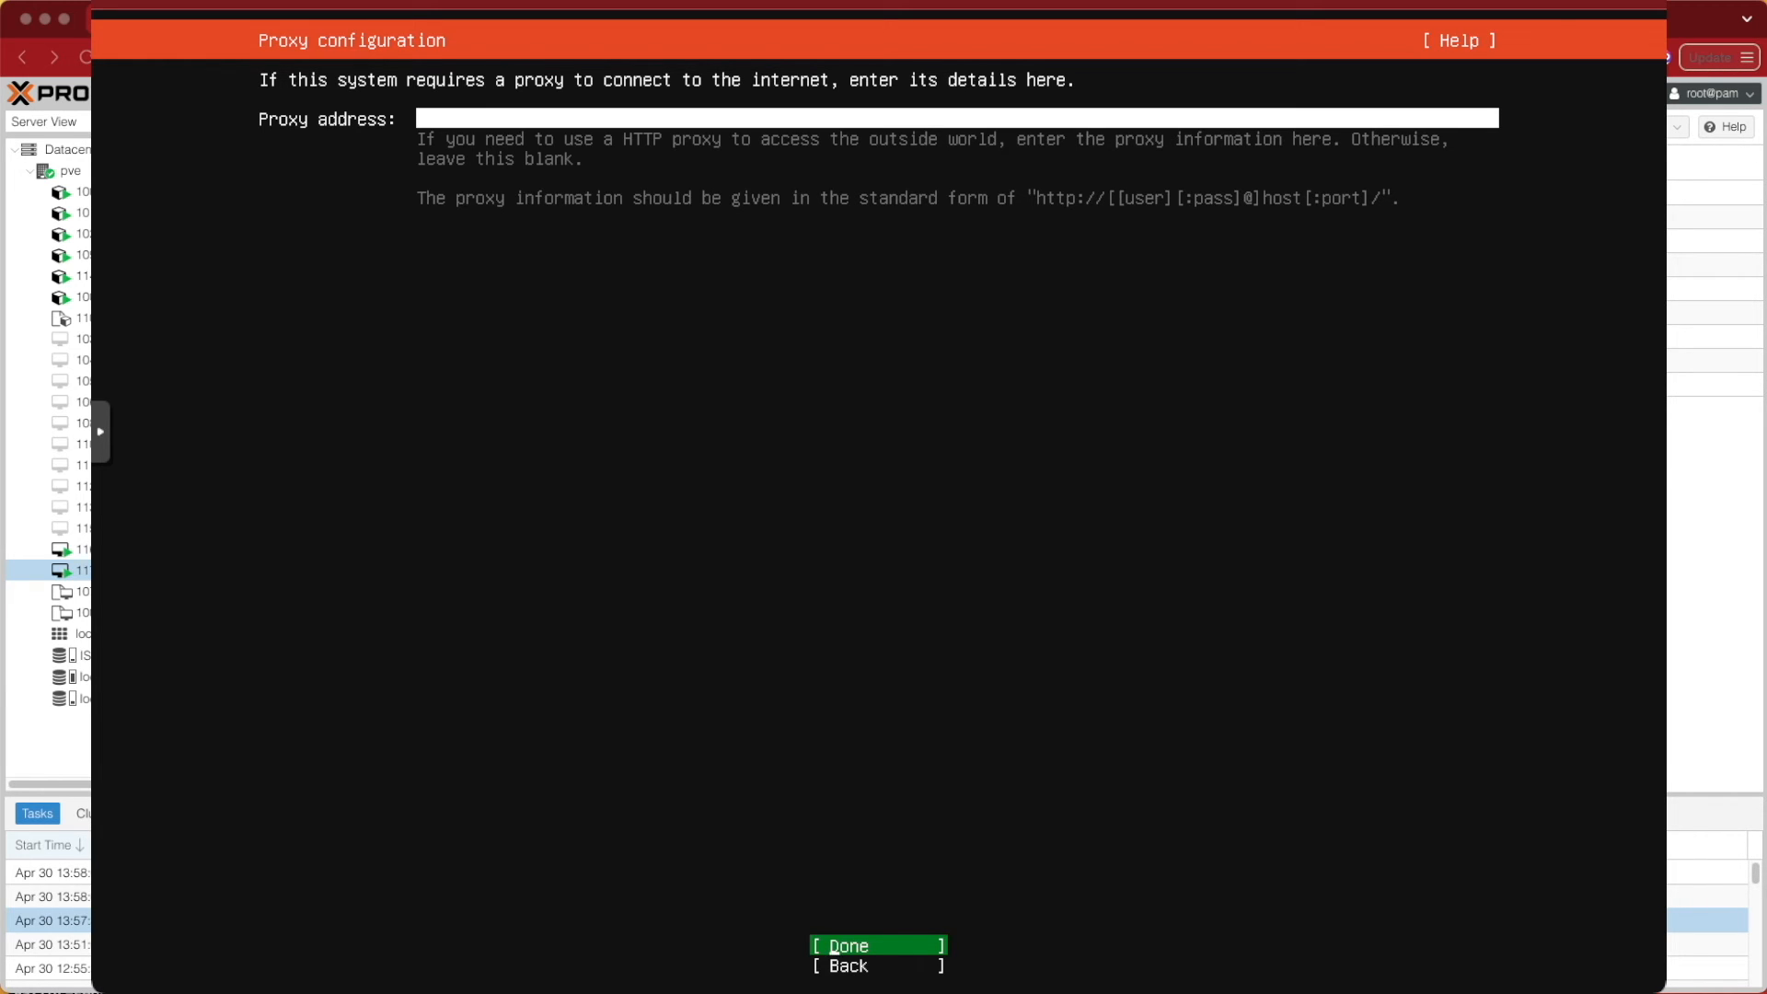
click(878, 944)
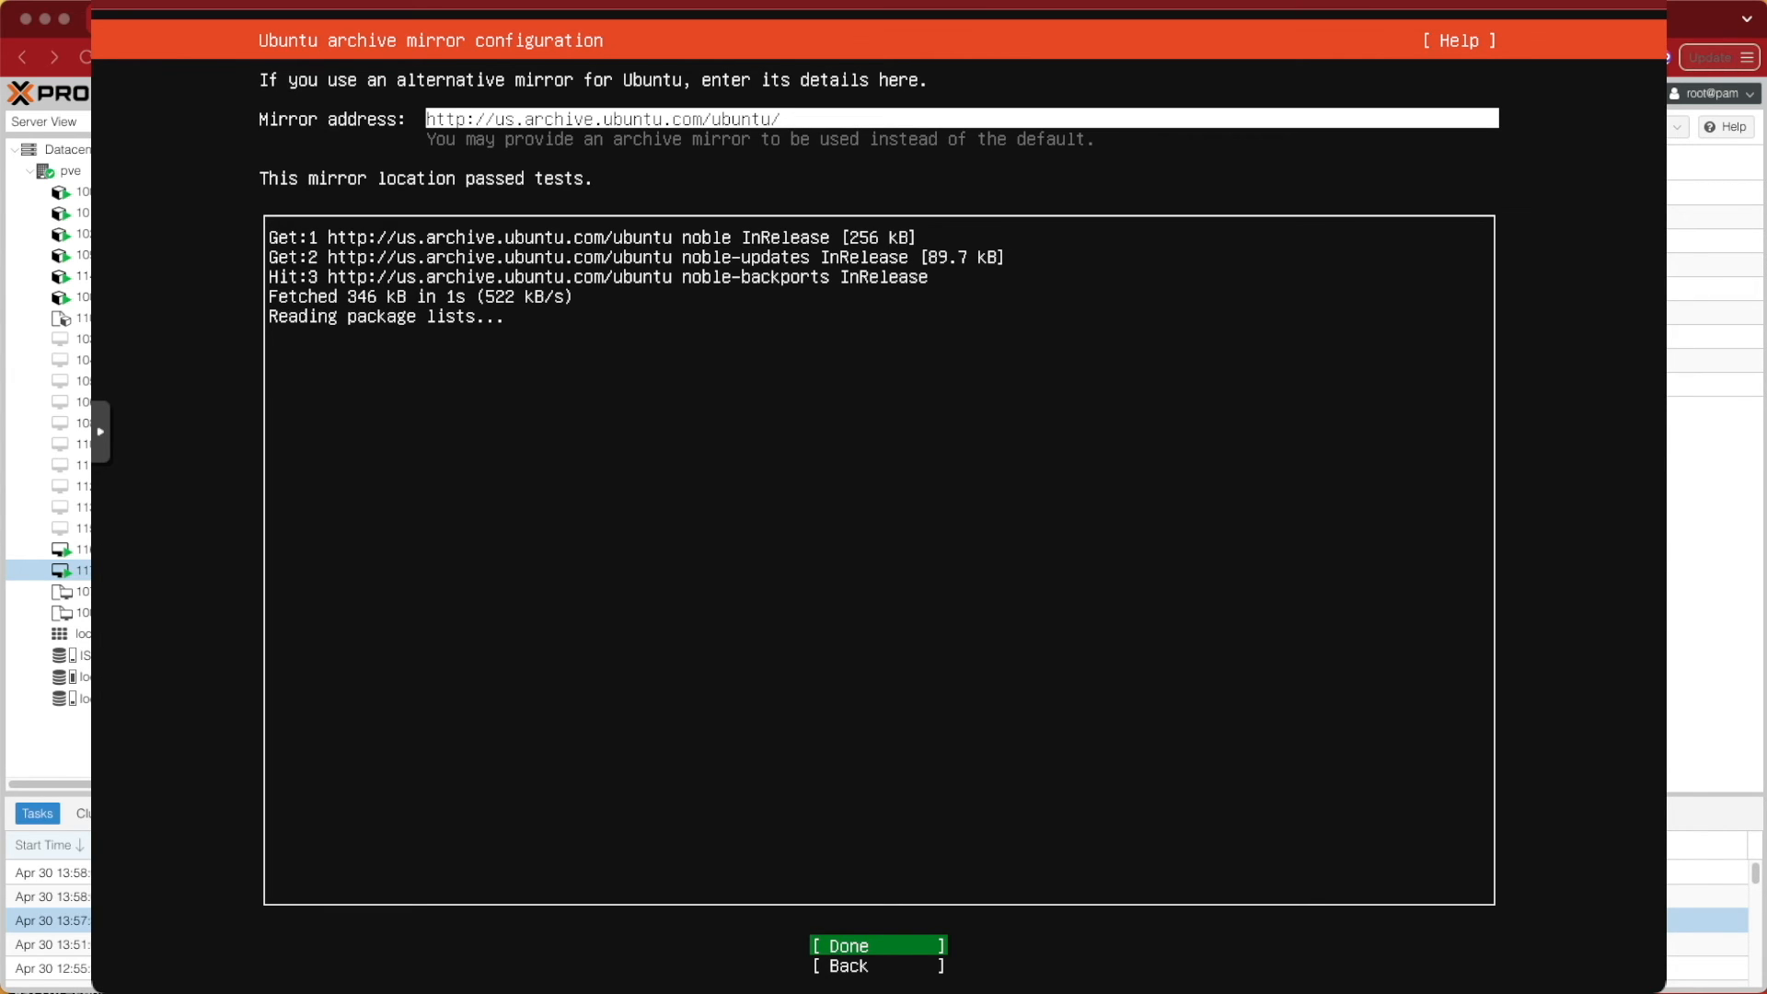
click(878, 944)
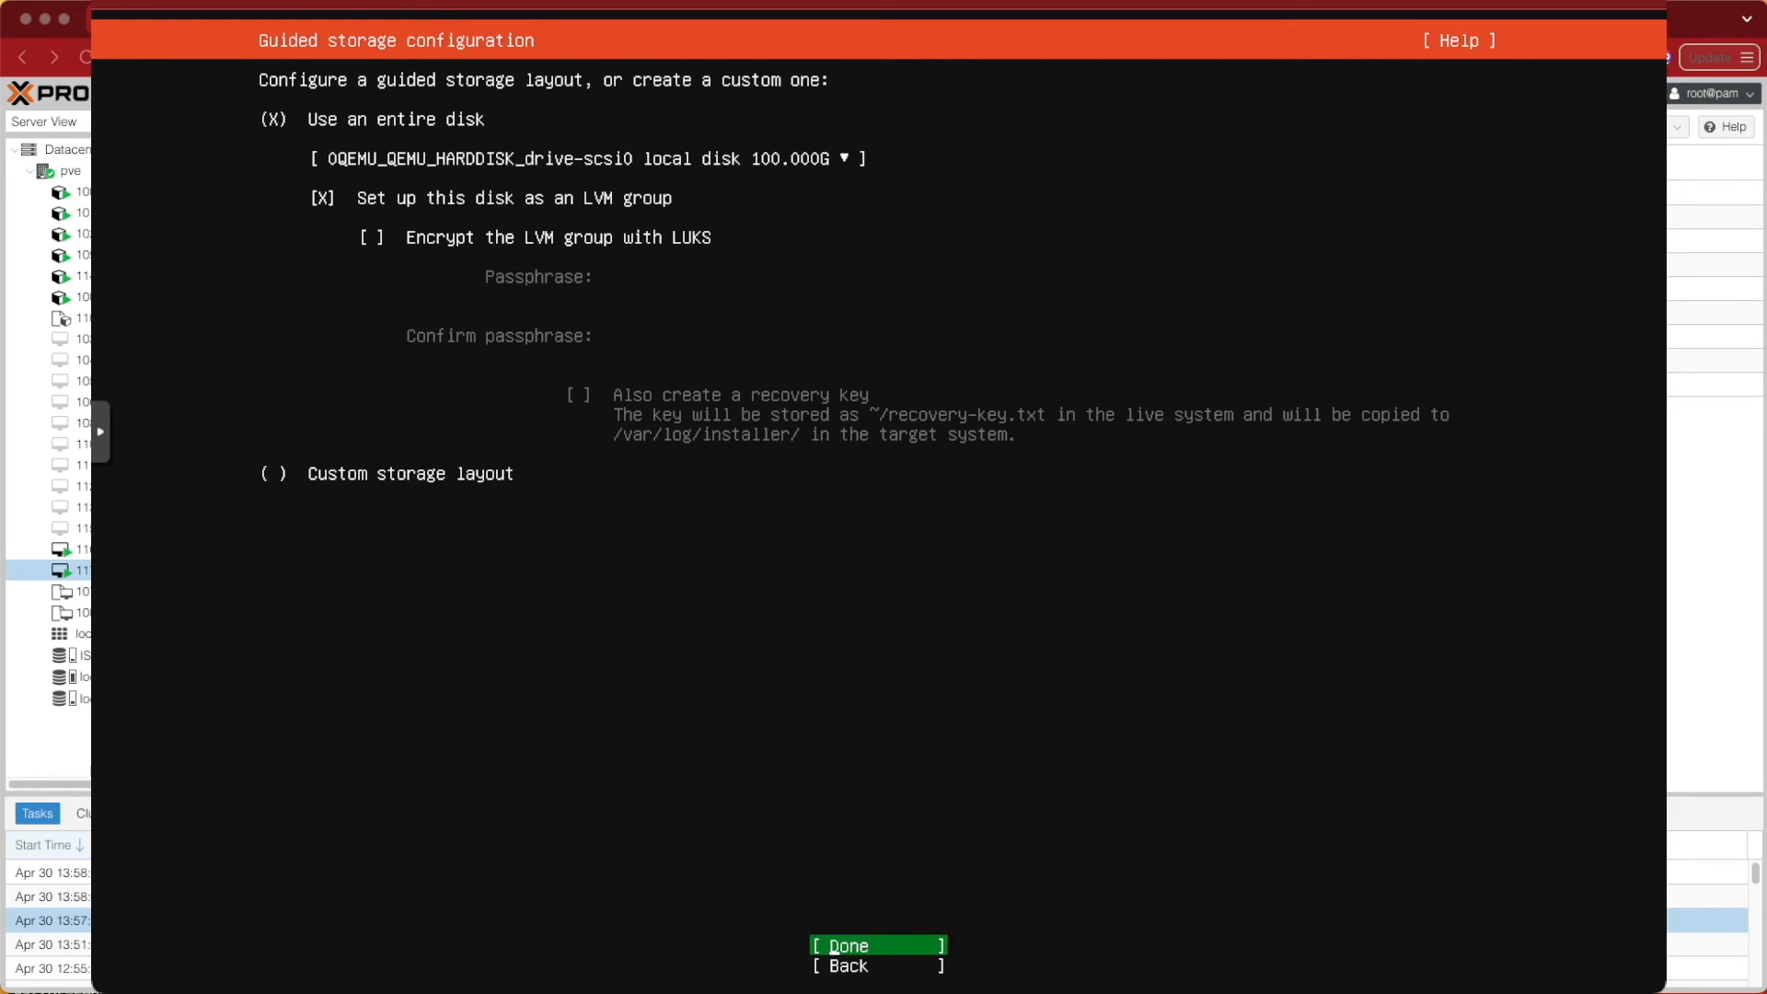
- Use the entire 100 GB disk with LVM and confirm wiping it to start installing
click(878, 944)
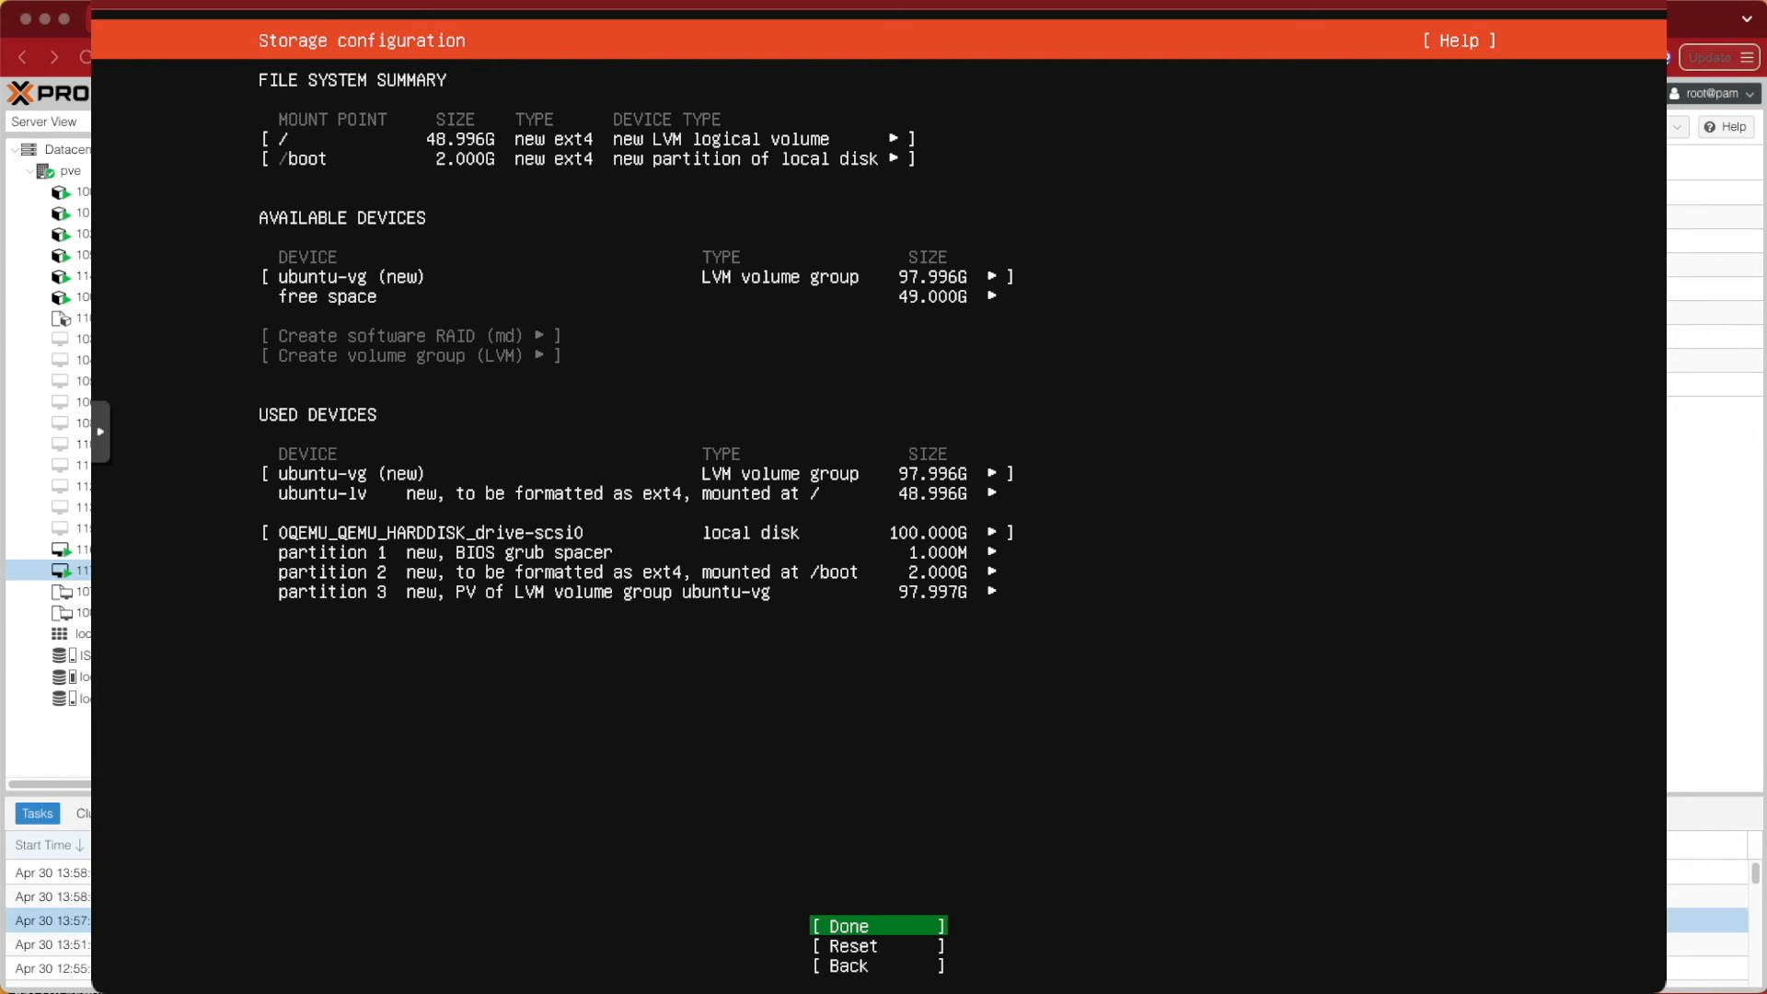
click(846, 925)
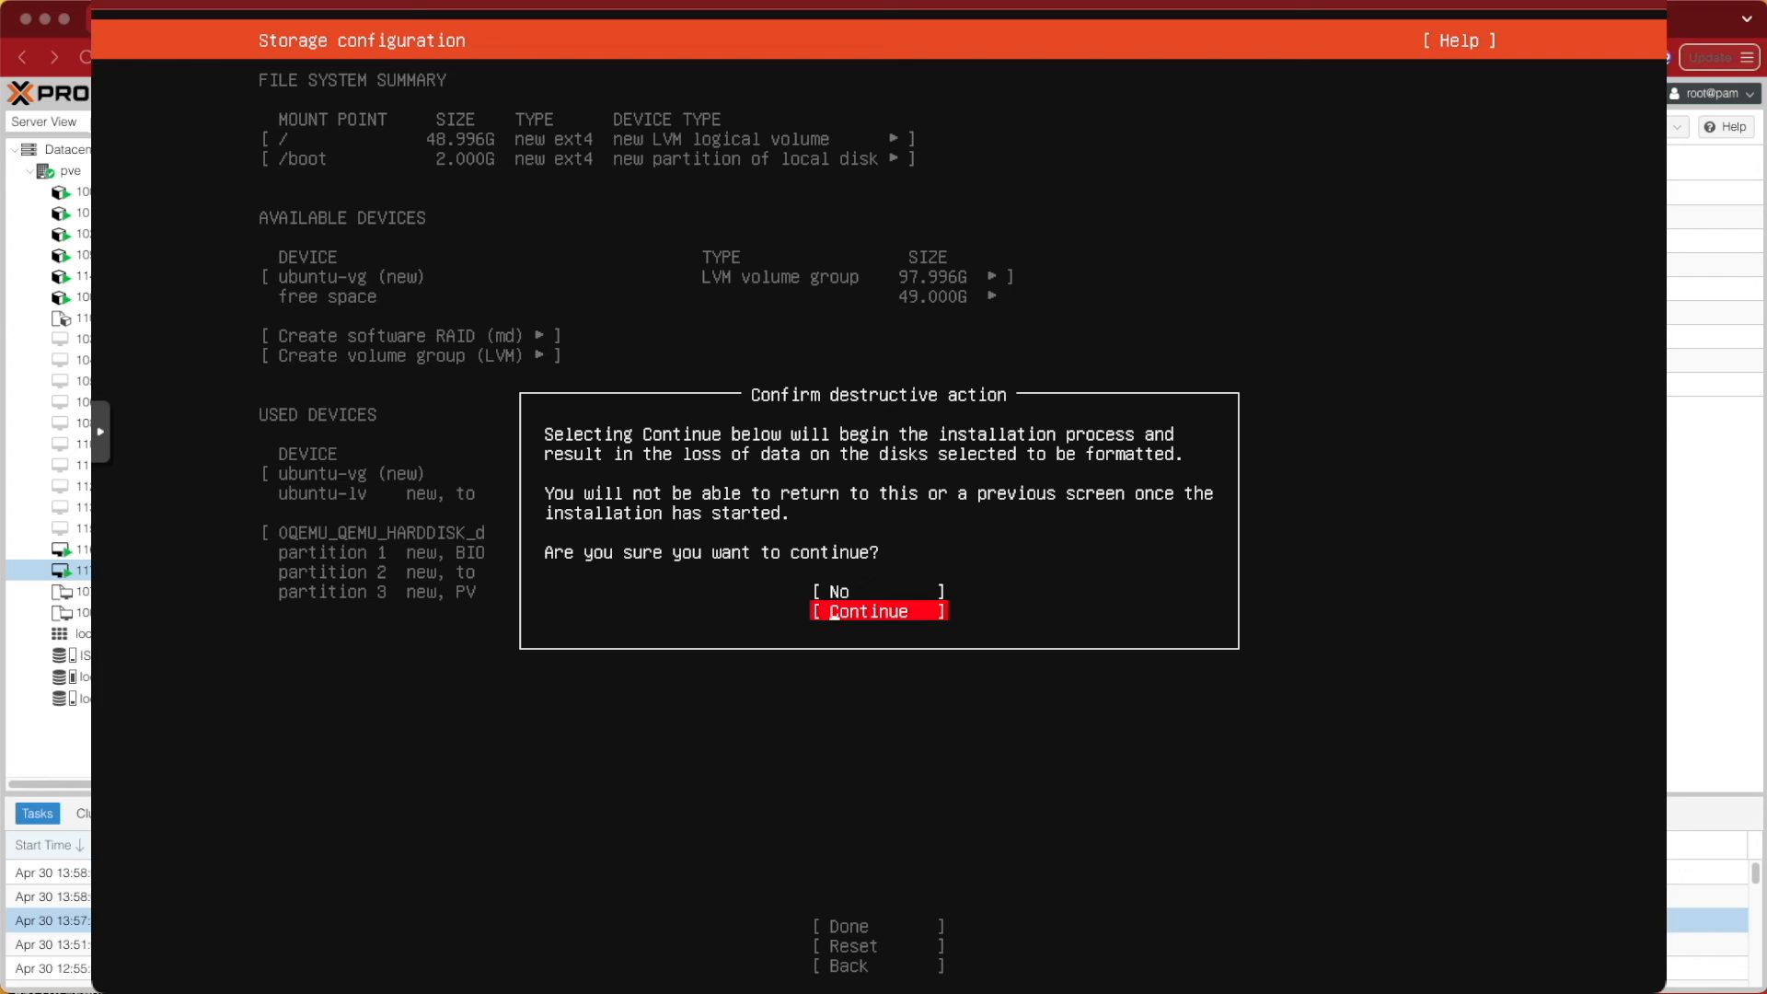
click(875, 611)
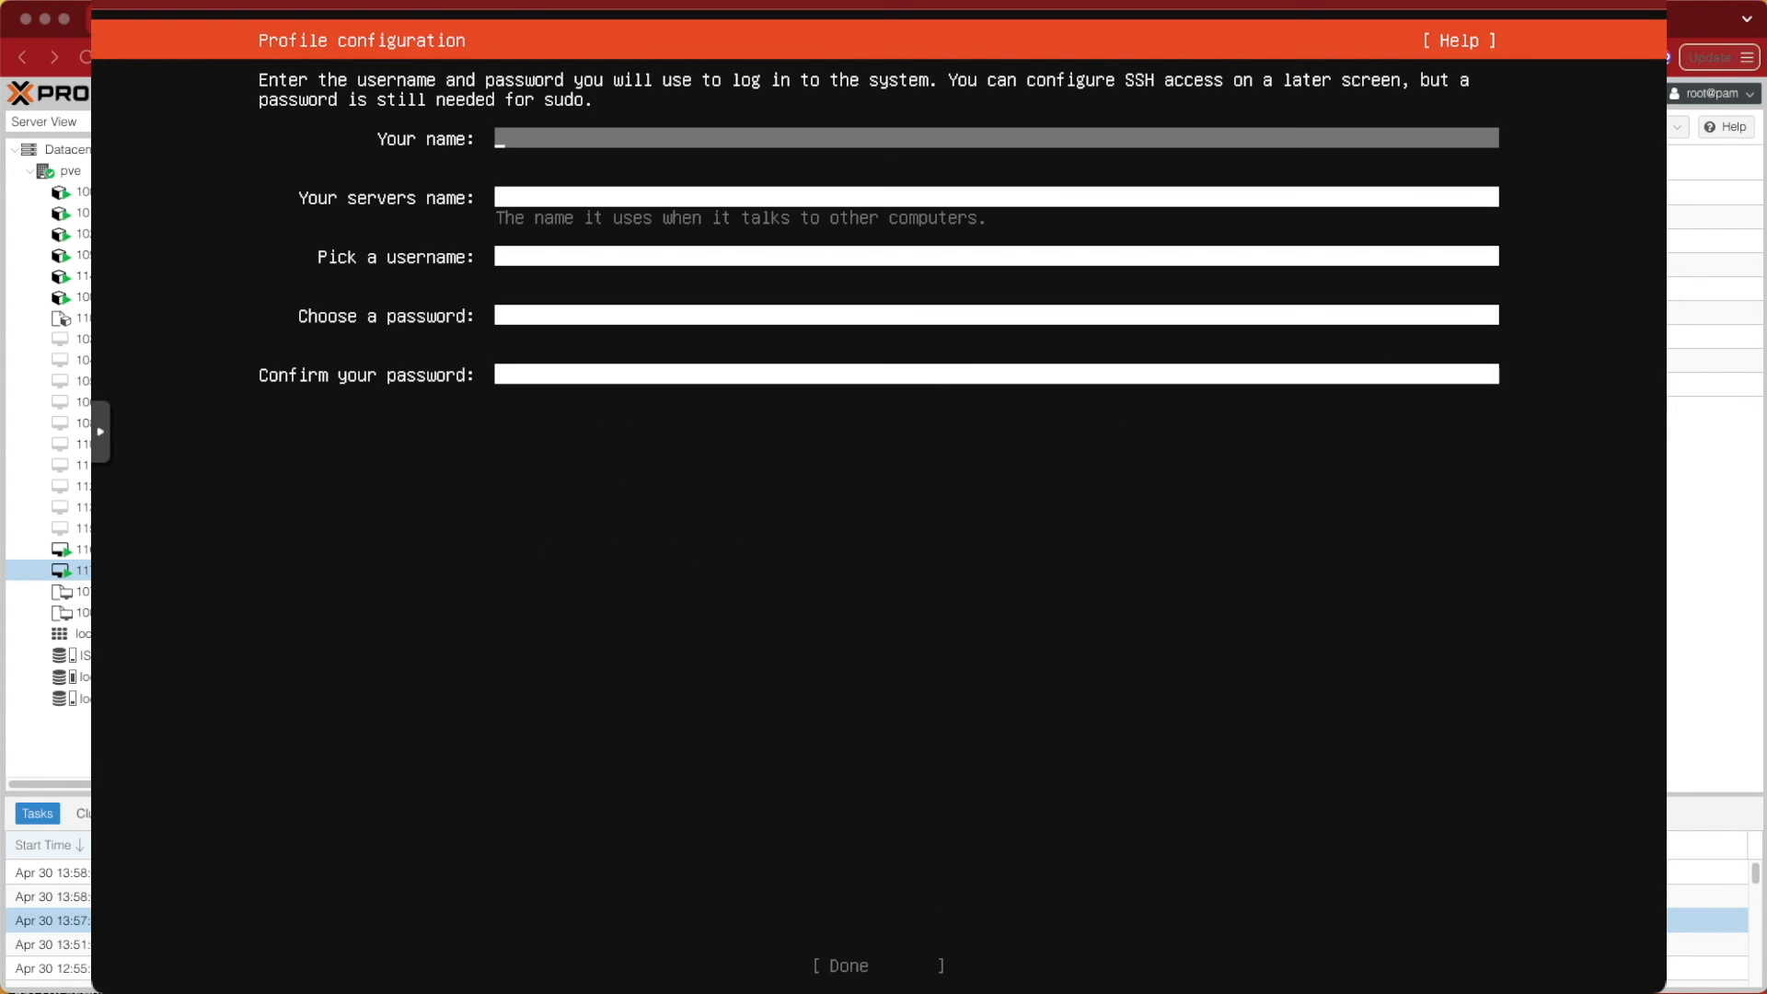
- Fill in the profile with name ve, server ve-test, username test and submit it
text(ve)
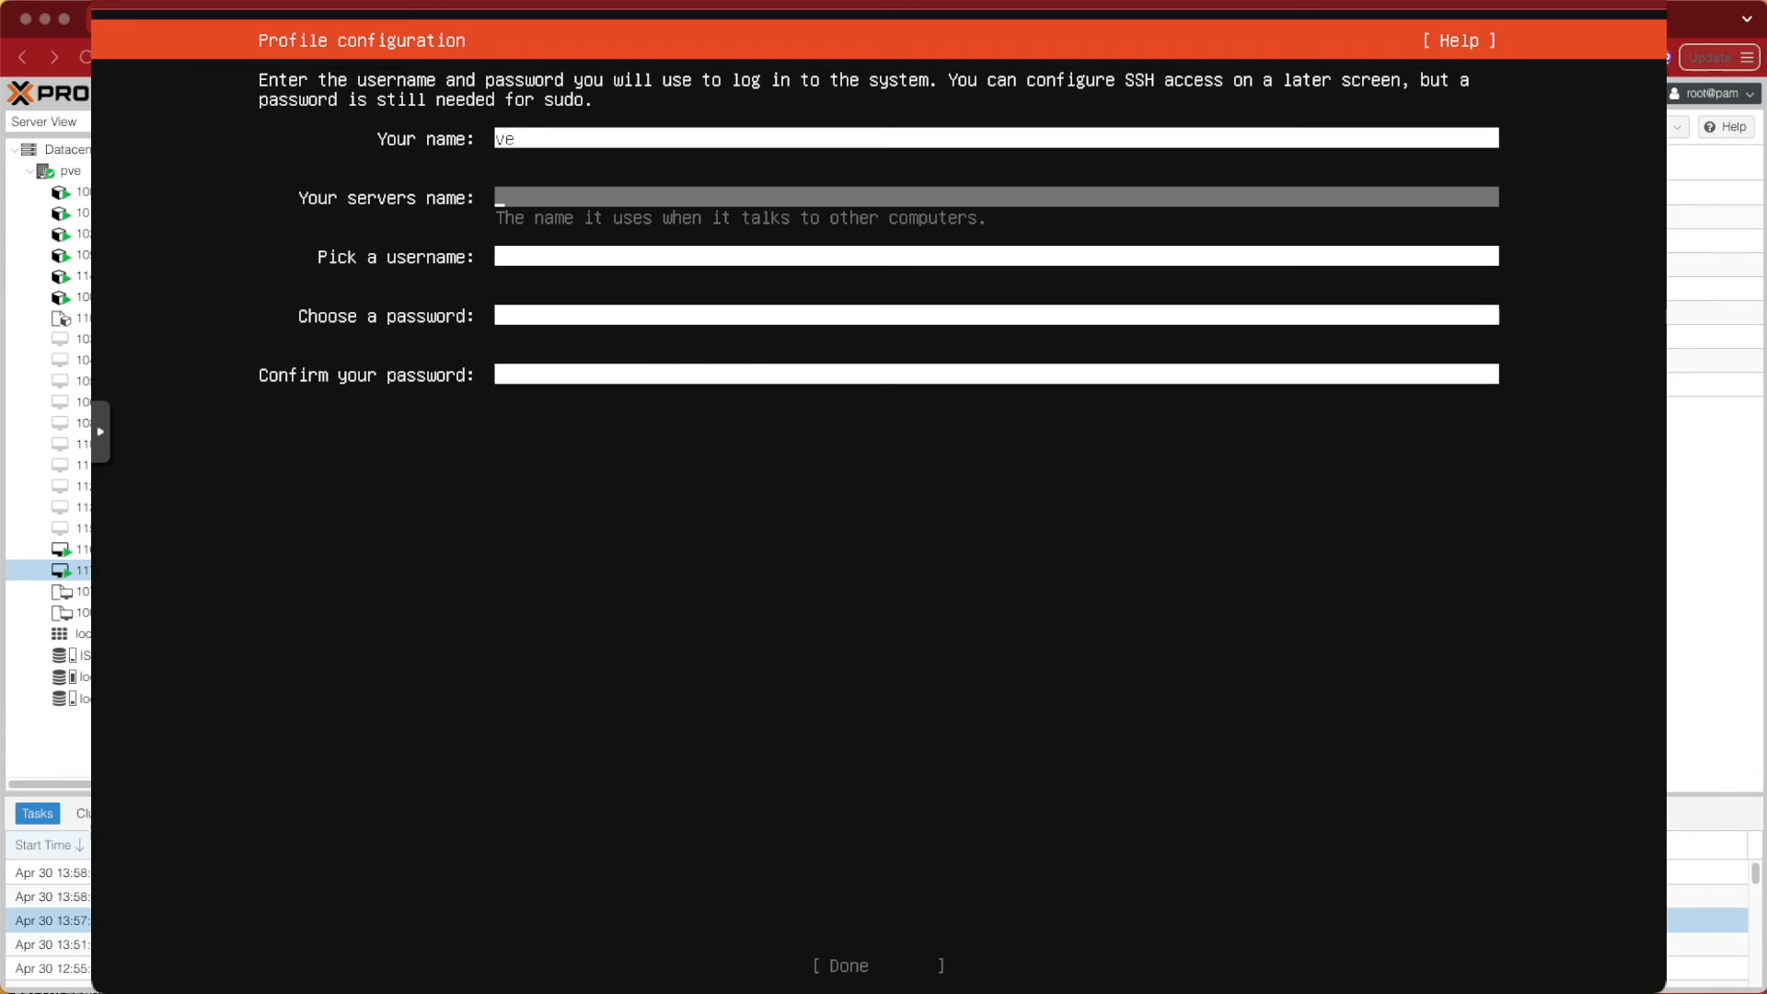
text(ve-test)
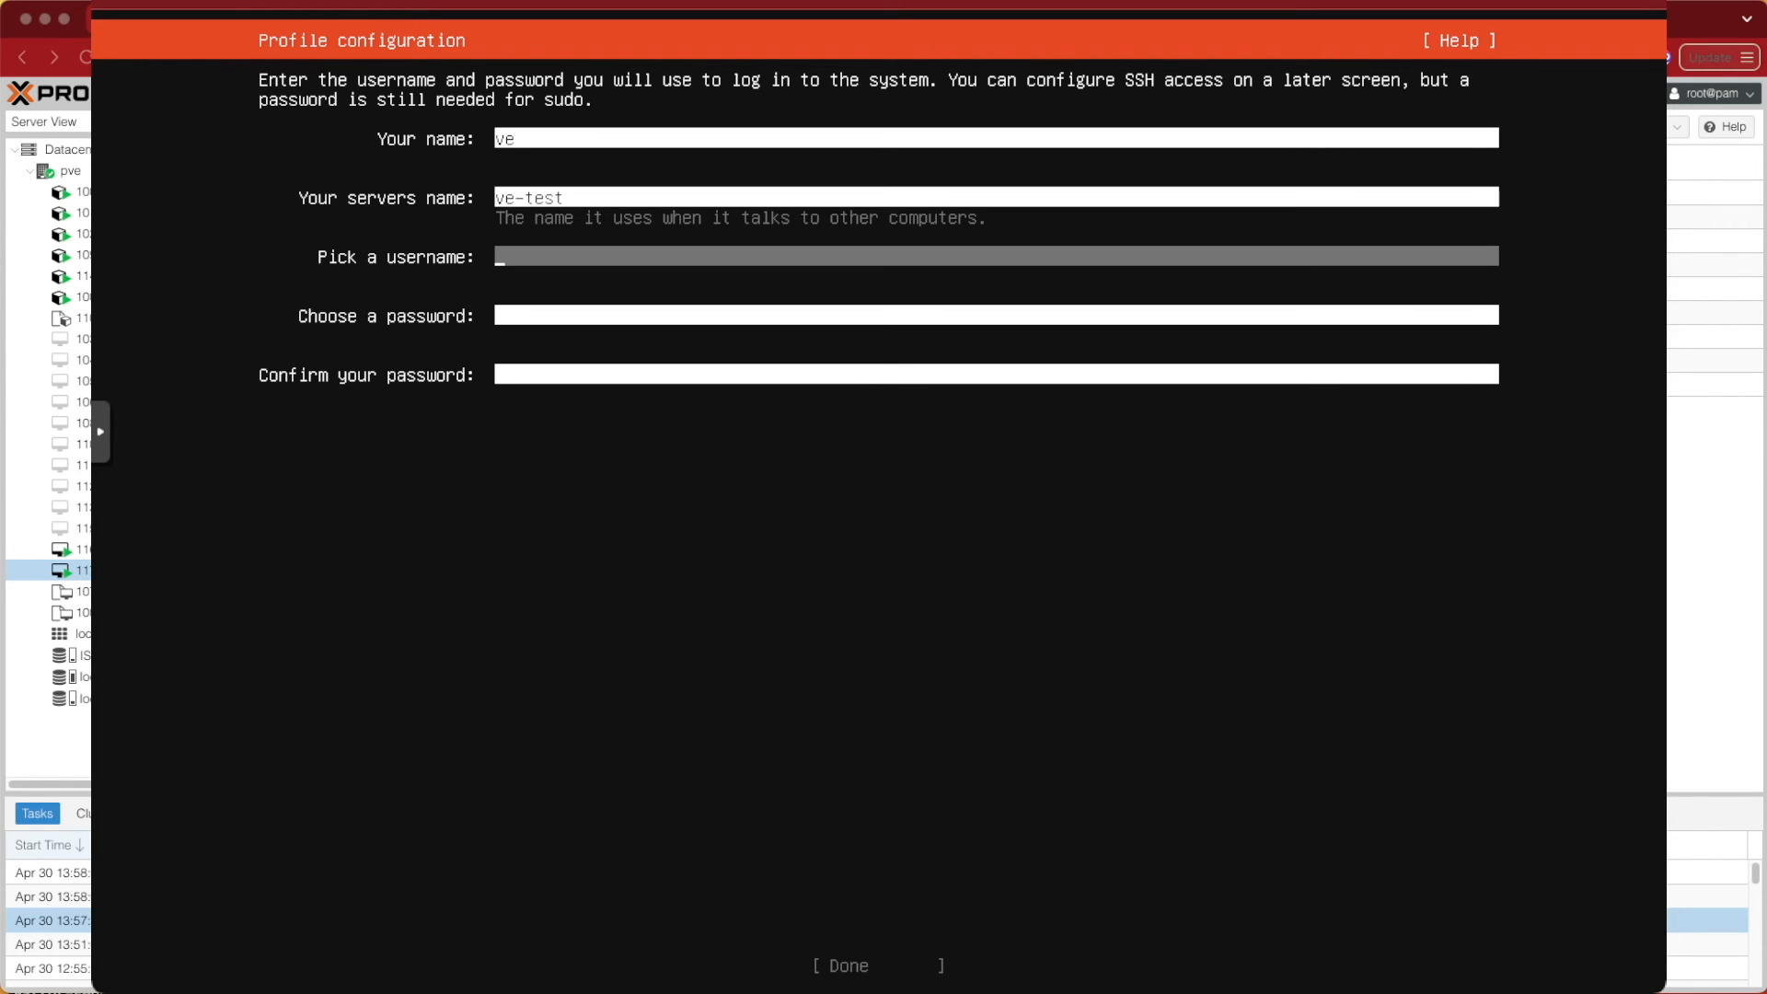
text(test)
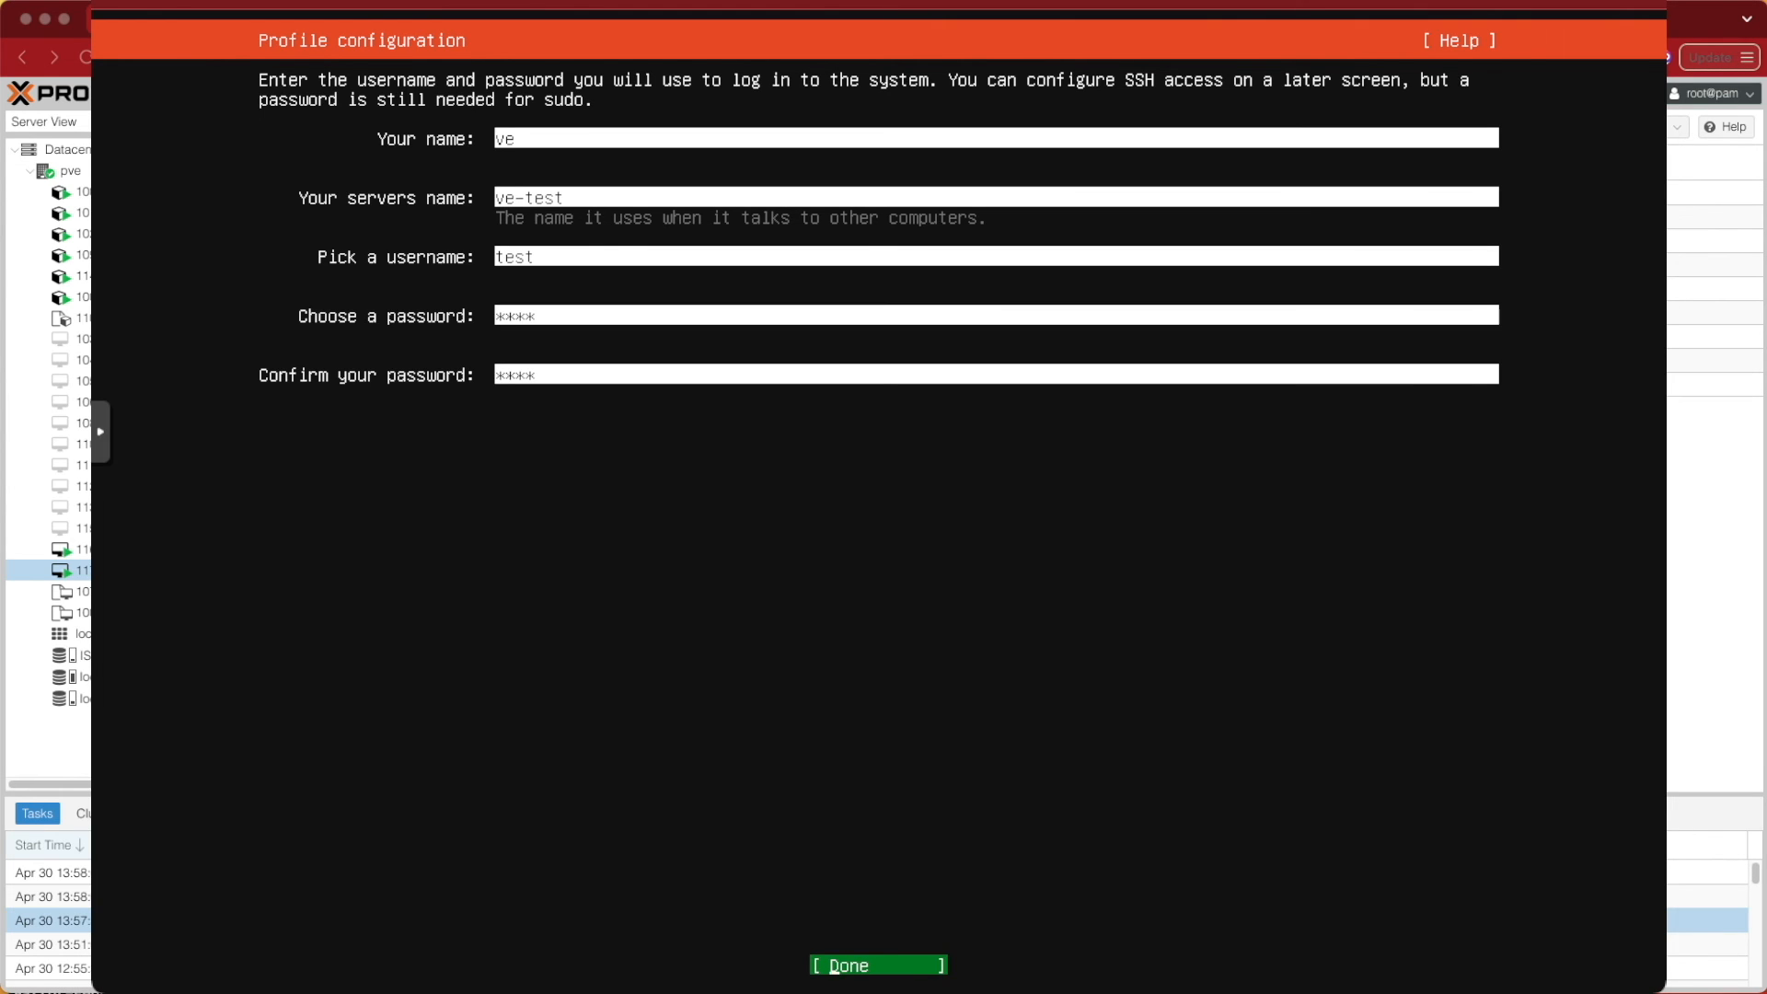
click(876, 965)
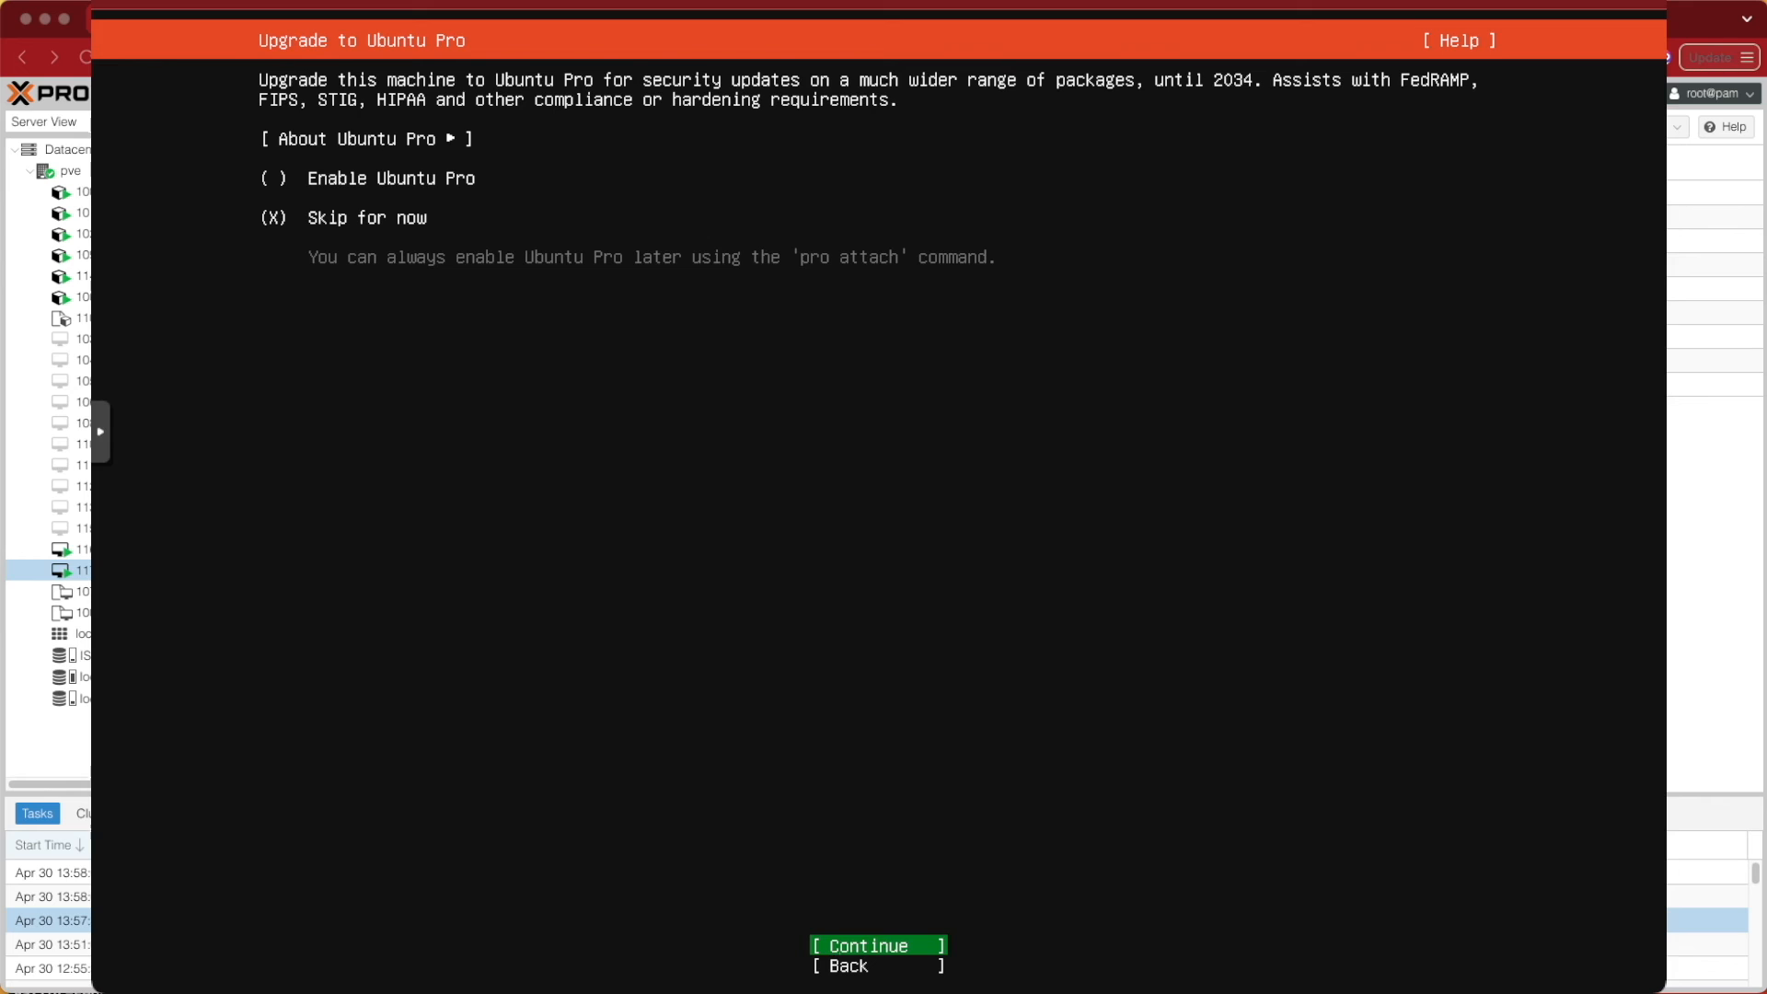
- Skip Ubuntu Pro and enable installing the OpenSSH server
click(876, 944)
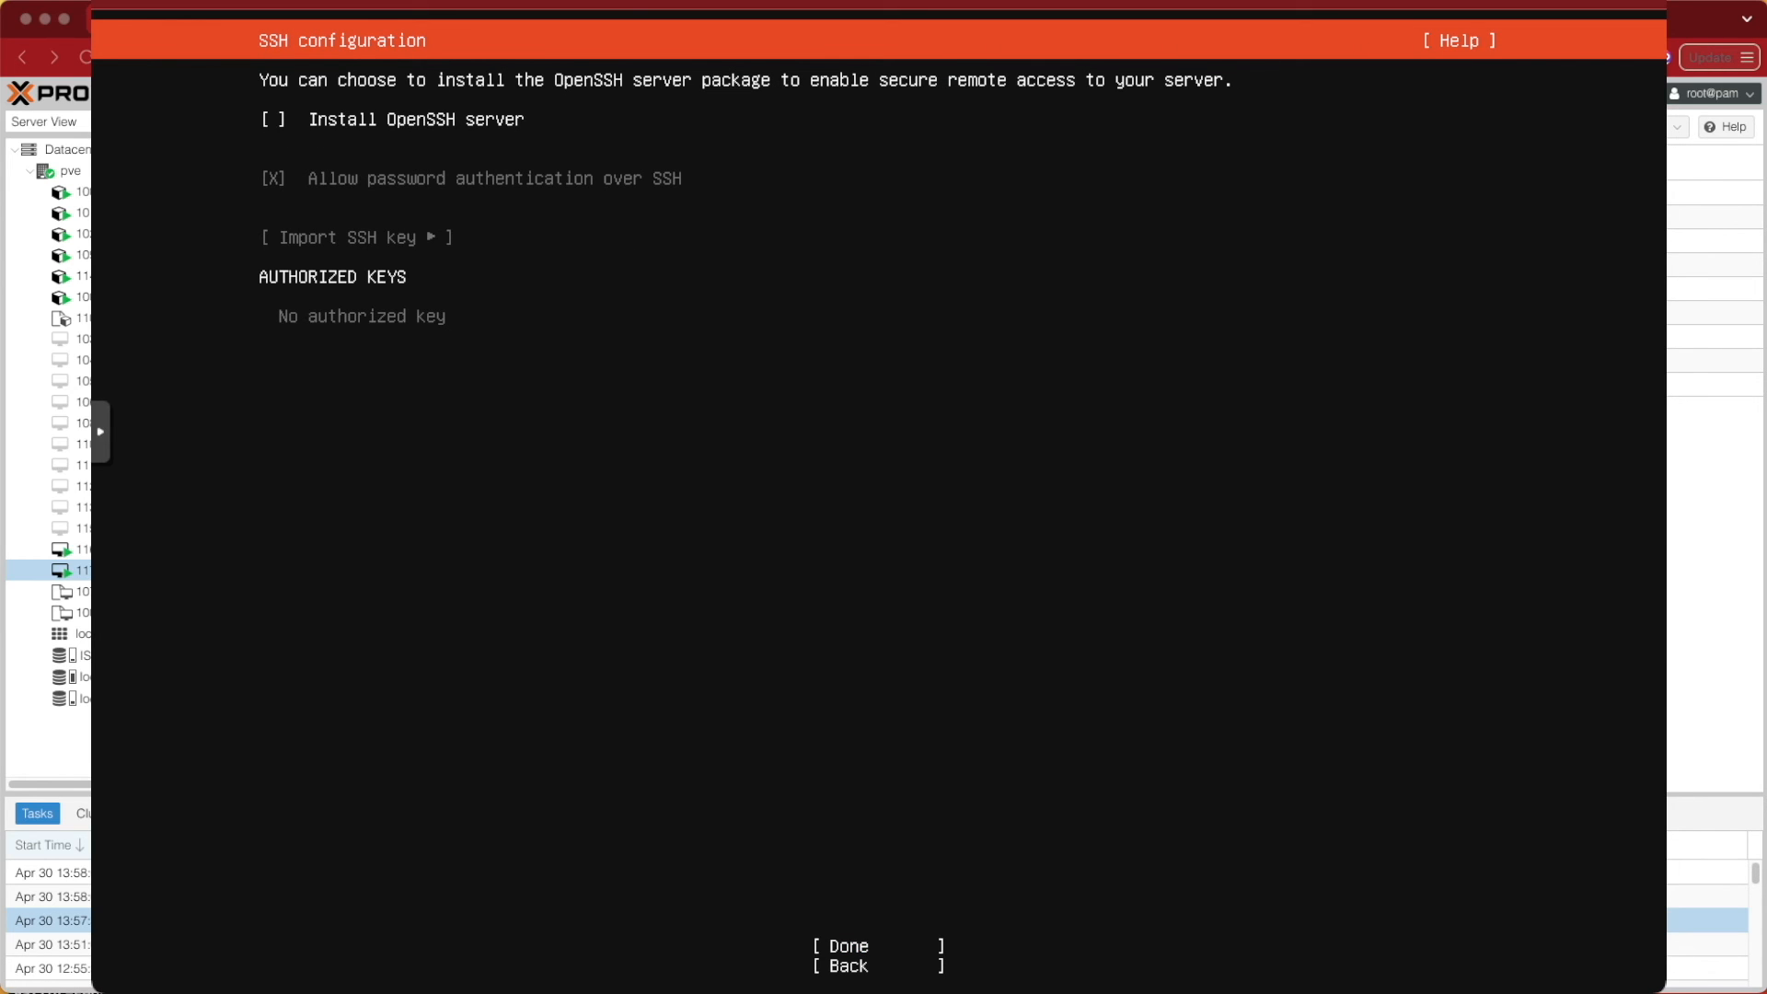
click(274, 120)
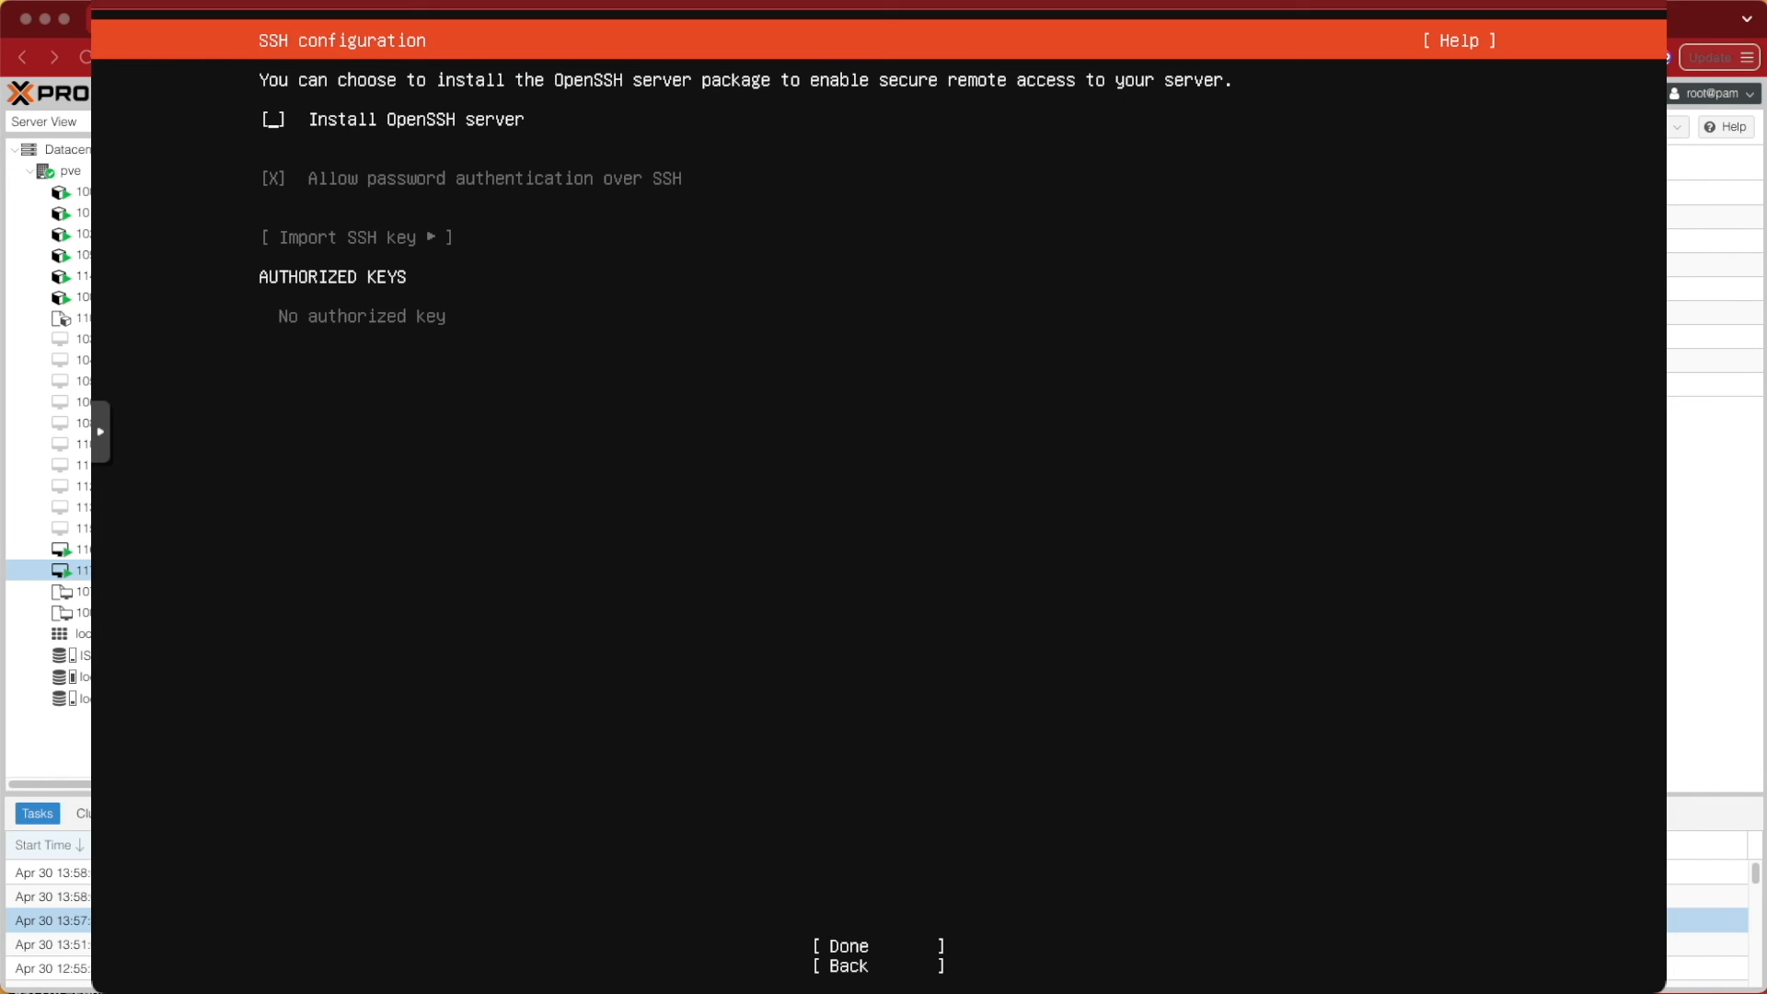
click(272, 120)
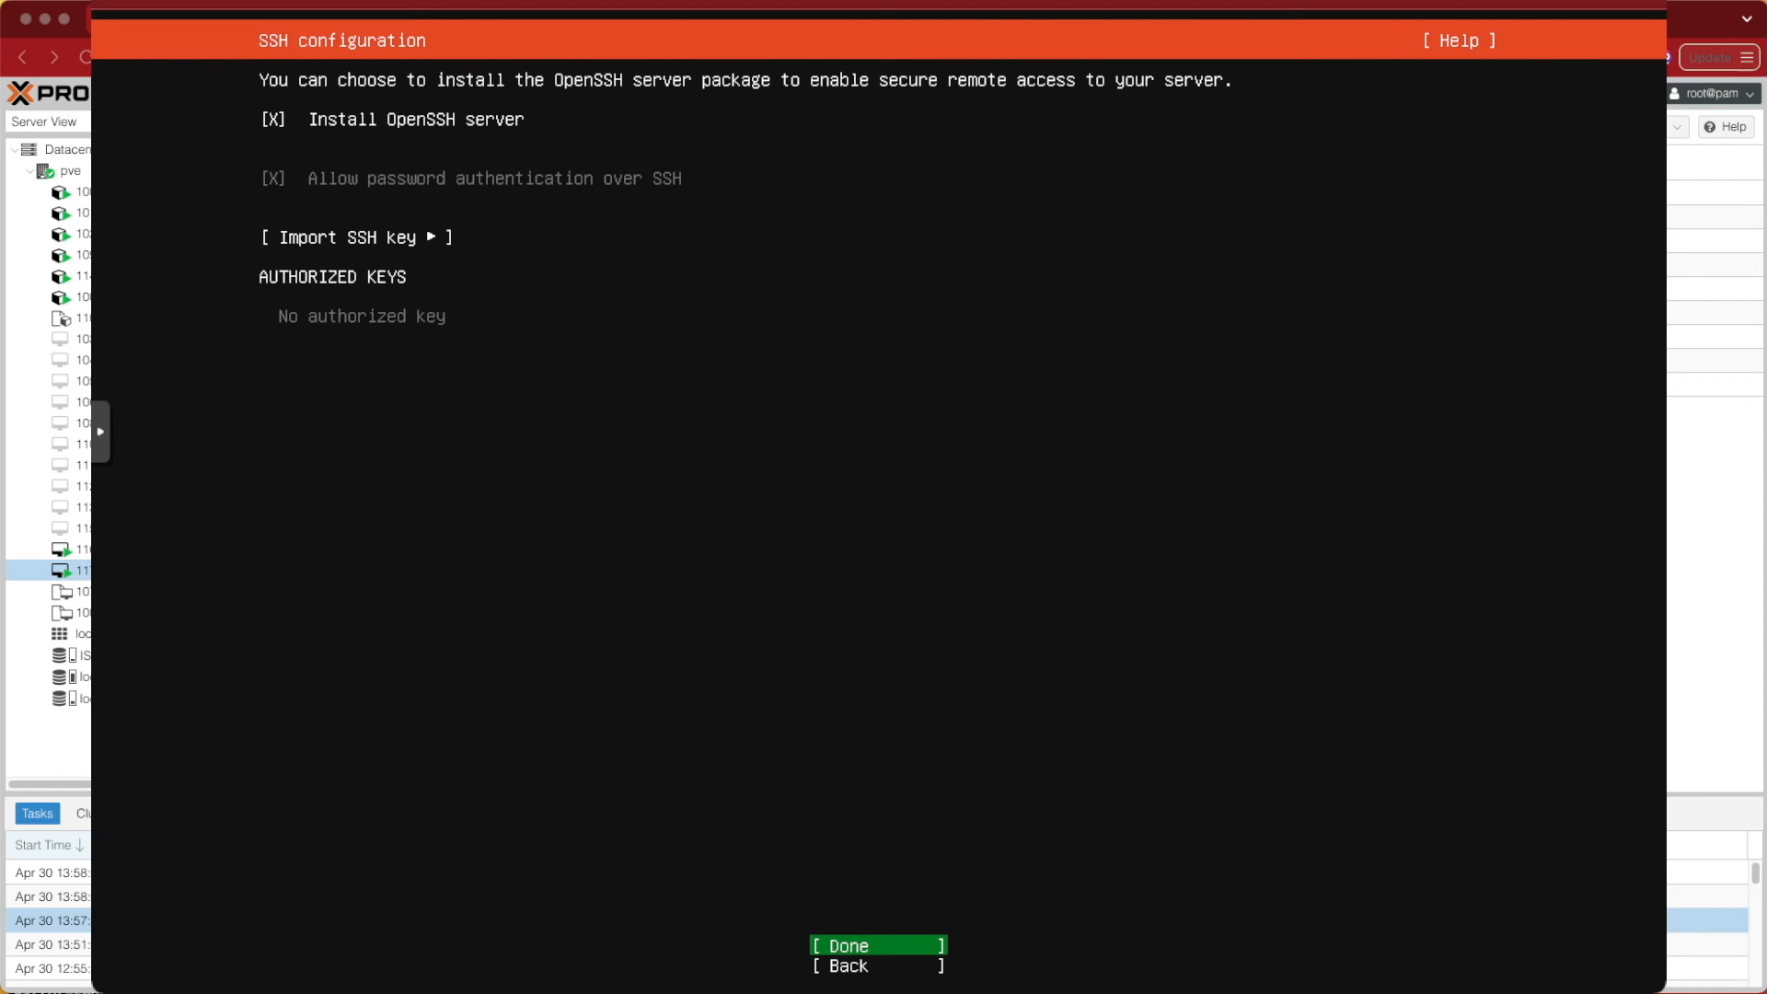
click(877, 944)
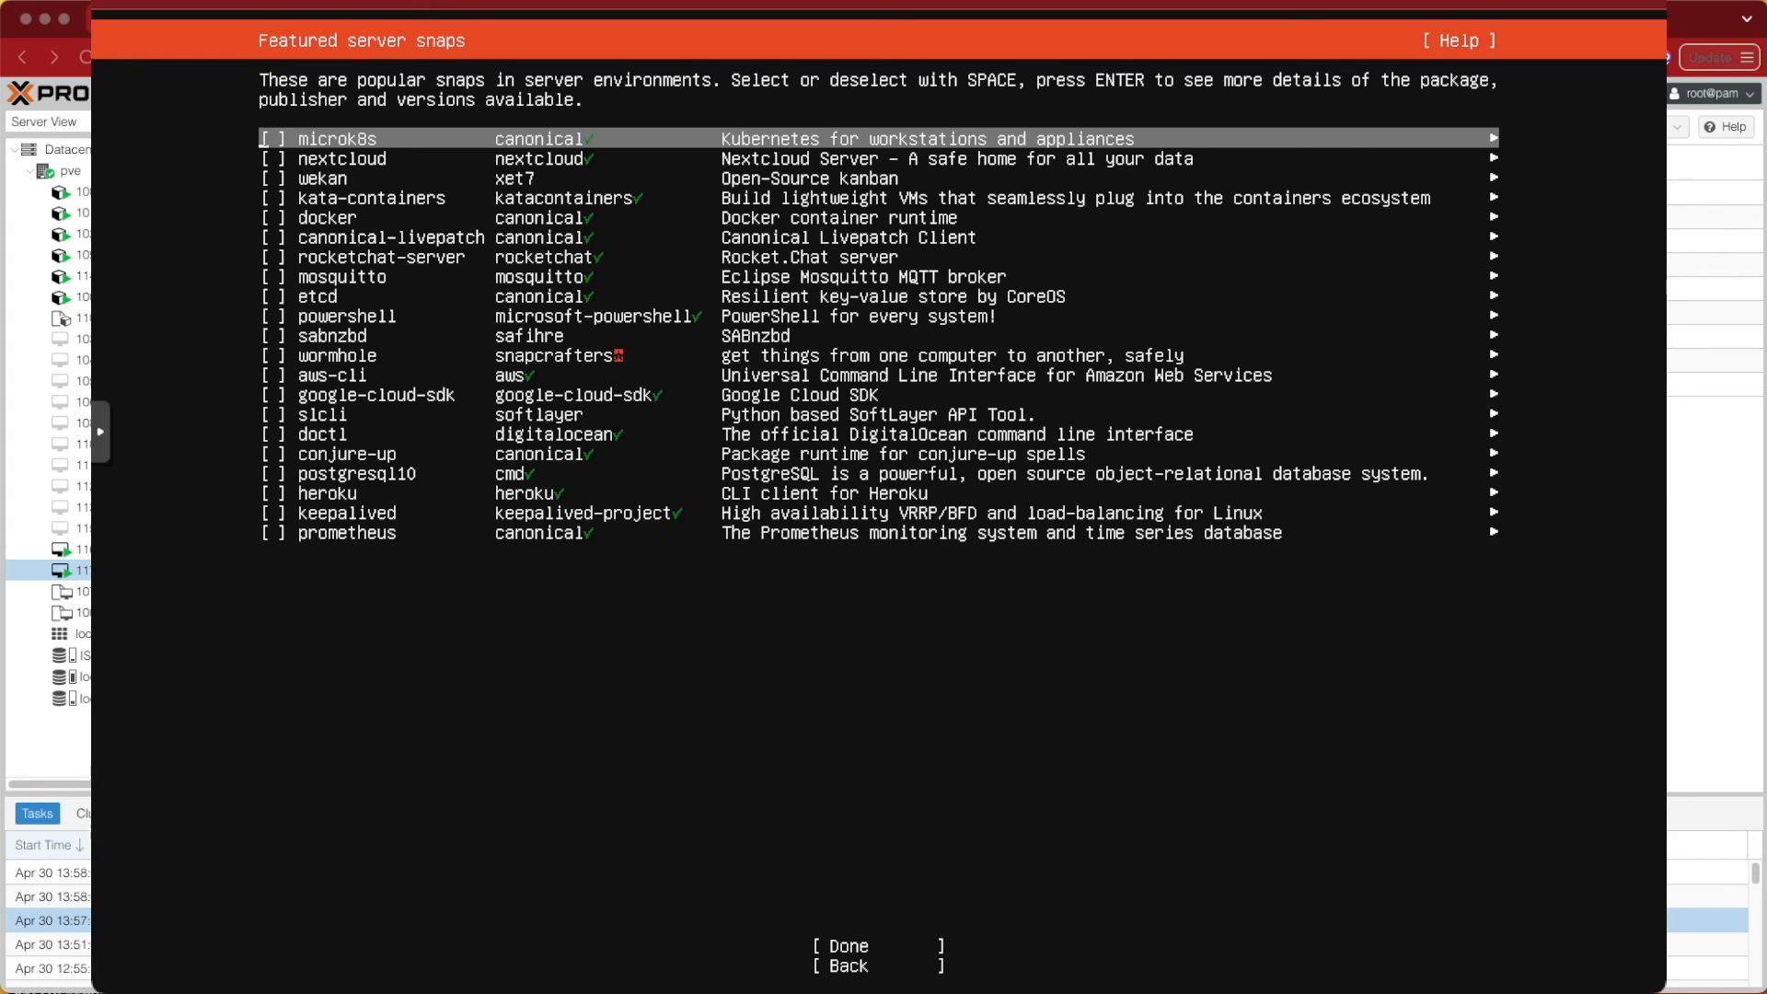
- Continue past Featured server snaps with none selected and let the install finish
click(878, 950)
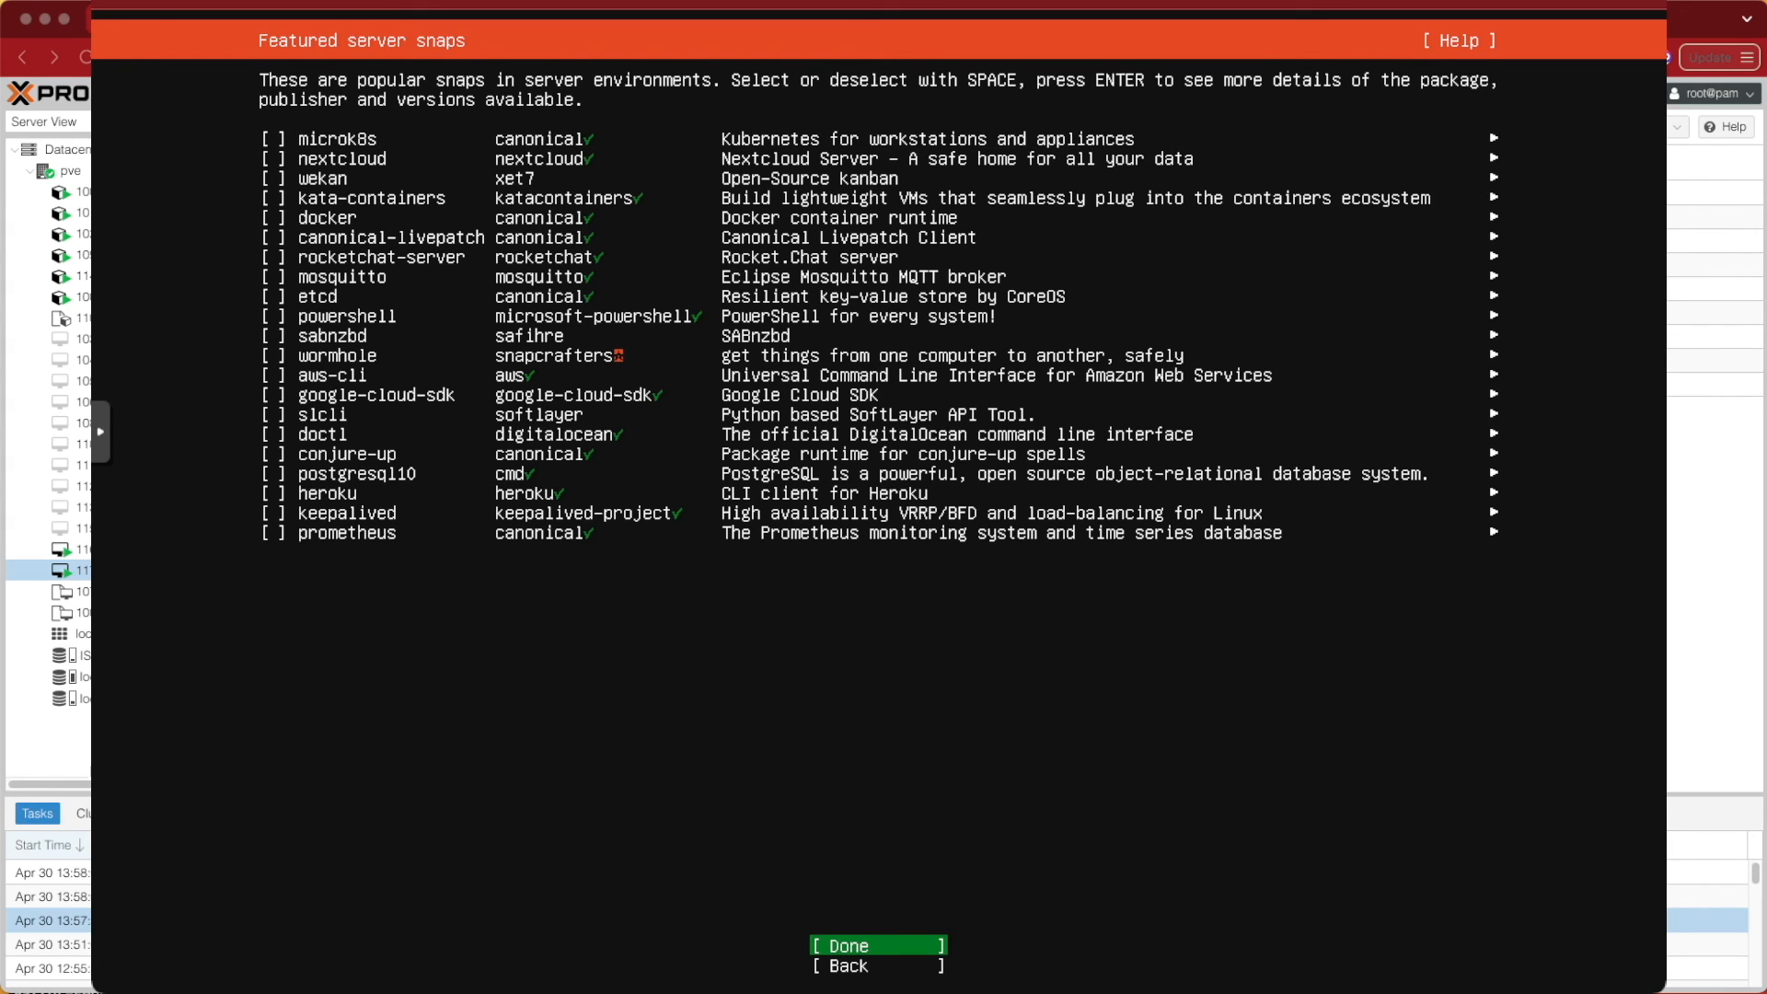
click(878, 944)
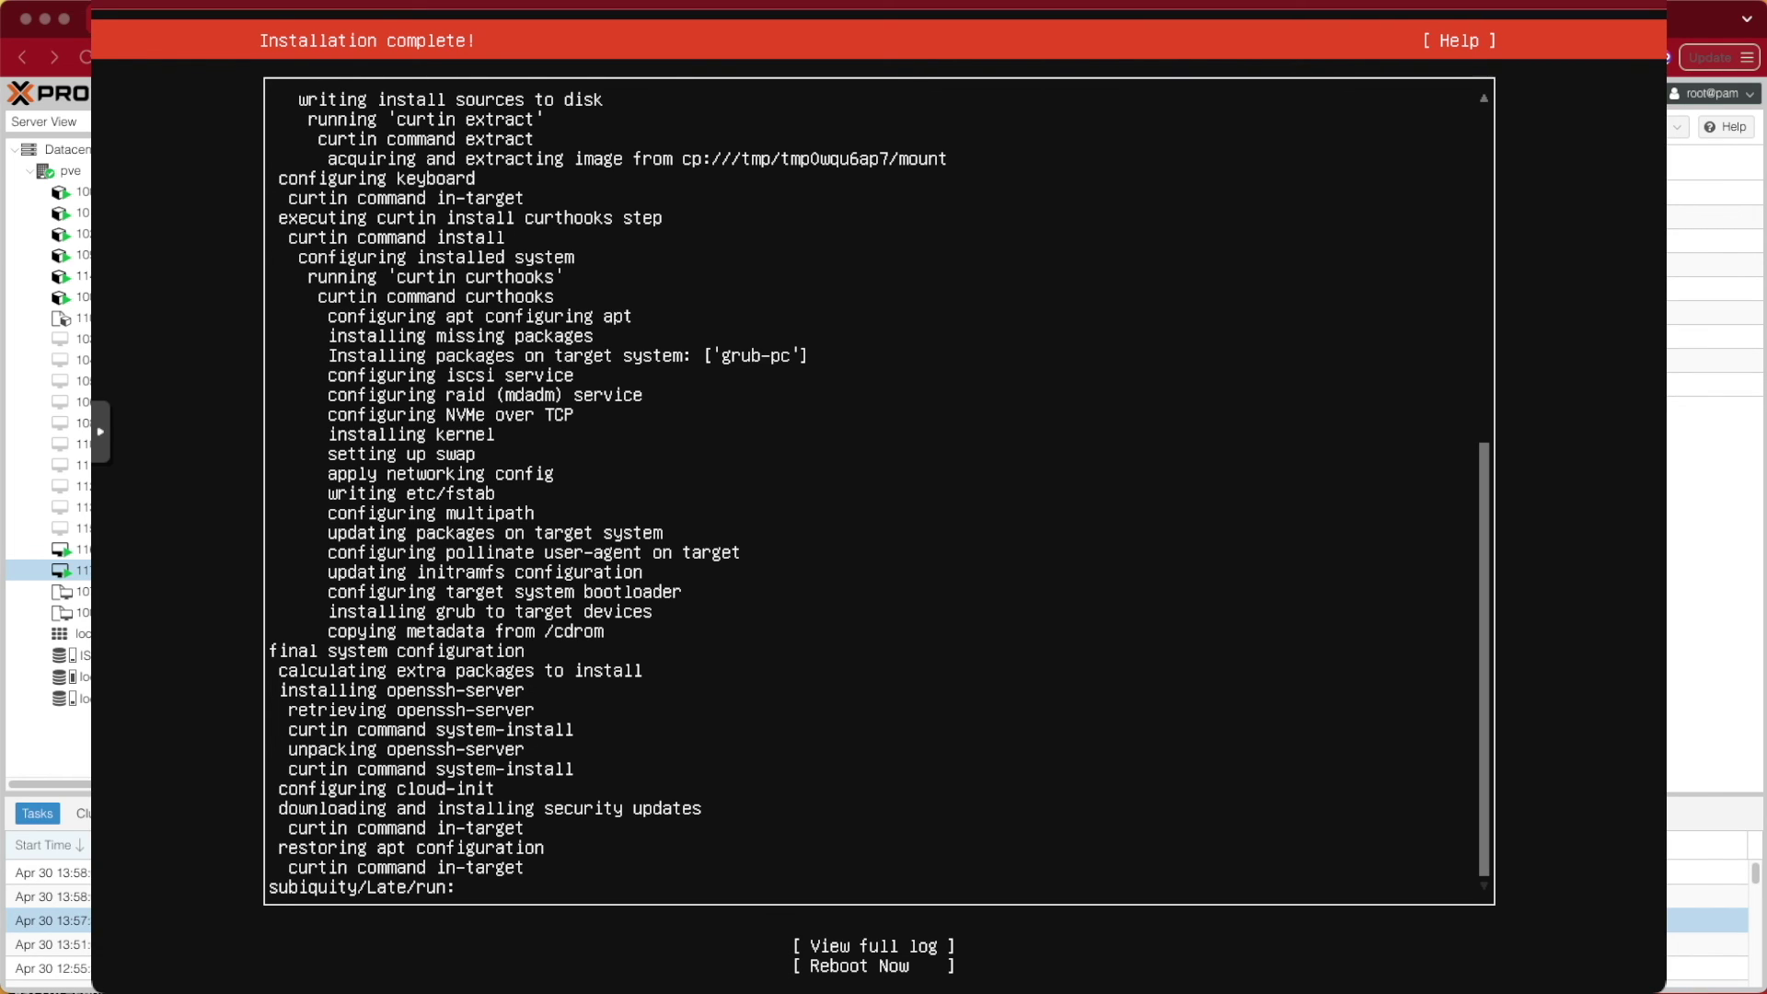
- Reboot the VM from the Installation complete screen into the installed Ubuntu 24.04
click(872, 966)
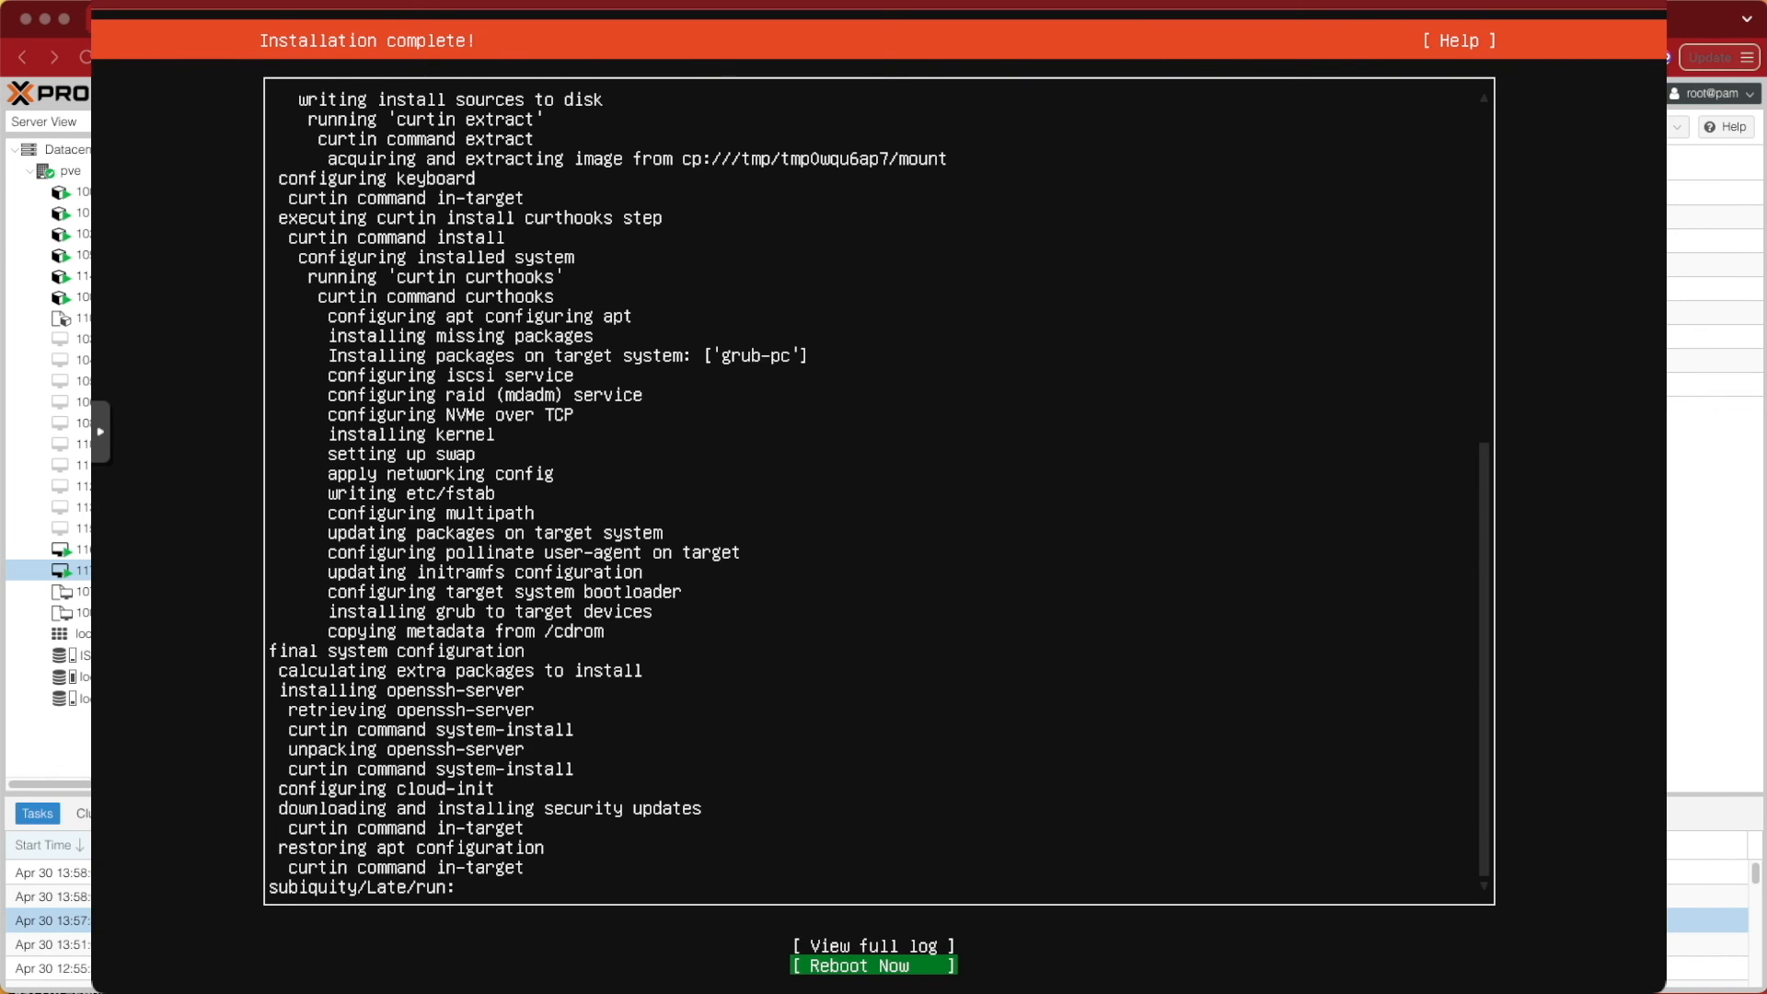
click(872, 966)
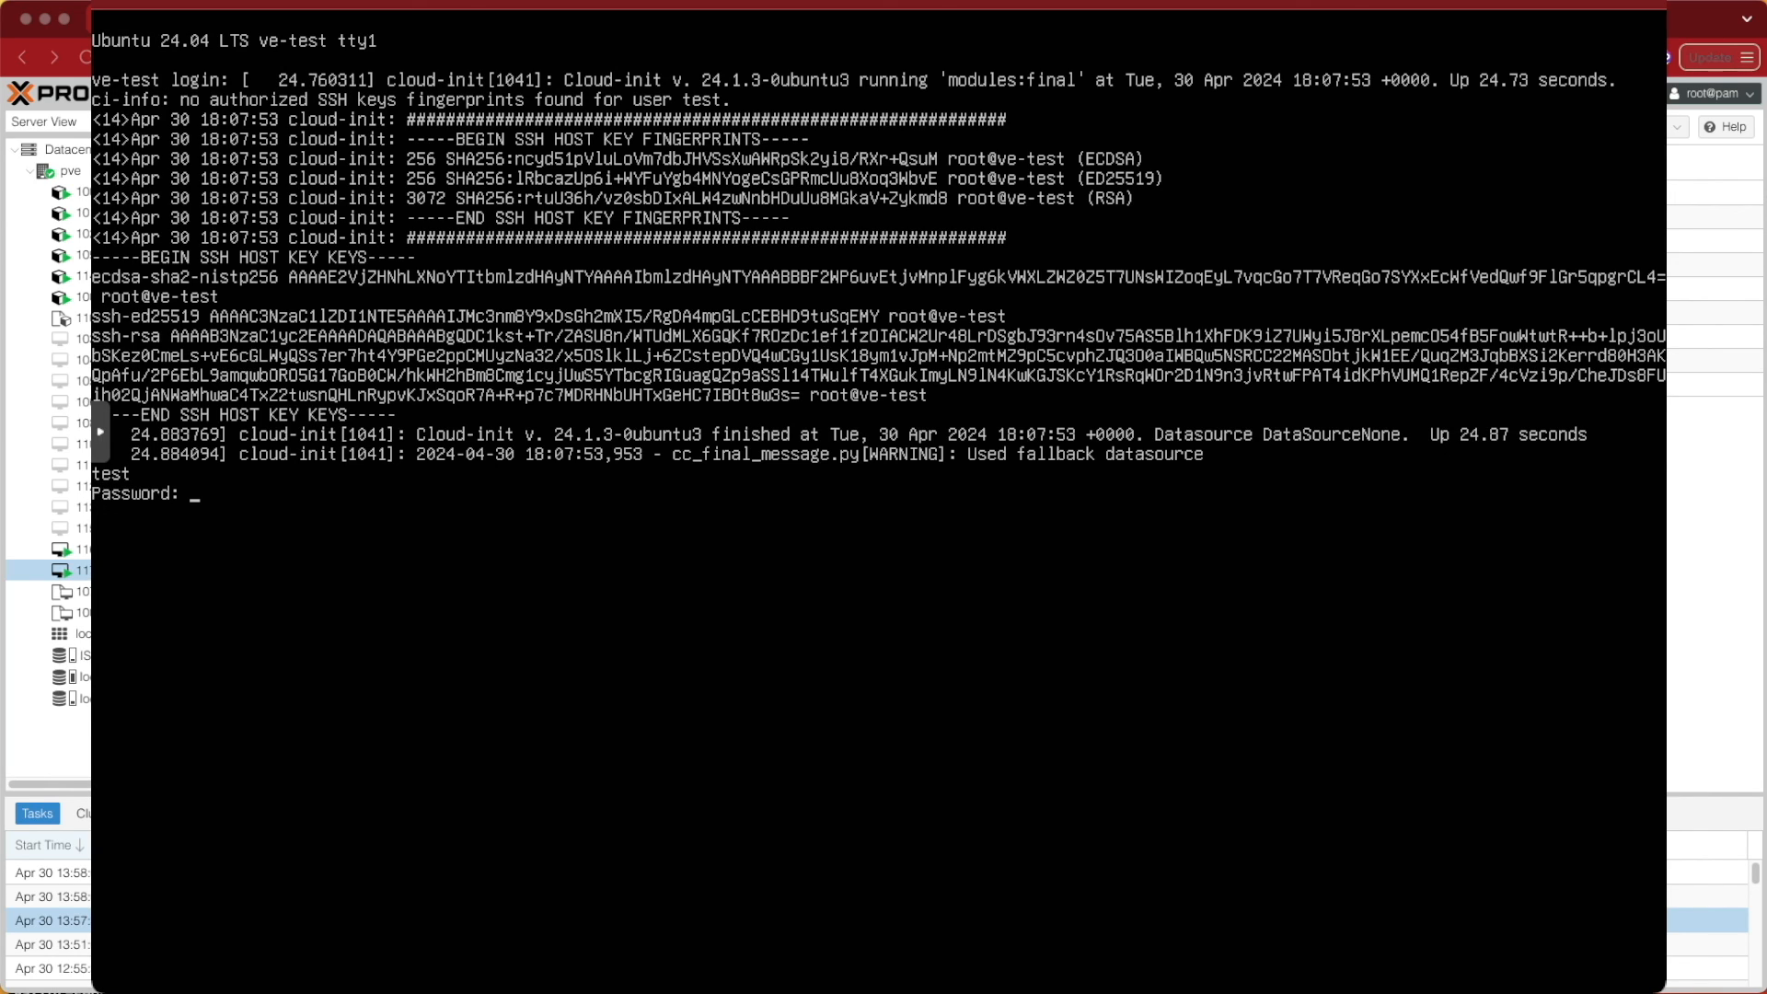
- Log in as test and enter sudo apt update && sudo apt upgrade -y at the prompt
key(Return)
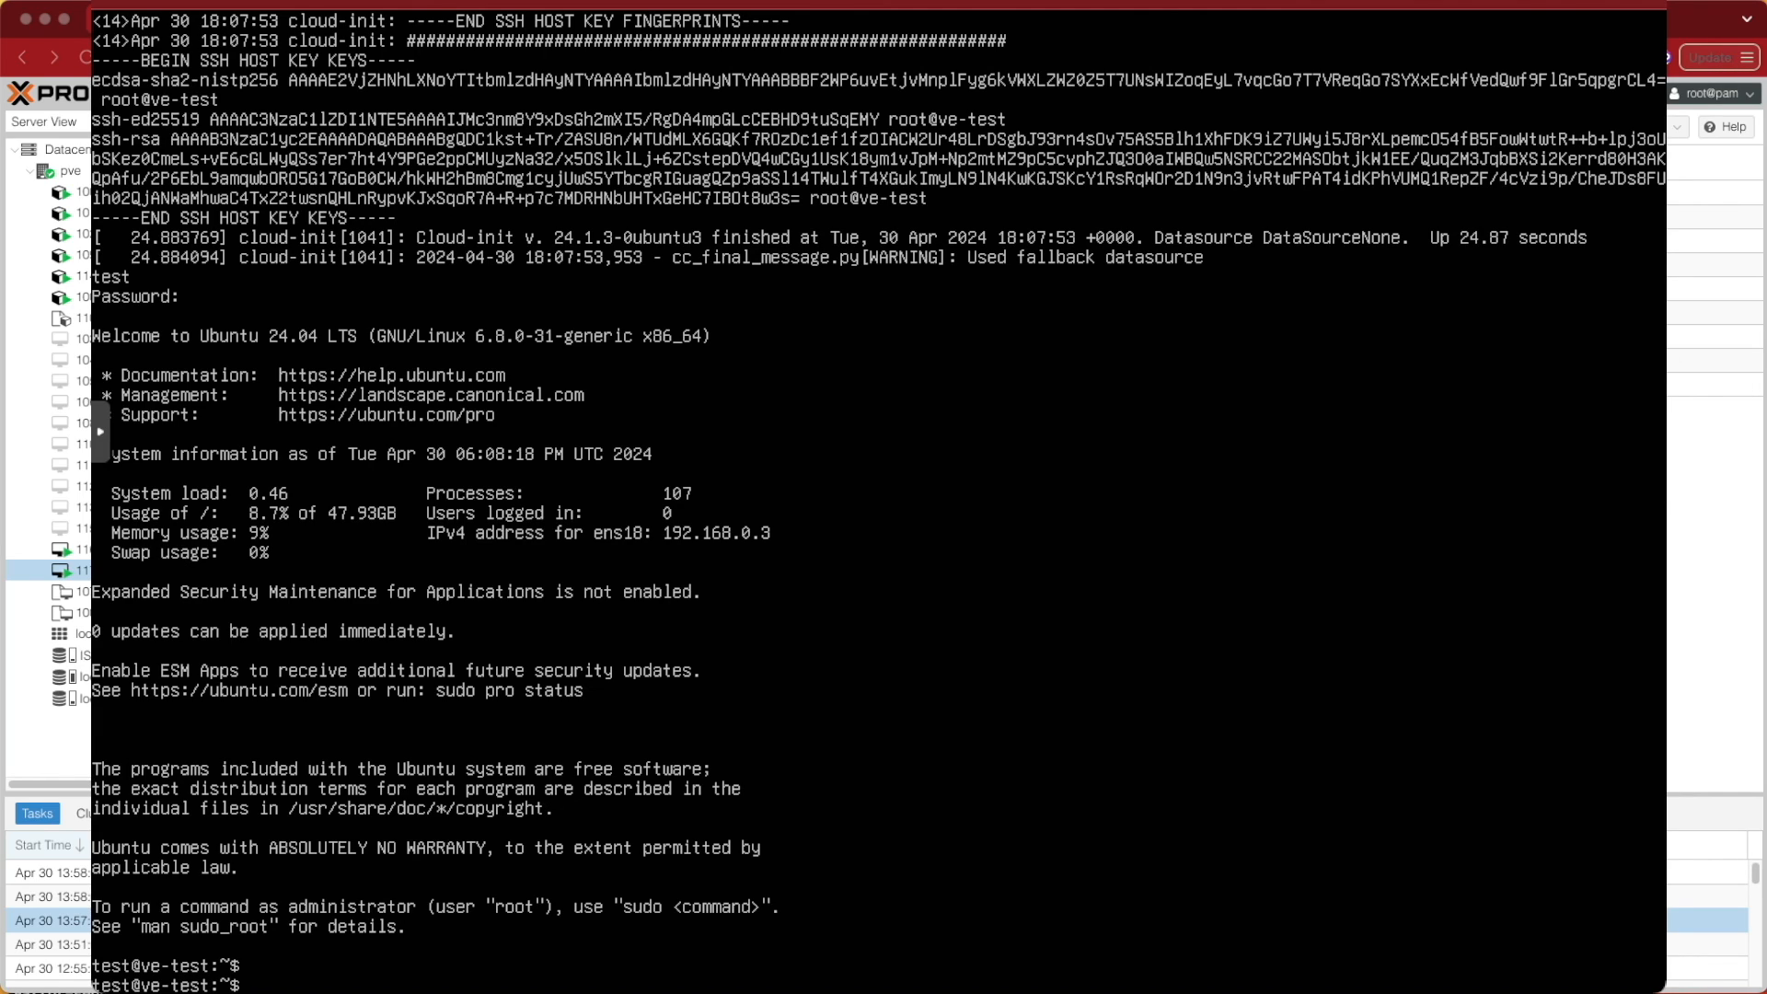
text(sudo apt update &&)
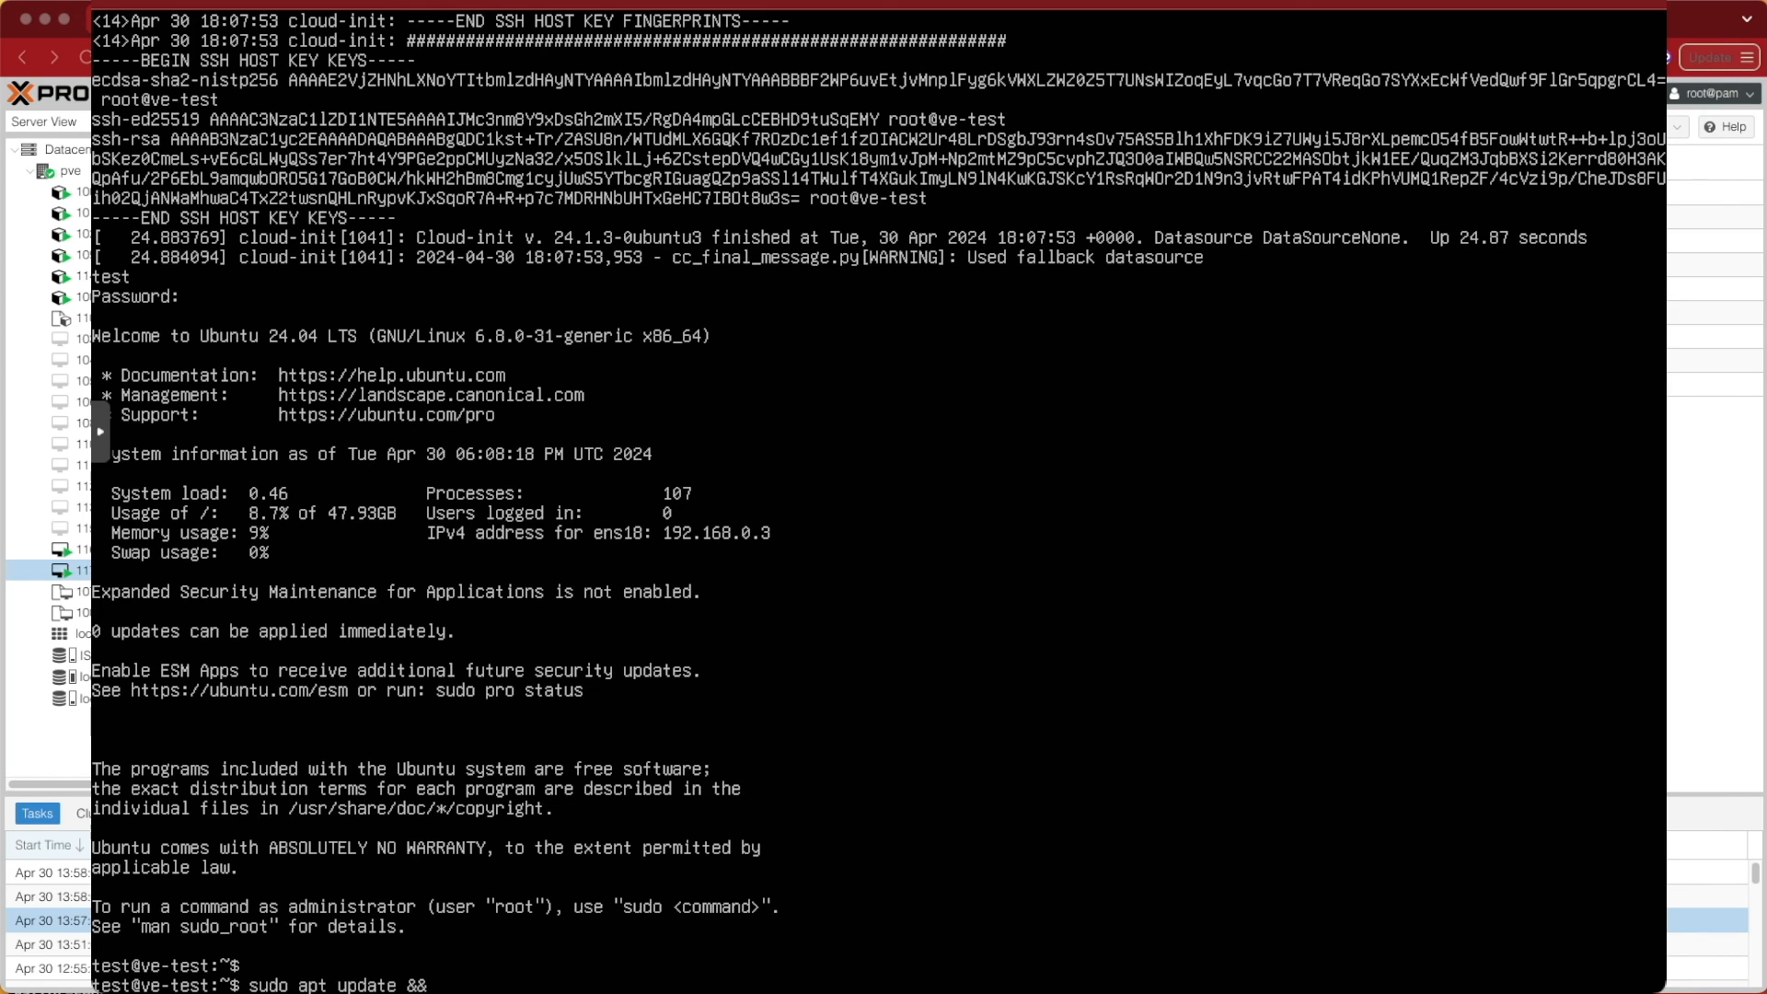
text(sudo)
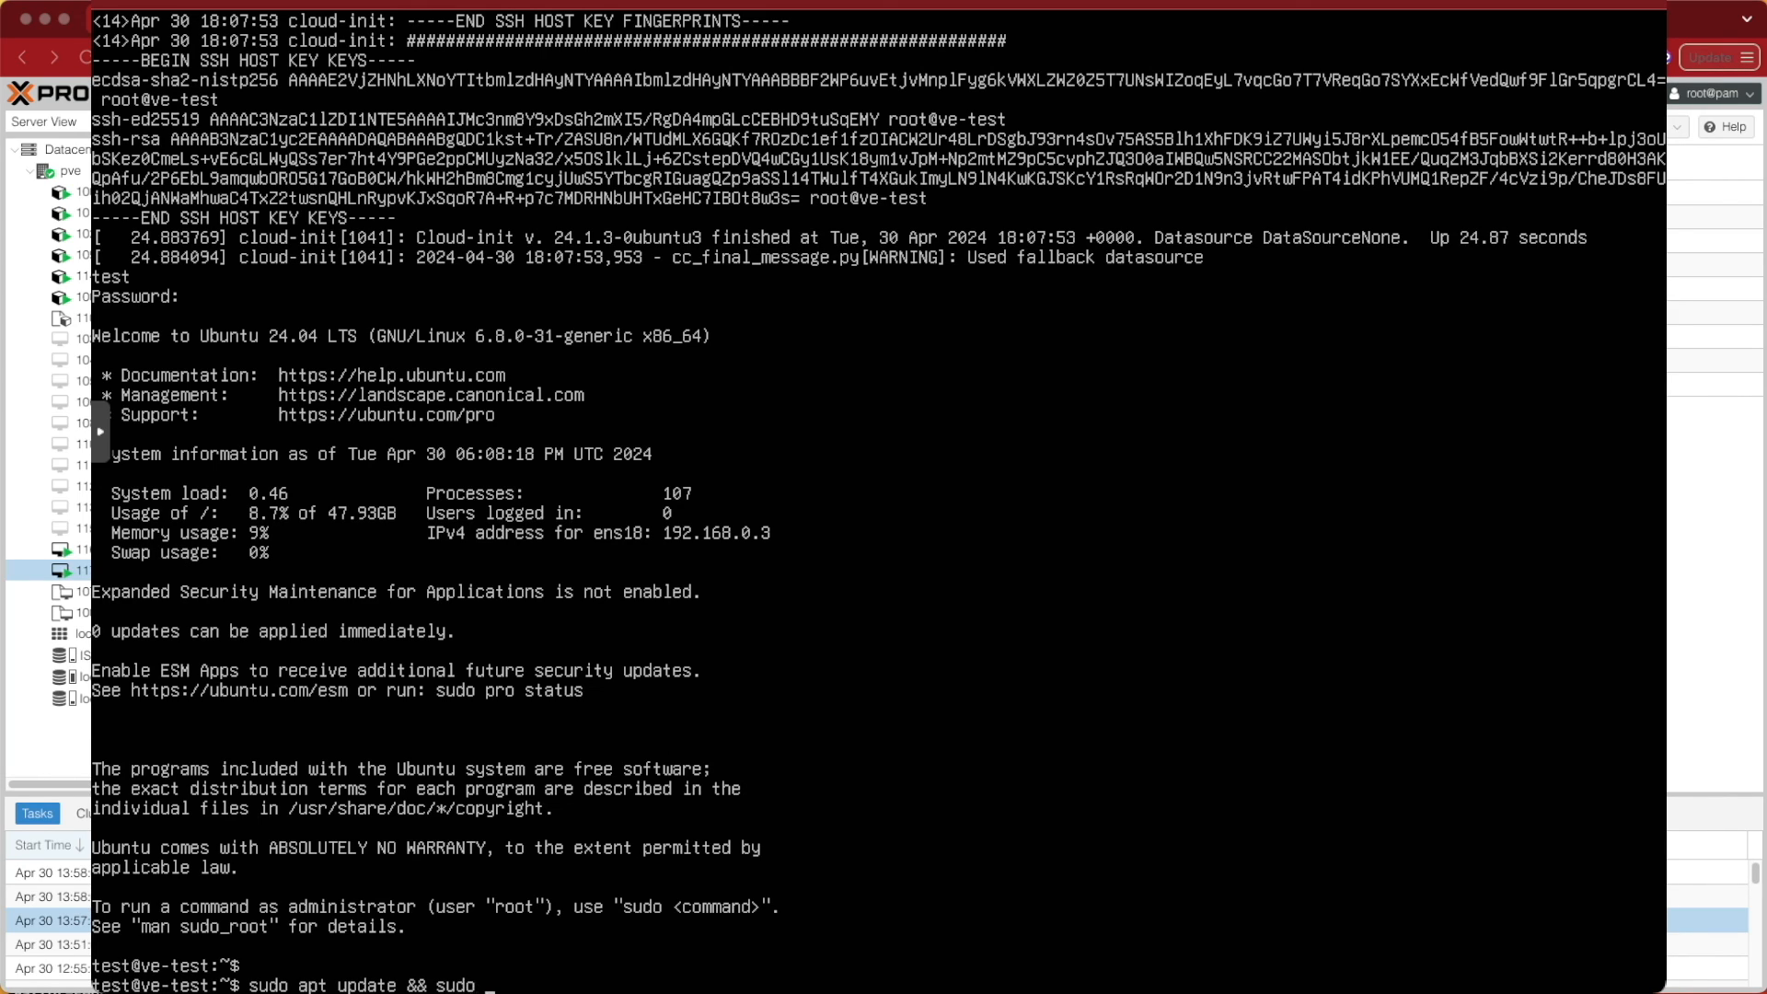
text(apt upgrade -y)
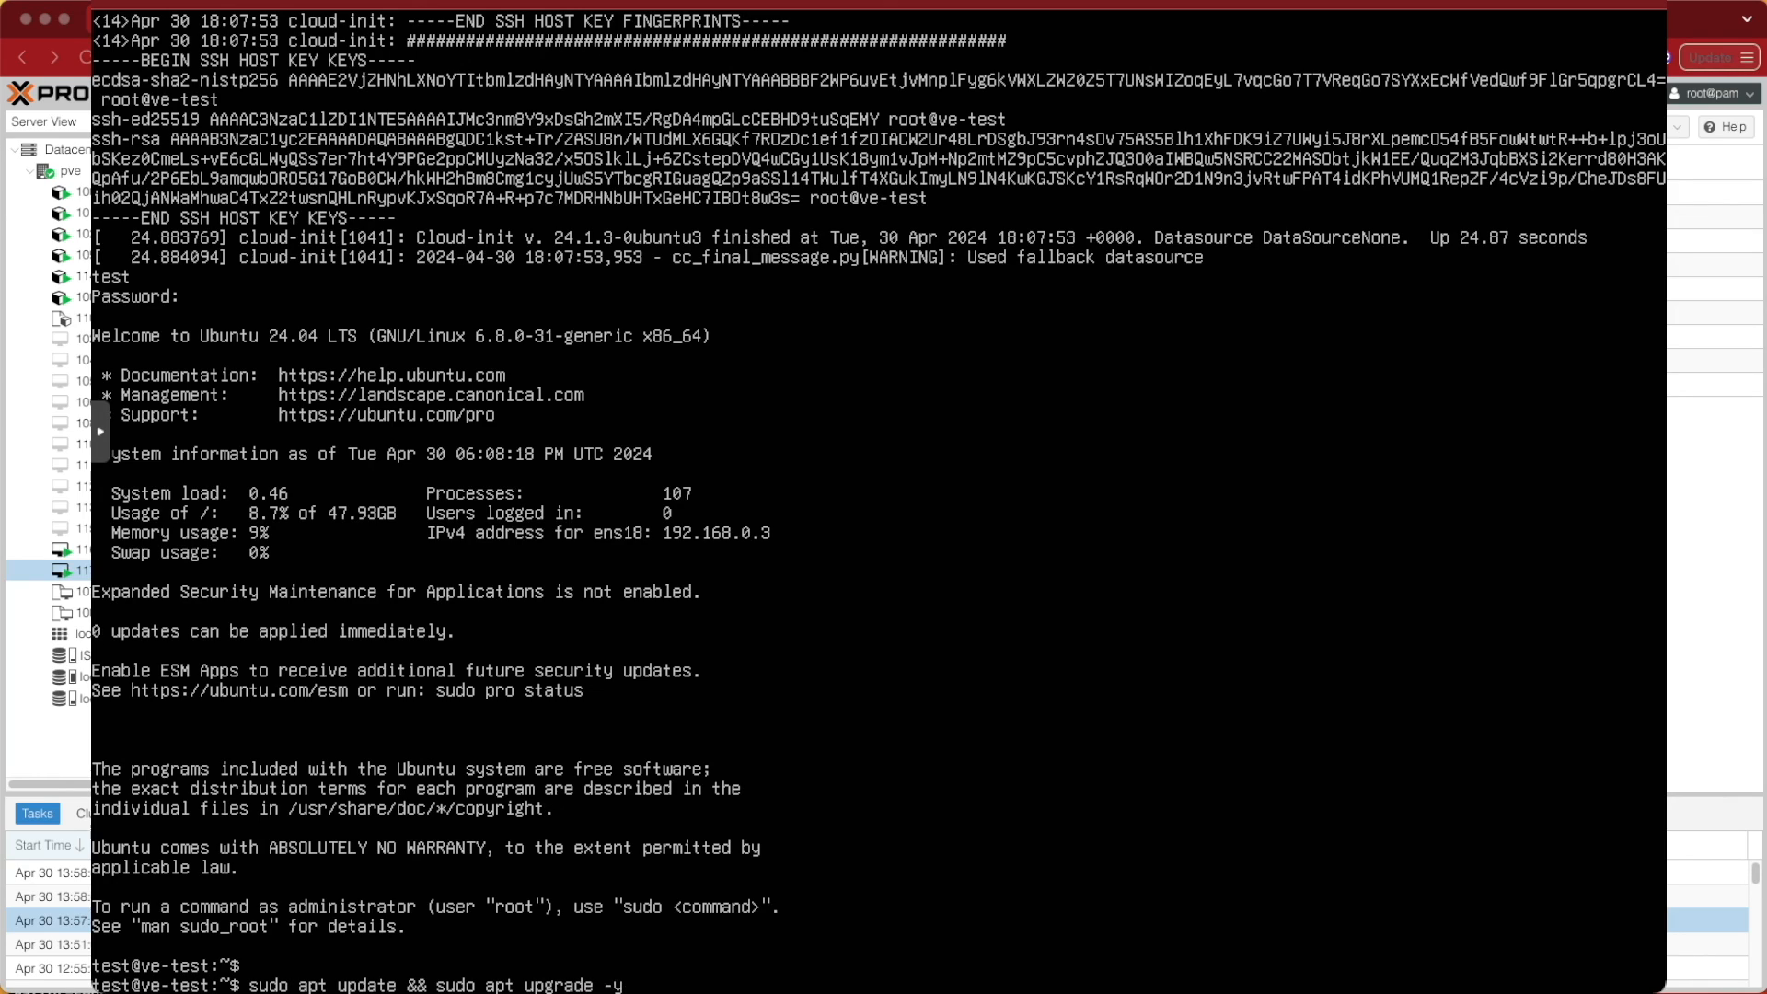